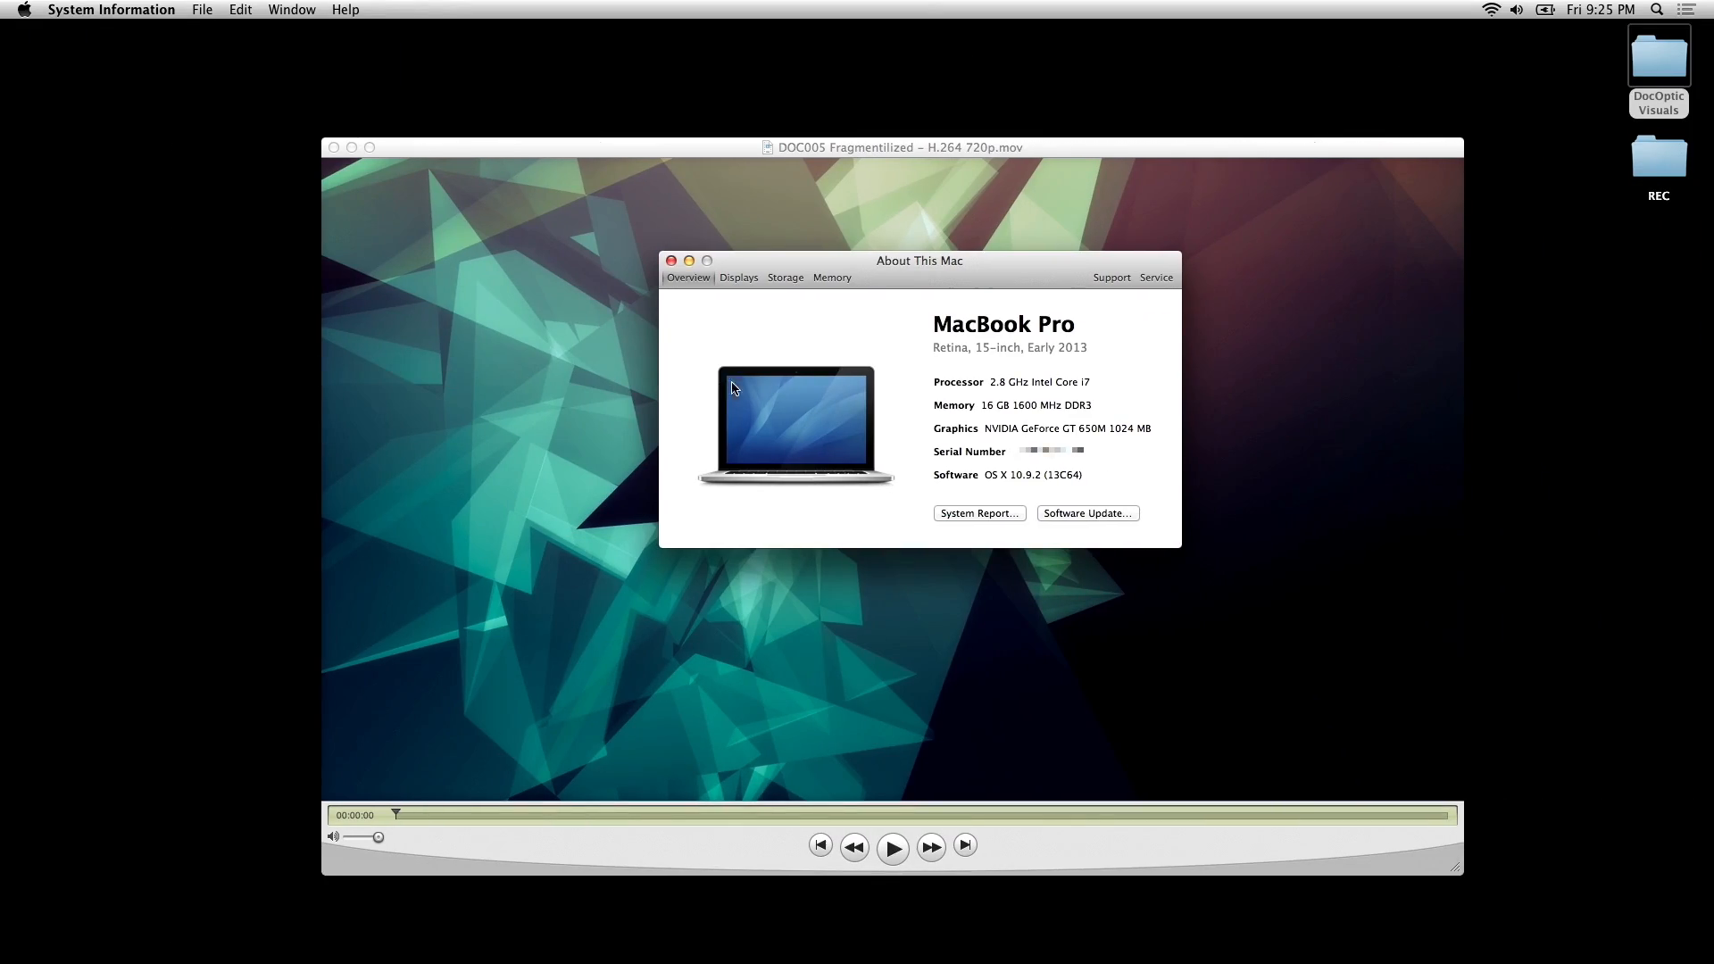
mouse_move(904, 335)
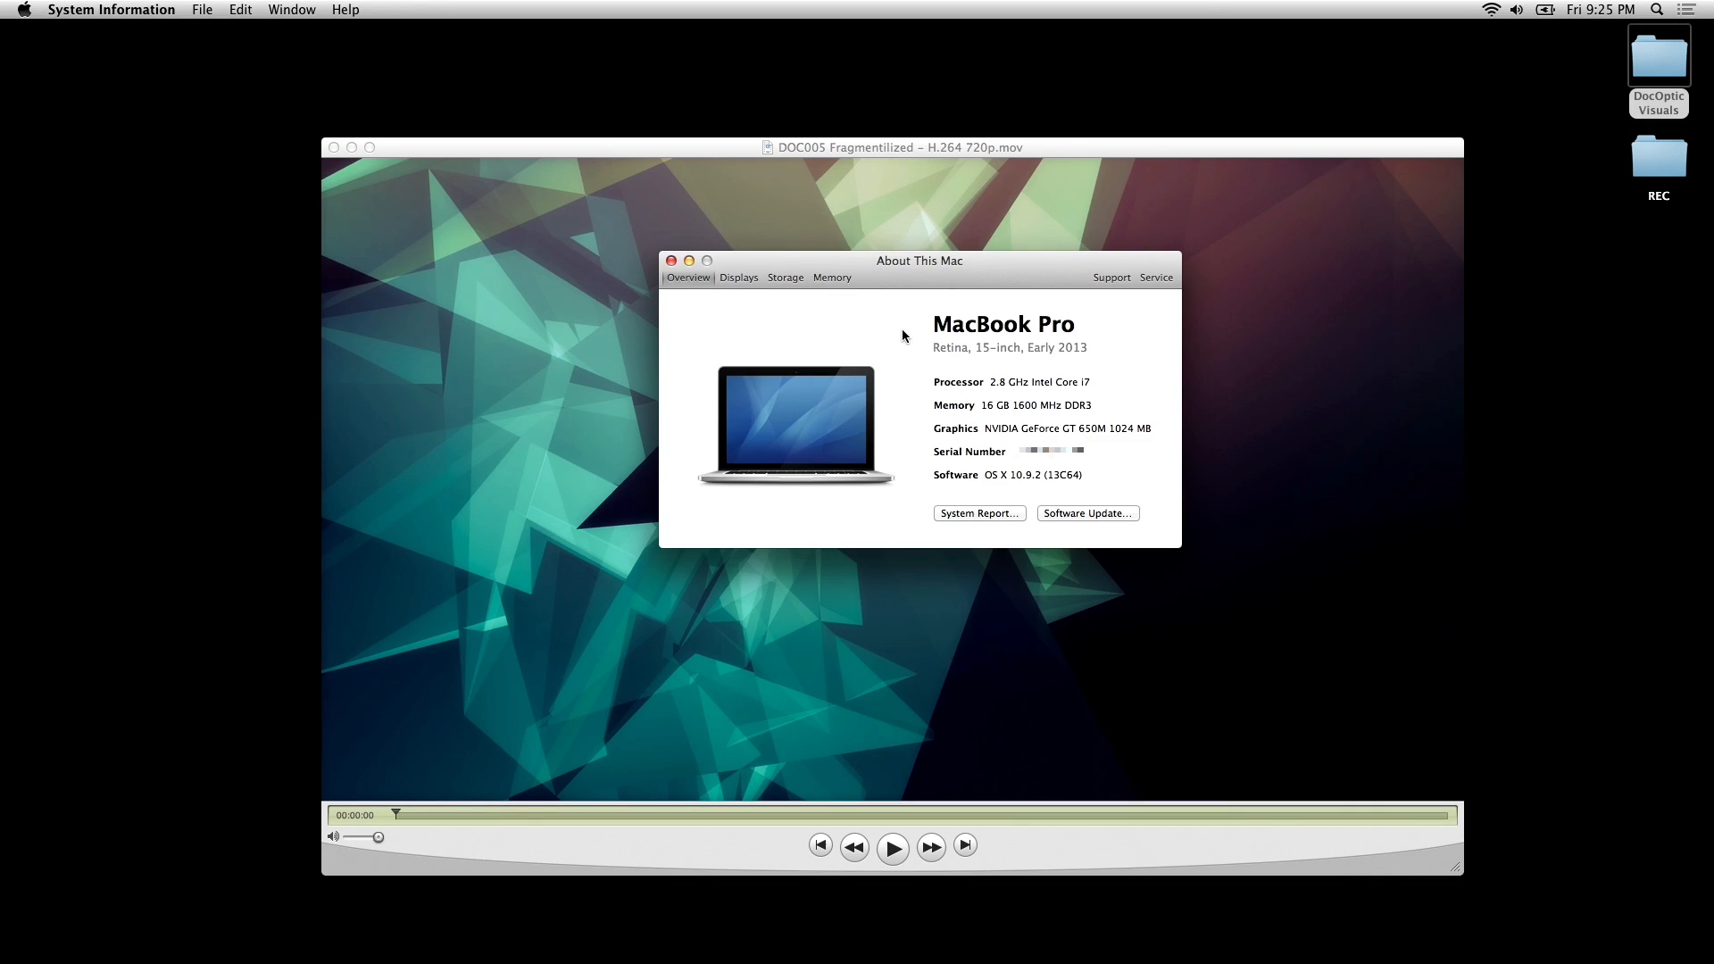
mouse_move(908, 382)
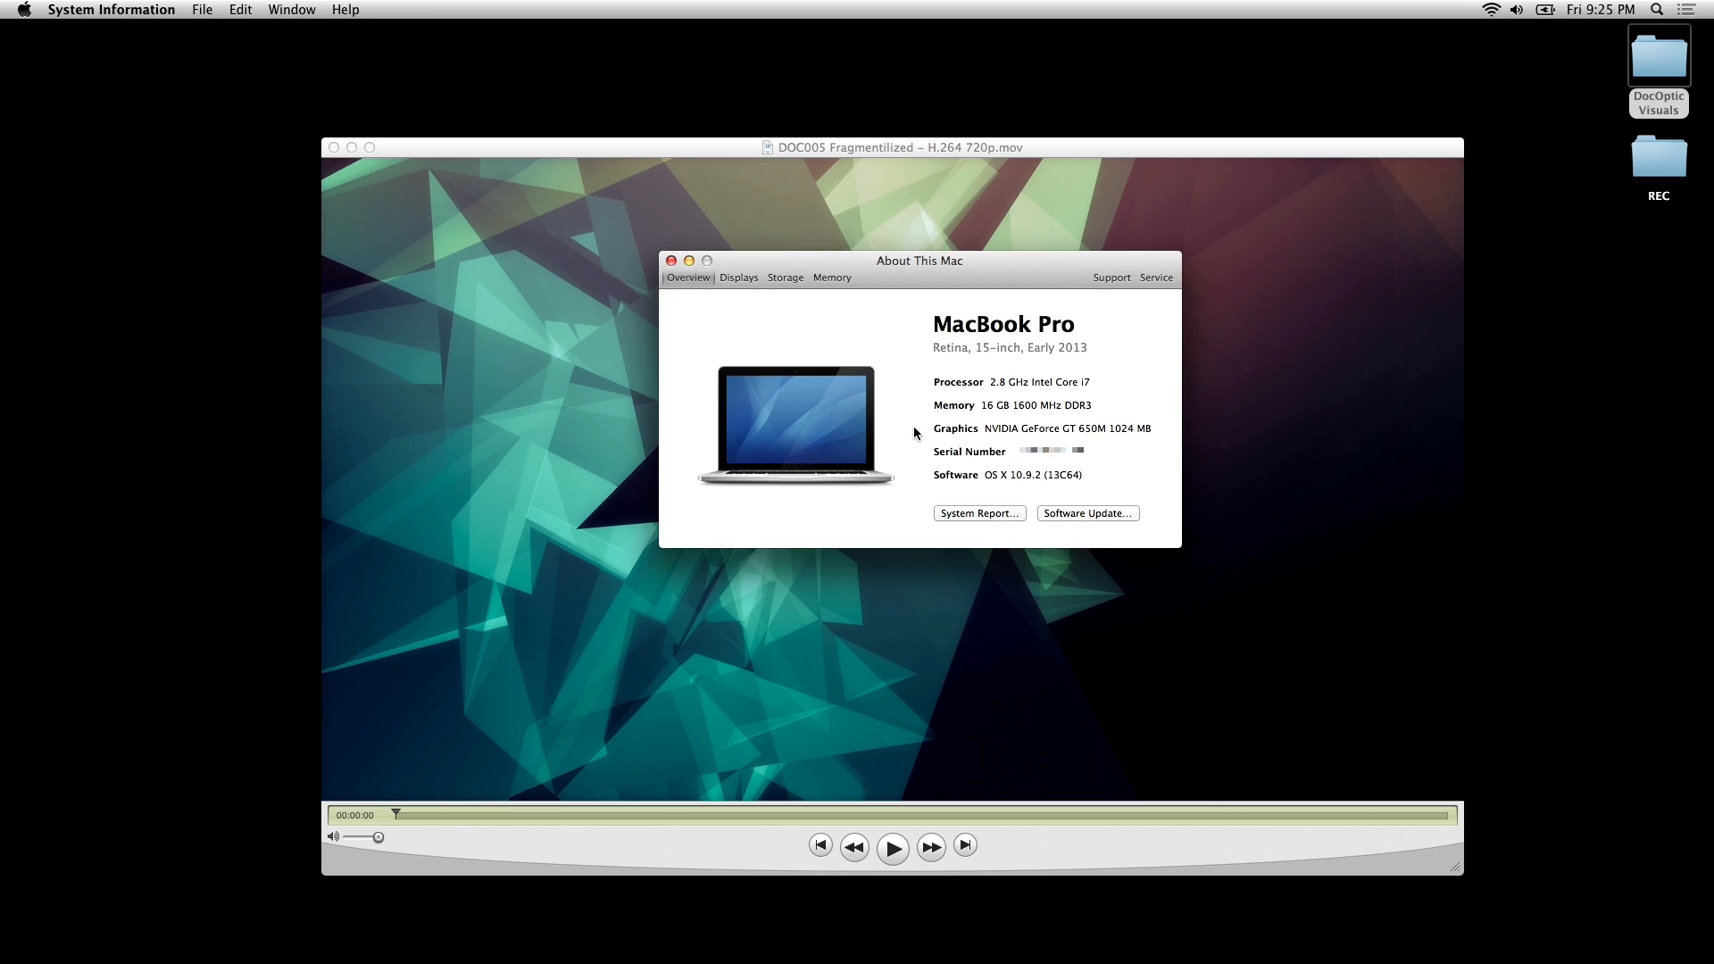
mouse_move(921, 475)
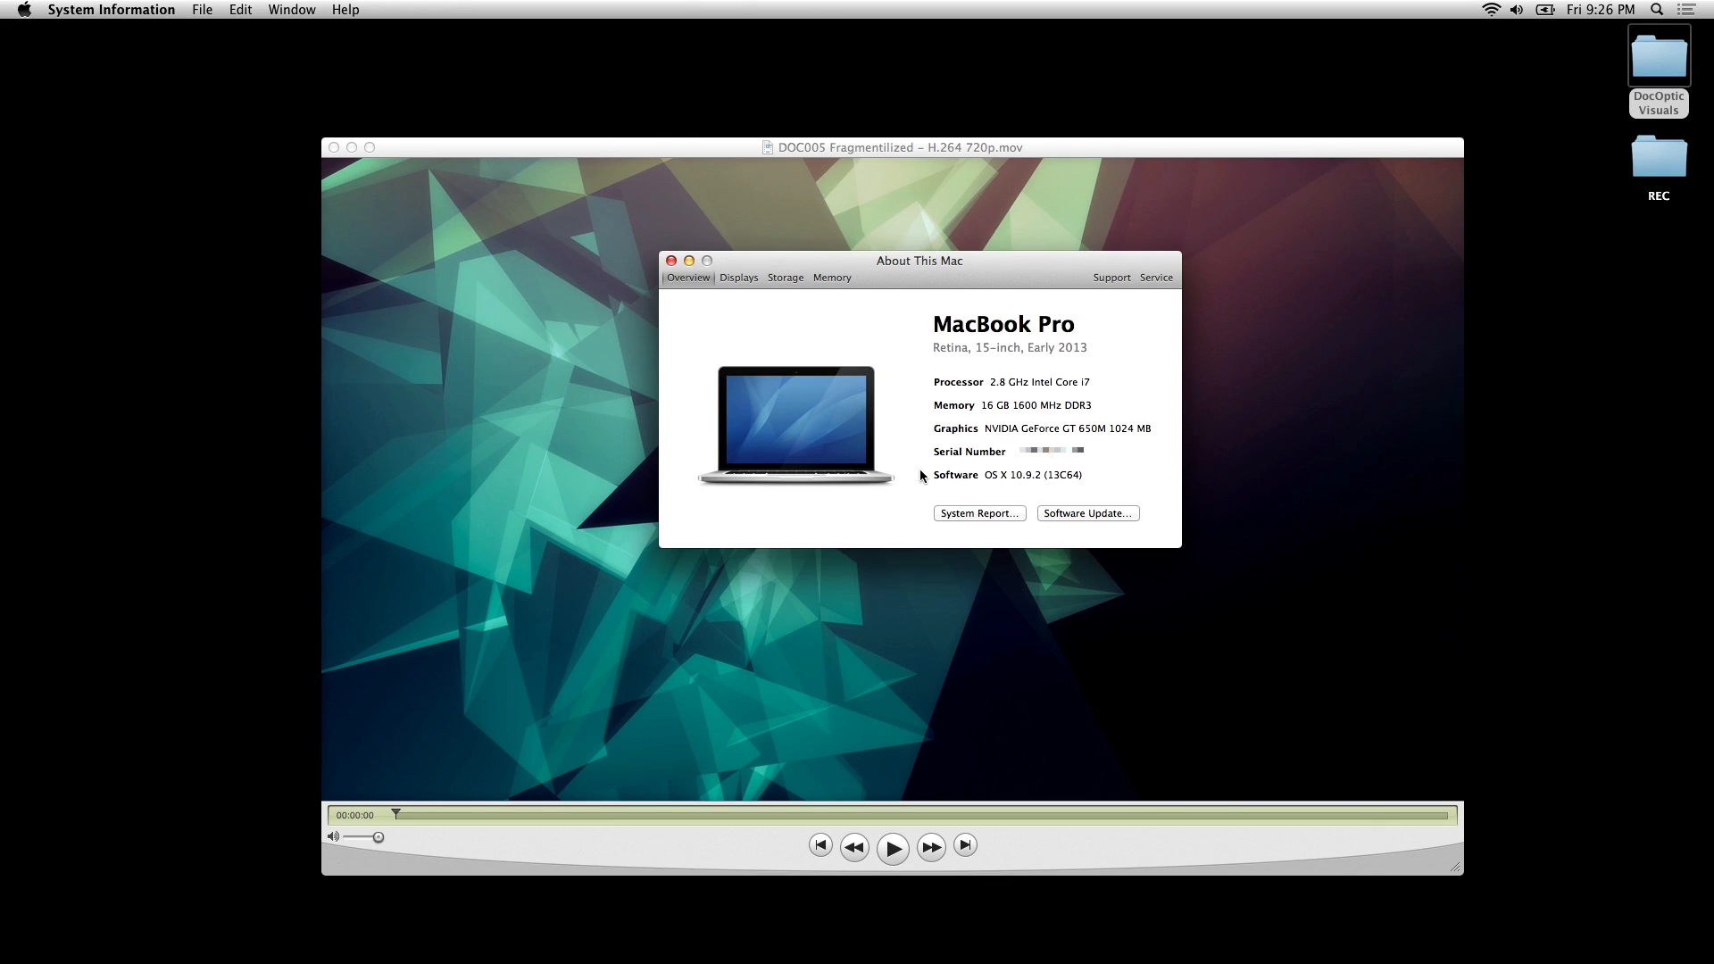
- Show the Storage breakdown for the internal flash drive and the external Little Ella drive
click(786, 277)
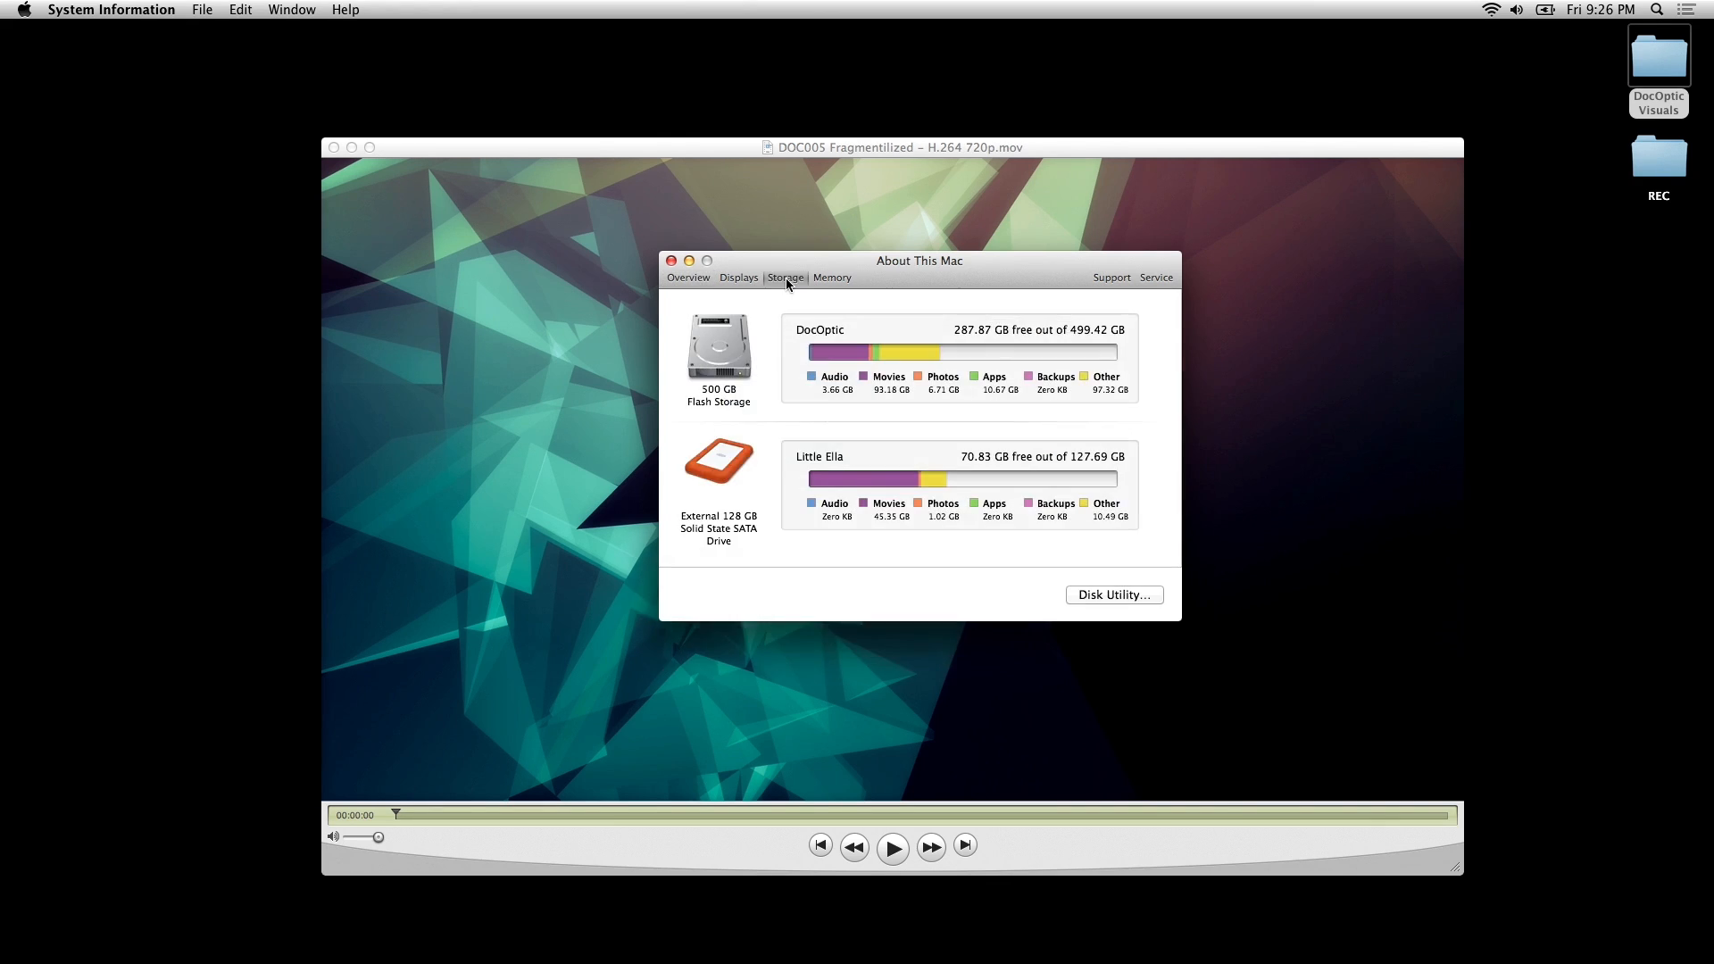
mouse_move(763, 398)
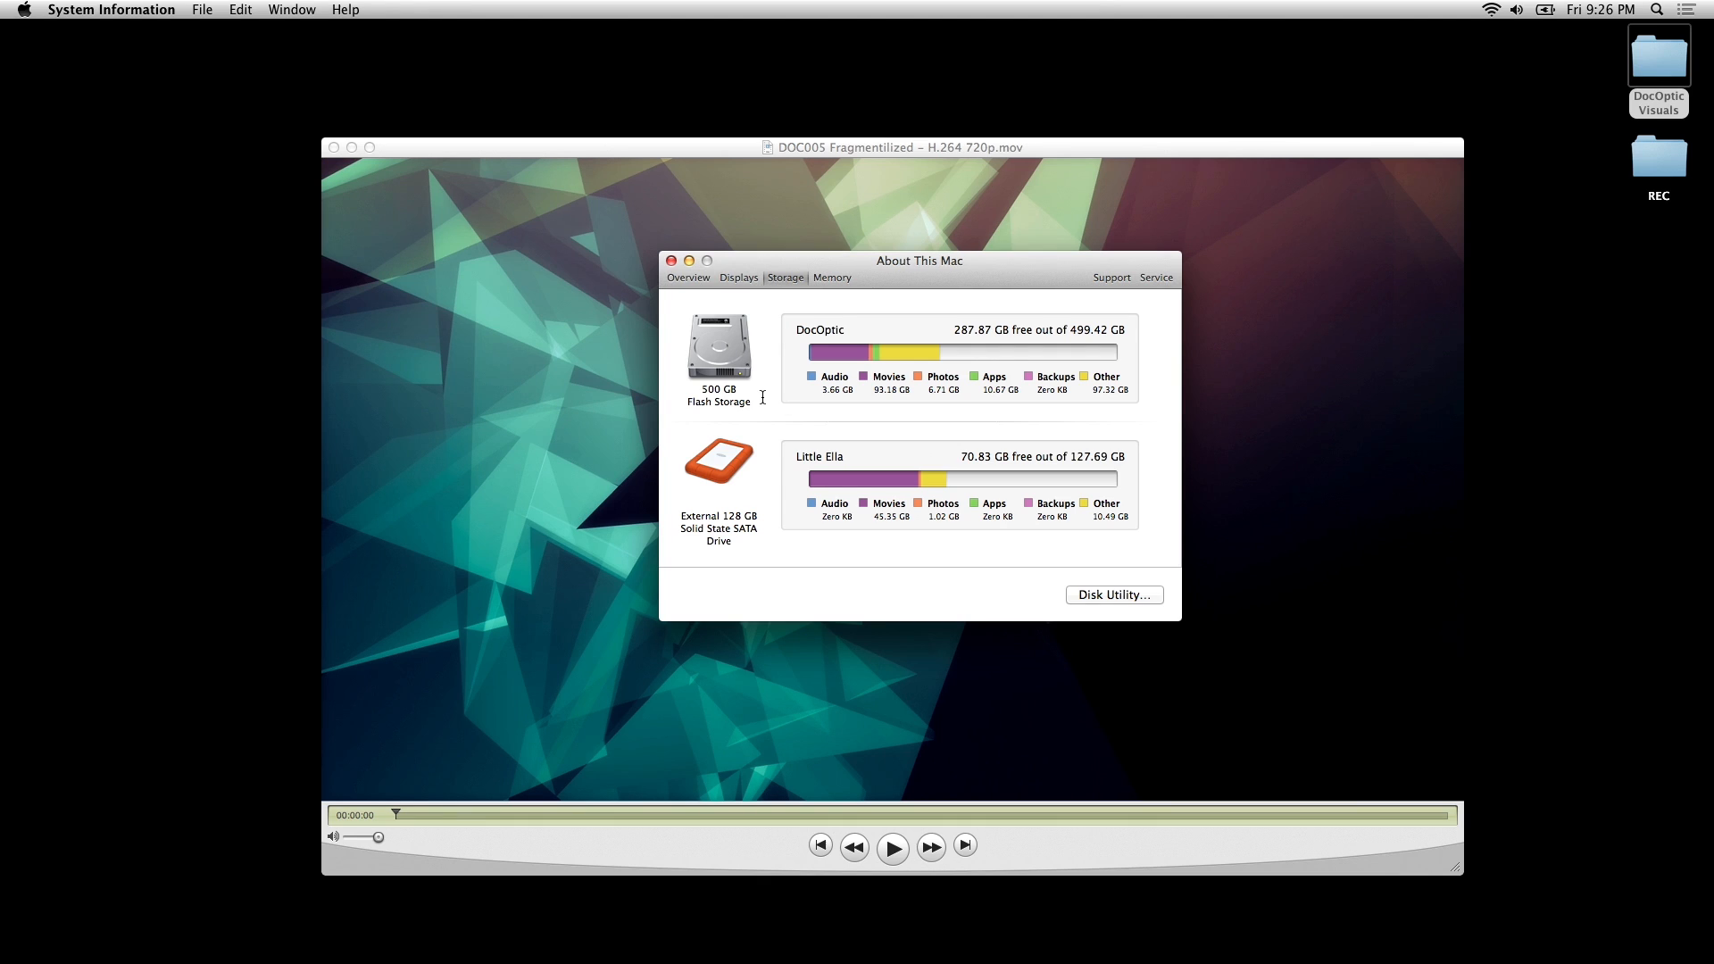
mouse_move(684, 382)
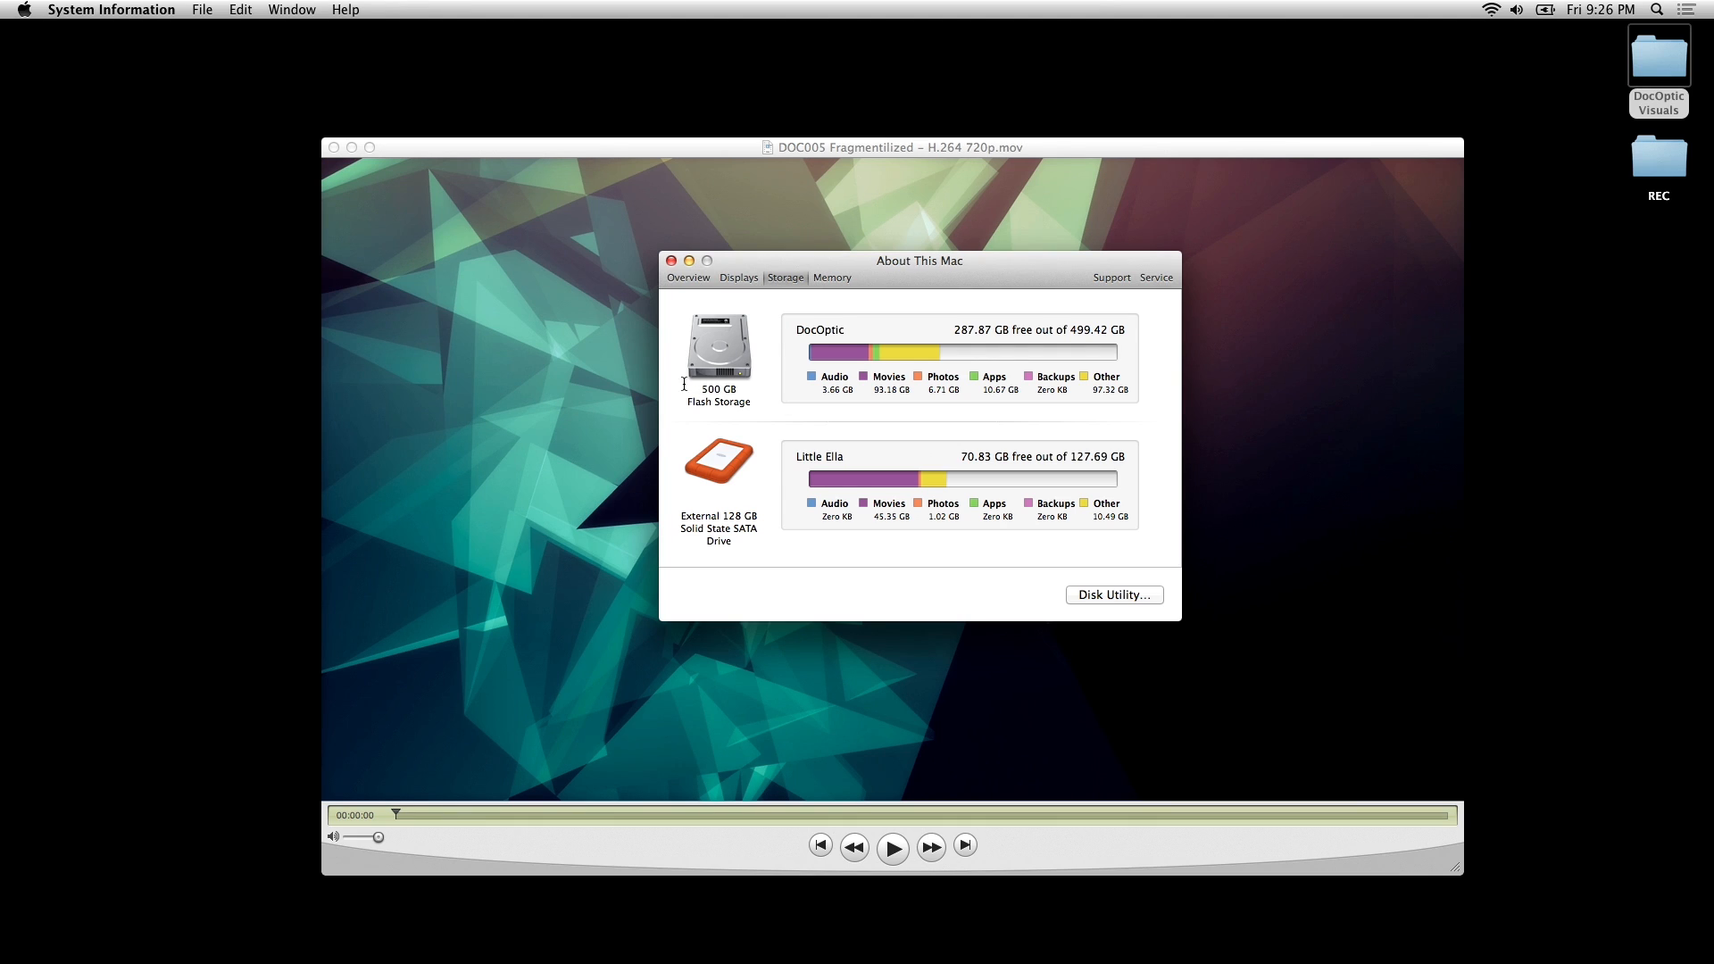
mouse_move(762, 528)
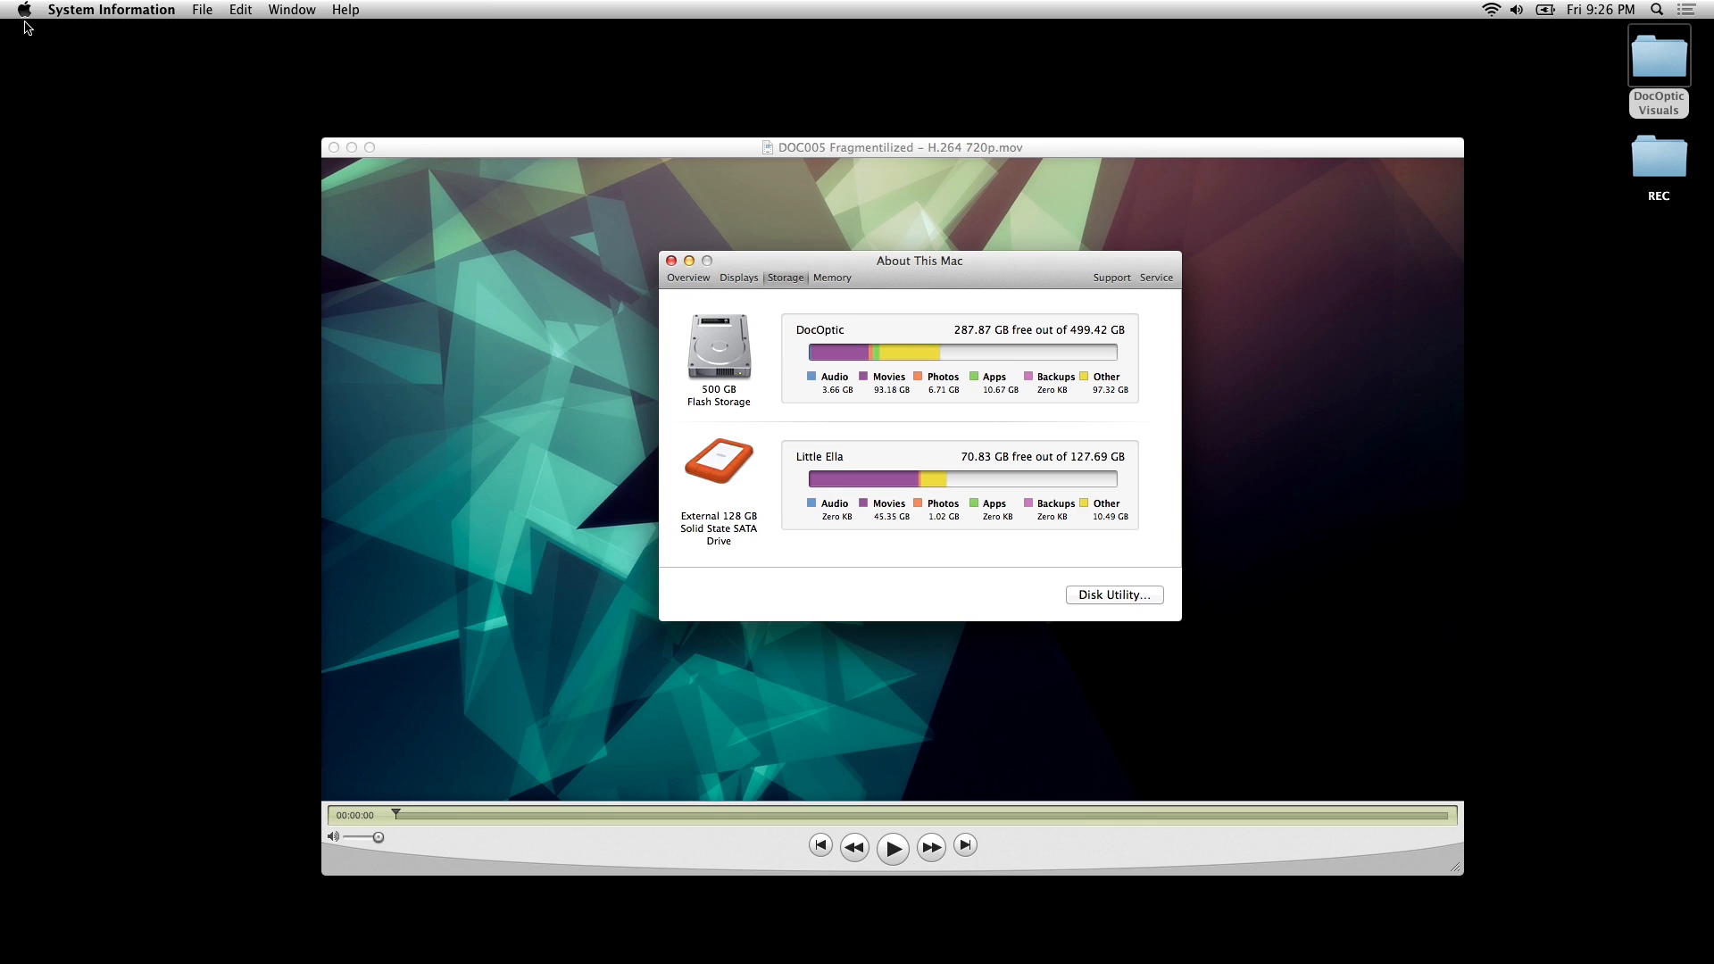
- From the Apple menu reach System Preferences and show the Energy Saver pane with its graphics switching setting
click(23, 9)
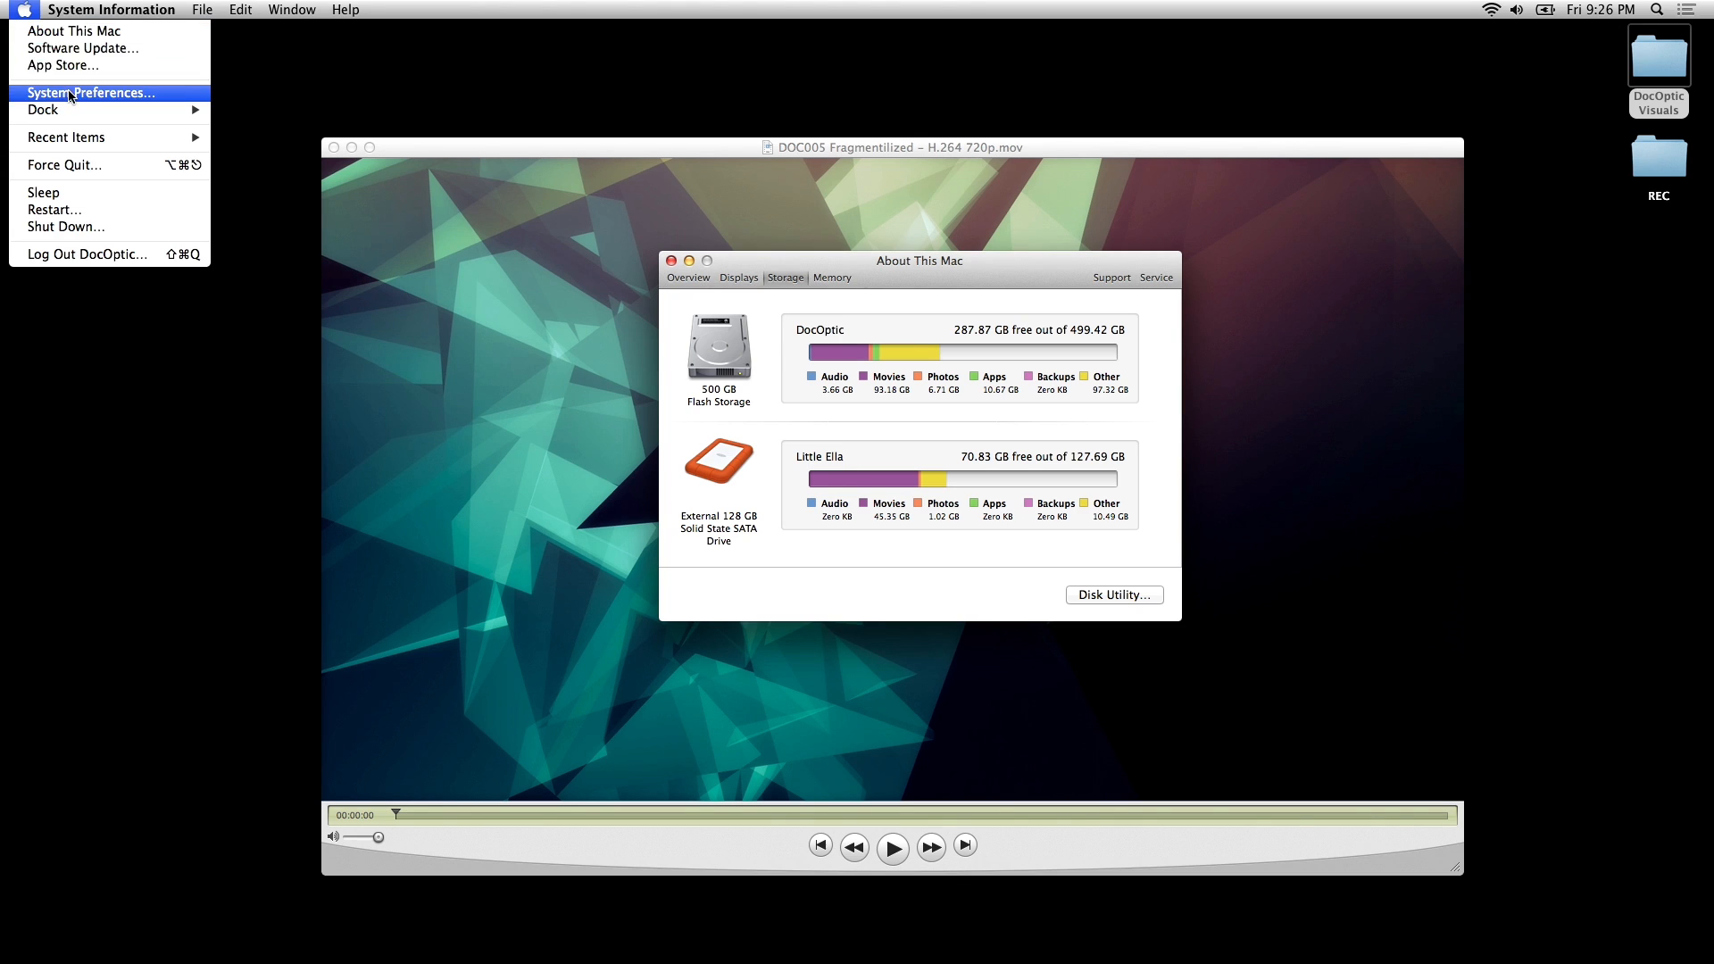
click(91, 91)
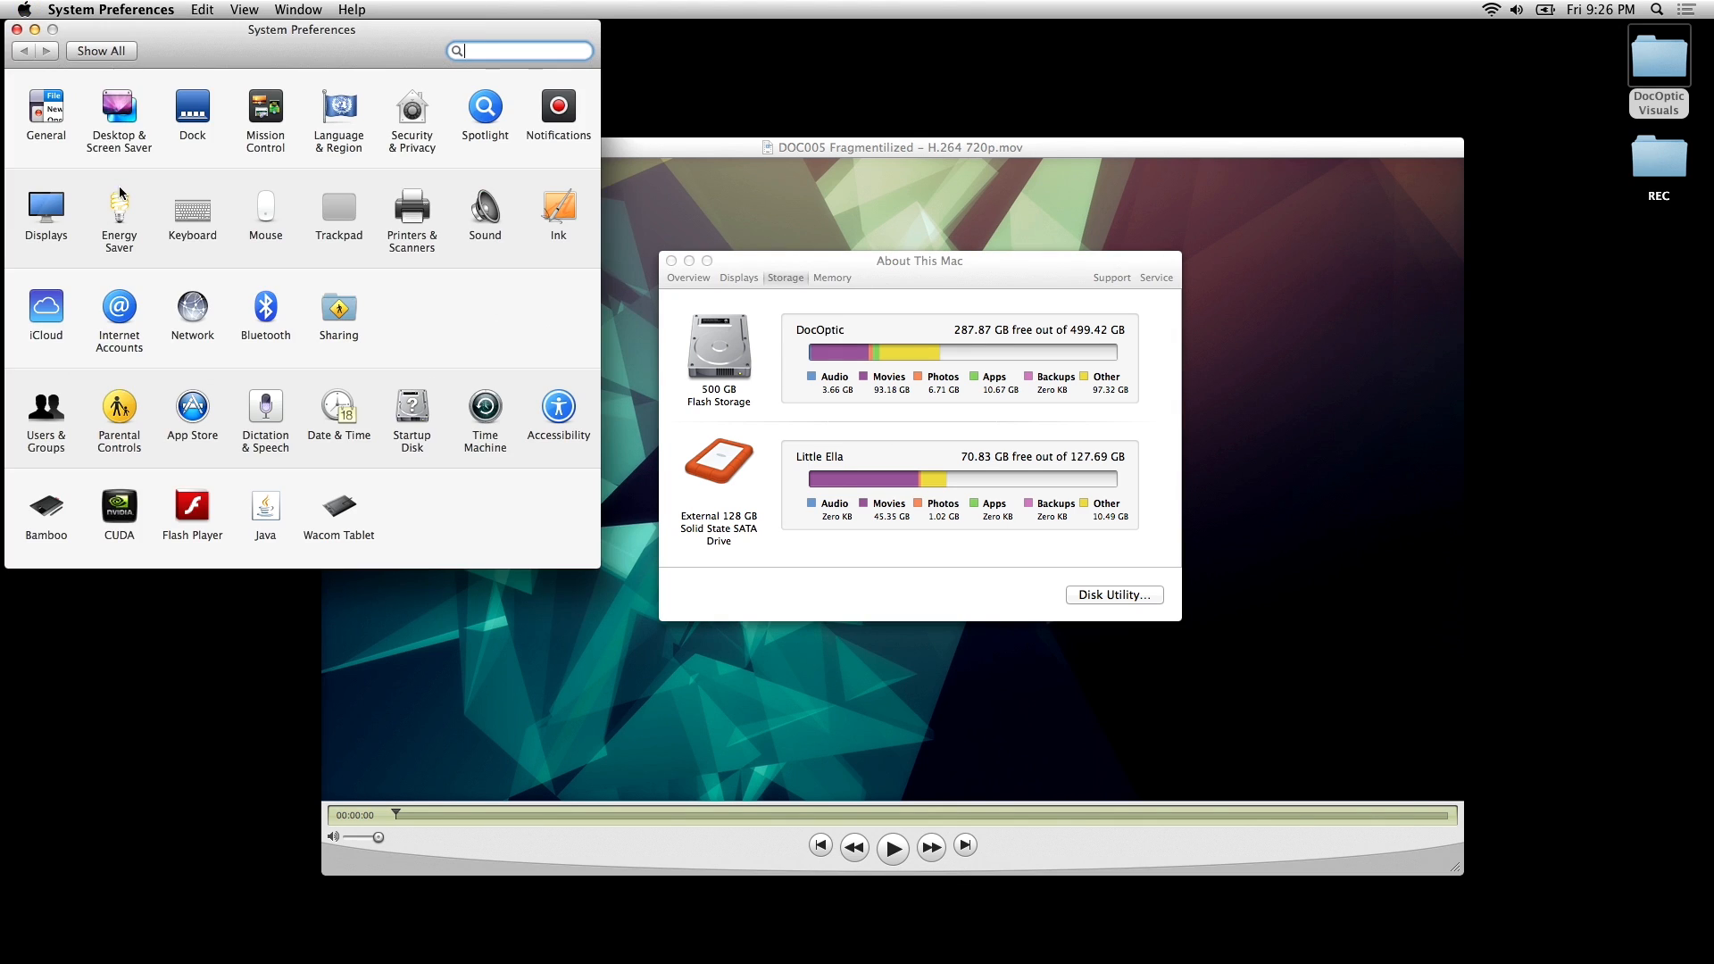
click(118, 212)
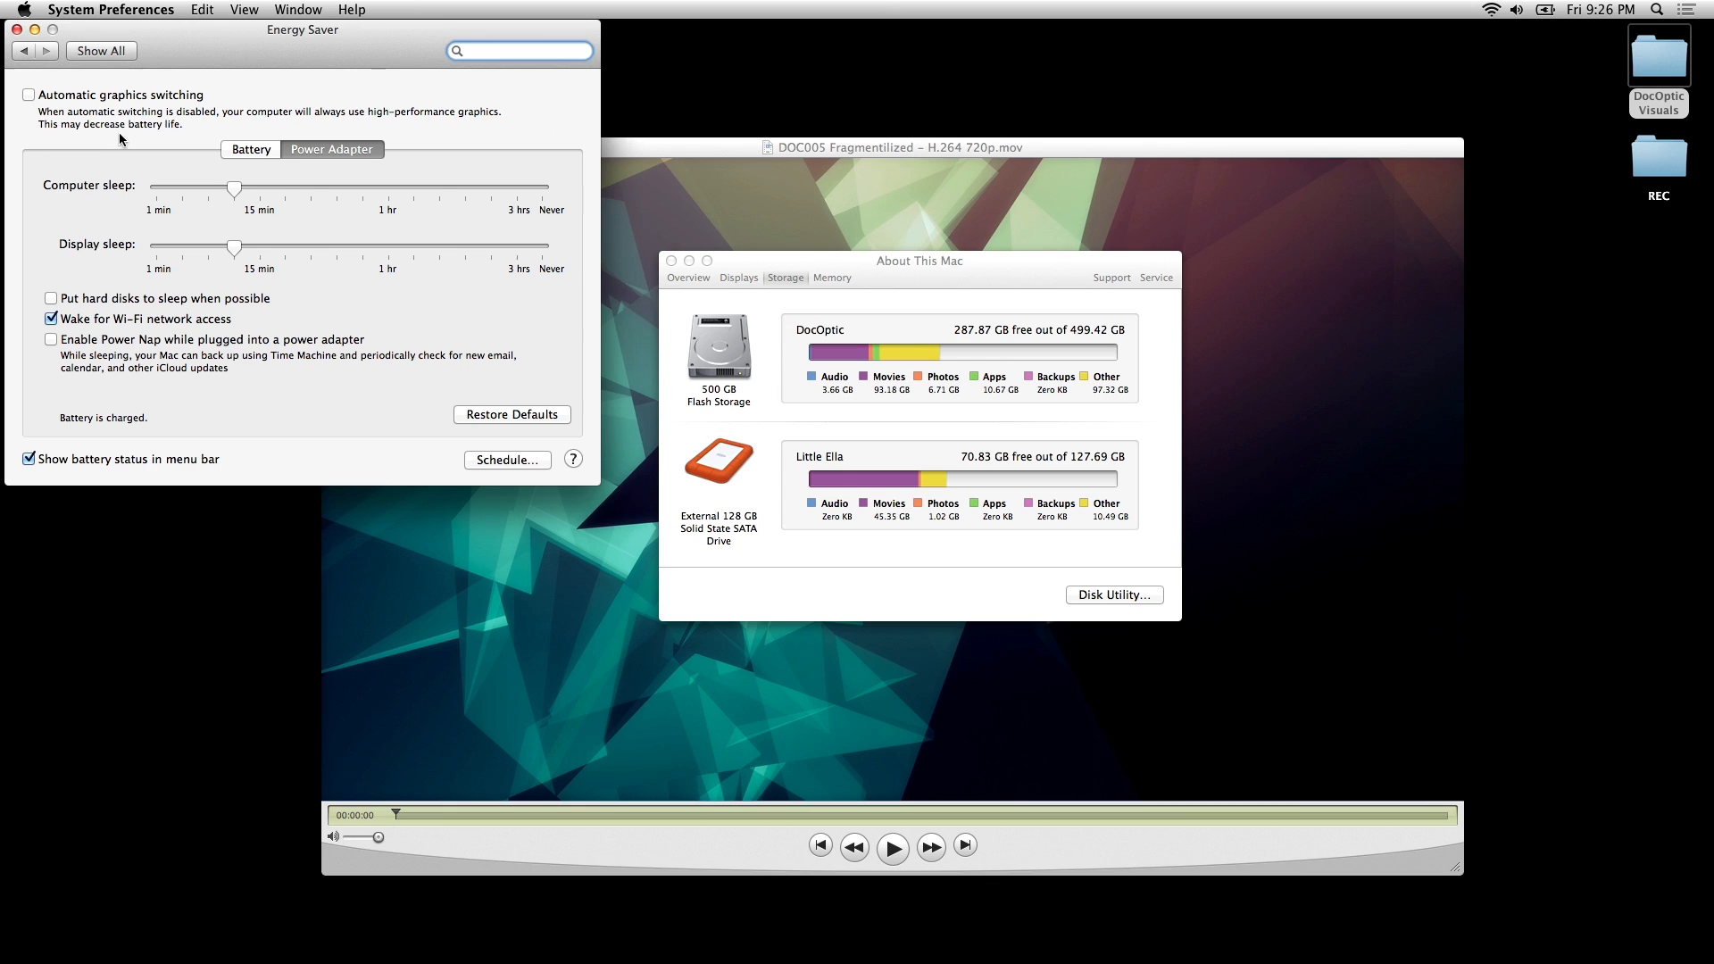
mouse_move(167, 97)
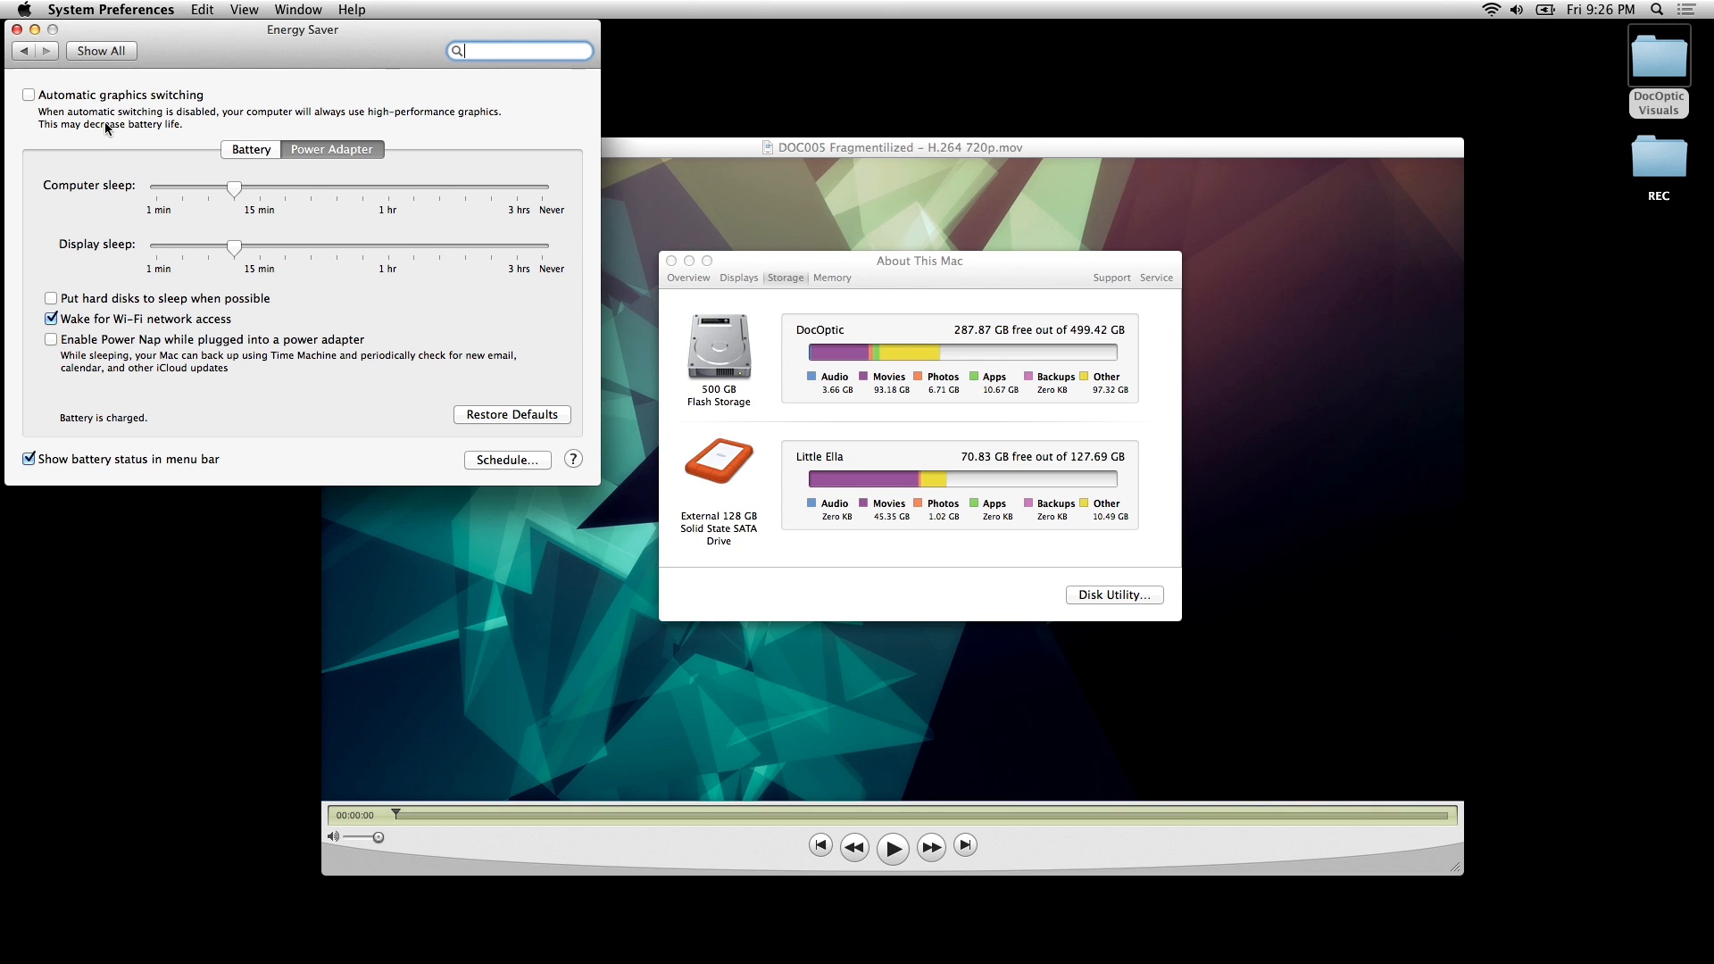
mouse_move(156, 125)
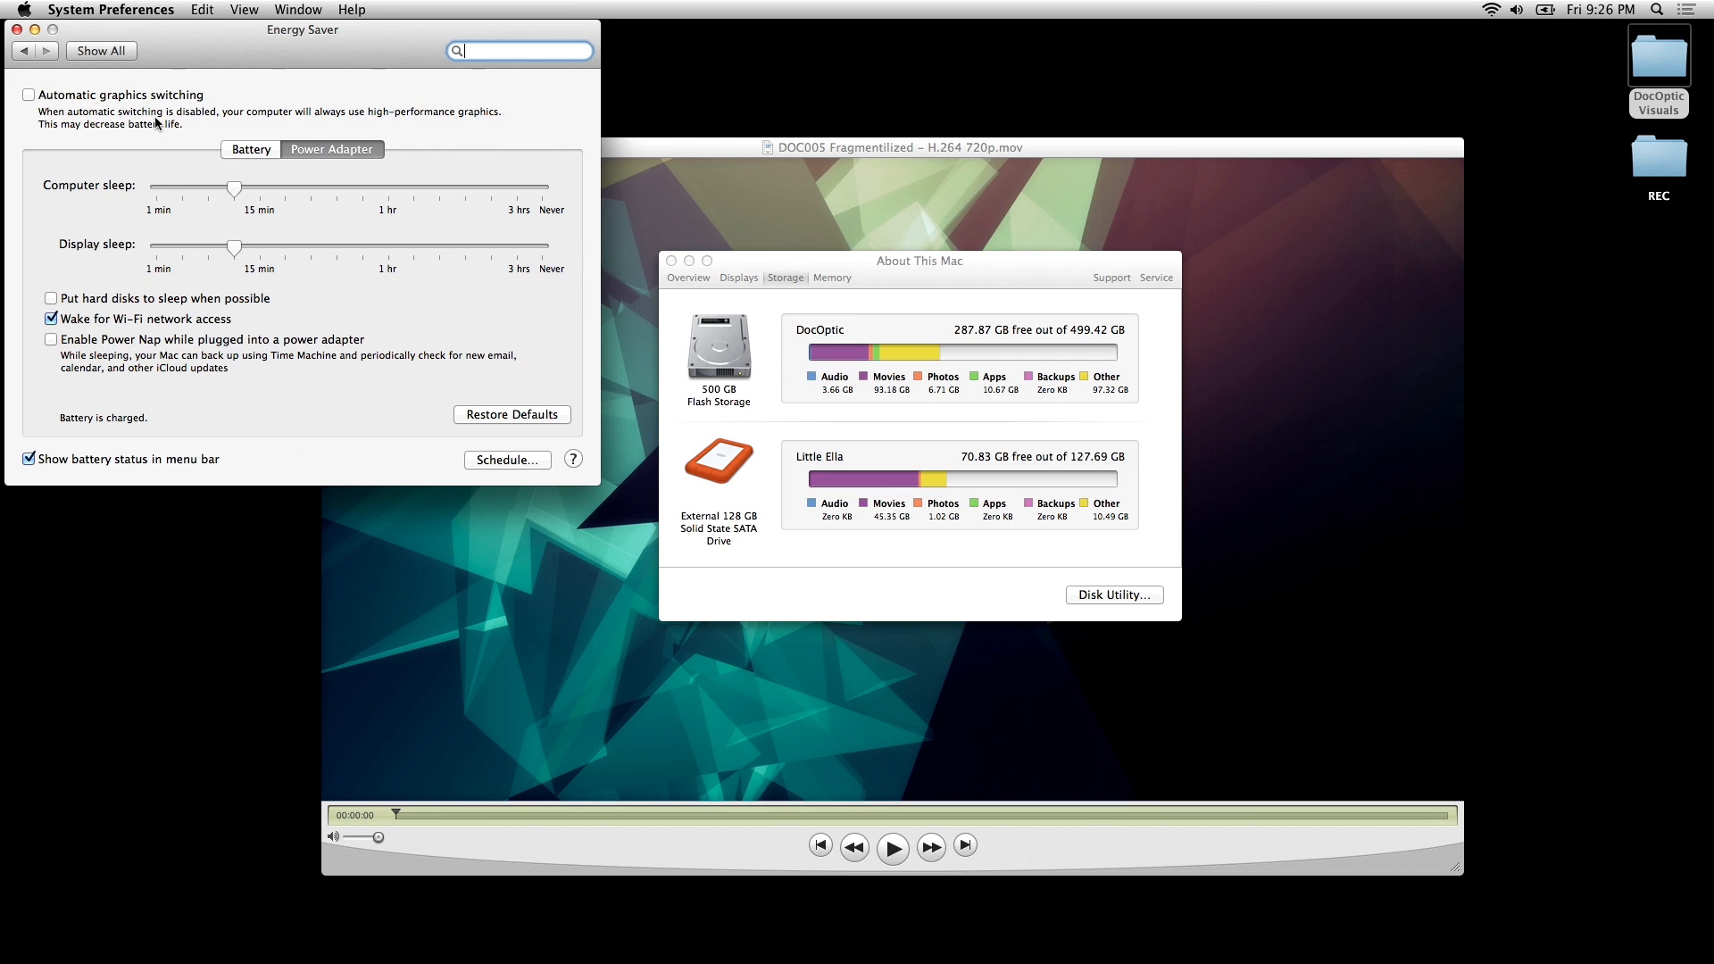
mouse_move(344, 118)
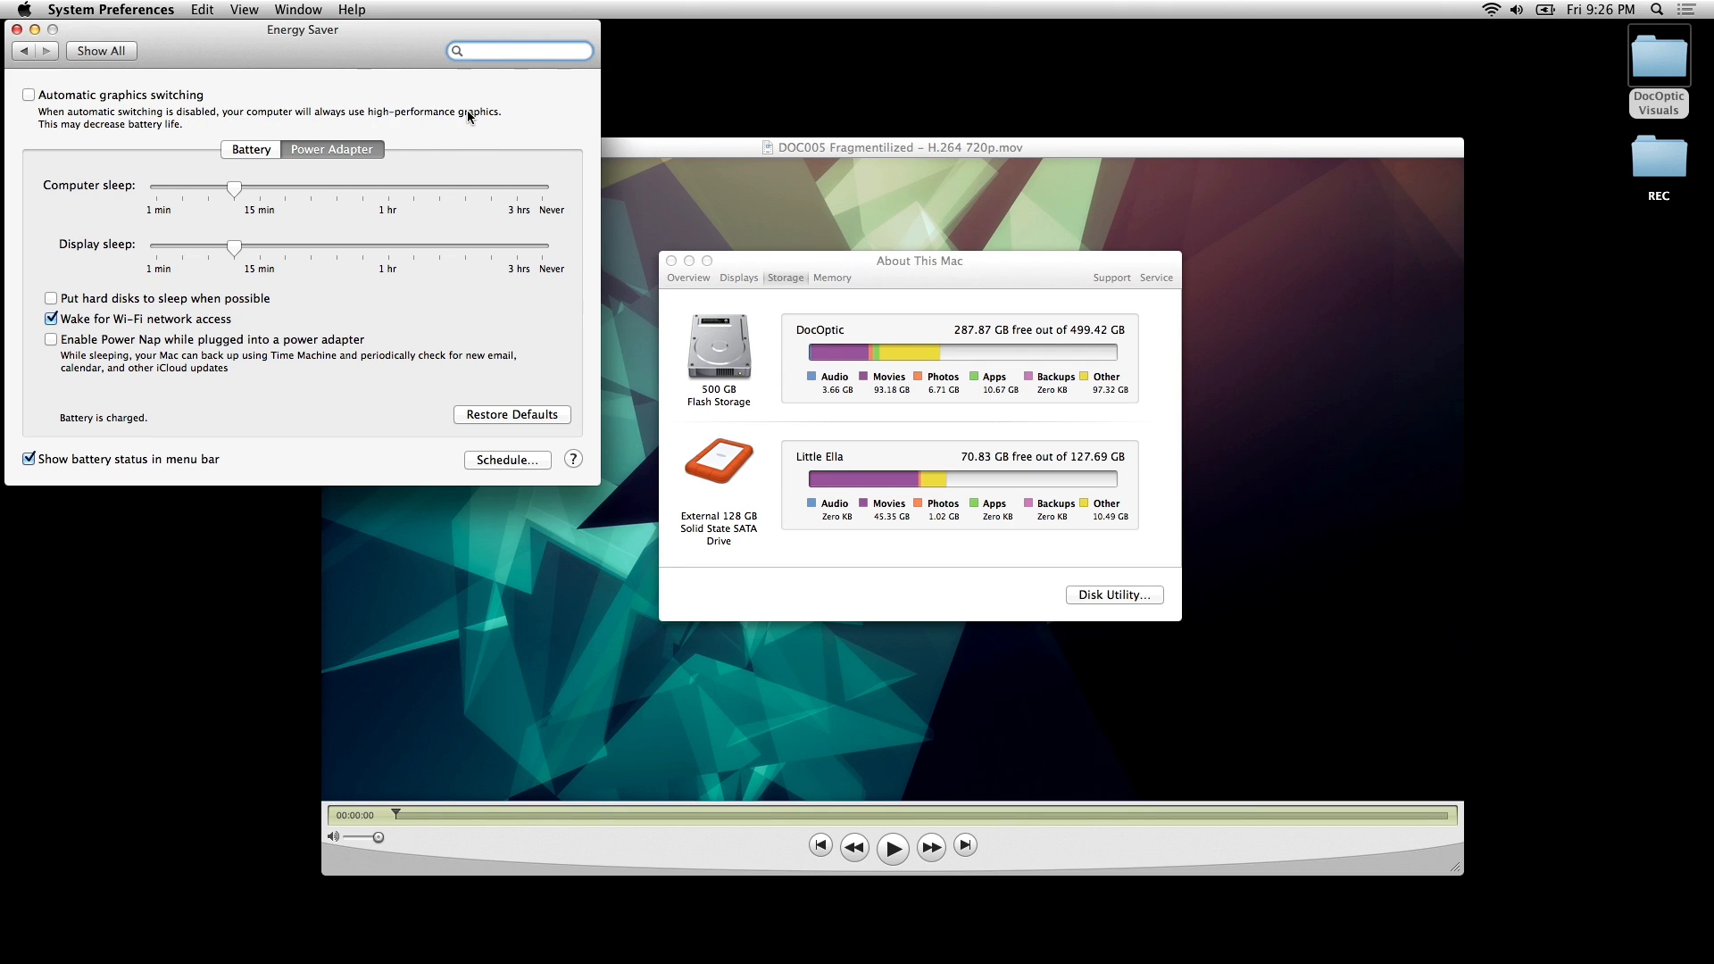
mouse_move(482, 117)
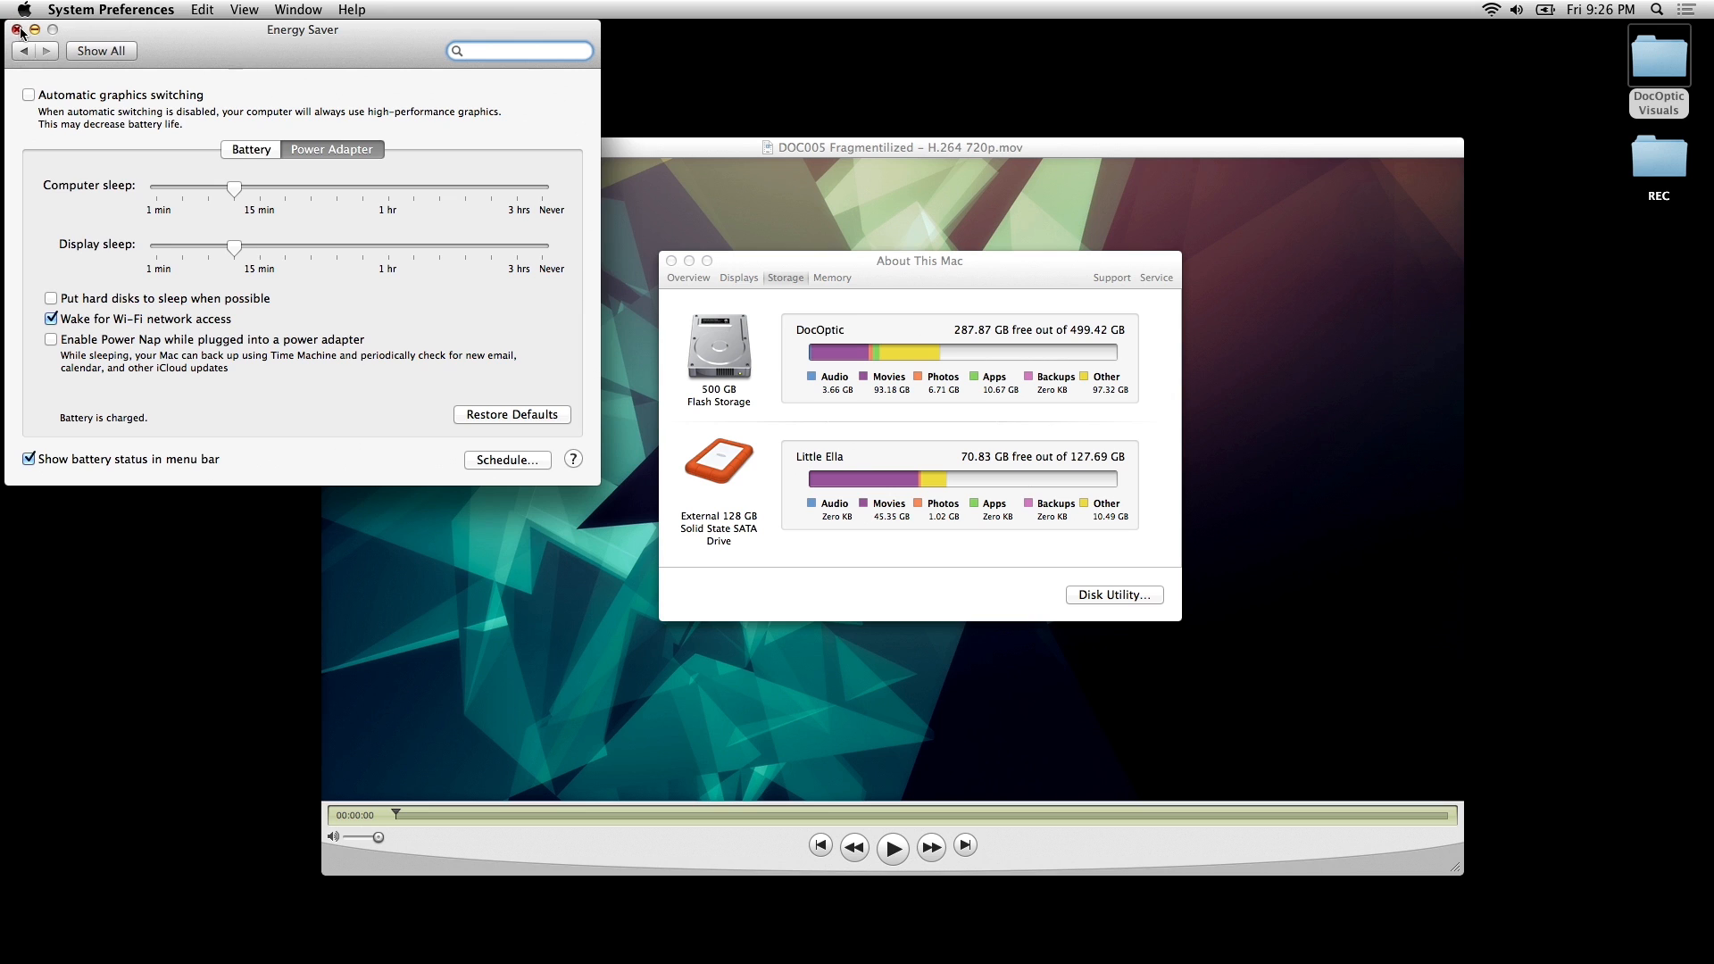
- Close System Preferences, then play the 720p DOC005 clip in QuickTime Player 7 nearly to its end and pause it
click(18, 31)
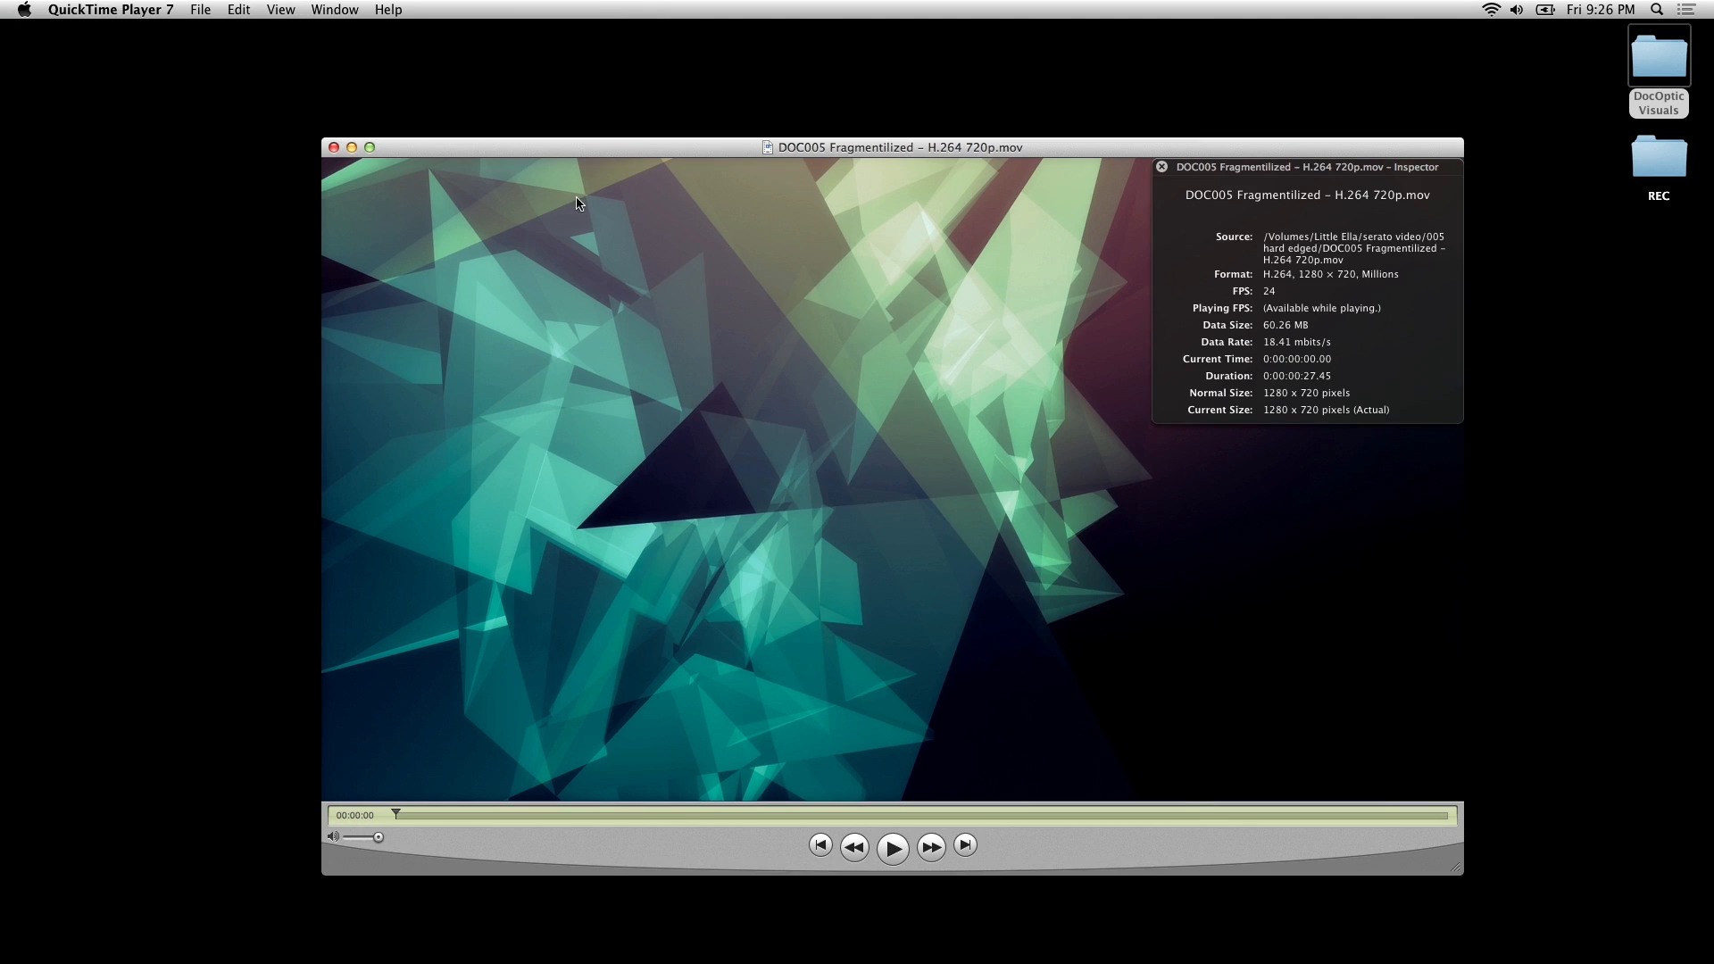
click(892, 846)
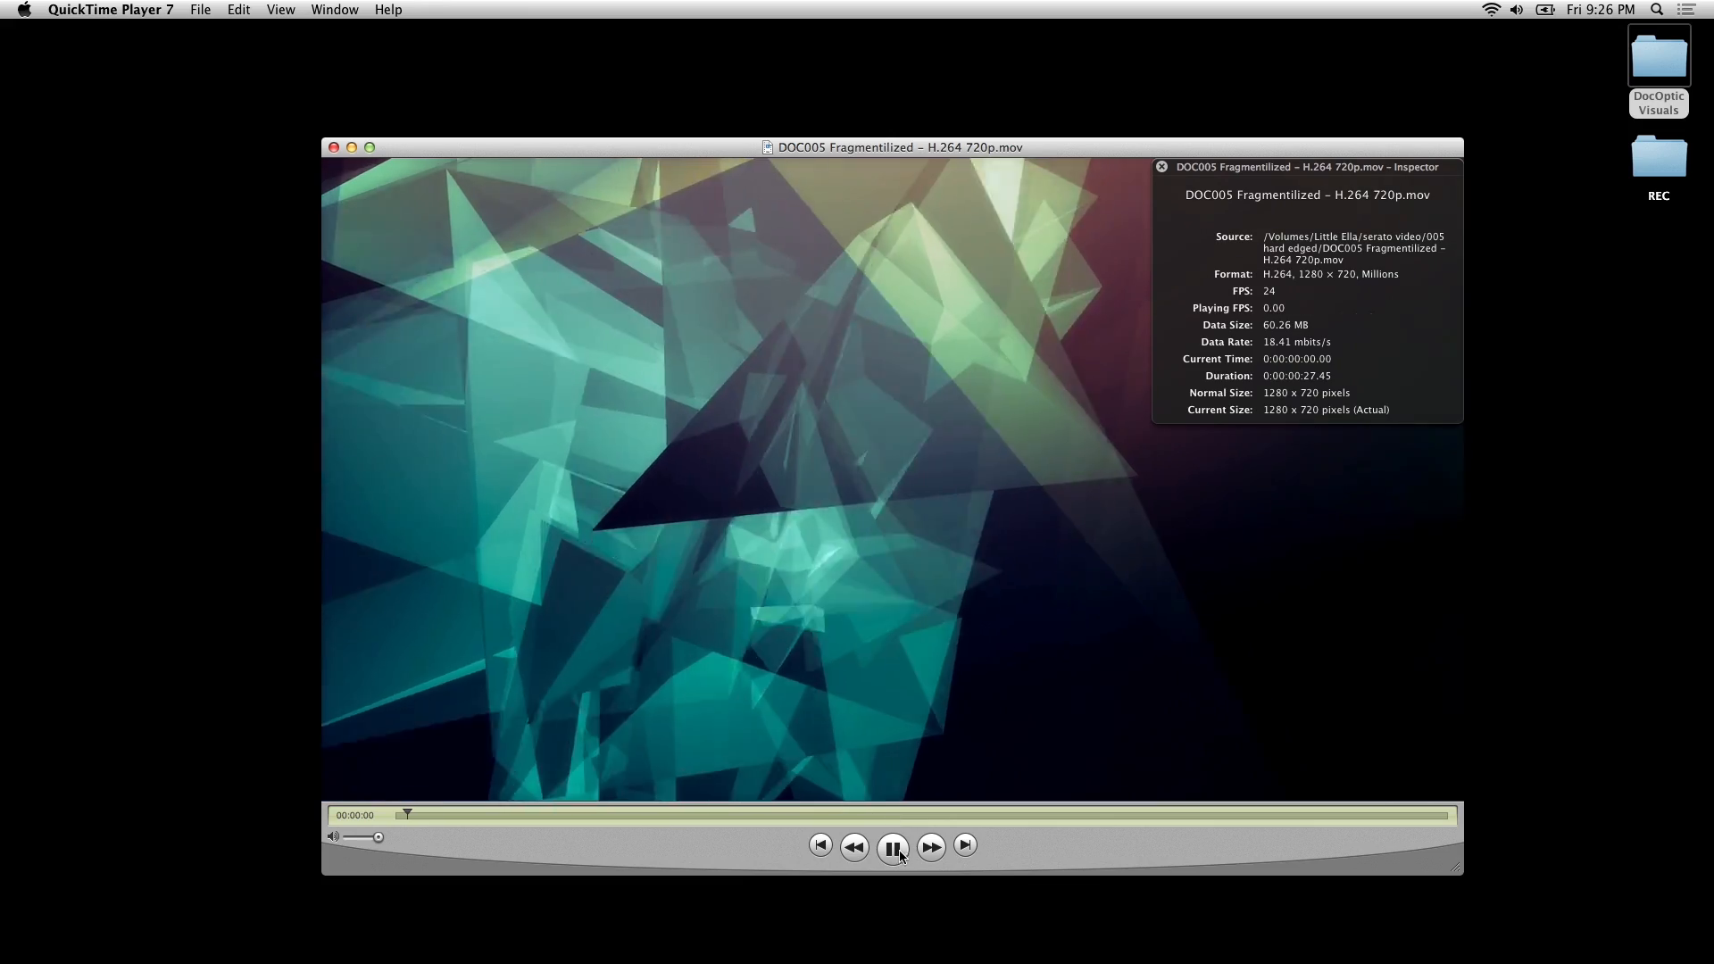
click(892, 846)
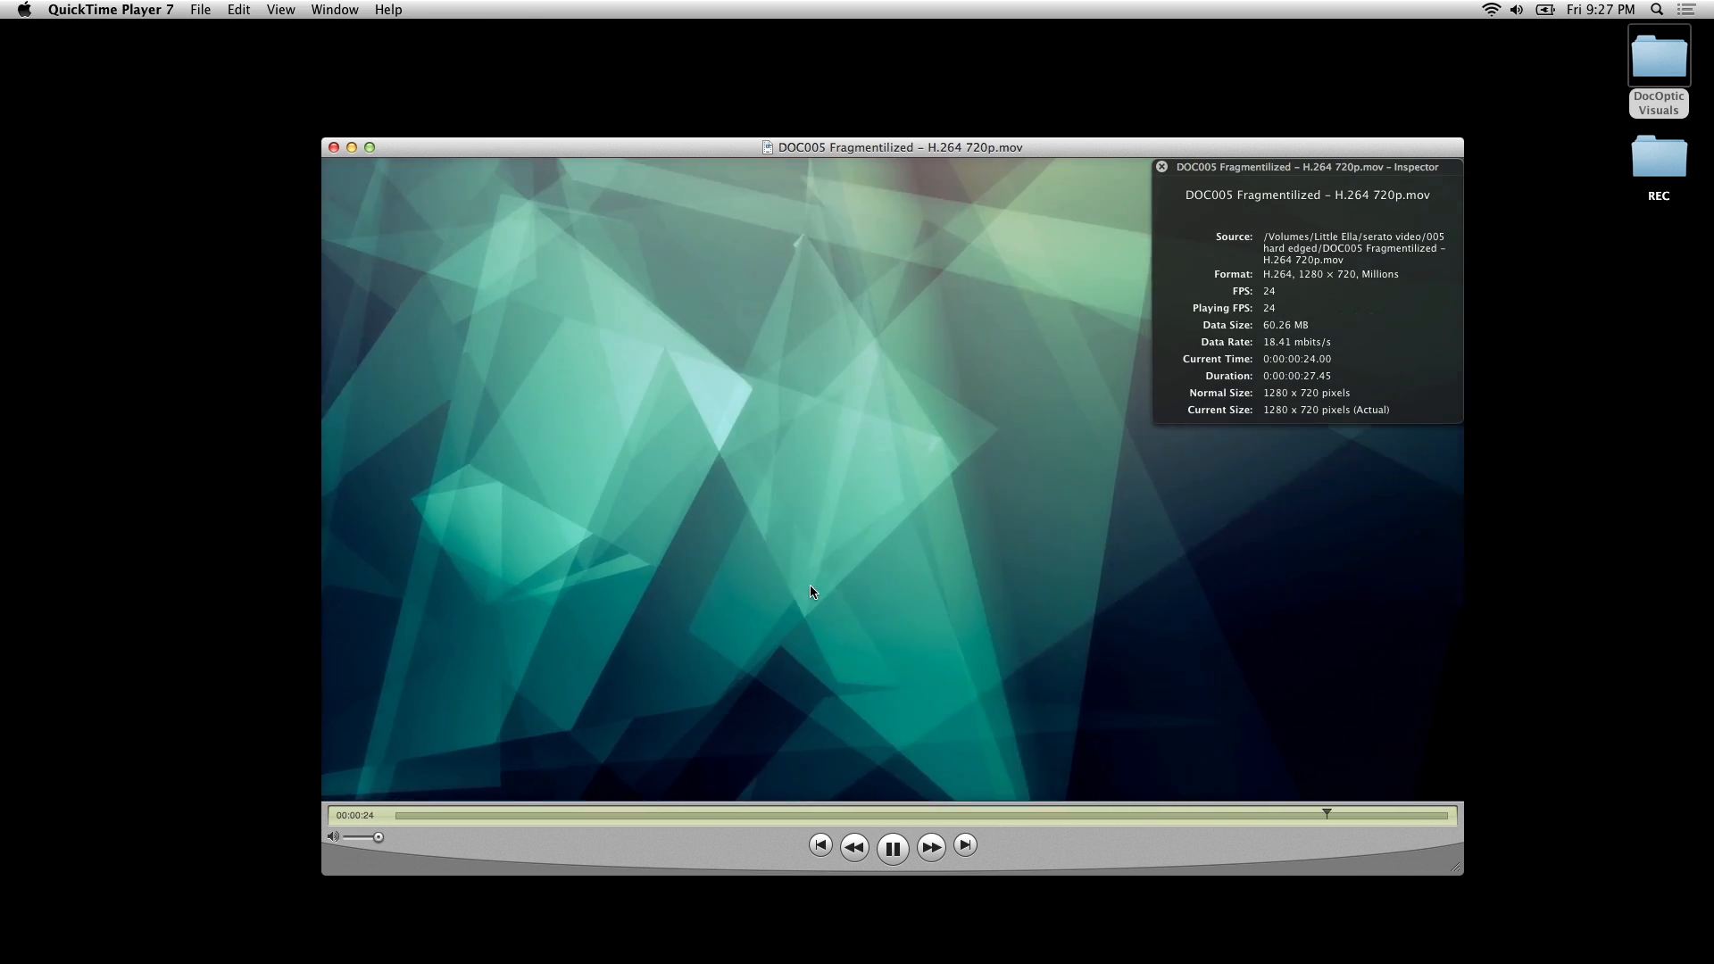
click(891, 846)
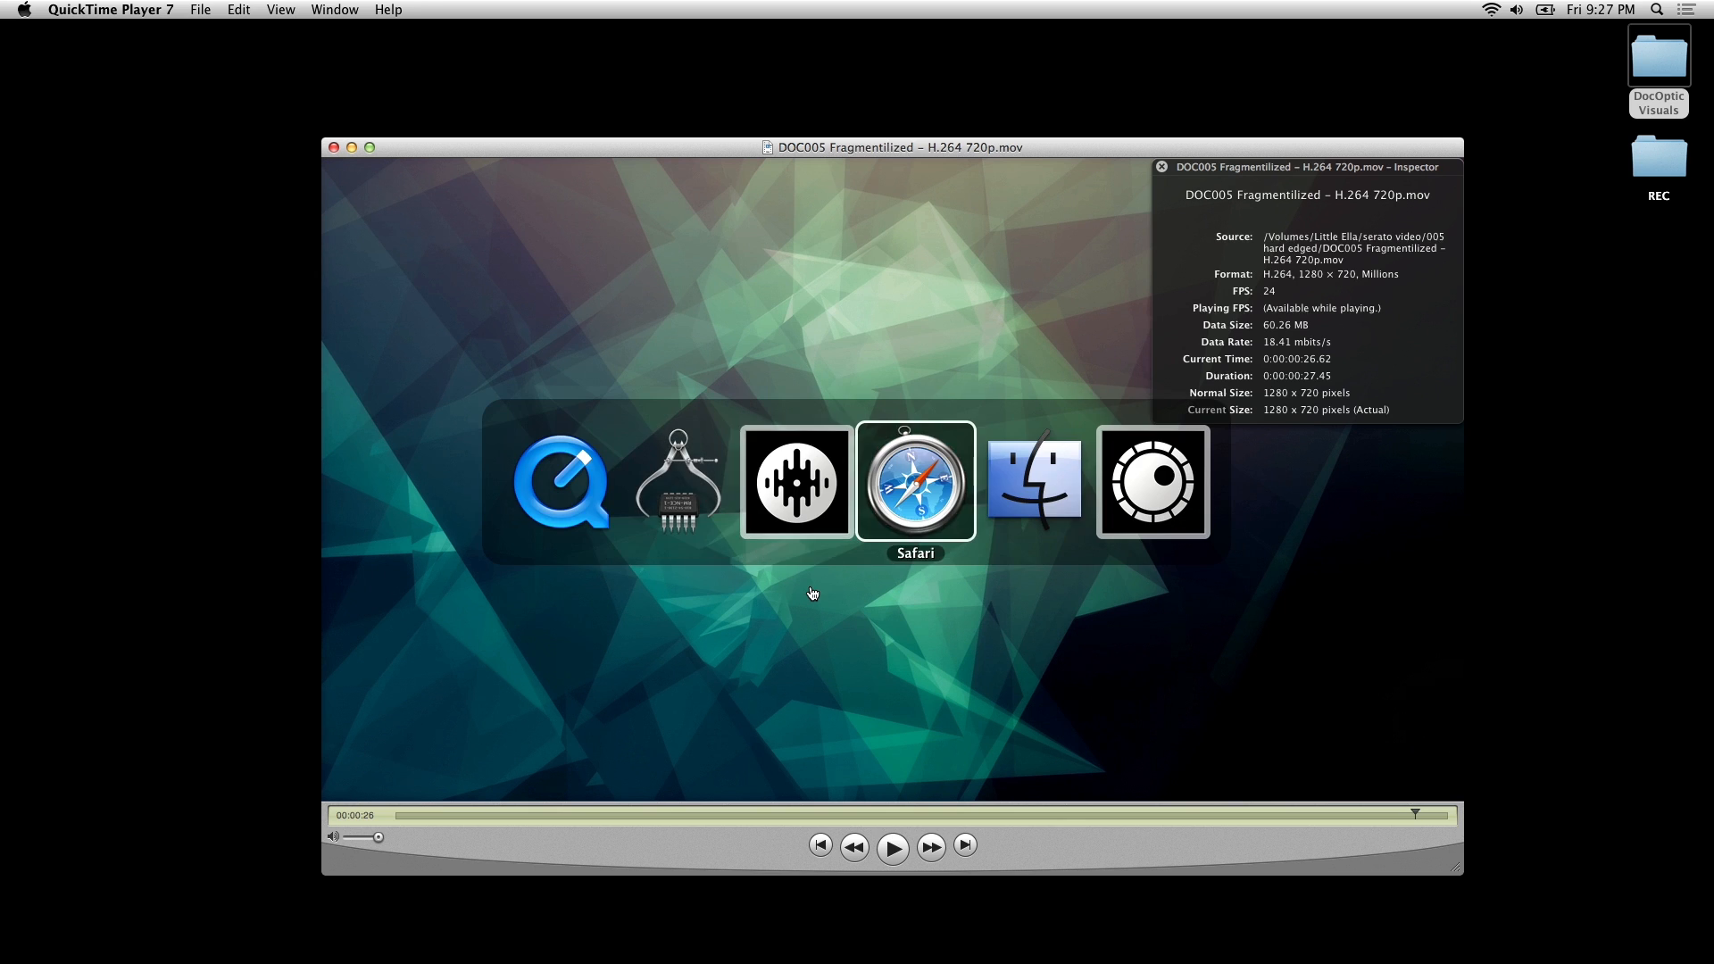
- Switch to Safari and browse the DocOptic homepage down to the Latest Free Clips & Loops section
click(914, 480)
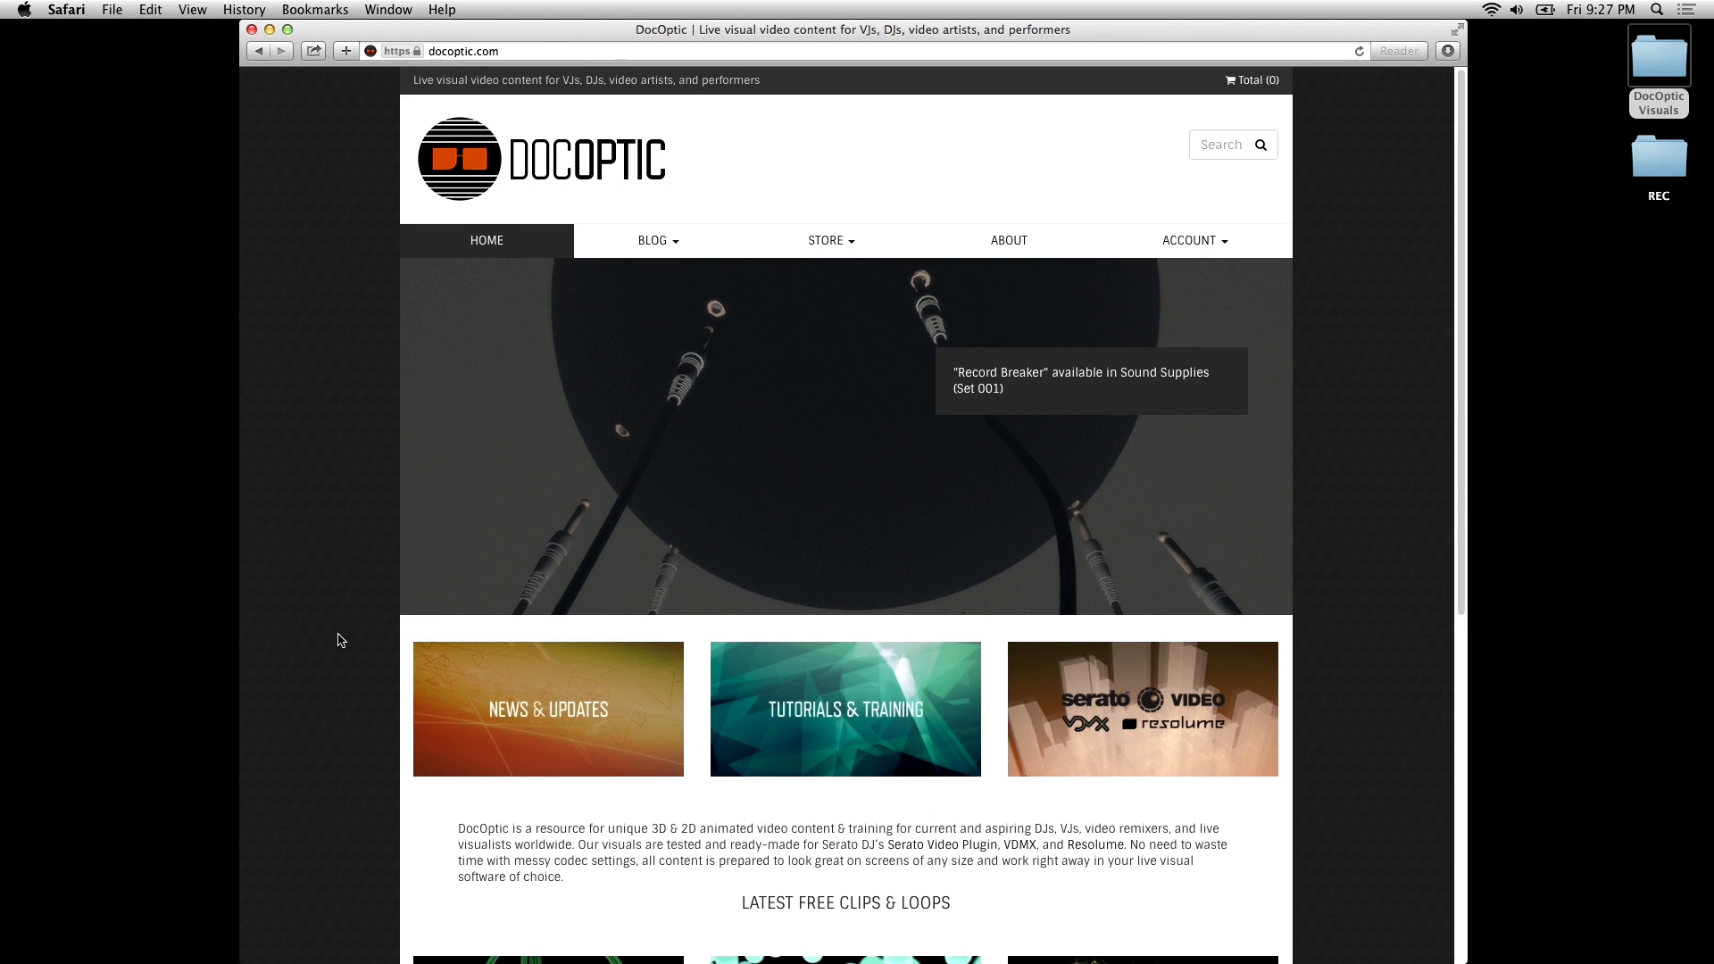
scroll(down, 3)
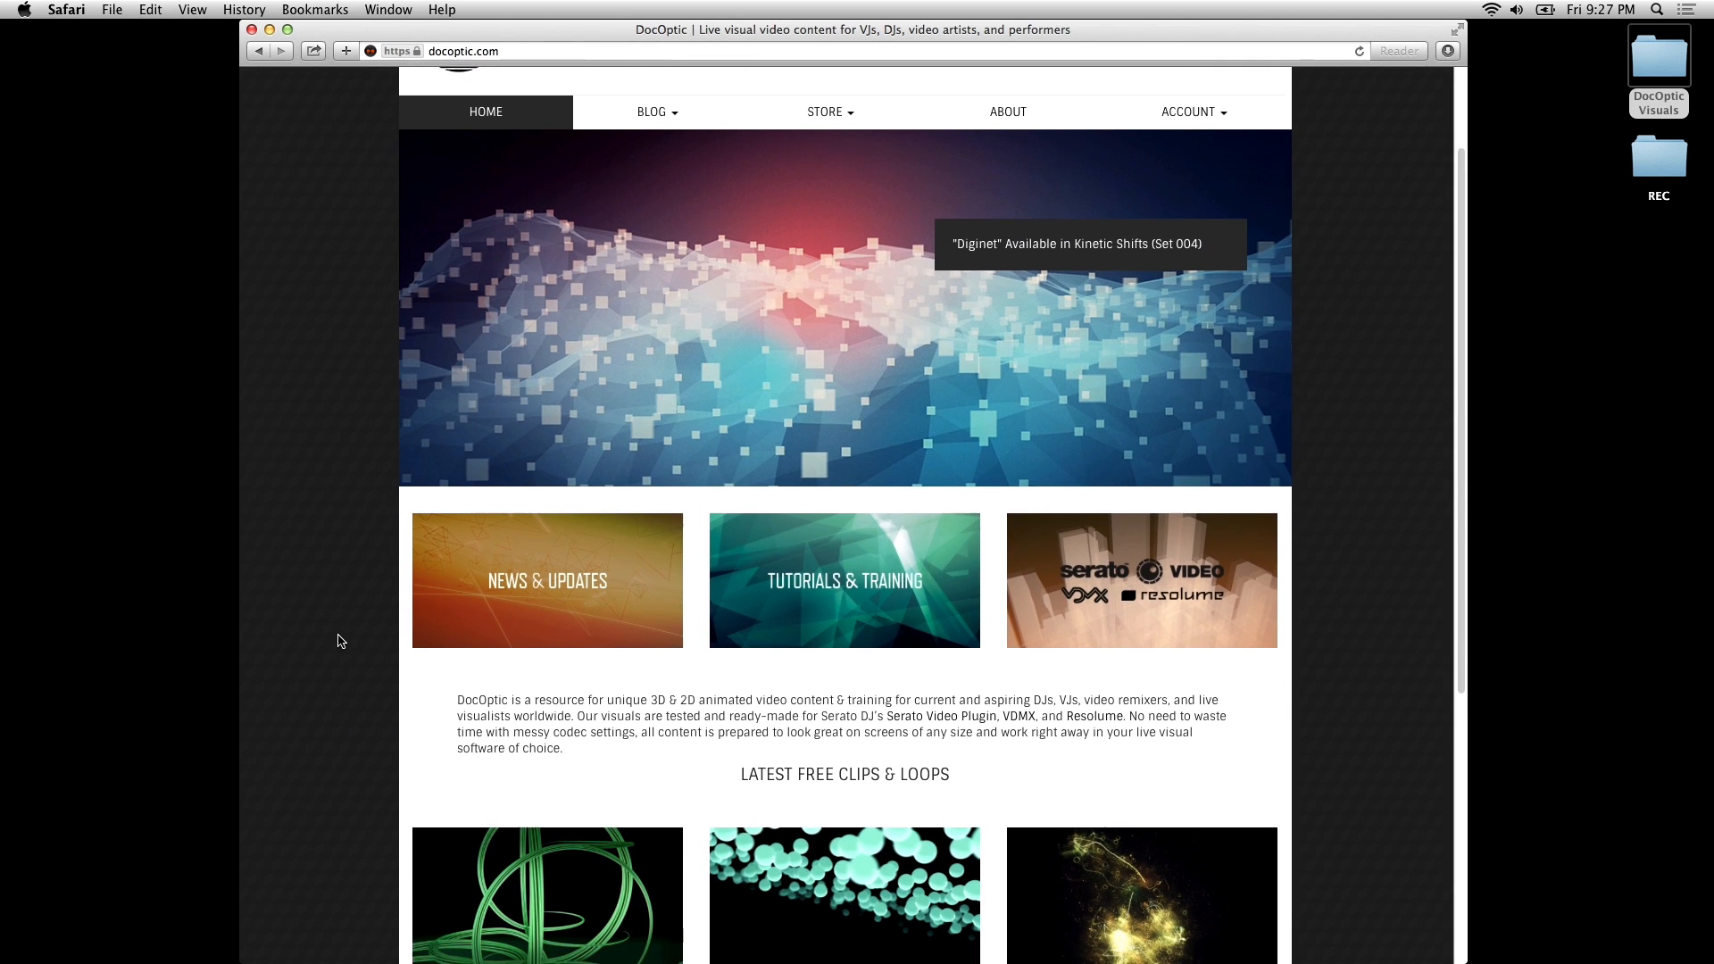
scroll(down, 3)
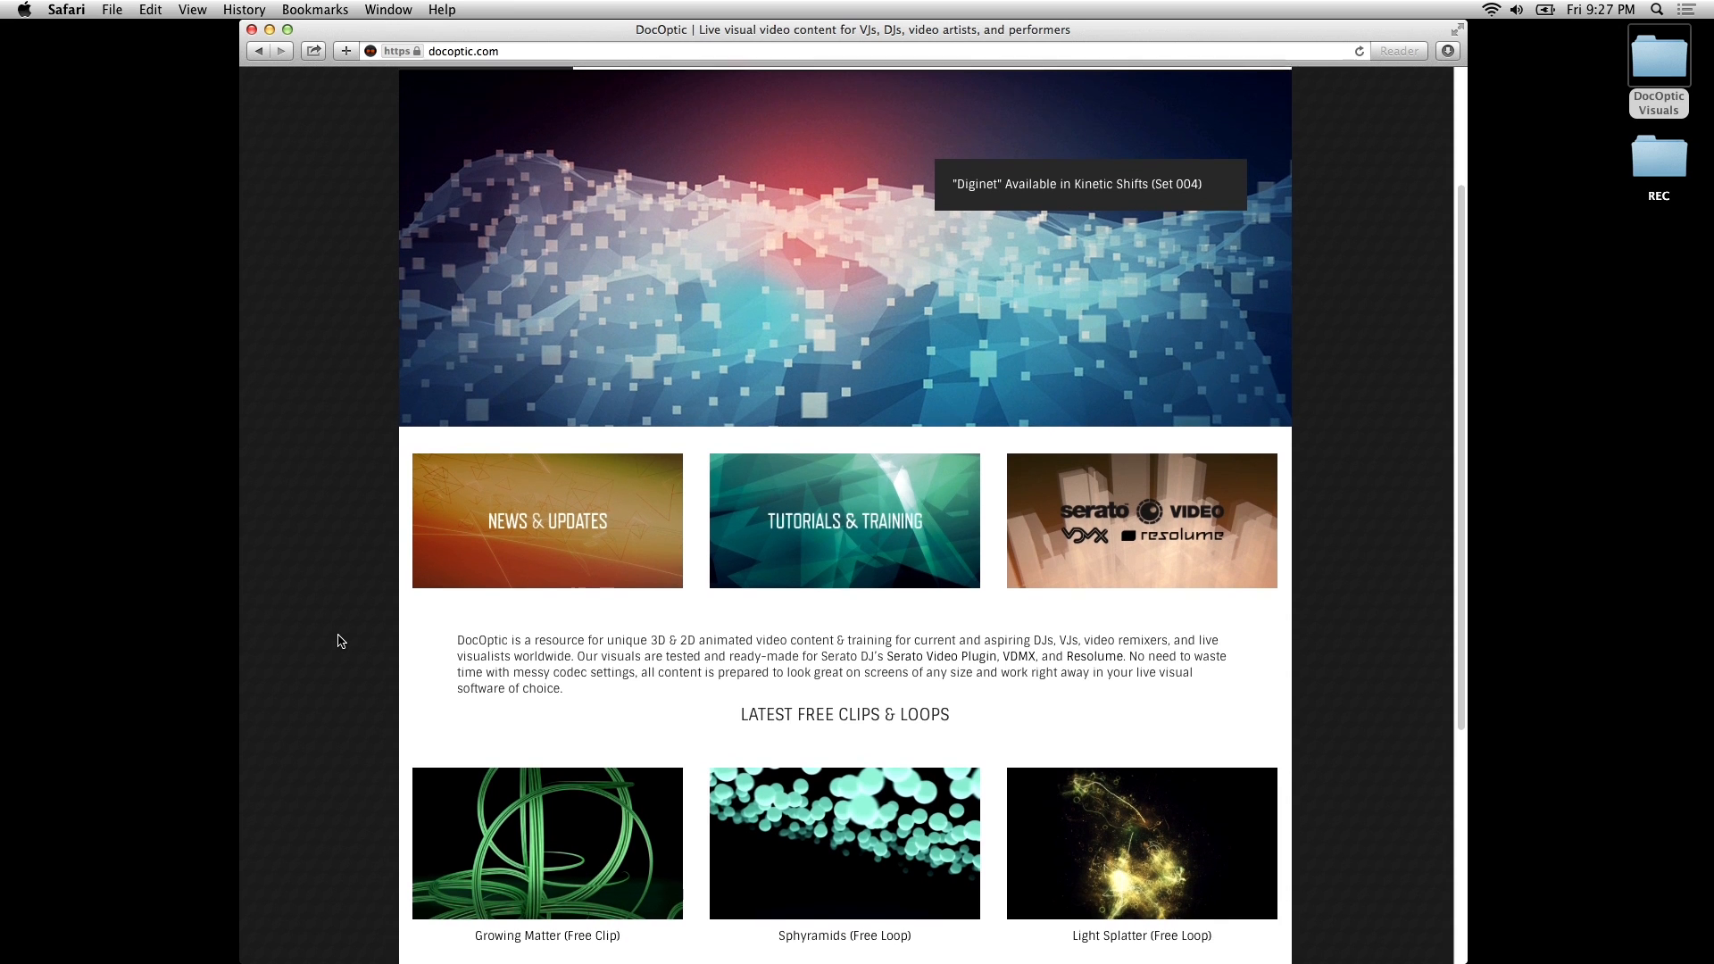
scroll(down, 3)
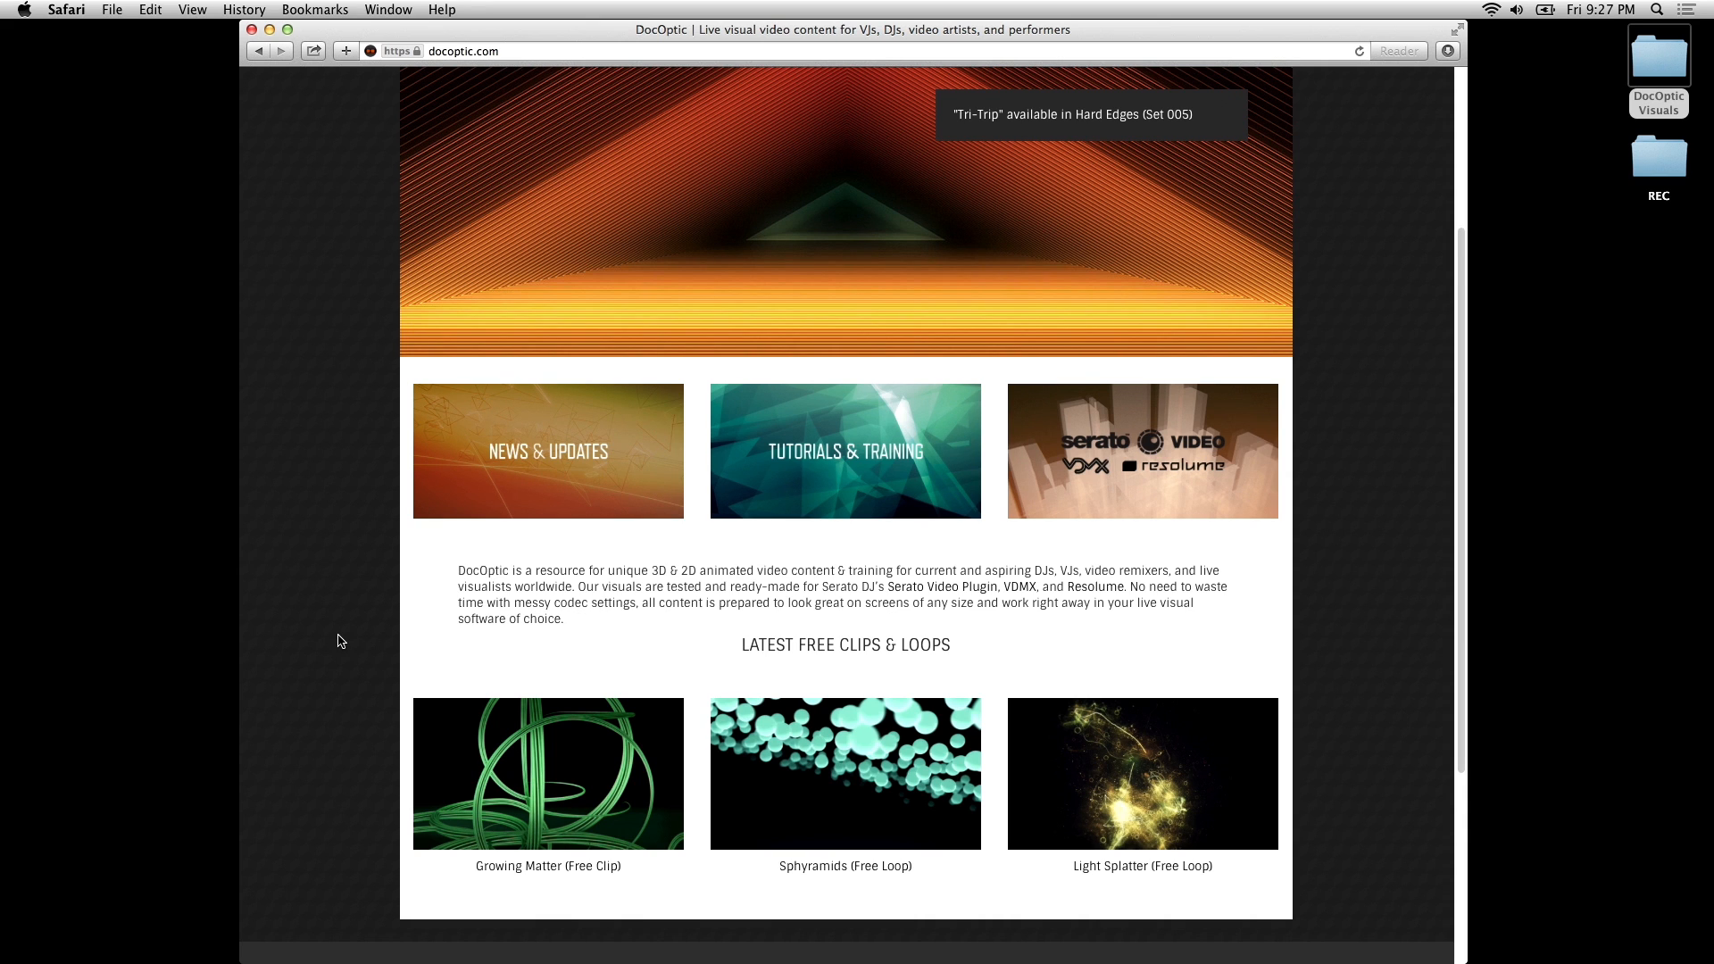
scroll(down, 3)
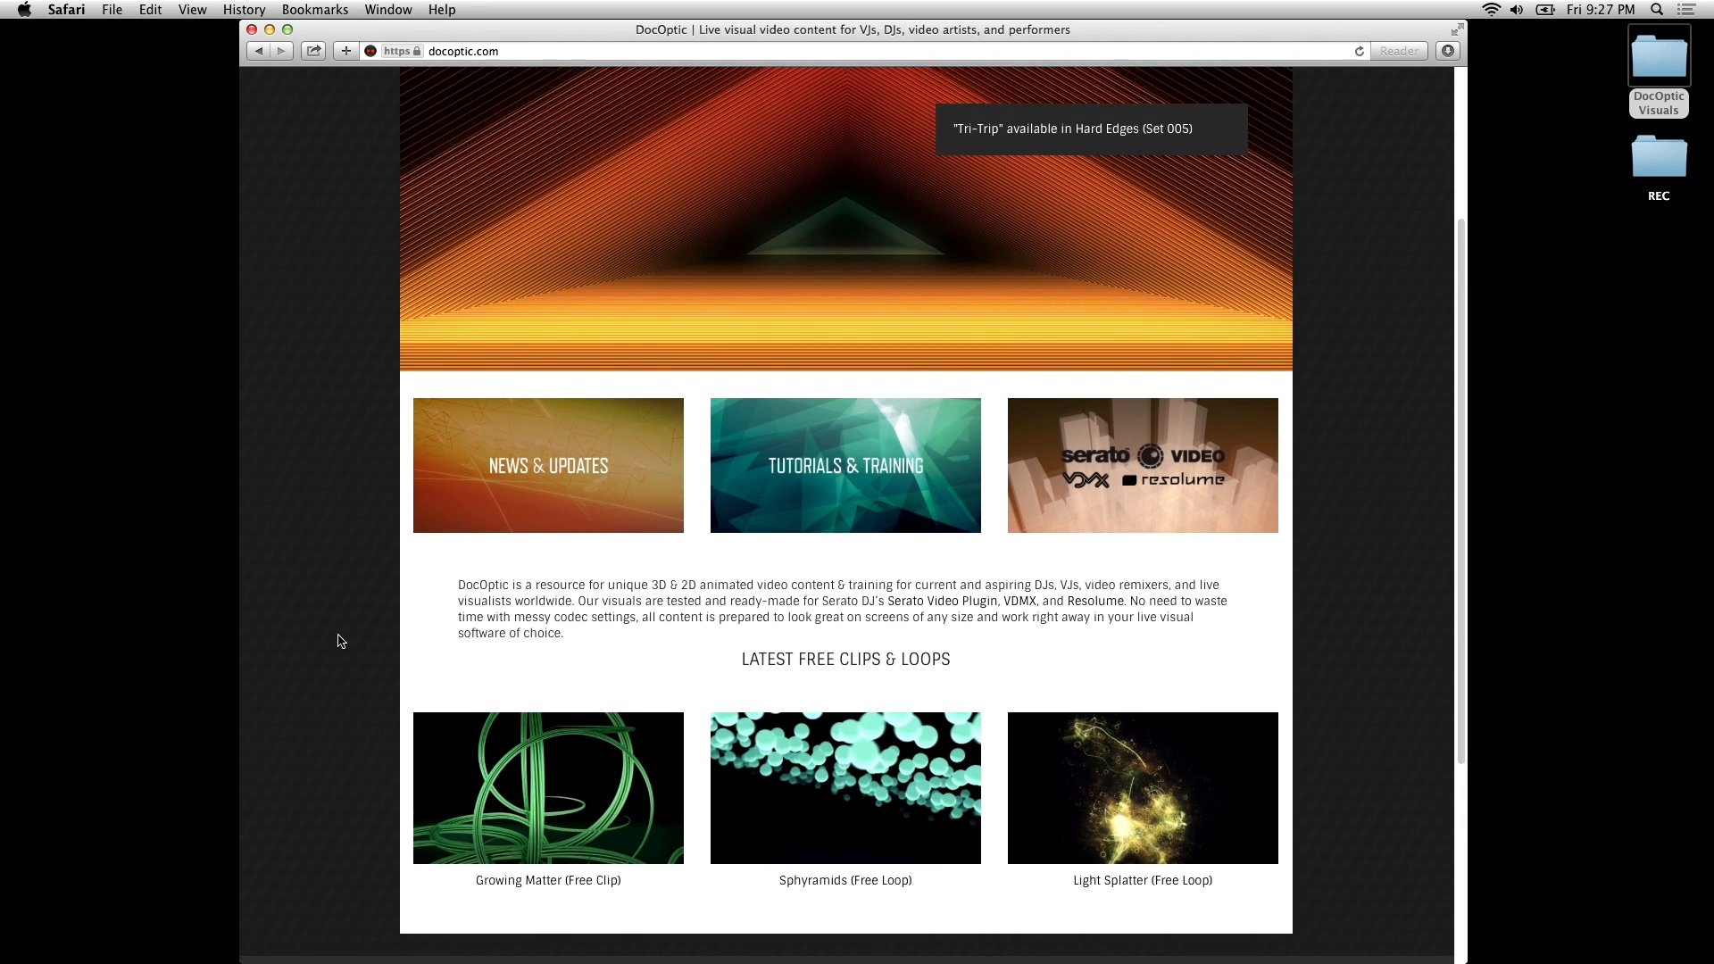
scroll(up, 3)
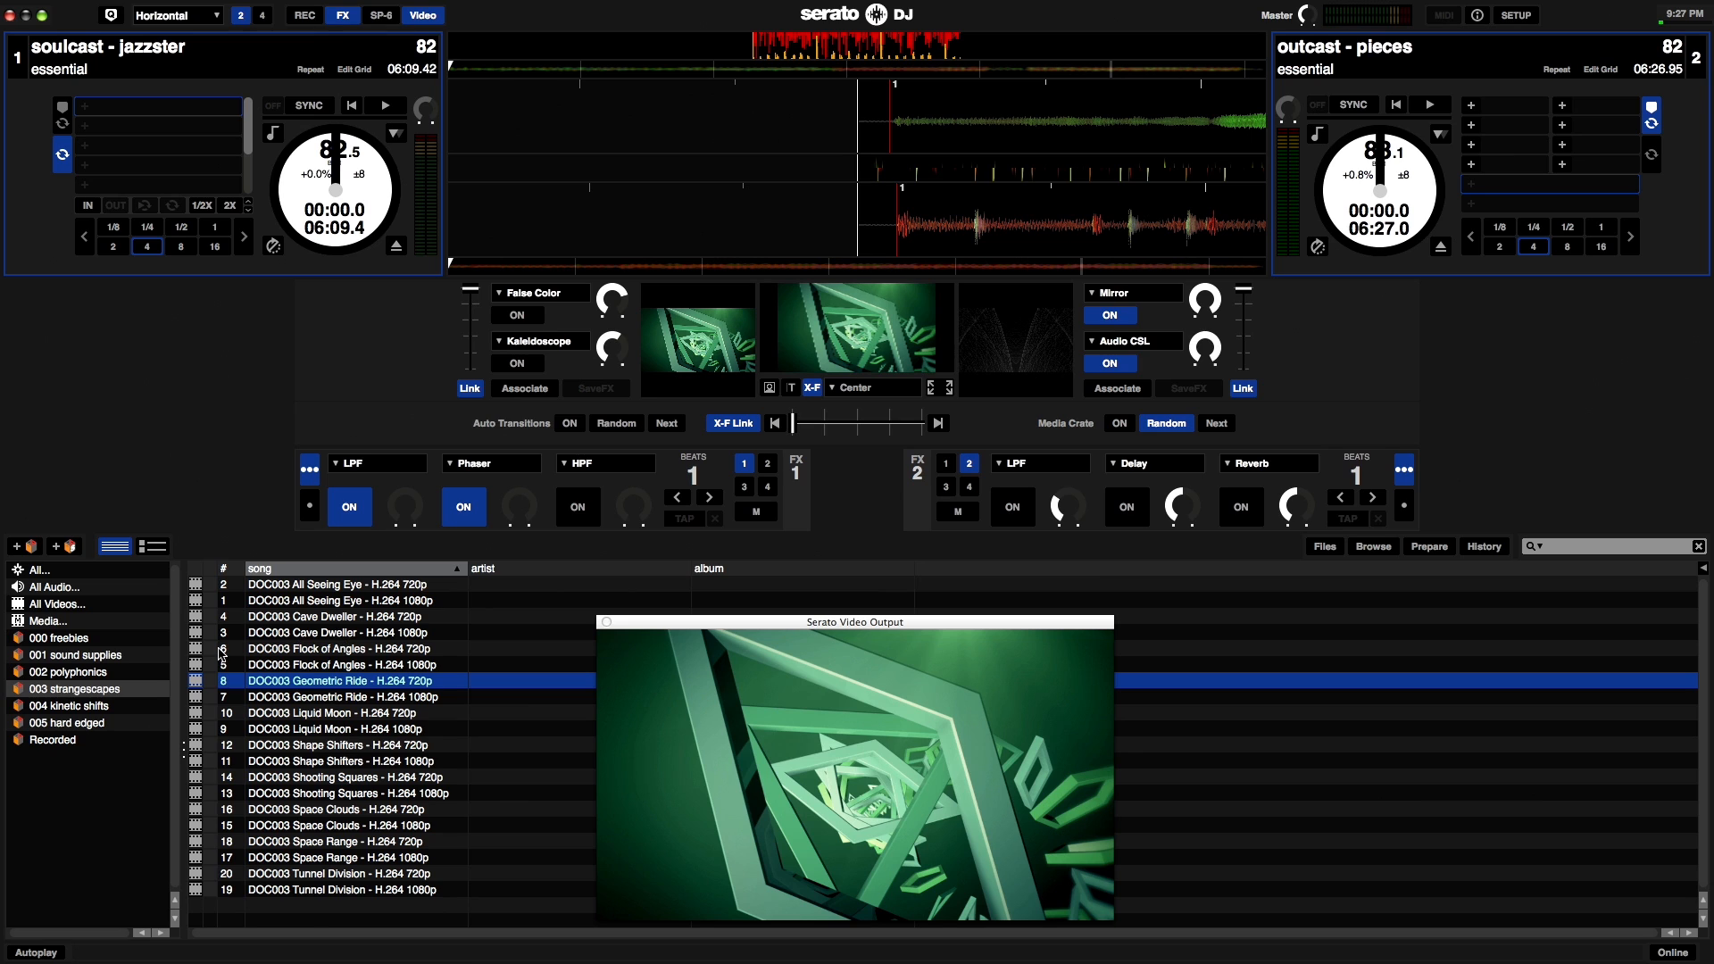
mouse_move(1514, 13)
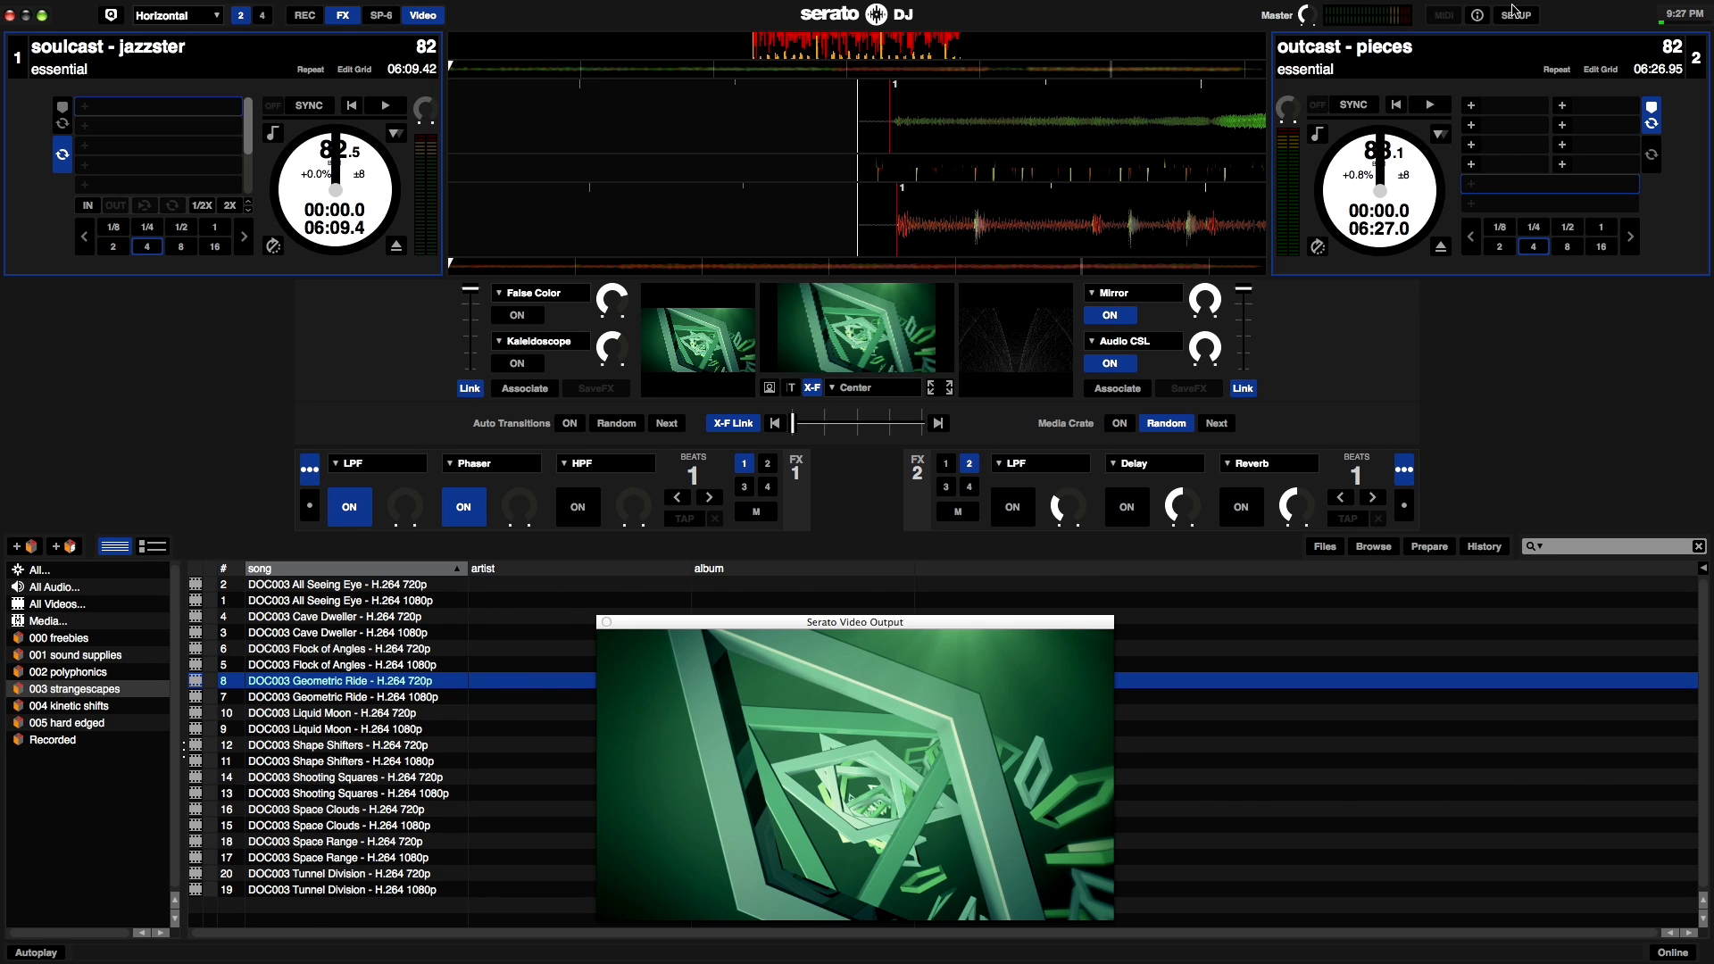
click(1516, 15)
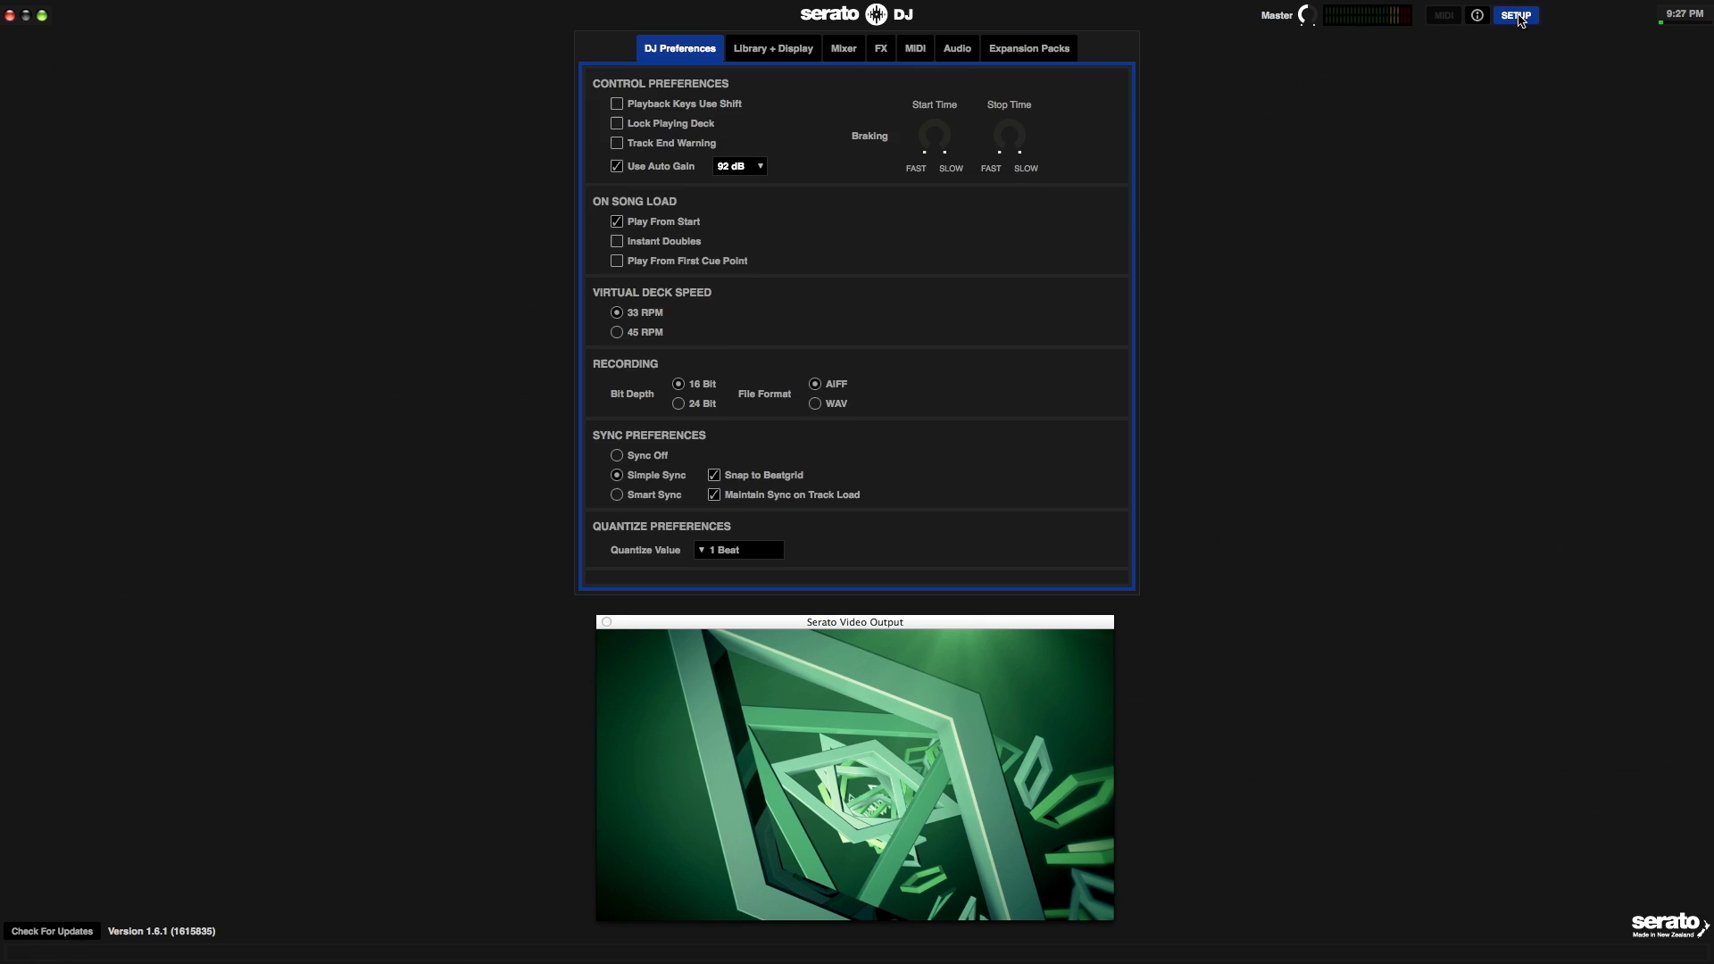
mouse_move(1048, 53)
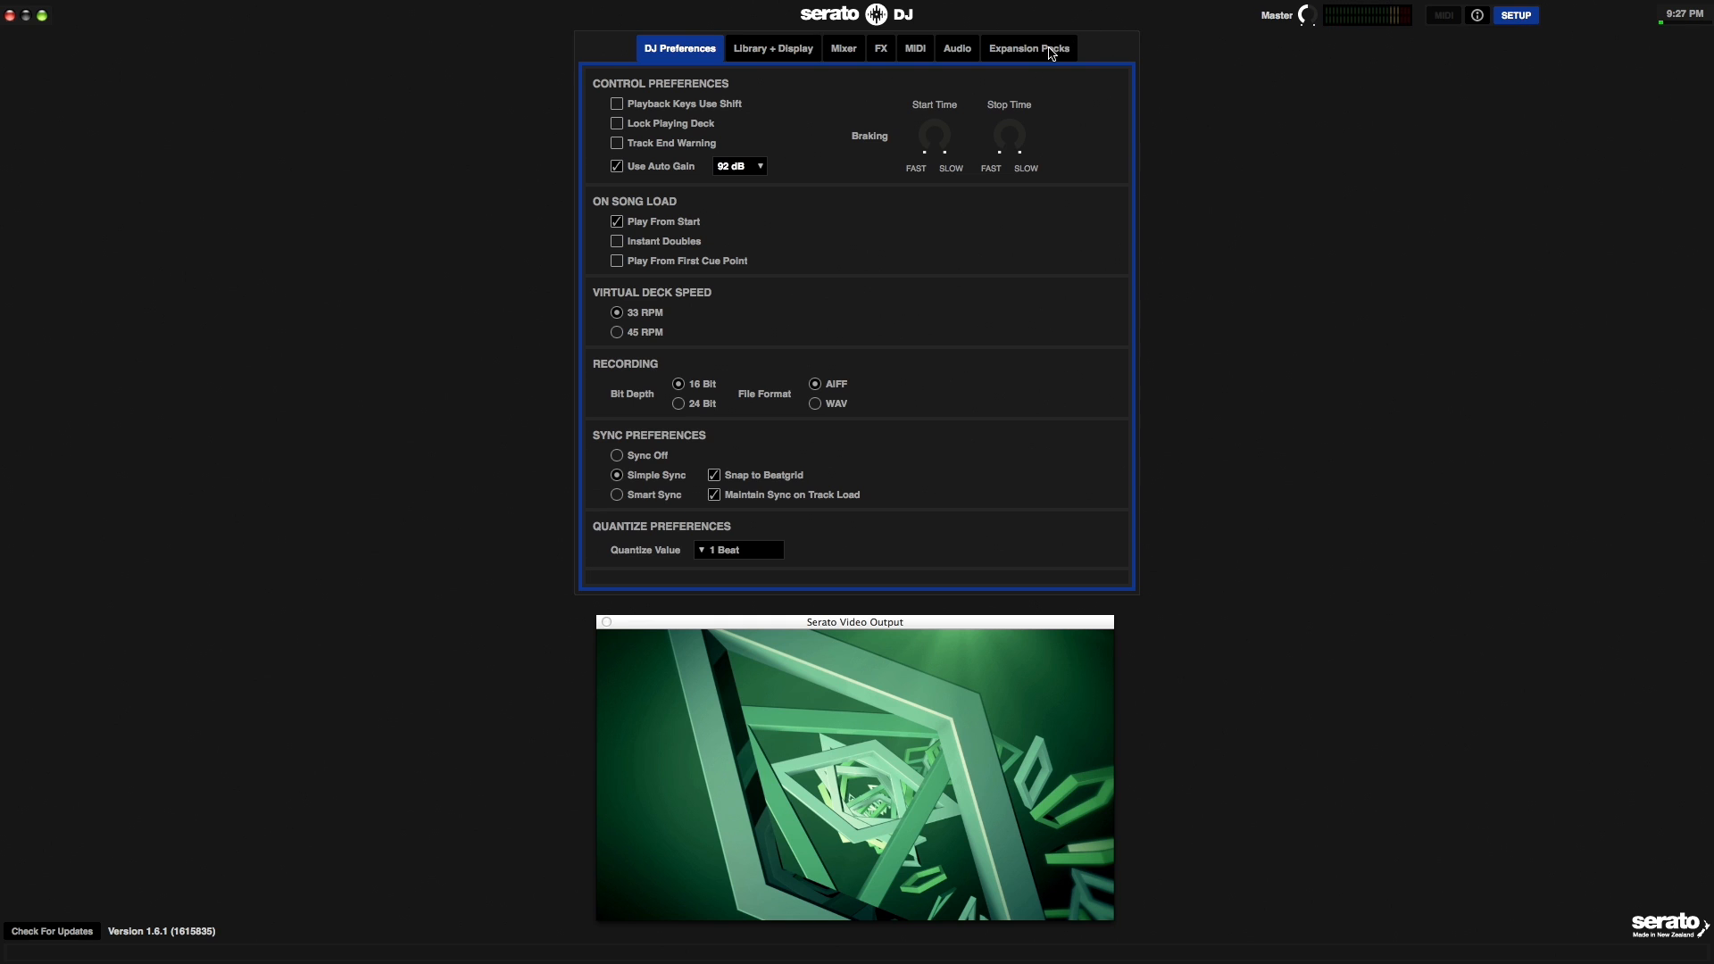
click(1026, 48)
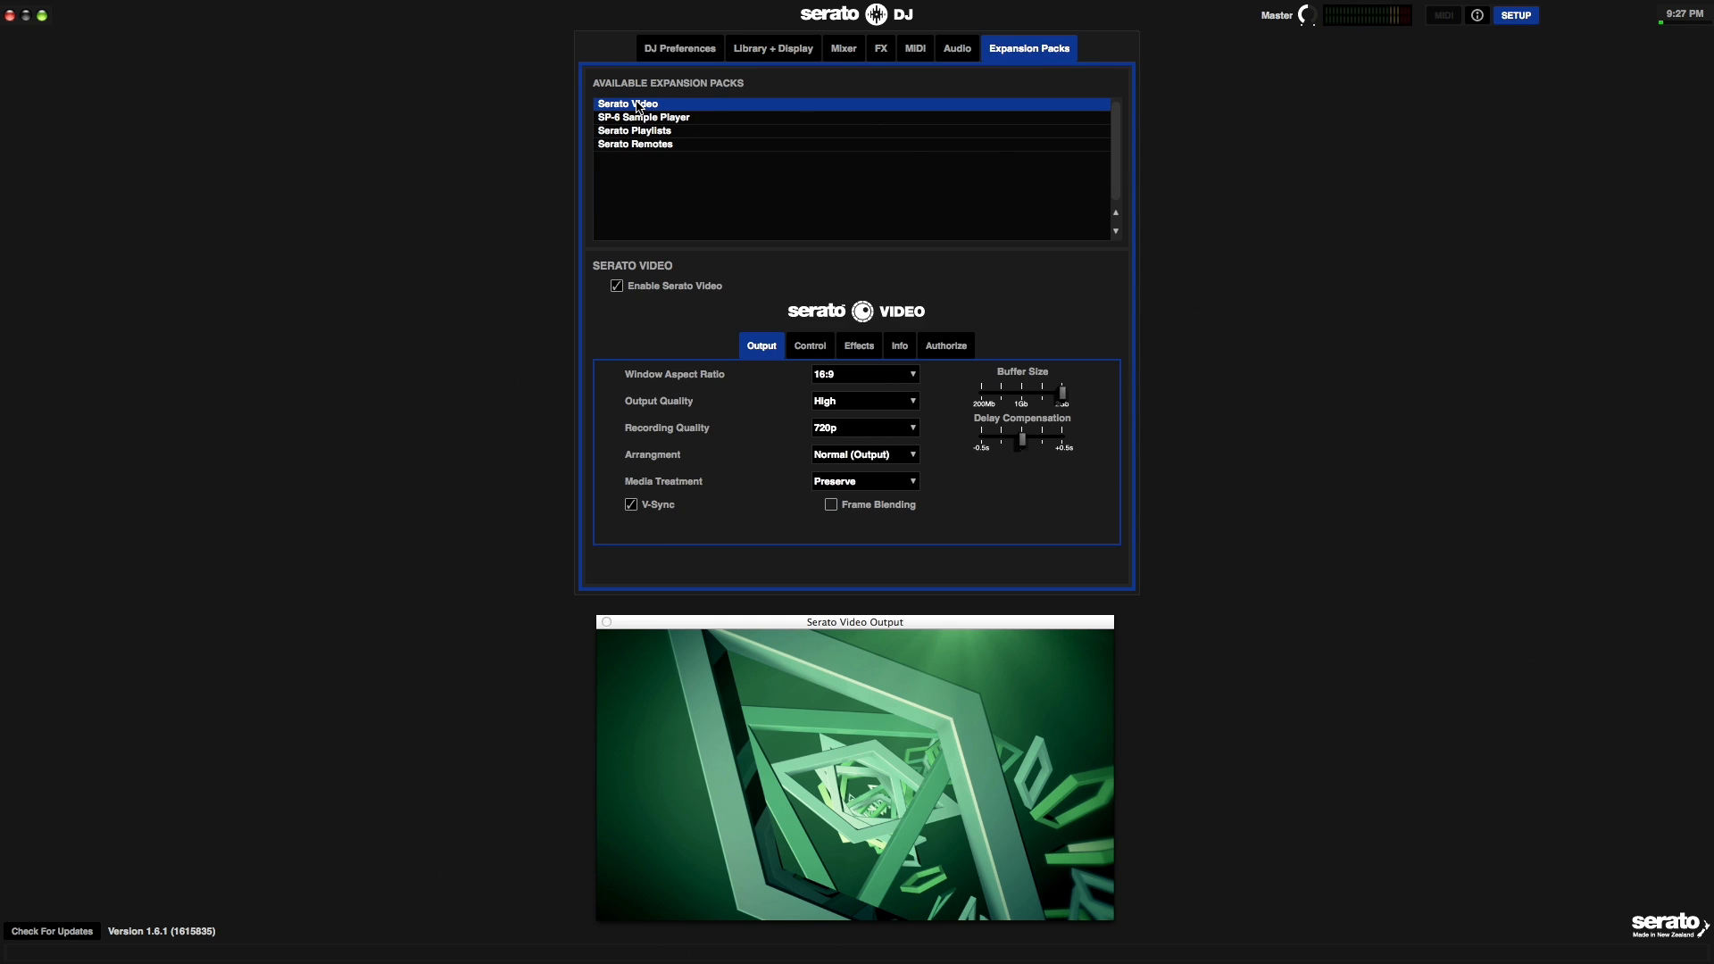
mouse_move(682, 296)
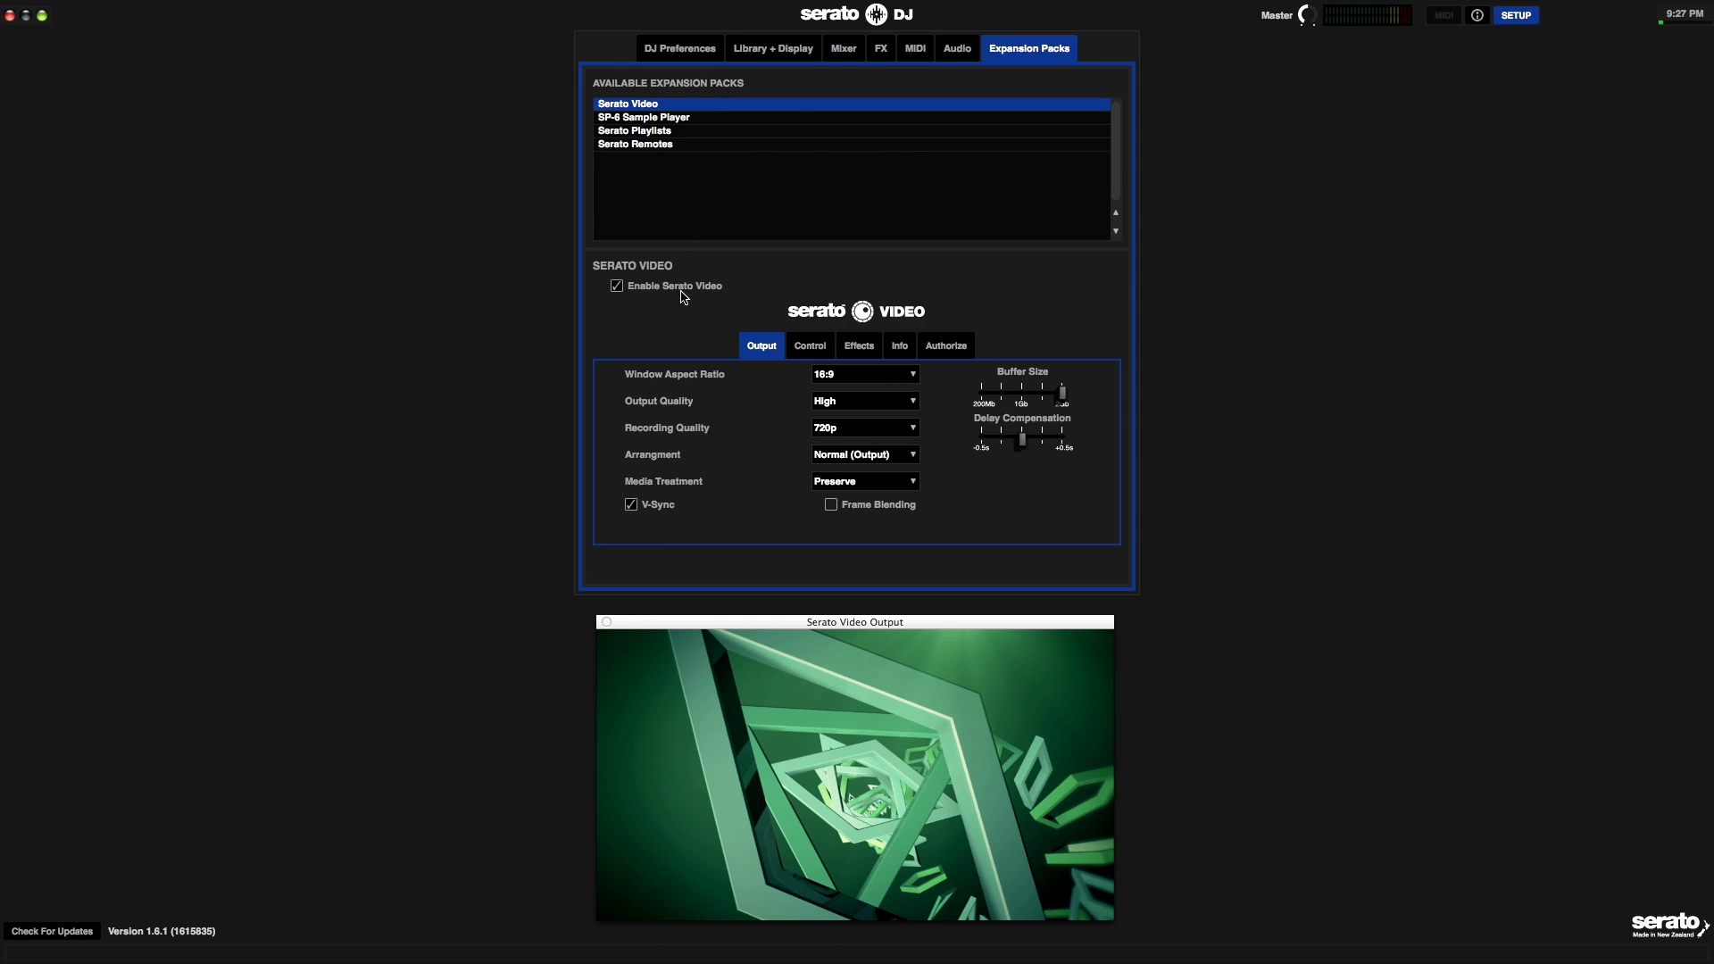
mouse_move(762, 351)
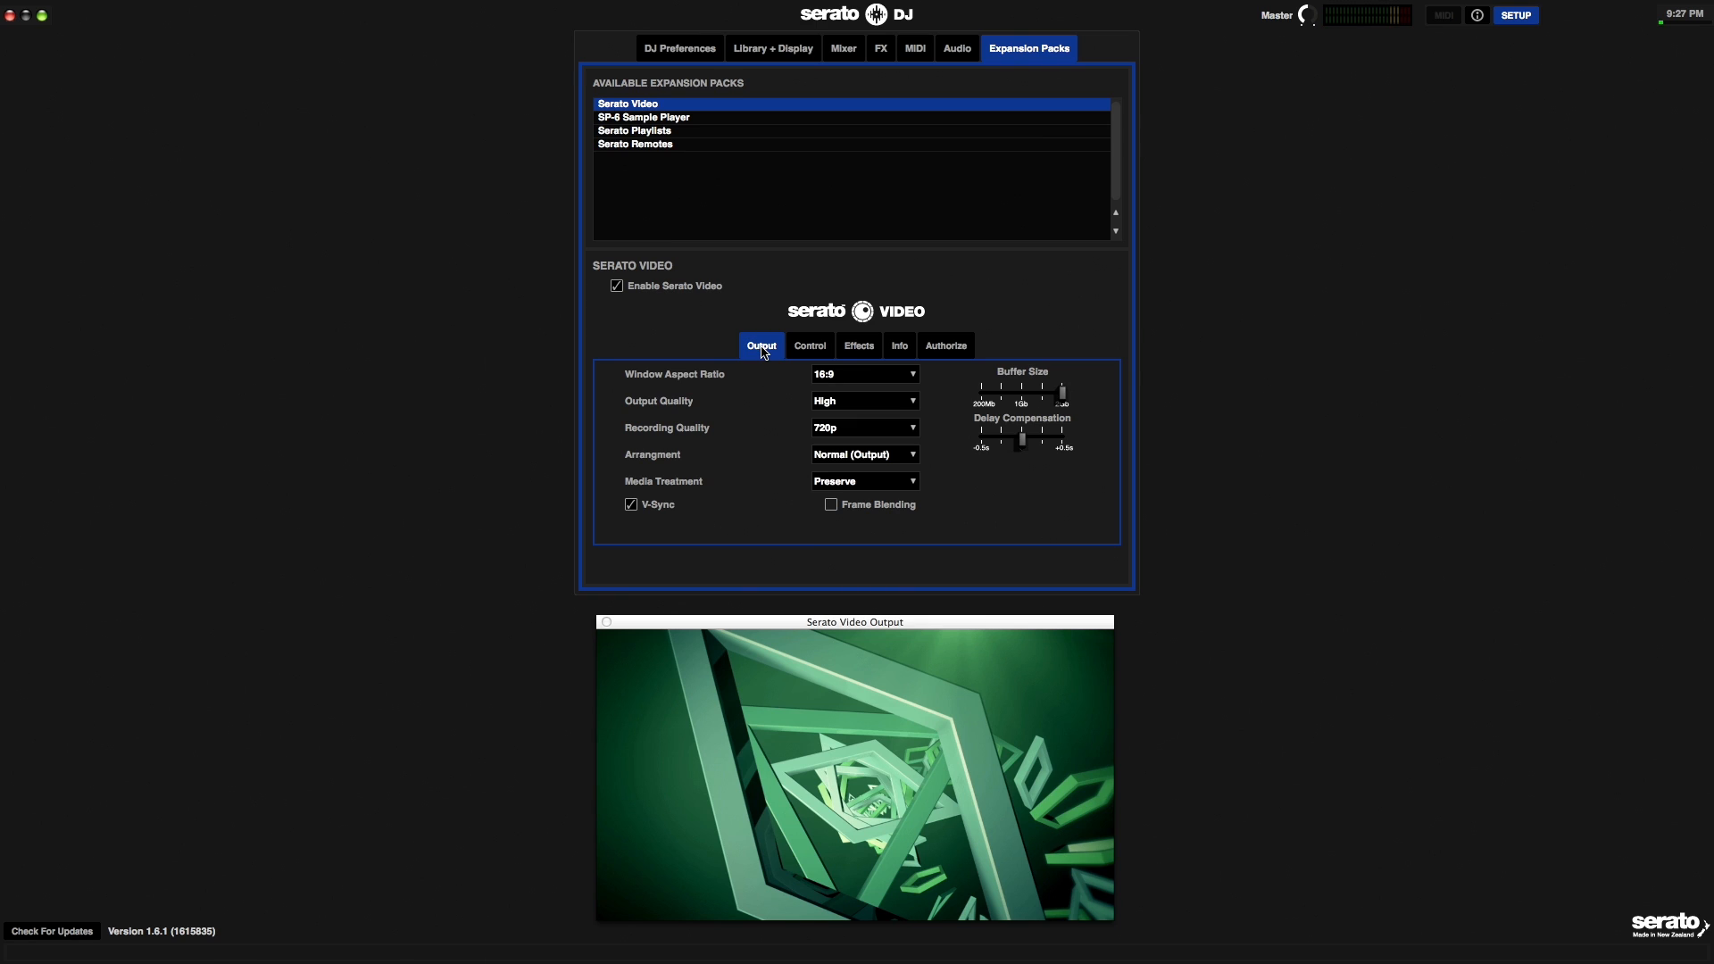
mouse_move(705, 391)
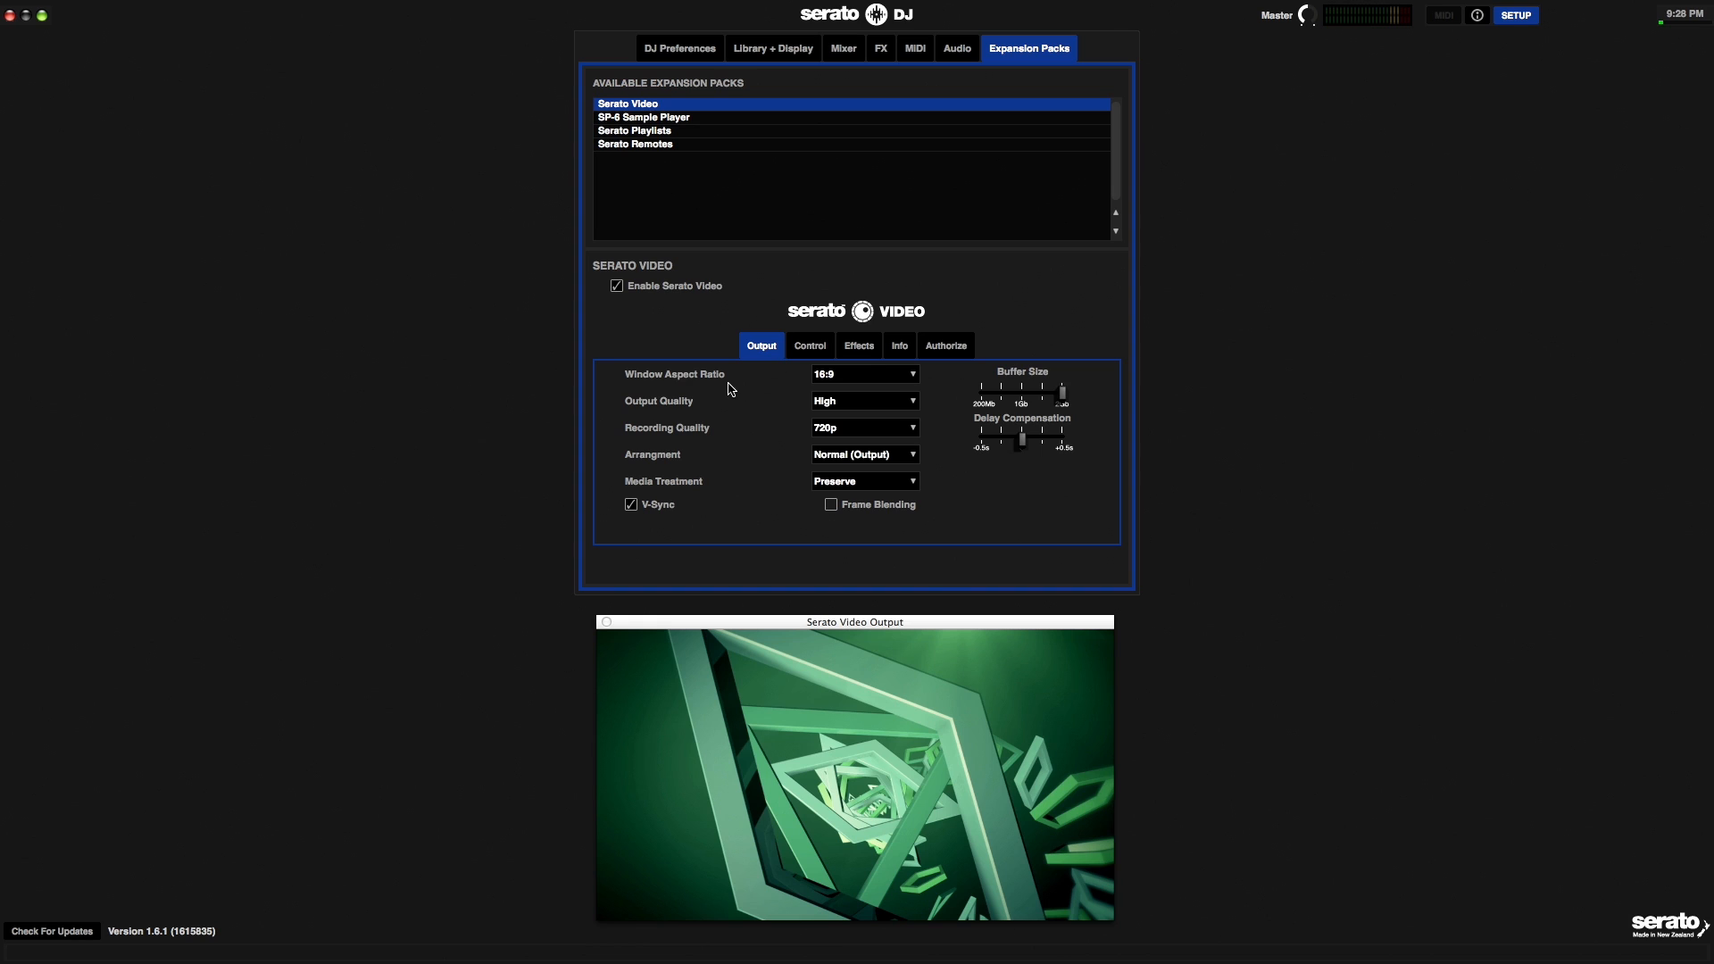
click(864, 373)
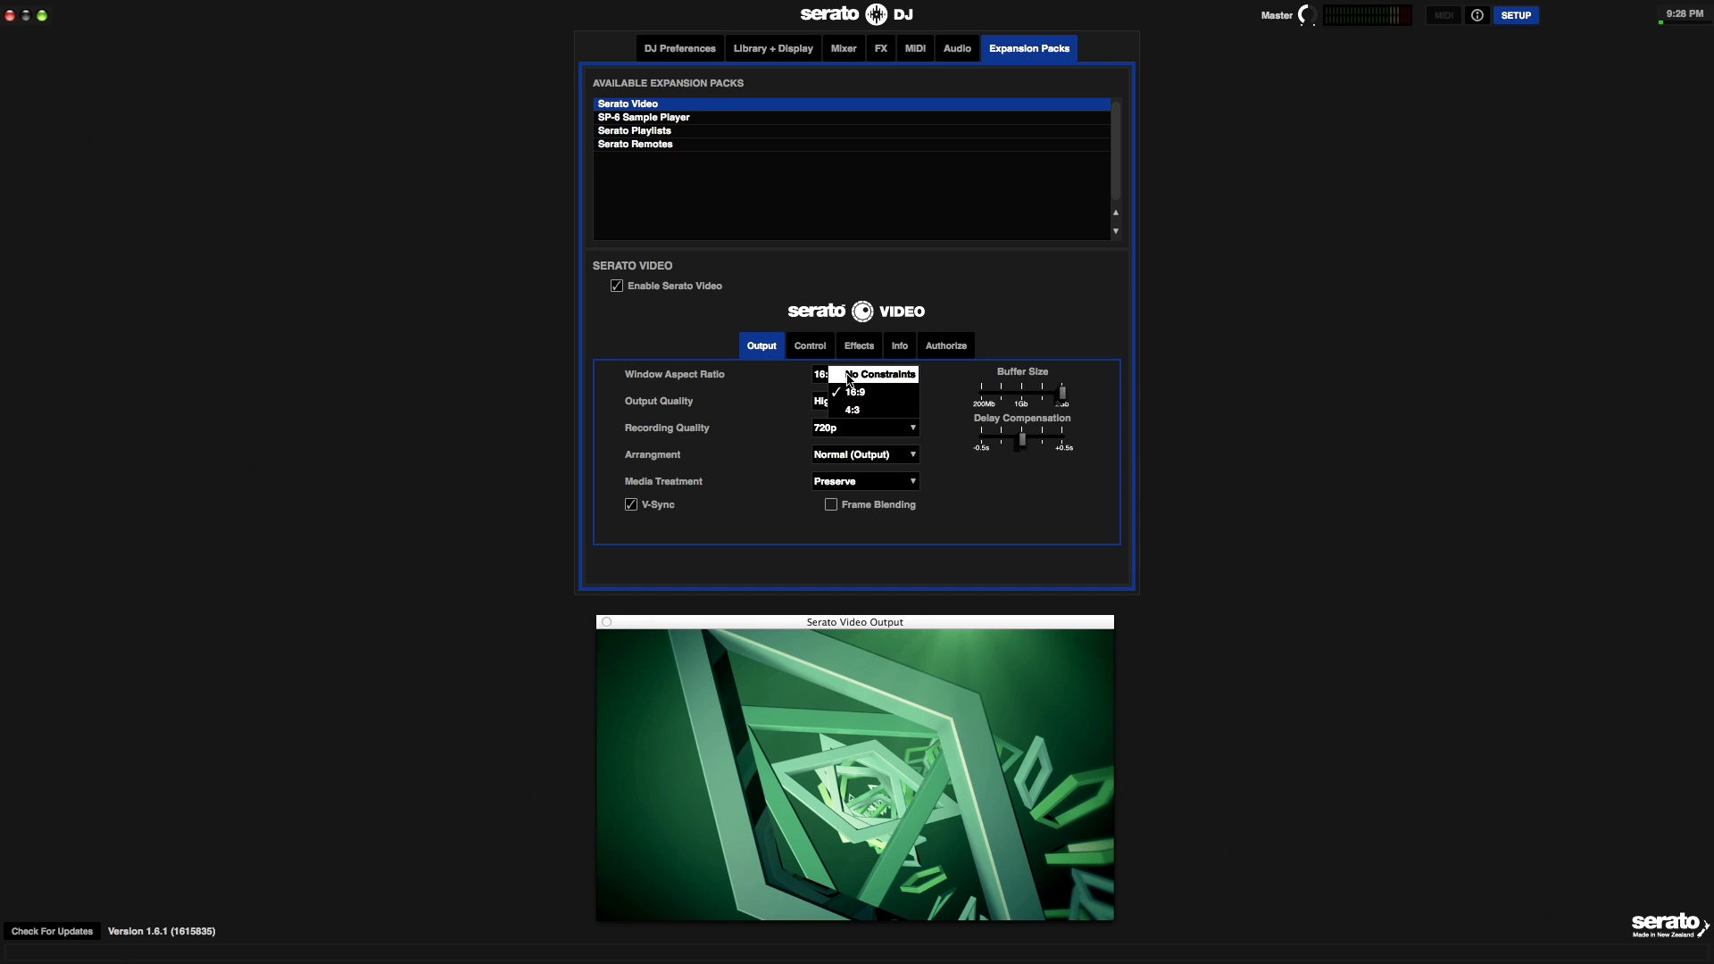
mouse_move(780, 395)
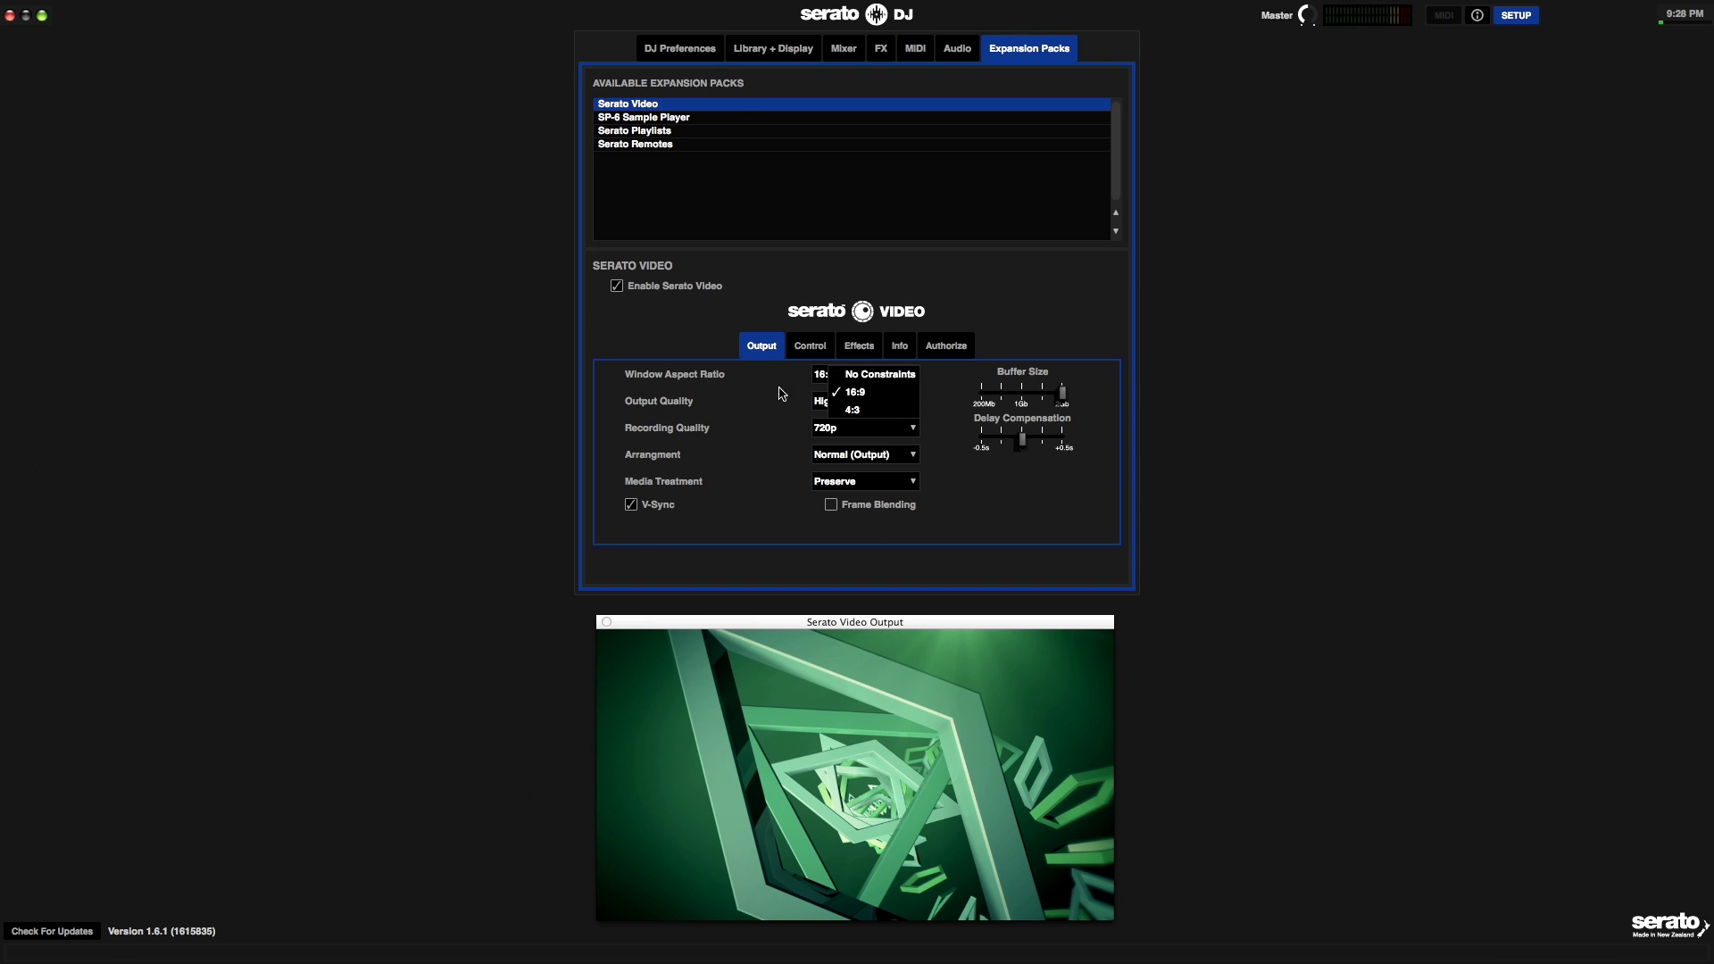
click(854, 391)
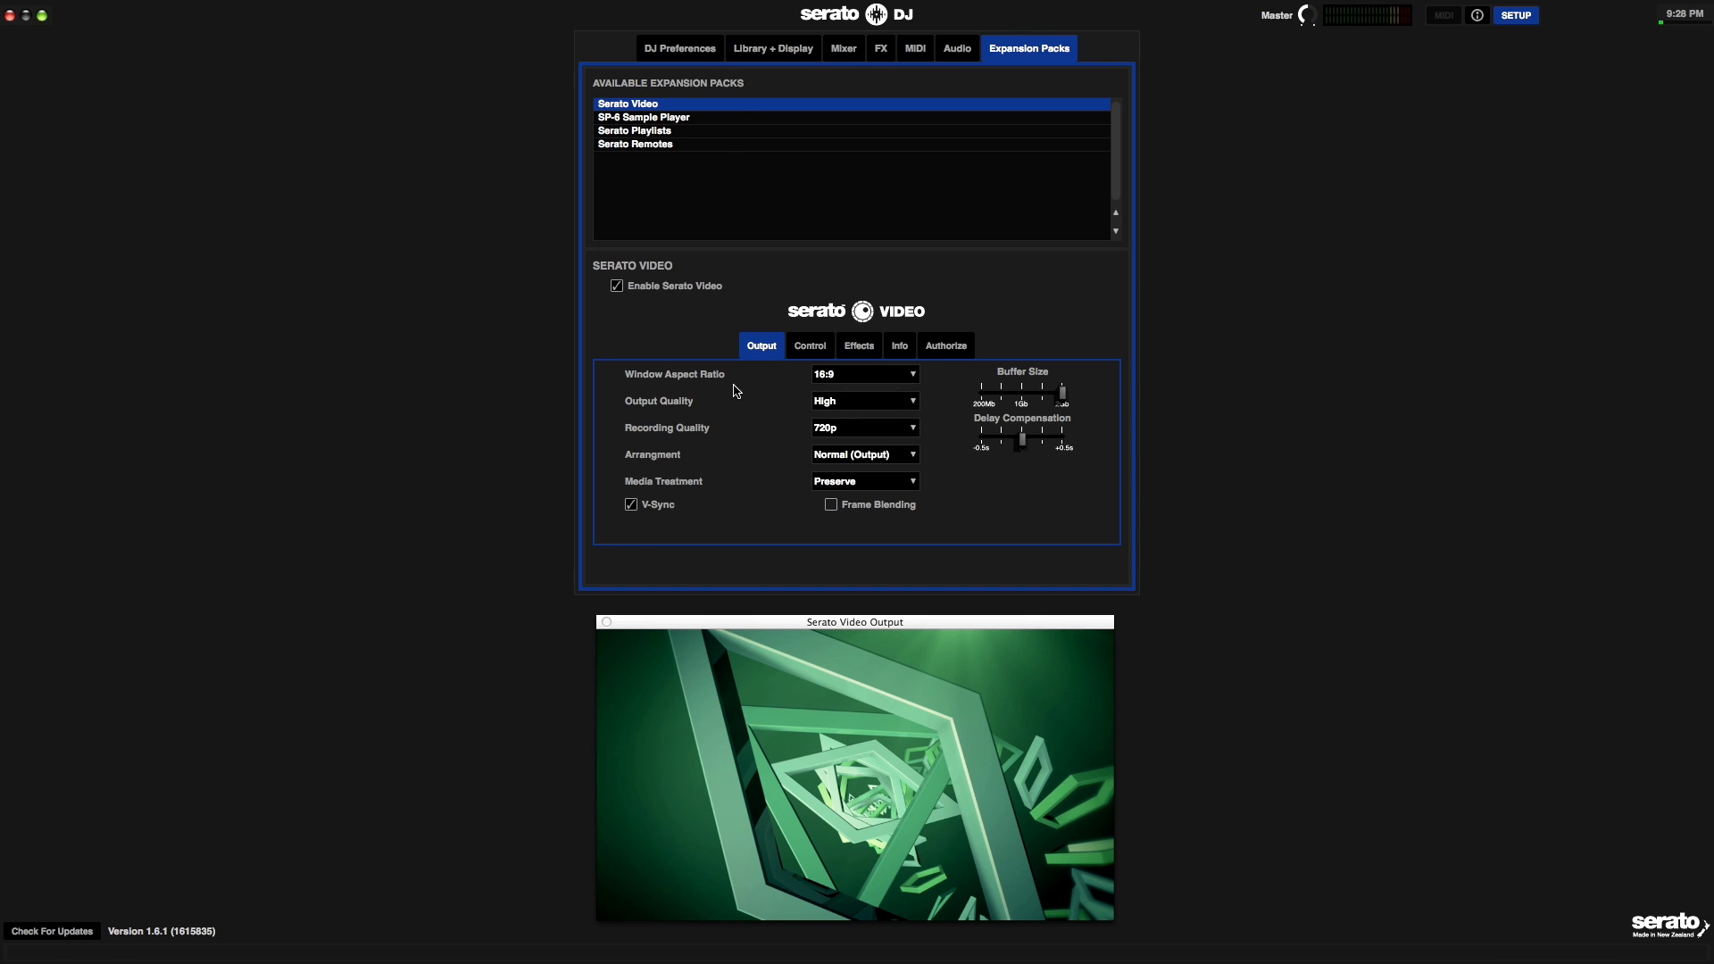
mouse_move(730, 378)
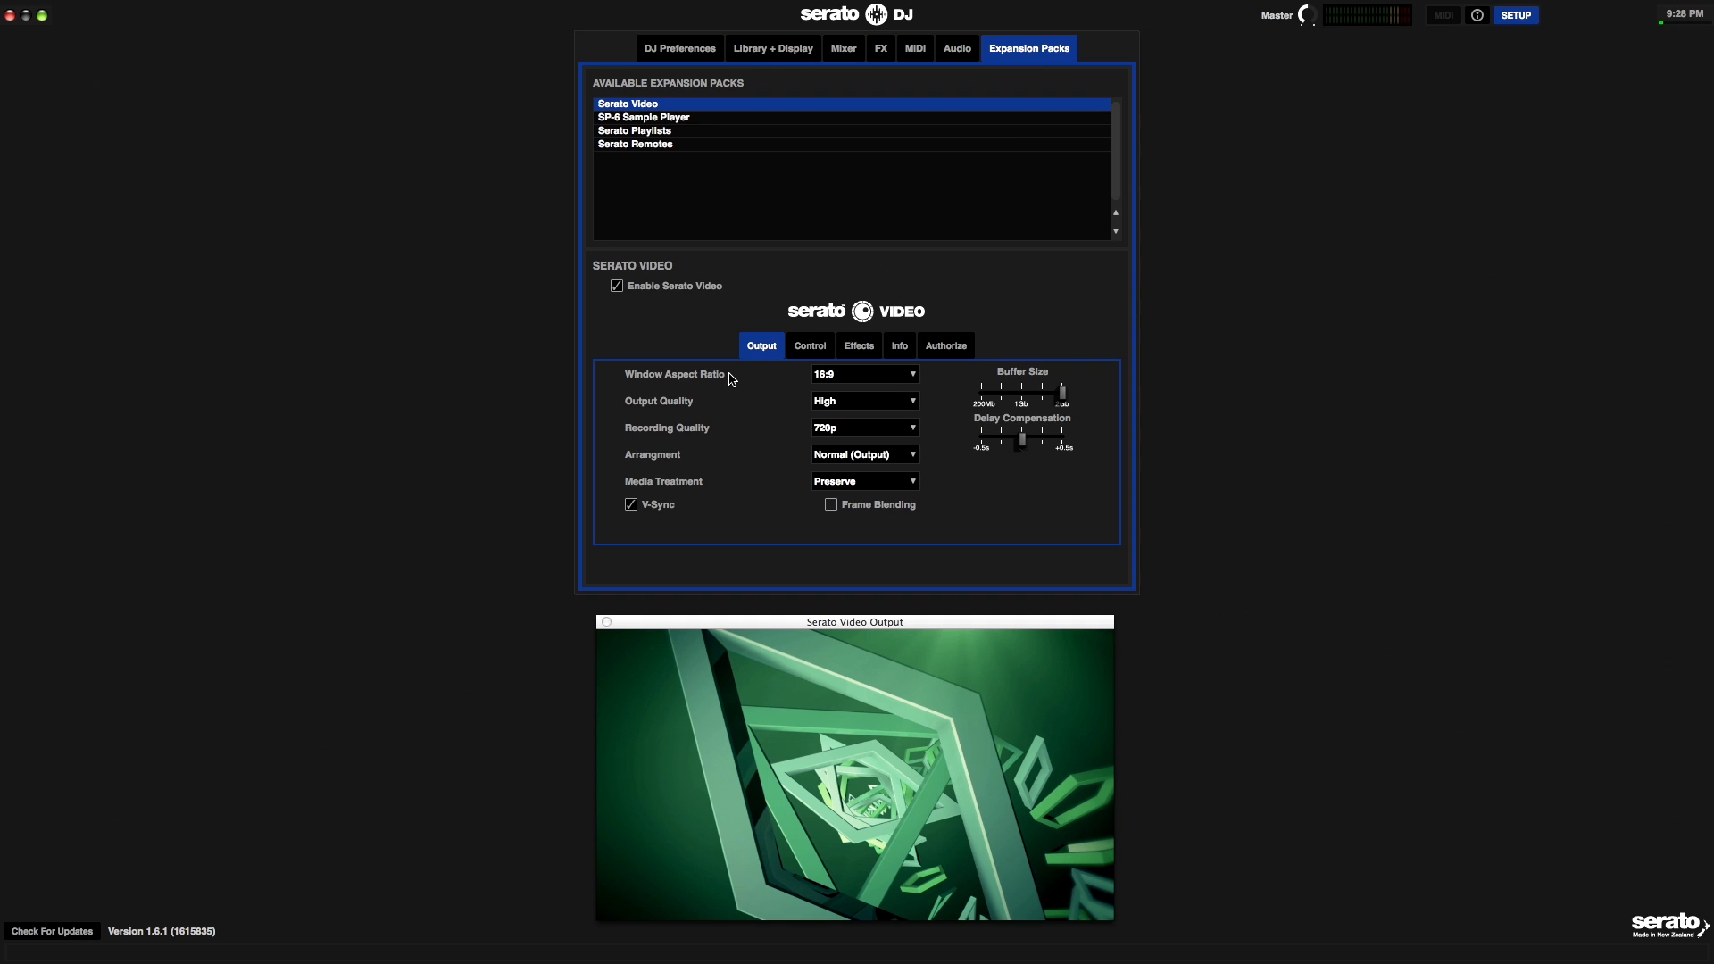
mouse_move(613, 410)
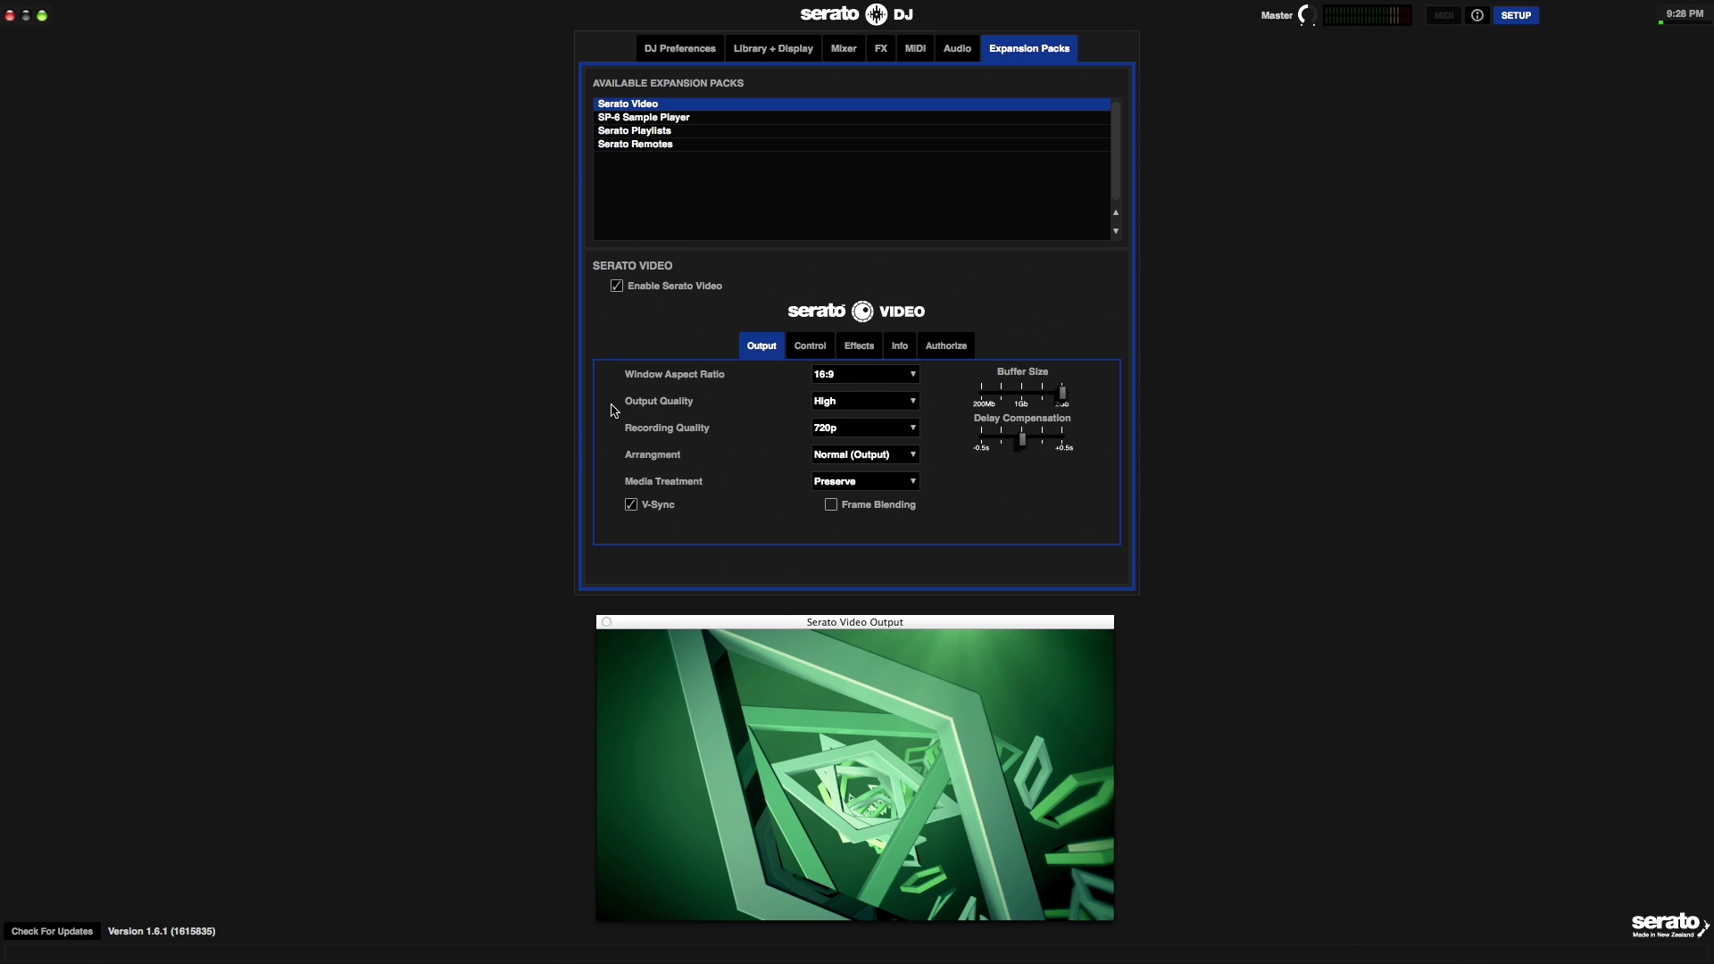
click(864, 402)
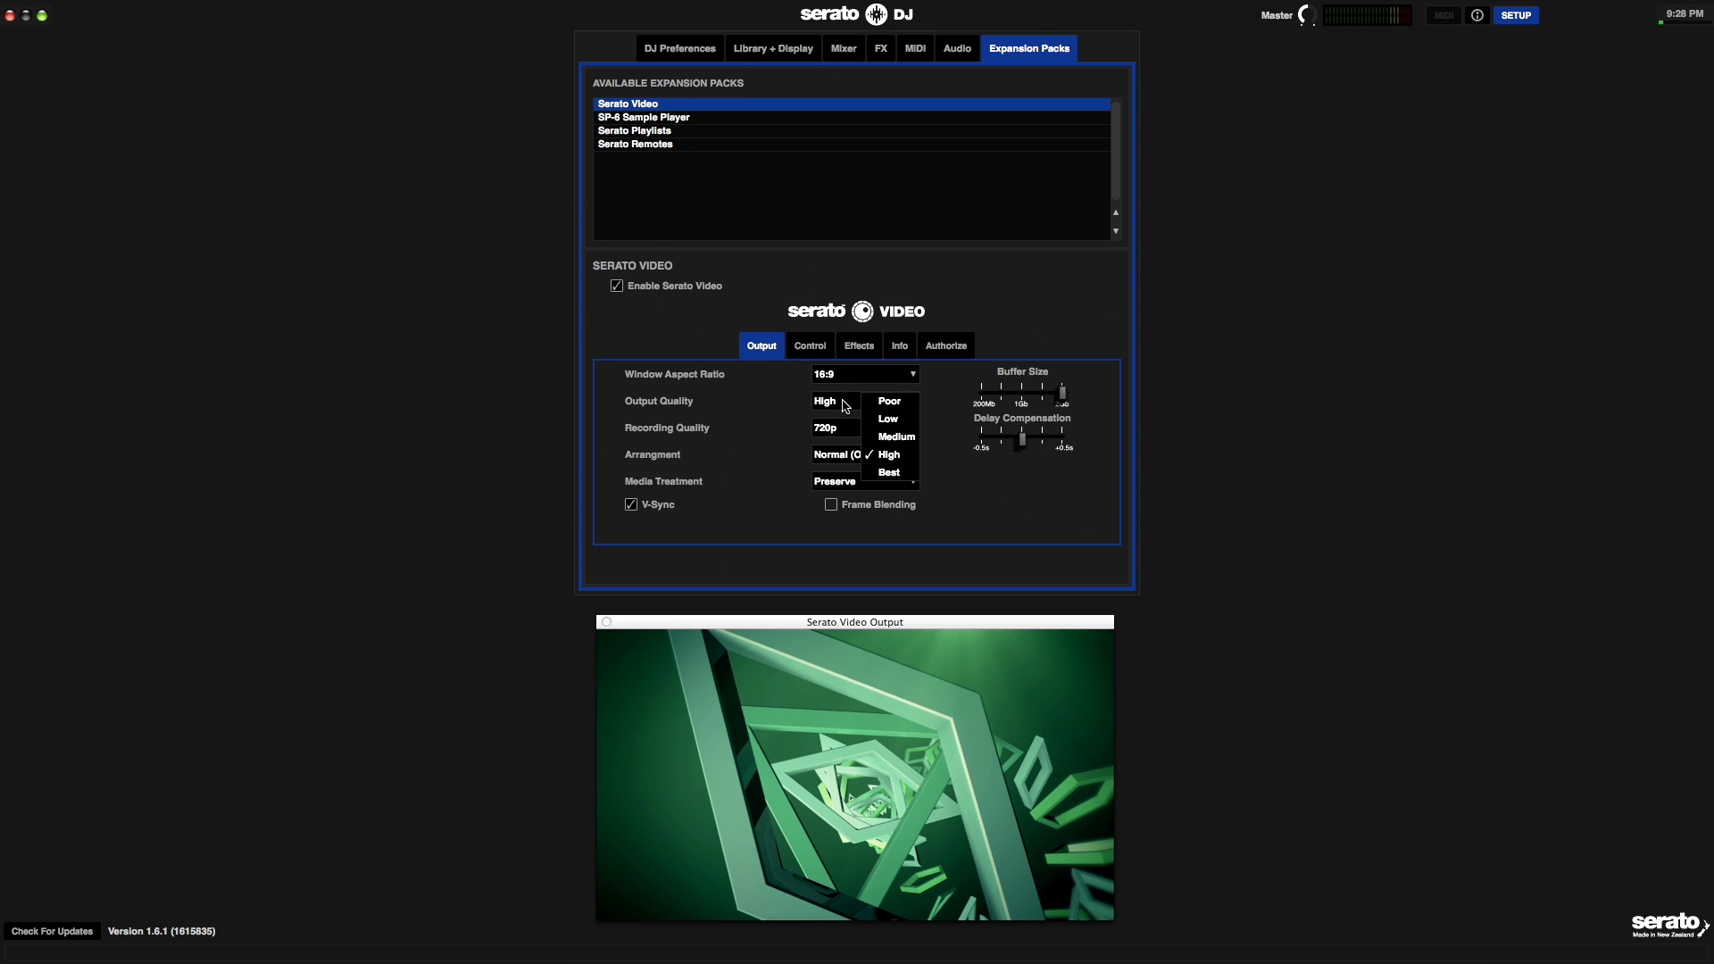
click(889, 400)
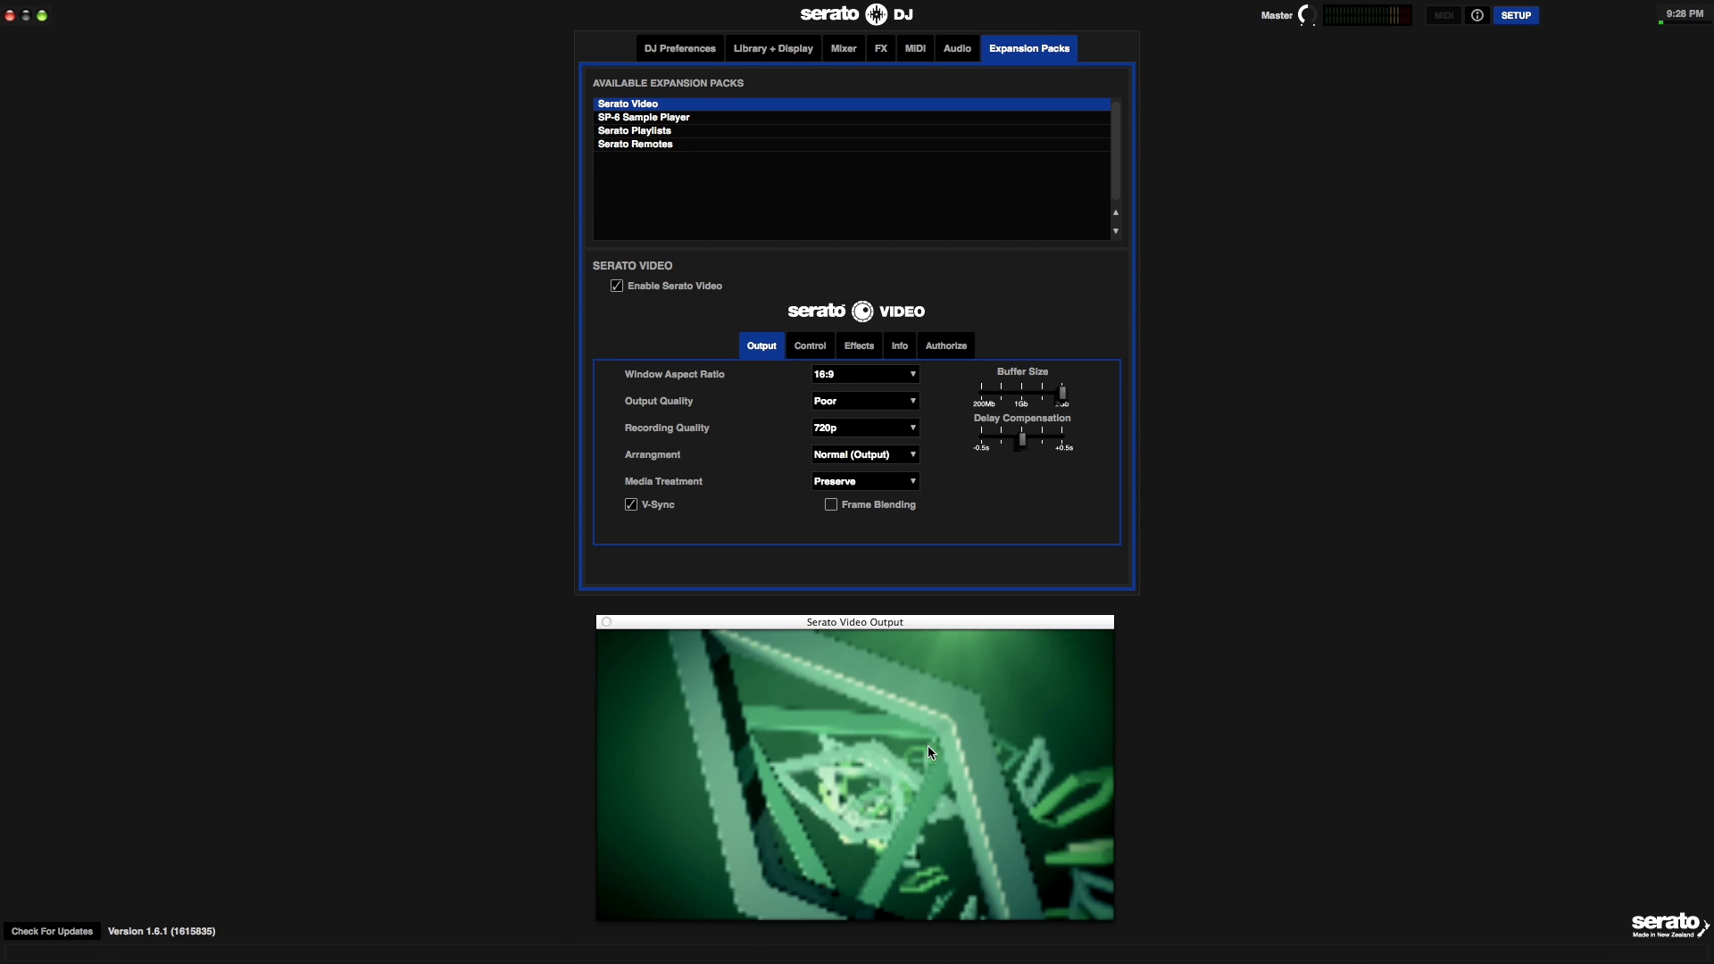
mouse_move(860, 494)
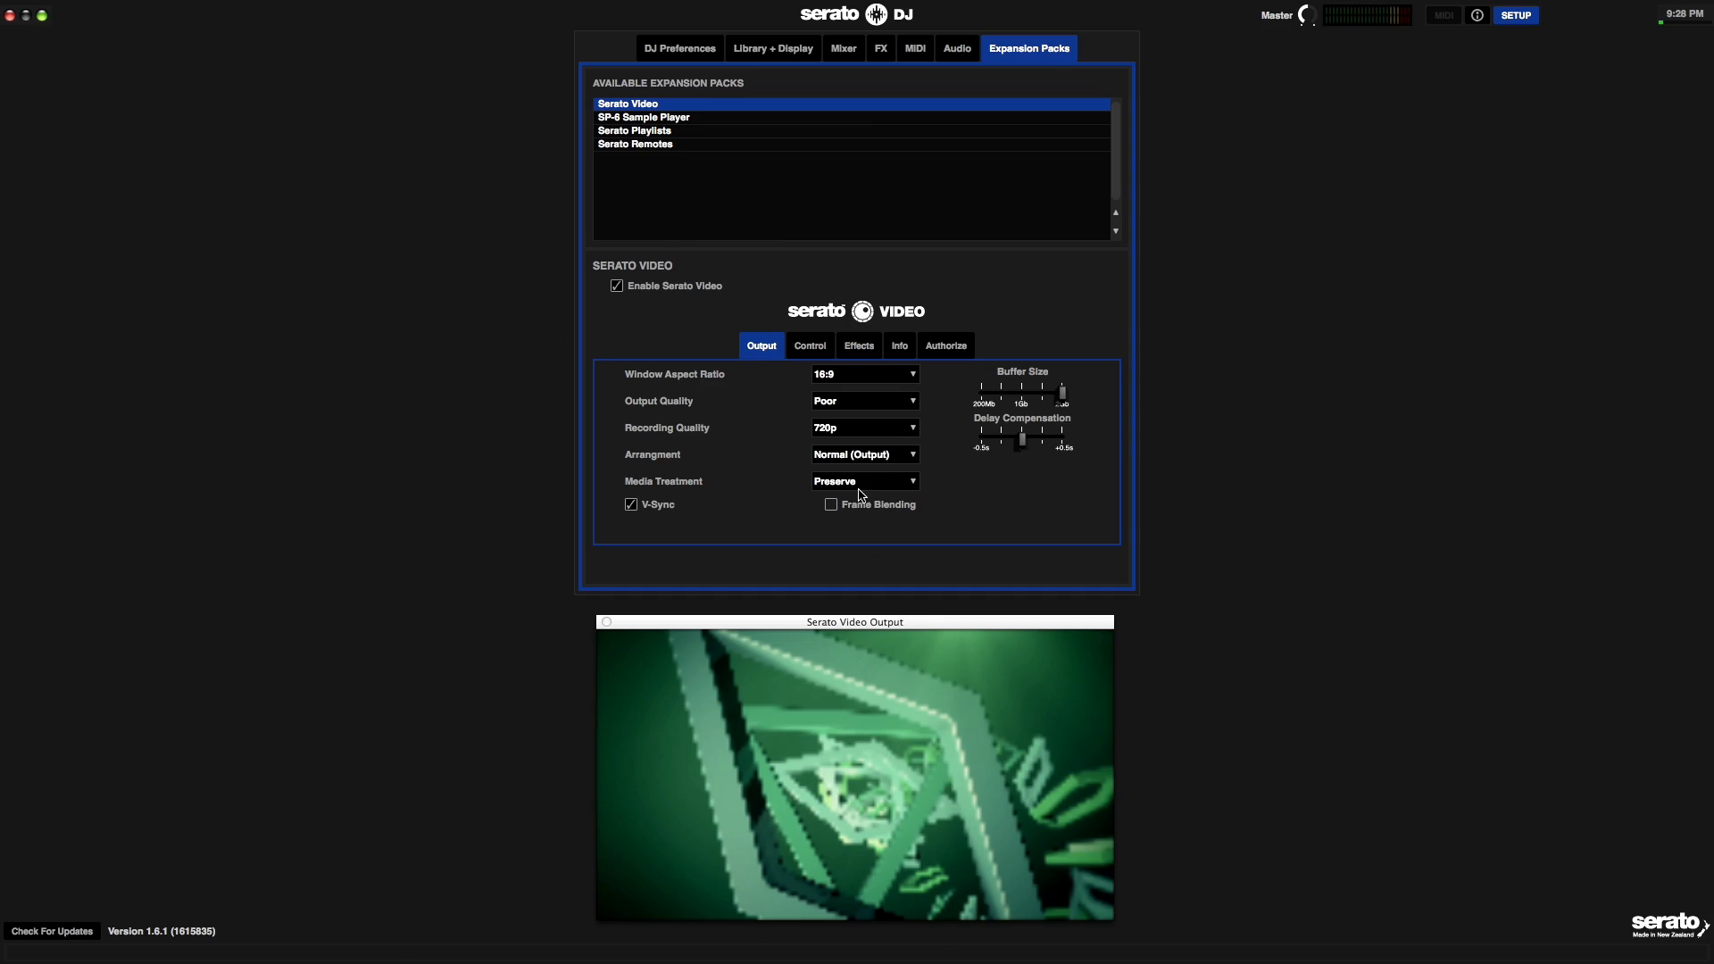
click(862, 400)
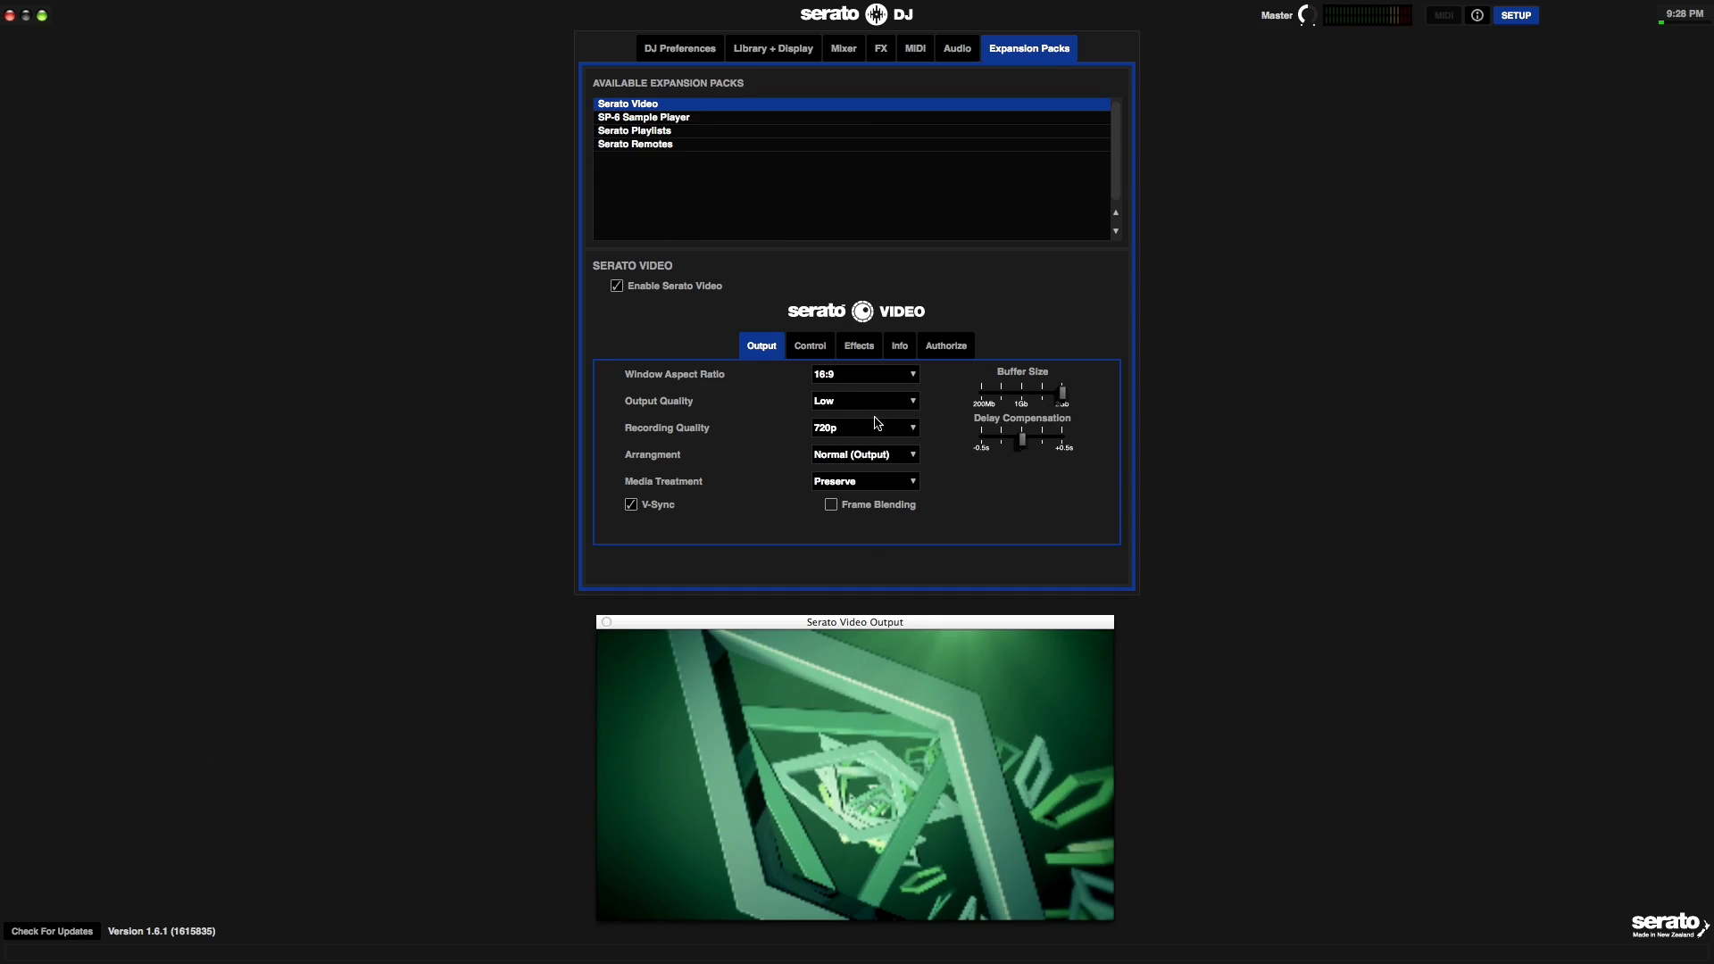
click(864, 400)
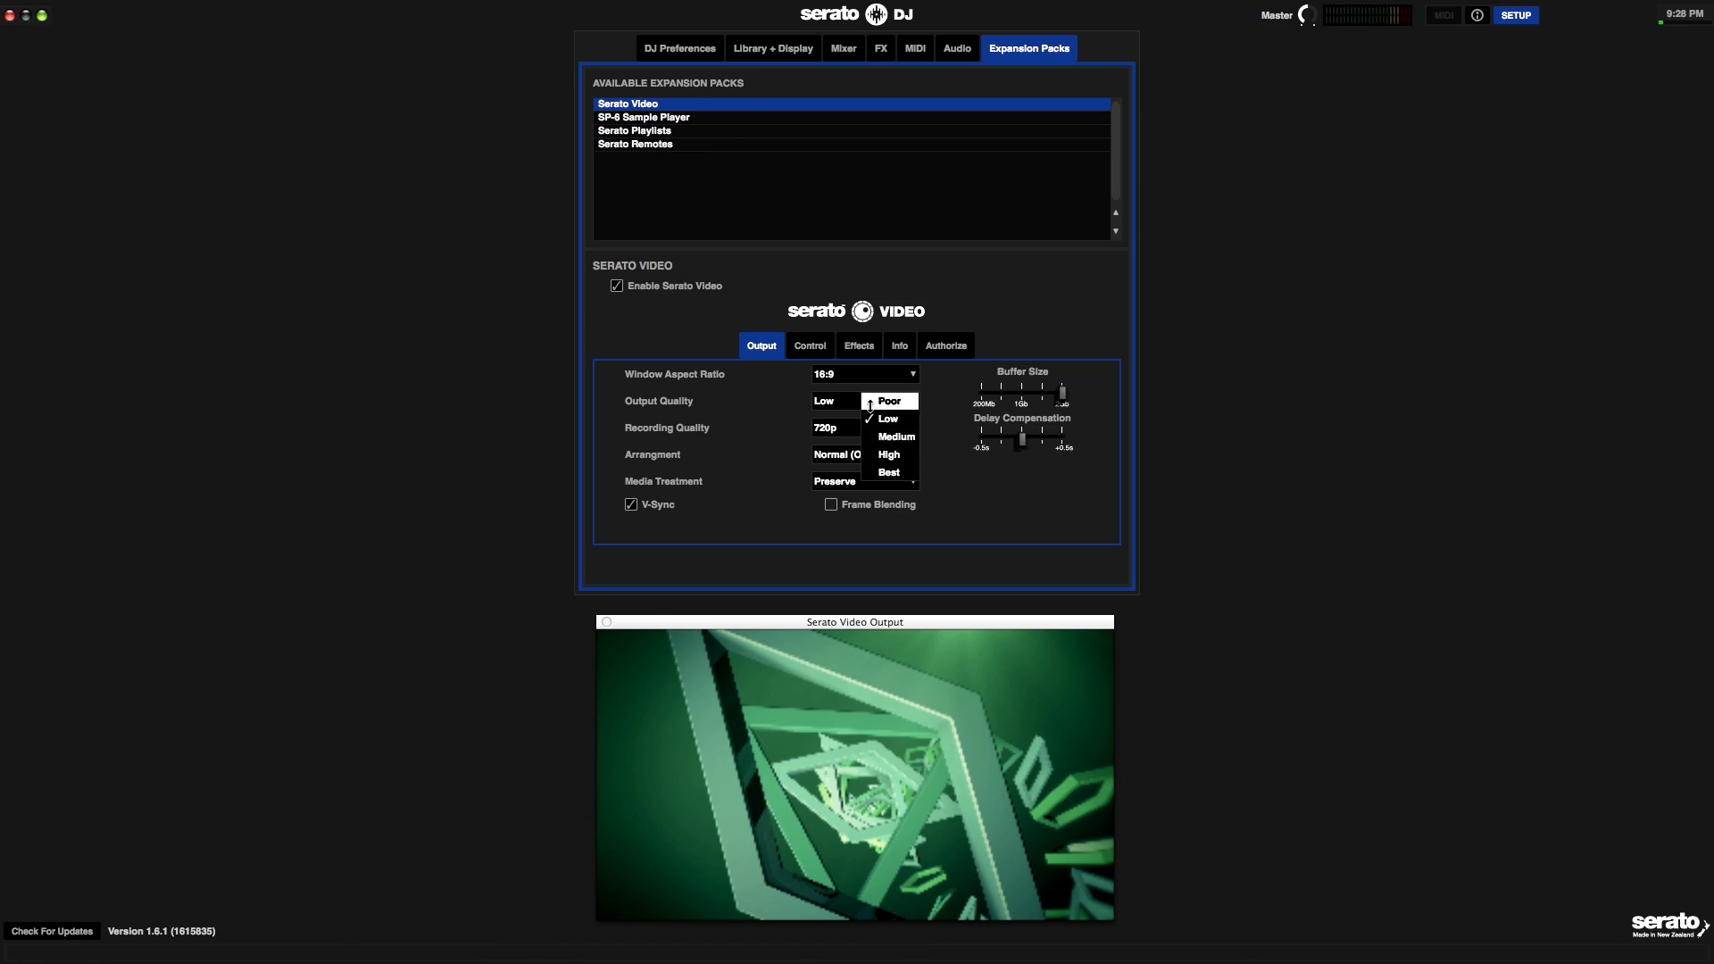
click(894, 436)
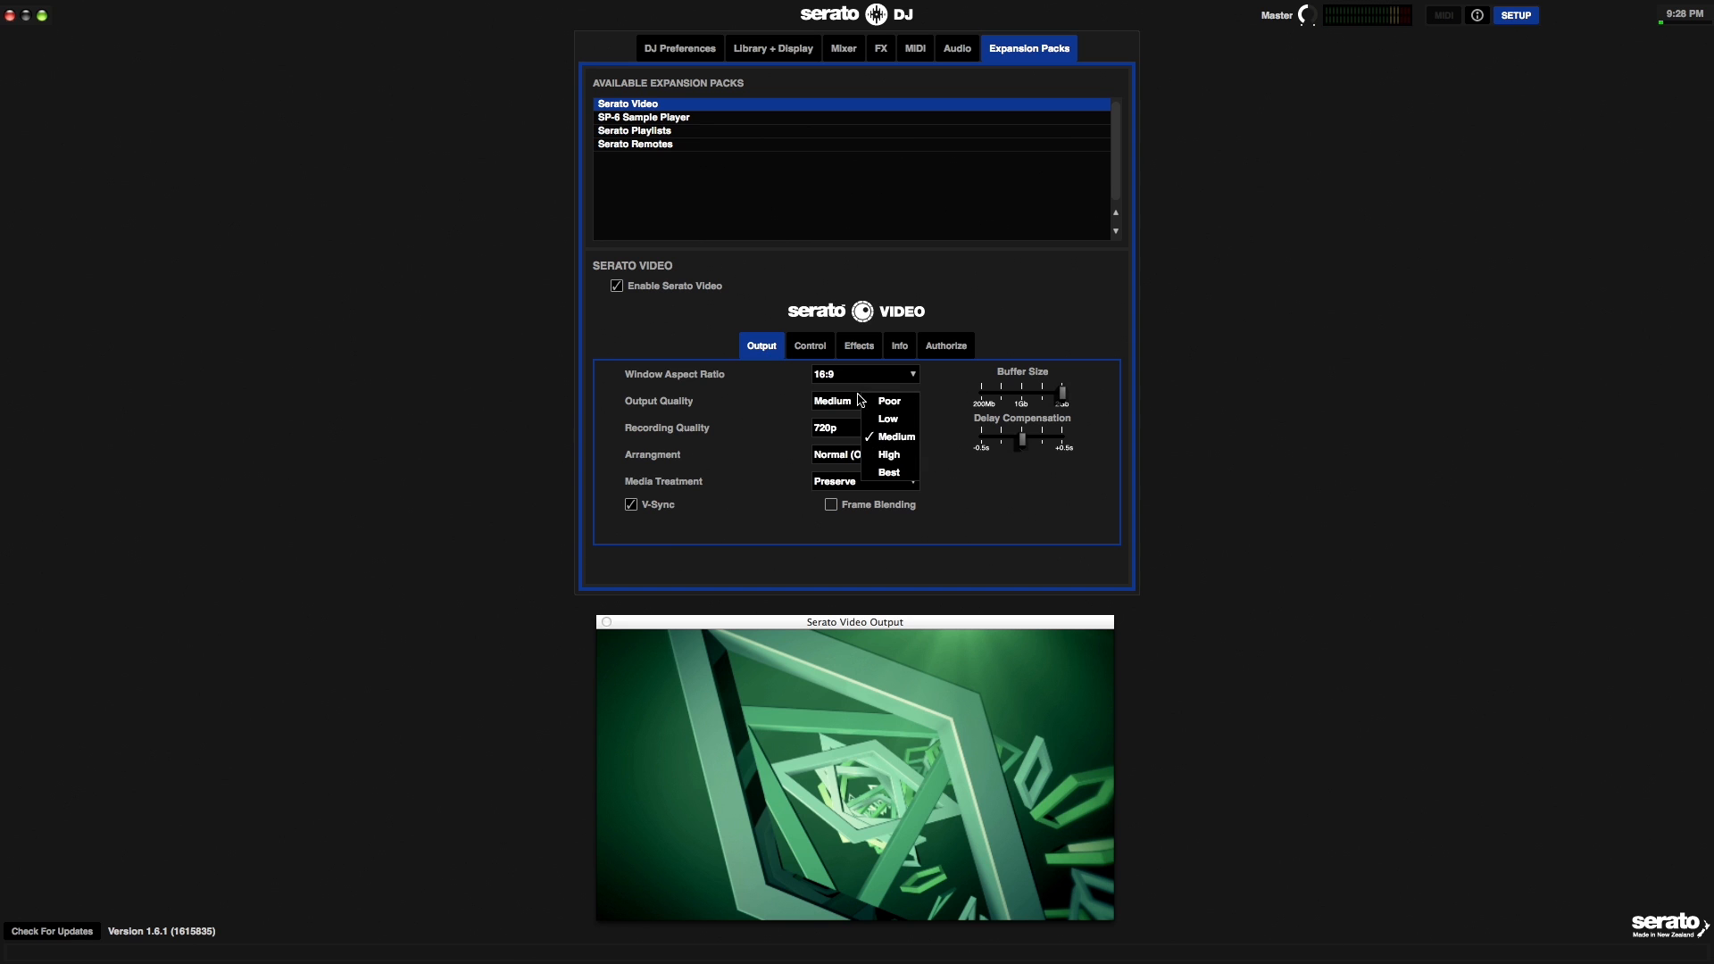
click(887, 454)
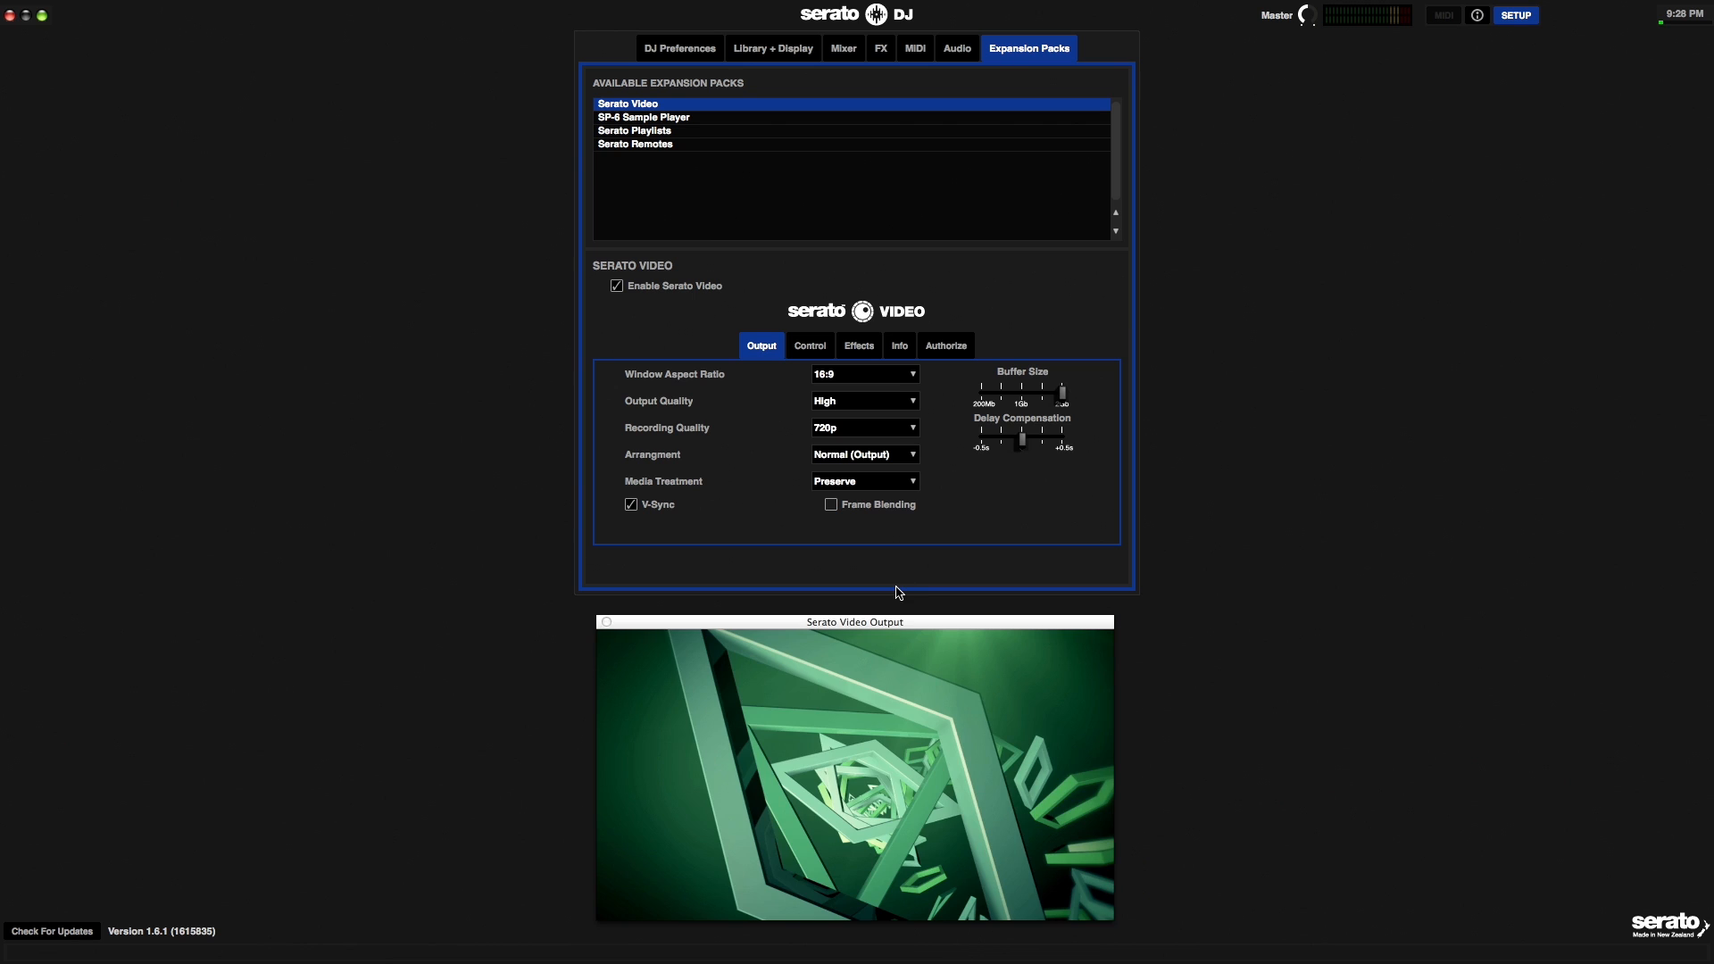
click(864, 399)
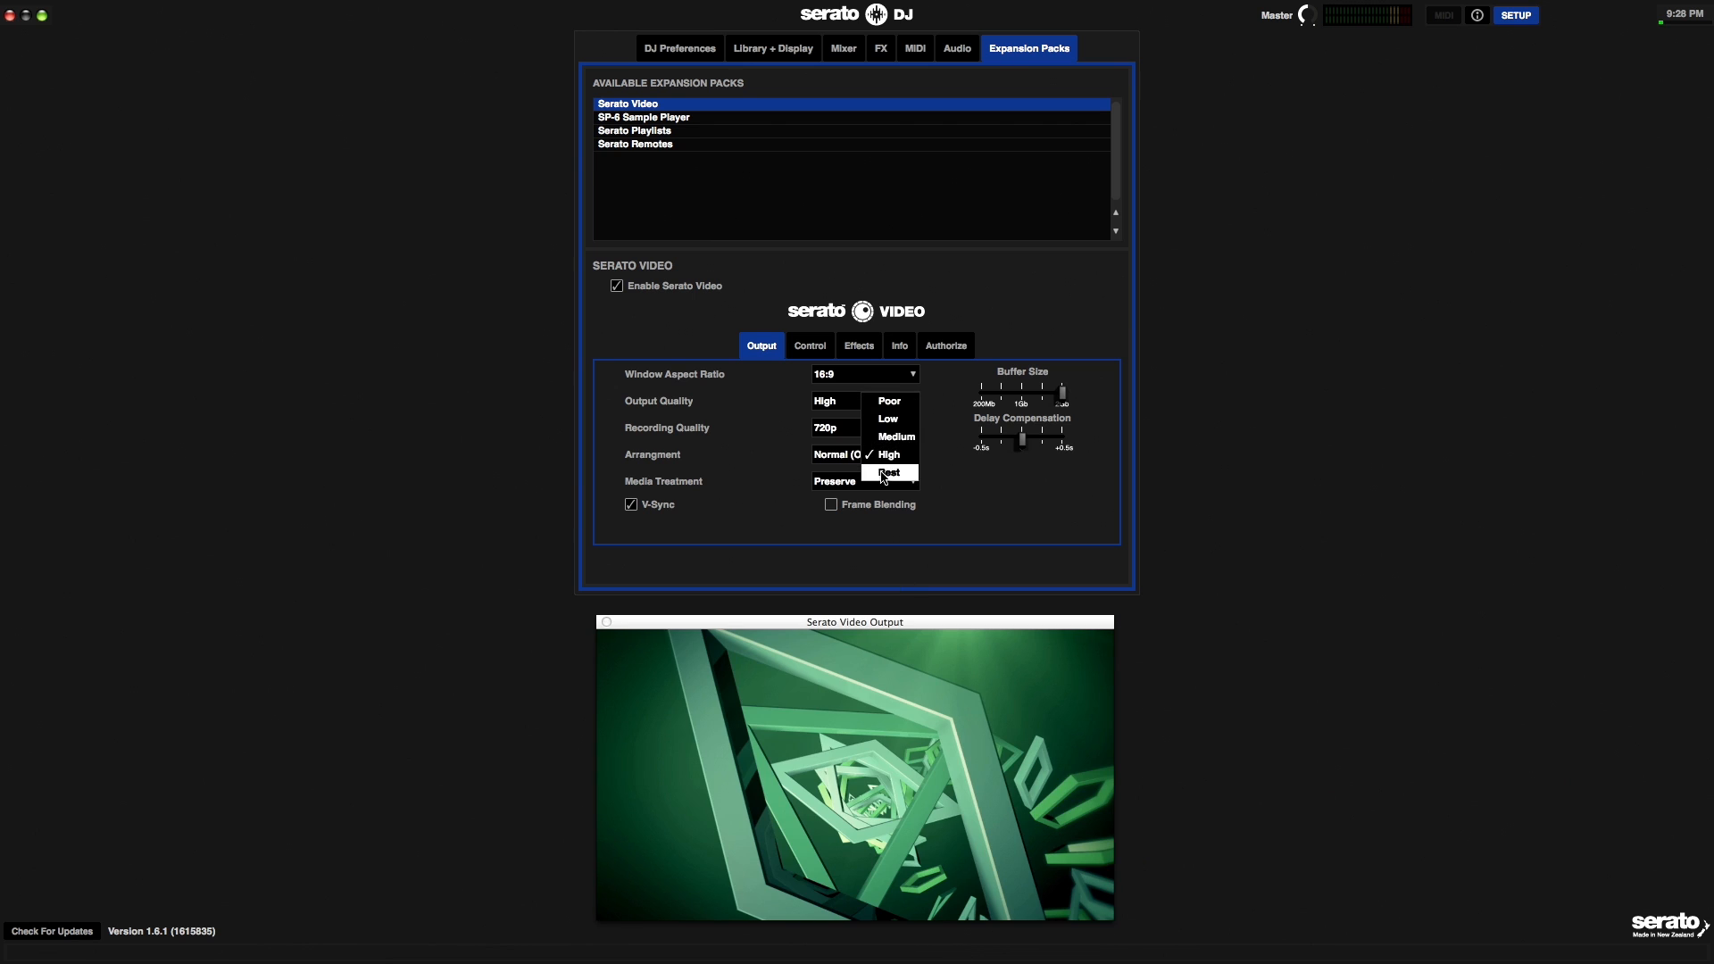
click(887, 472)
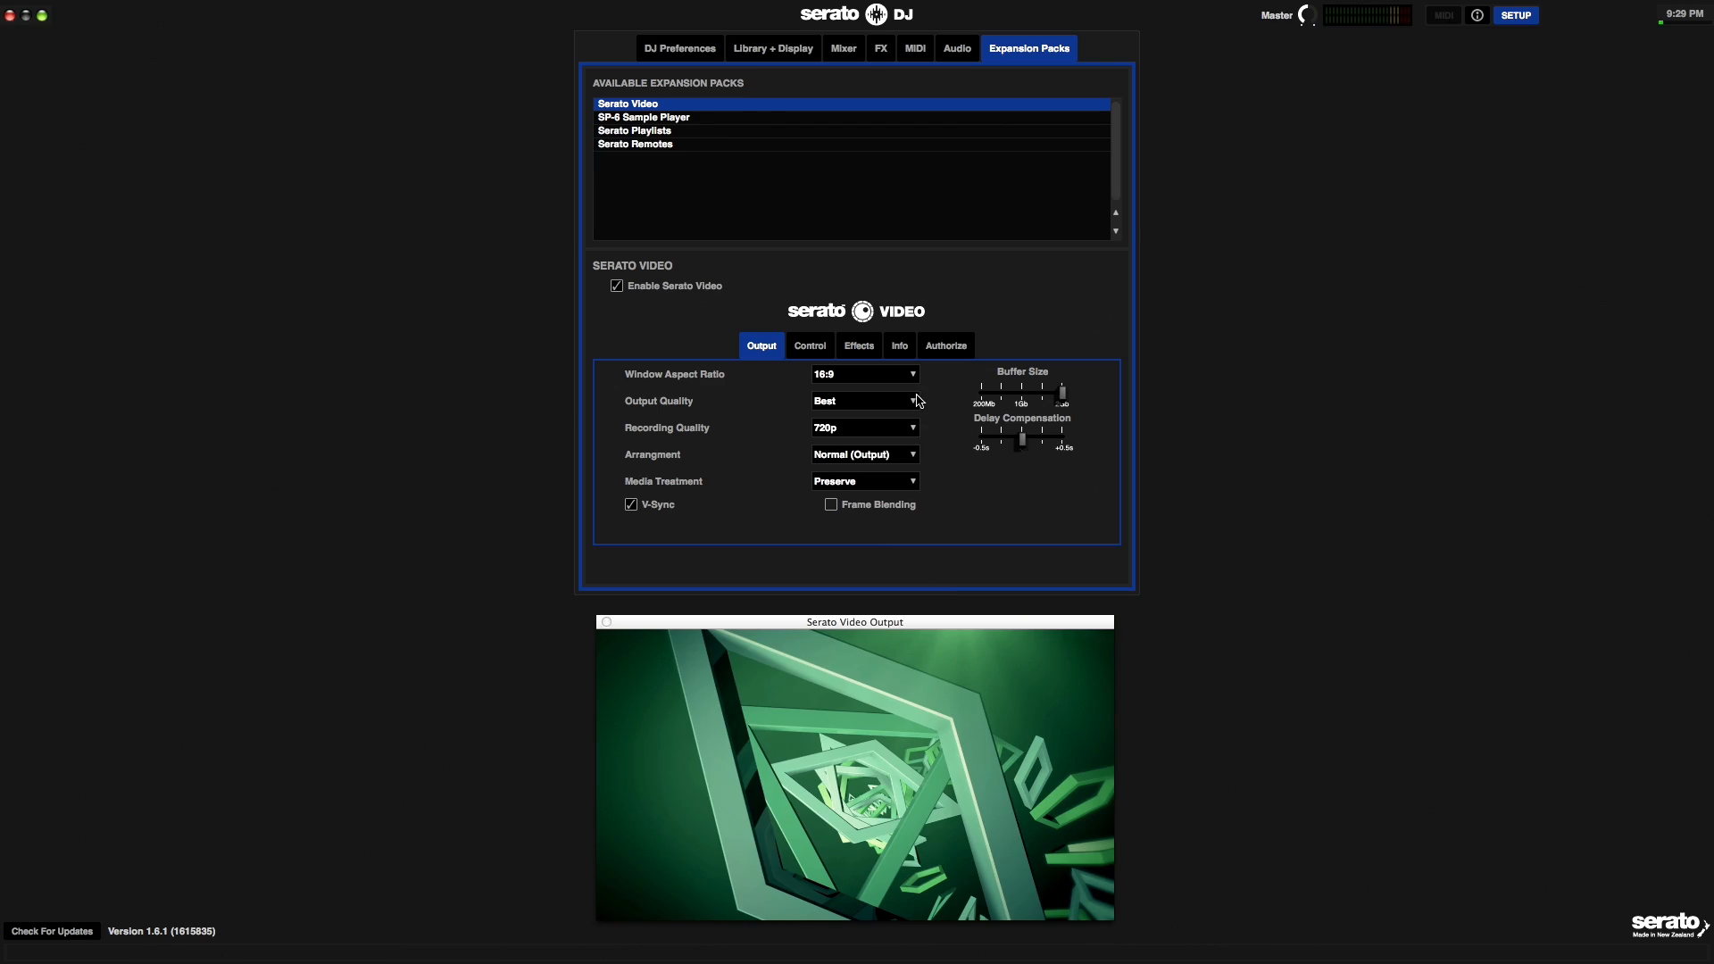
click(862, 400)
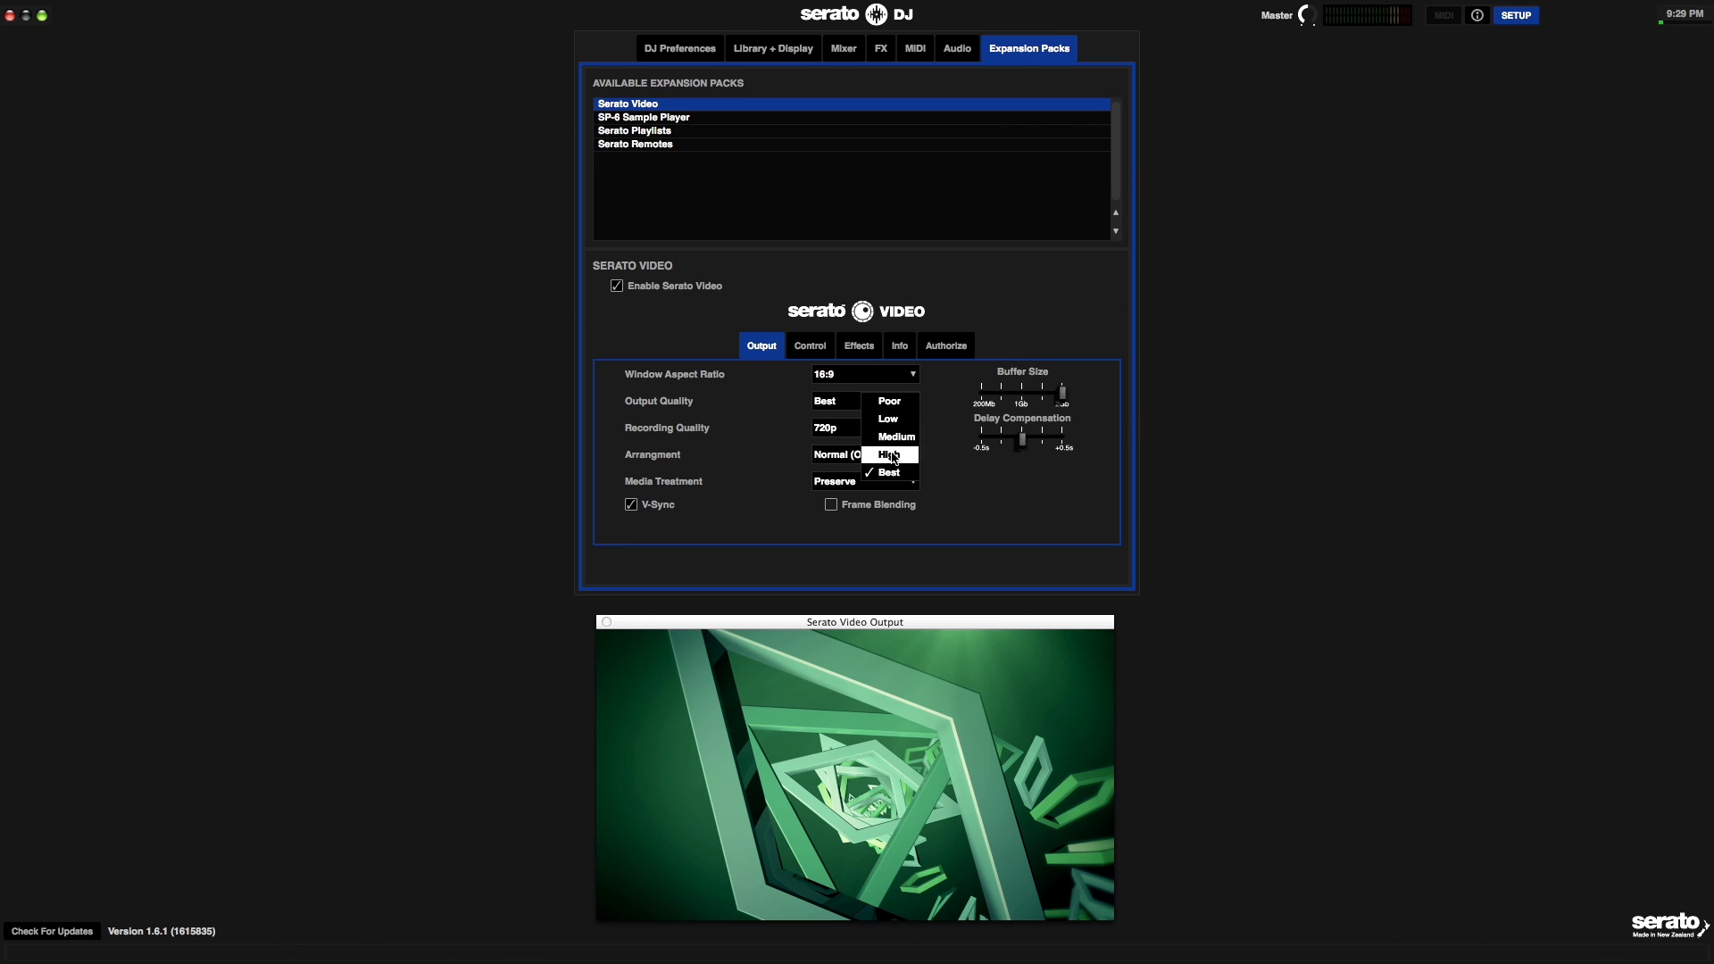
click(887, 455)
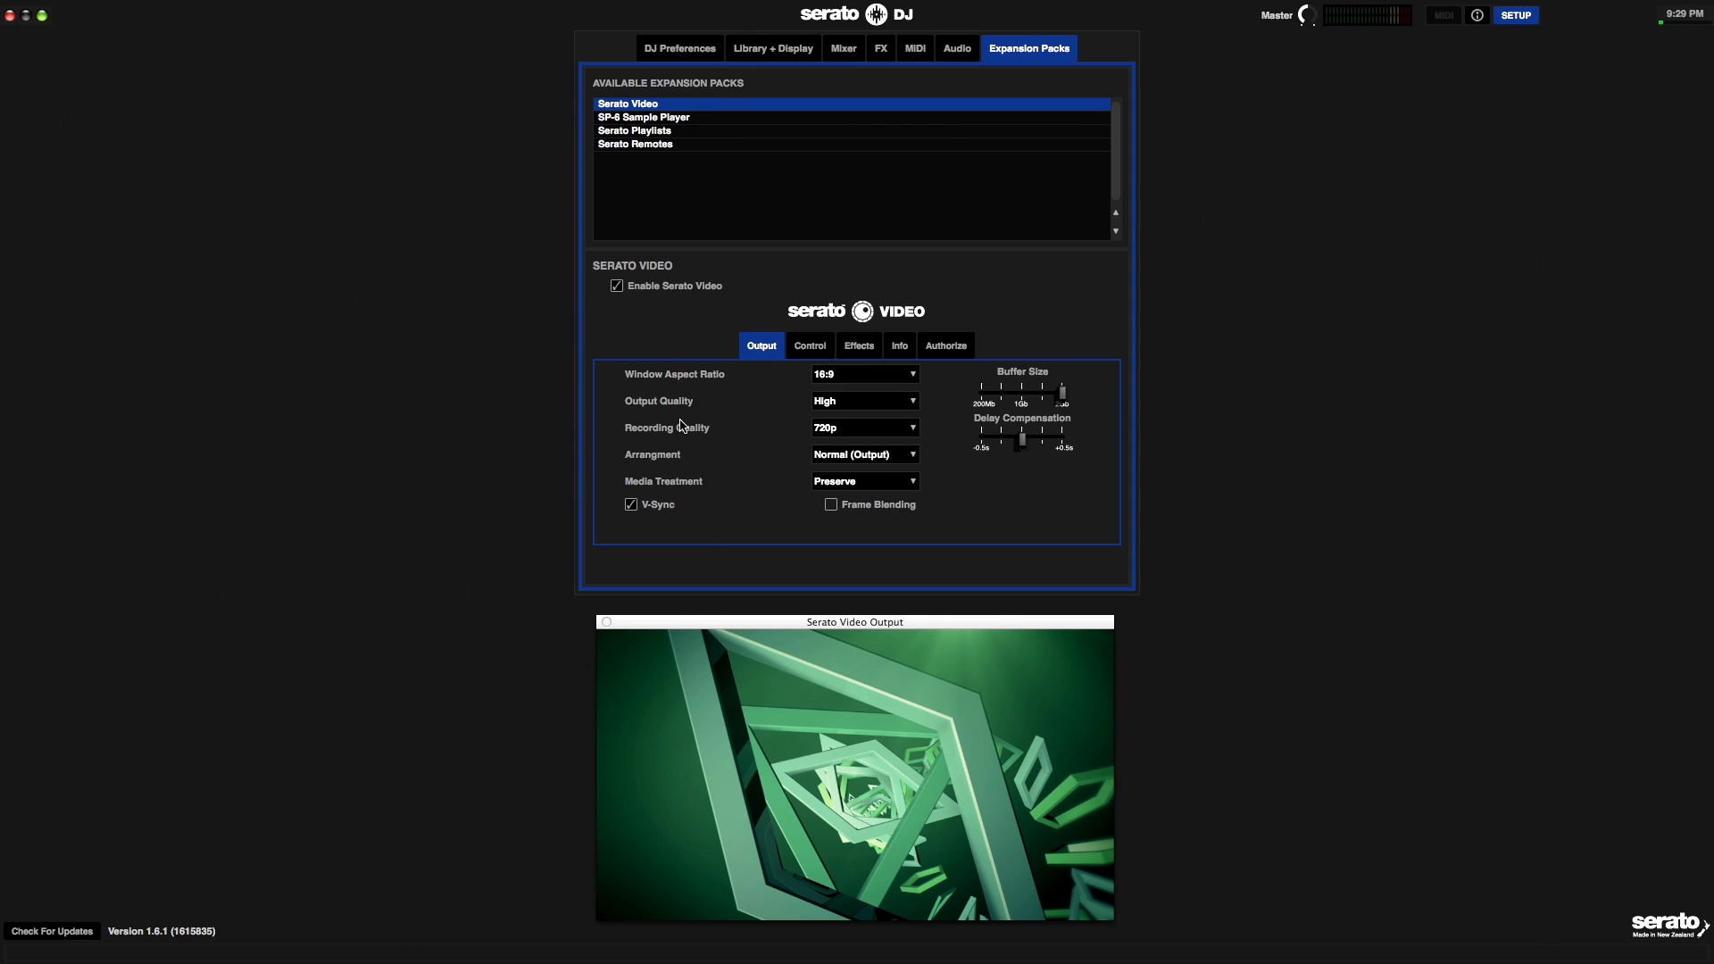
mouse_move(717, 434)
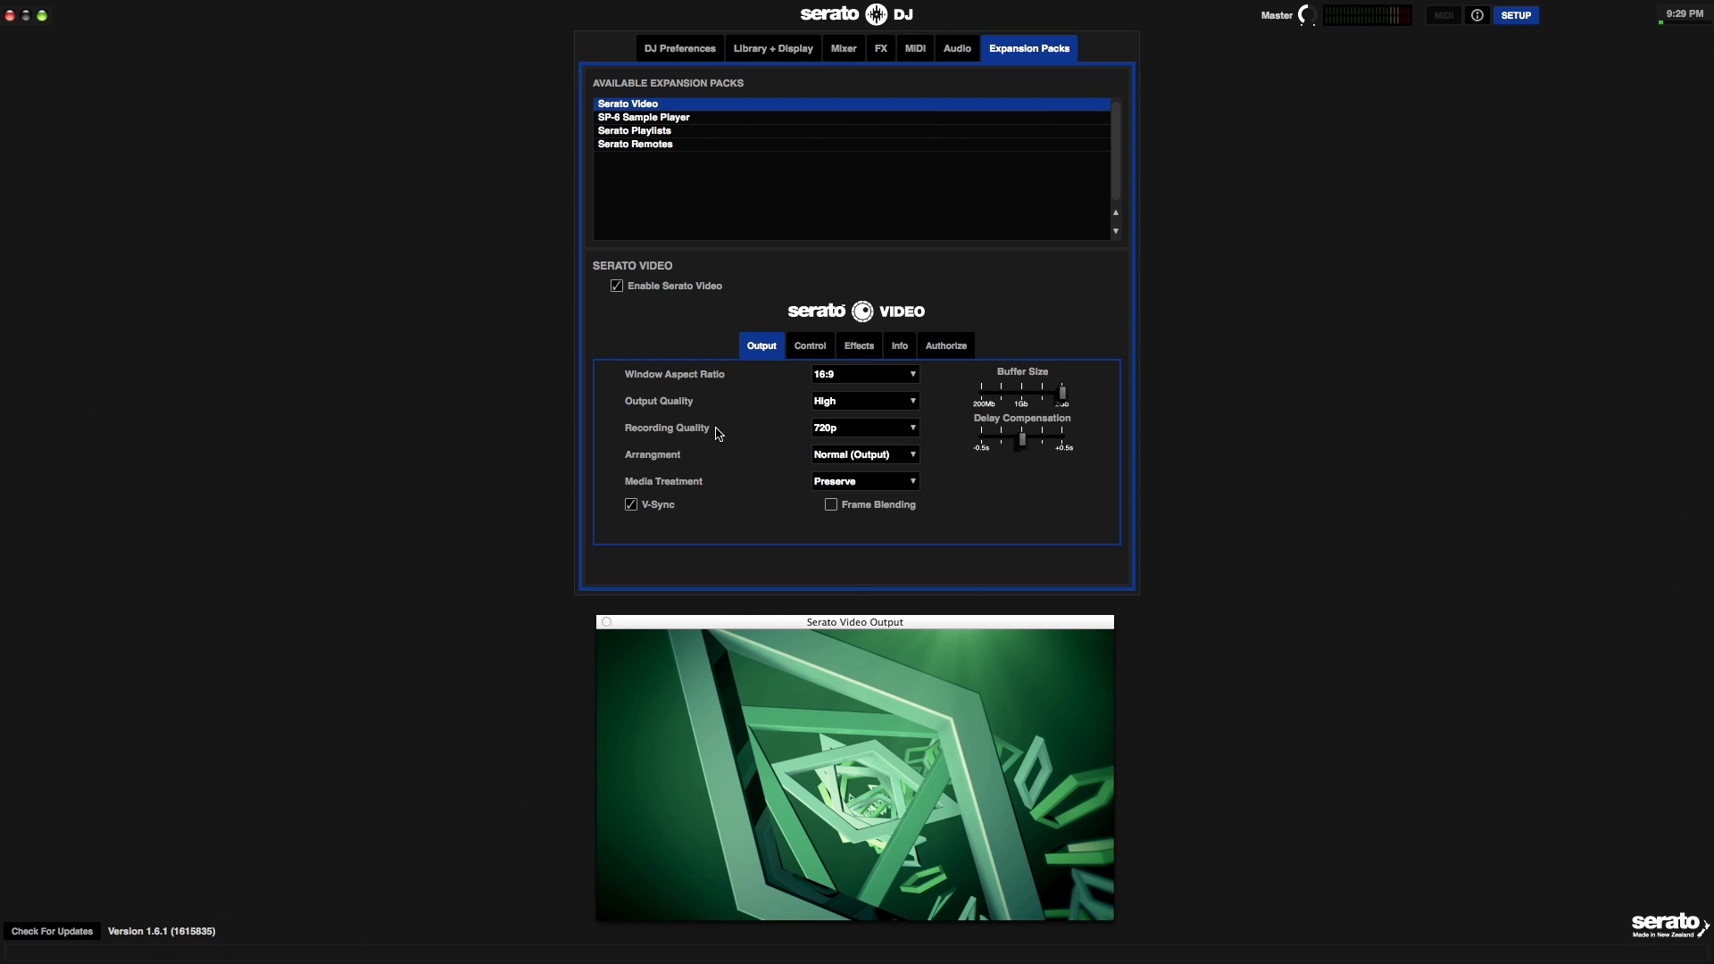
click(864, 427)
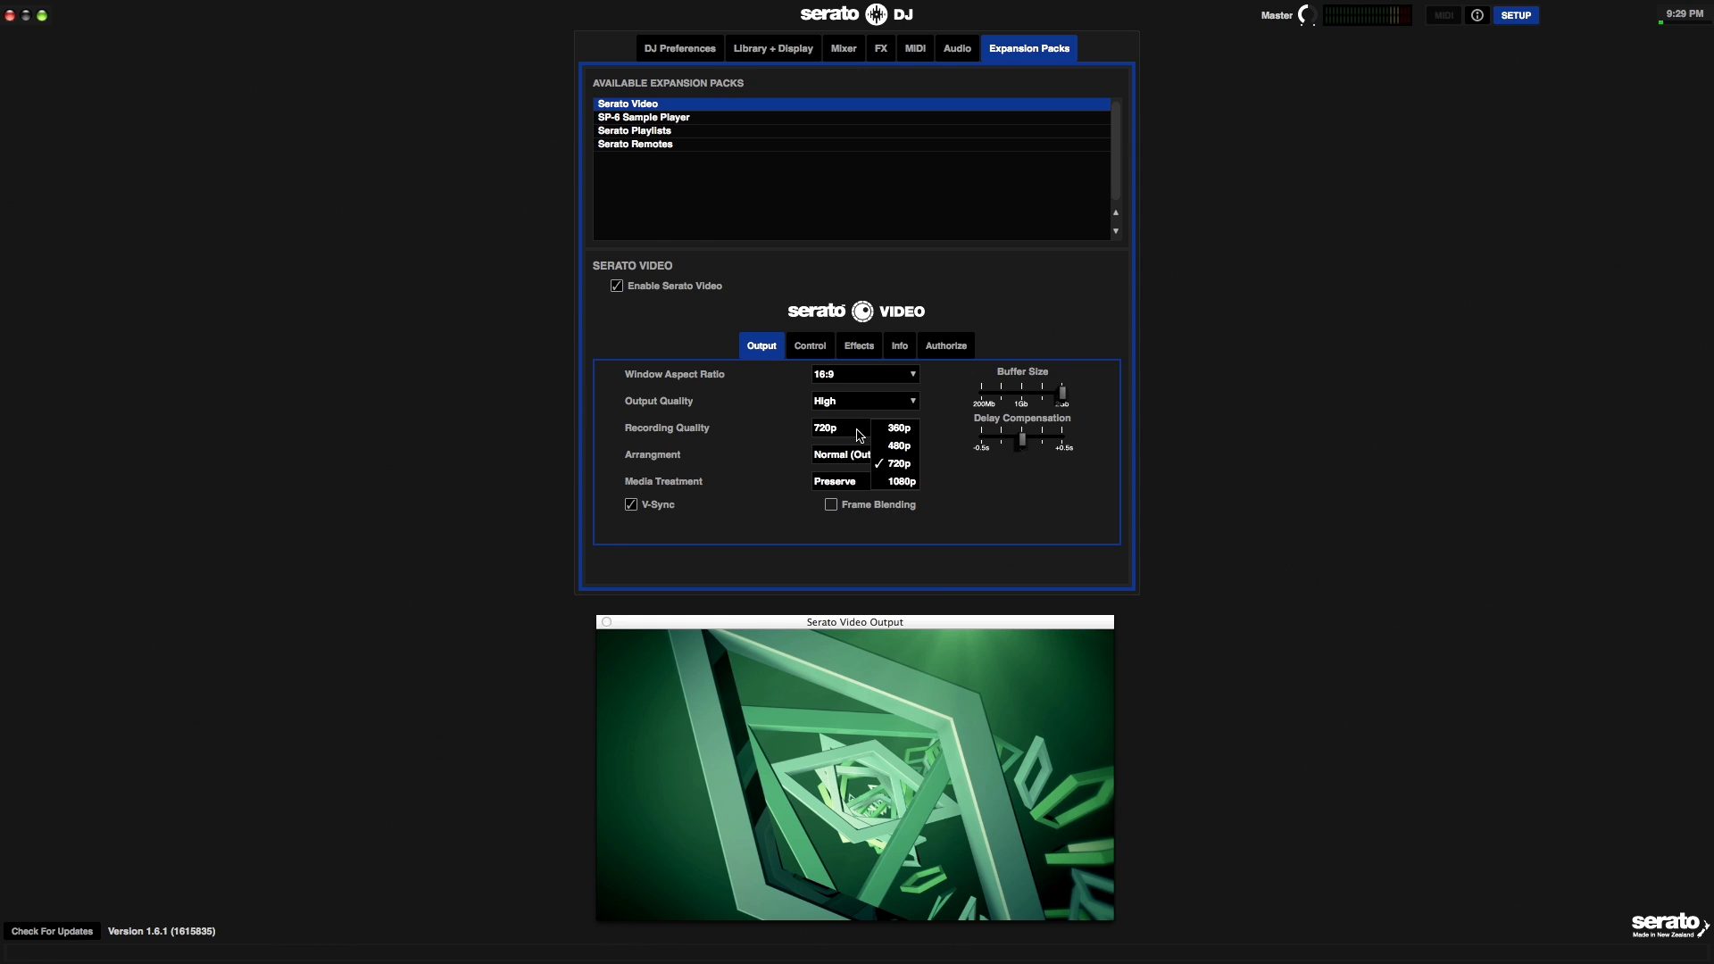
mouse_move(896, 480)
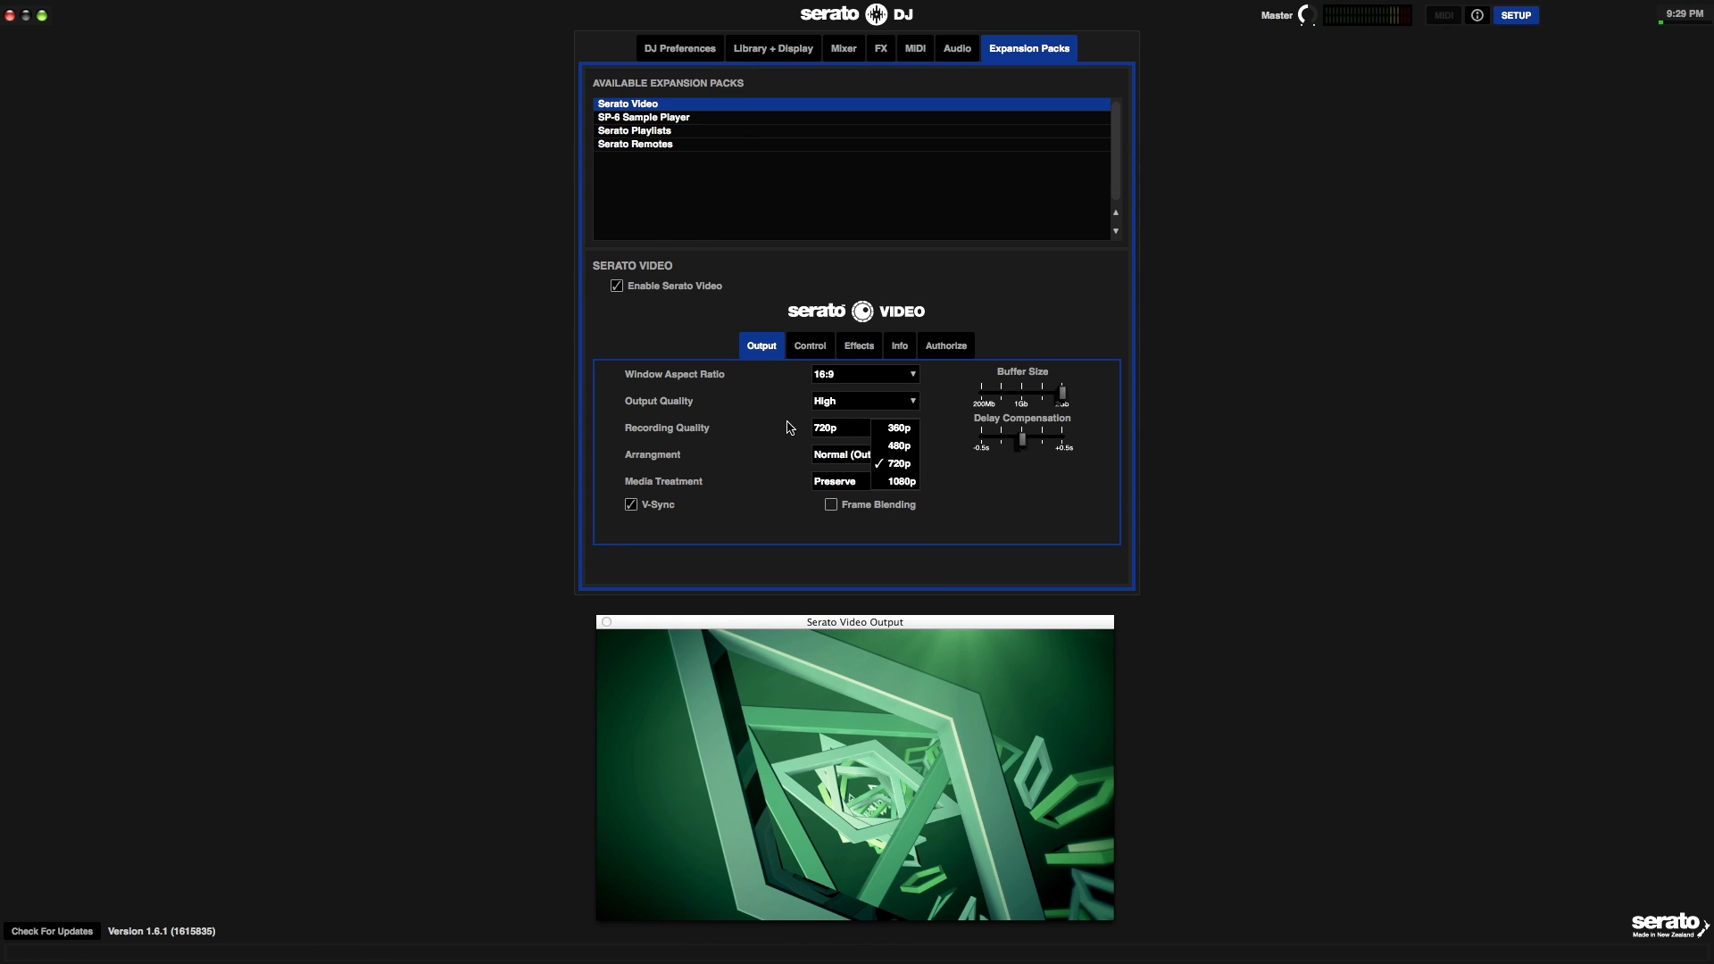
click(896, 462)
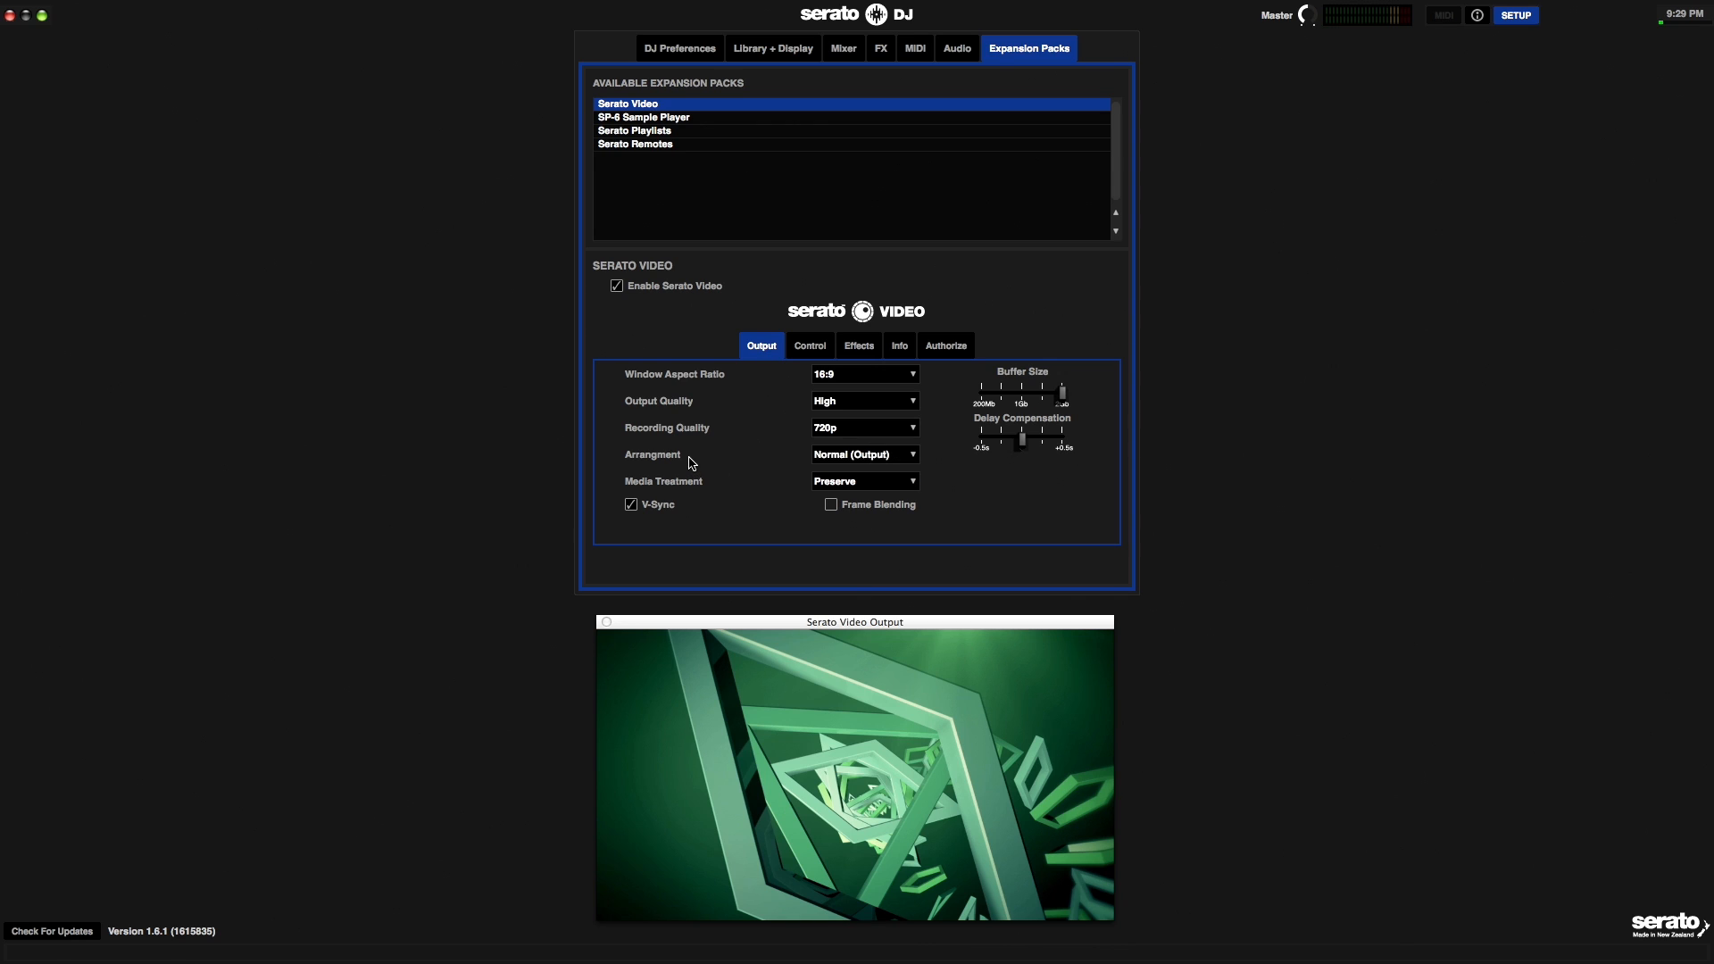
mouse_move(749, 664)
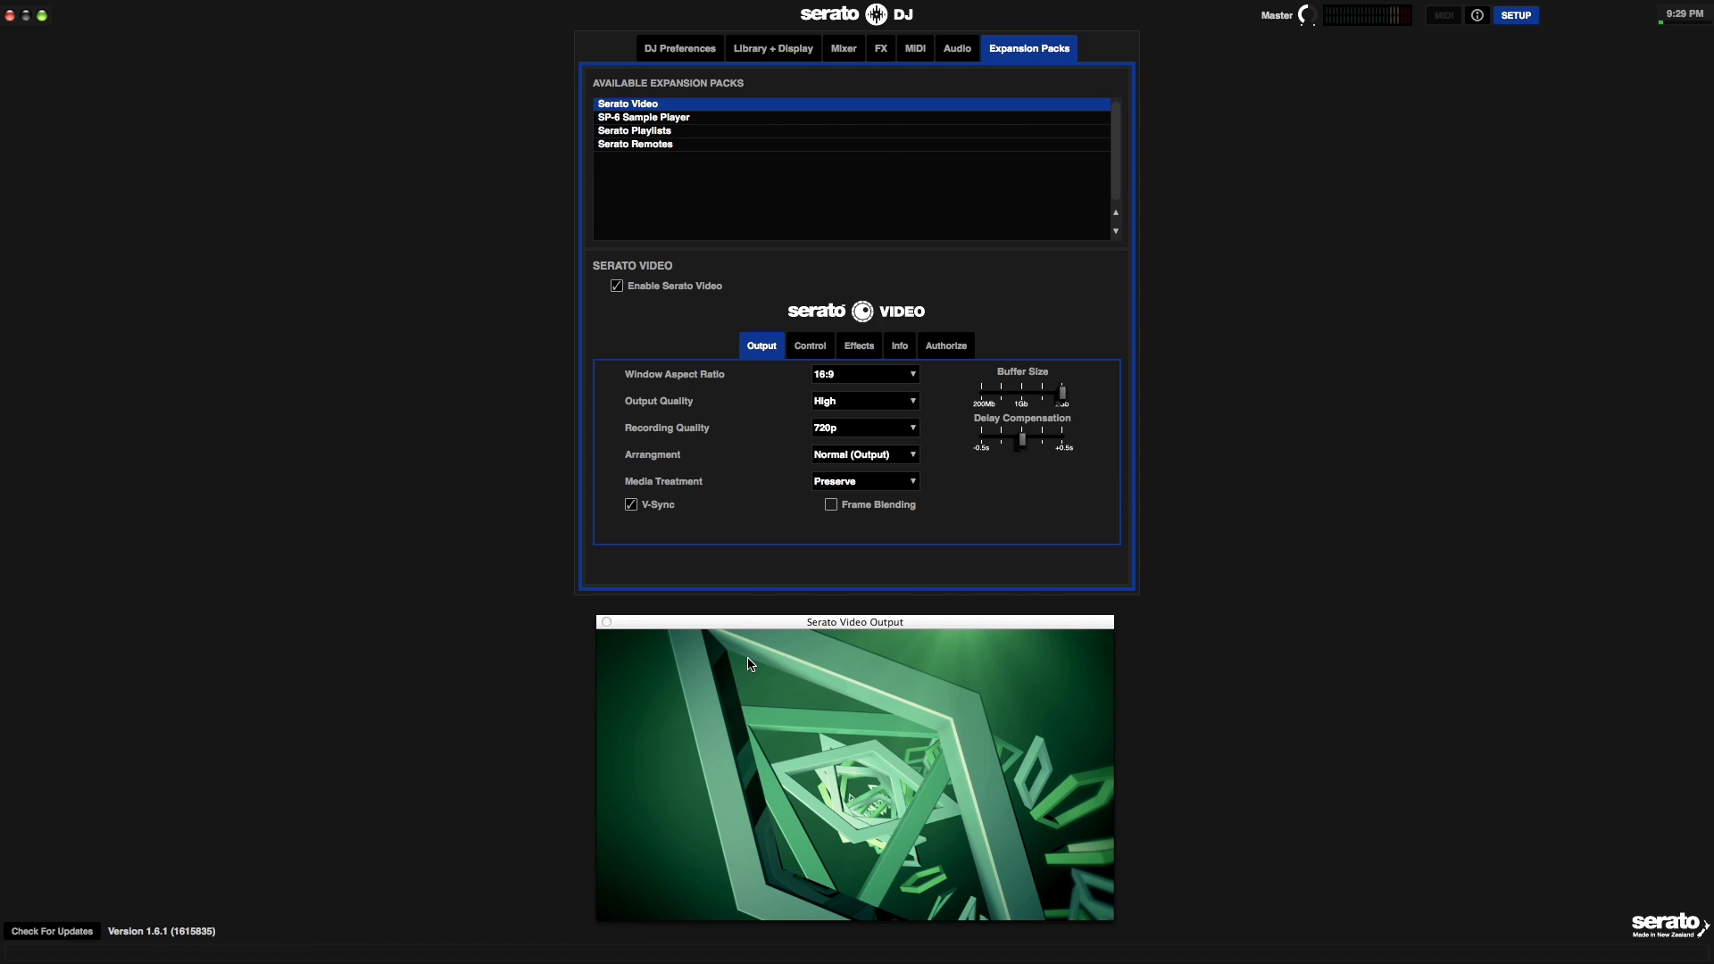
mouse_move(813, 554)
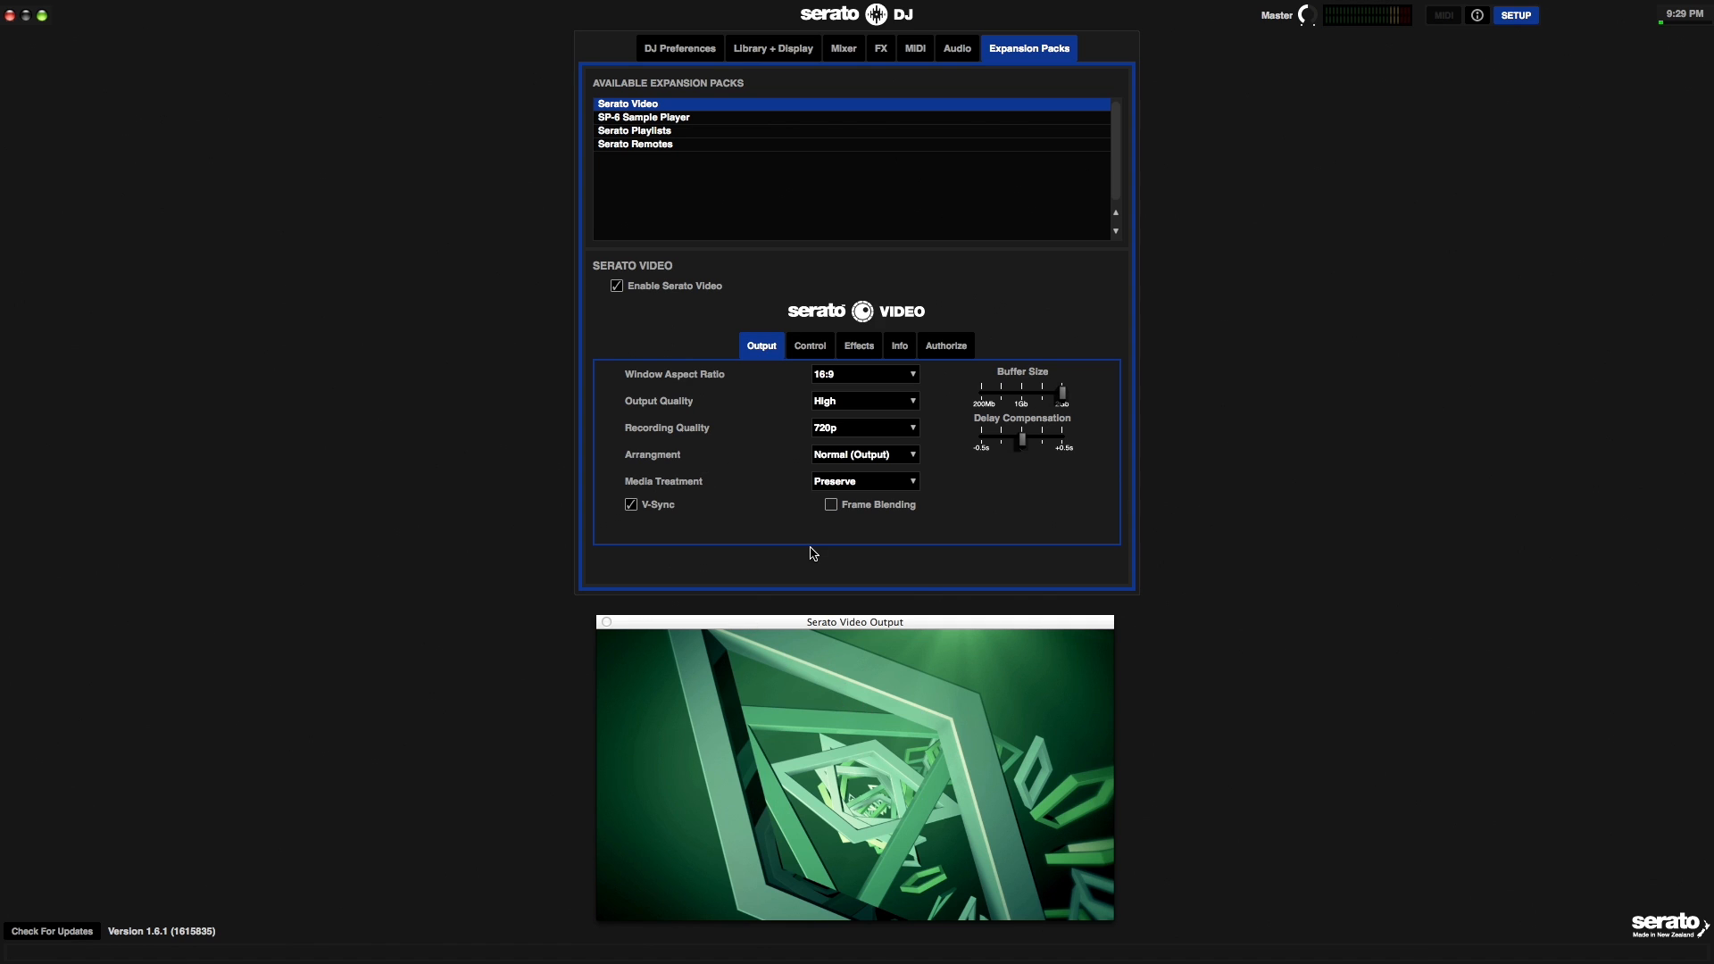
mouse_move(896, 743)
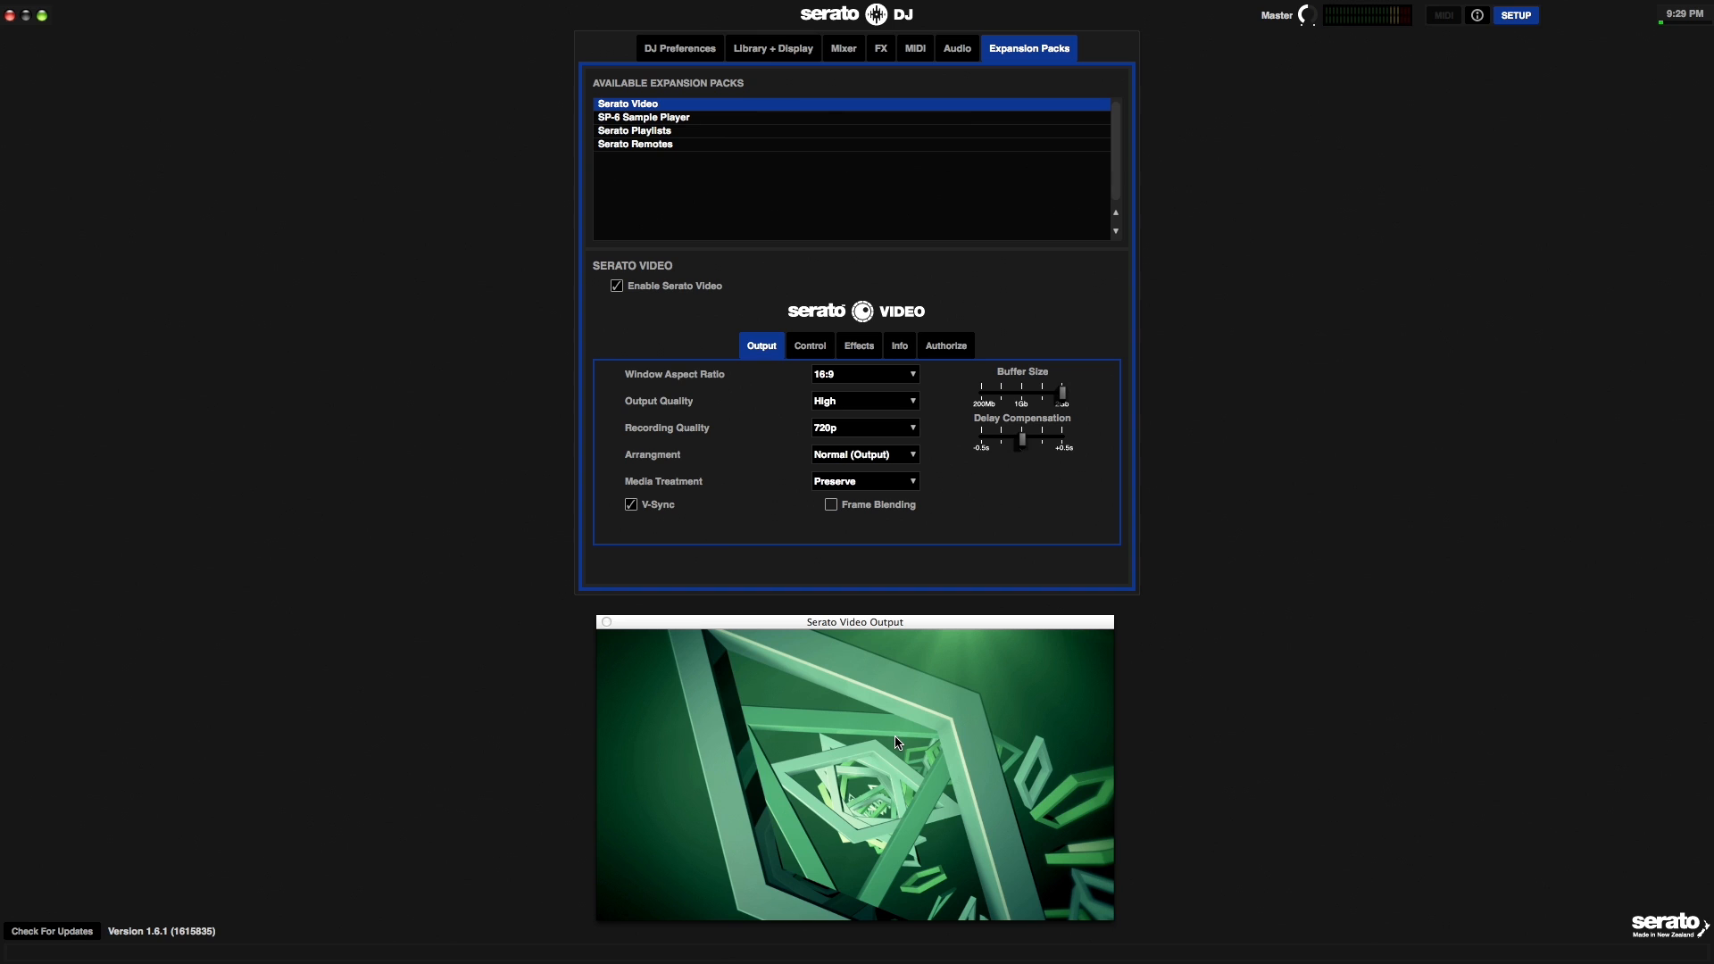
mouse_move(760, 491)
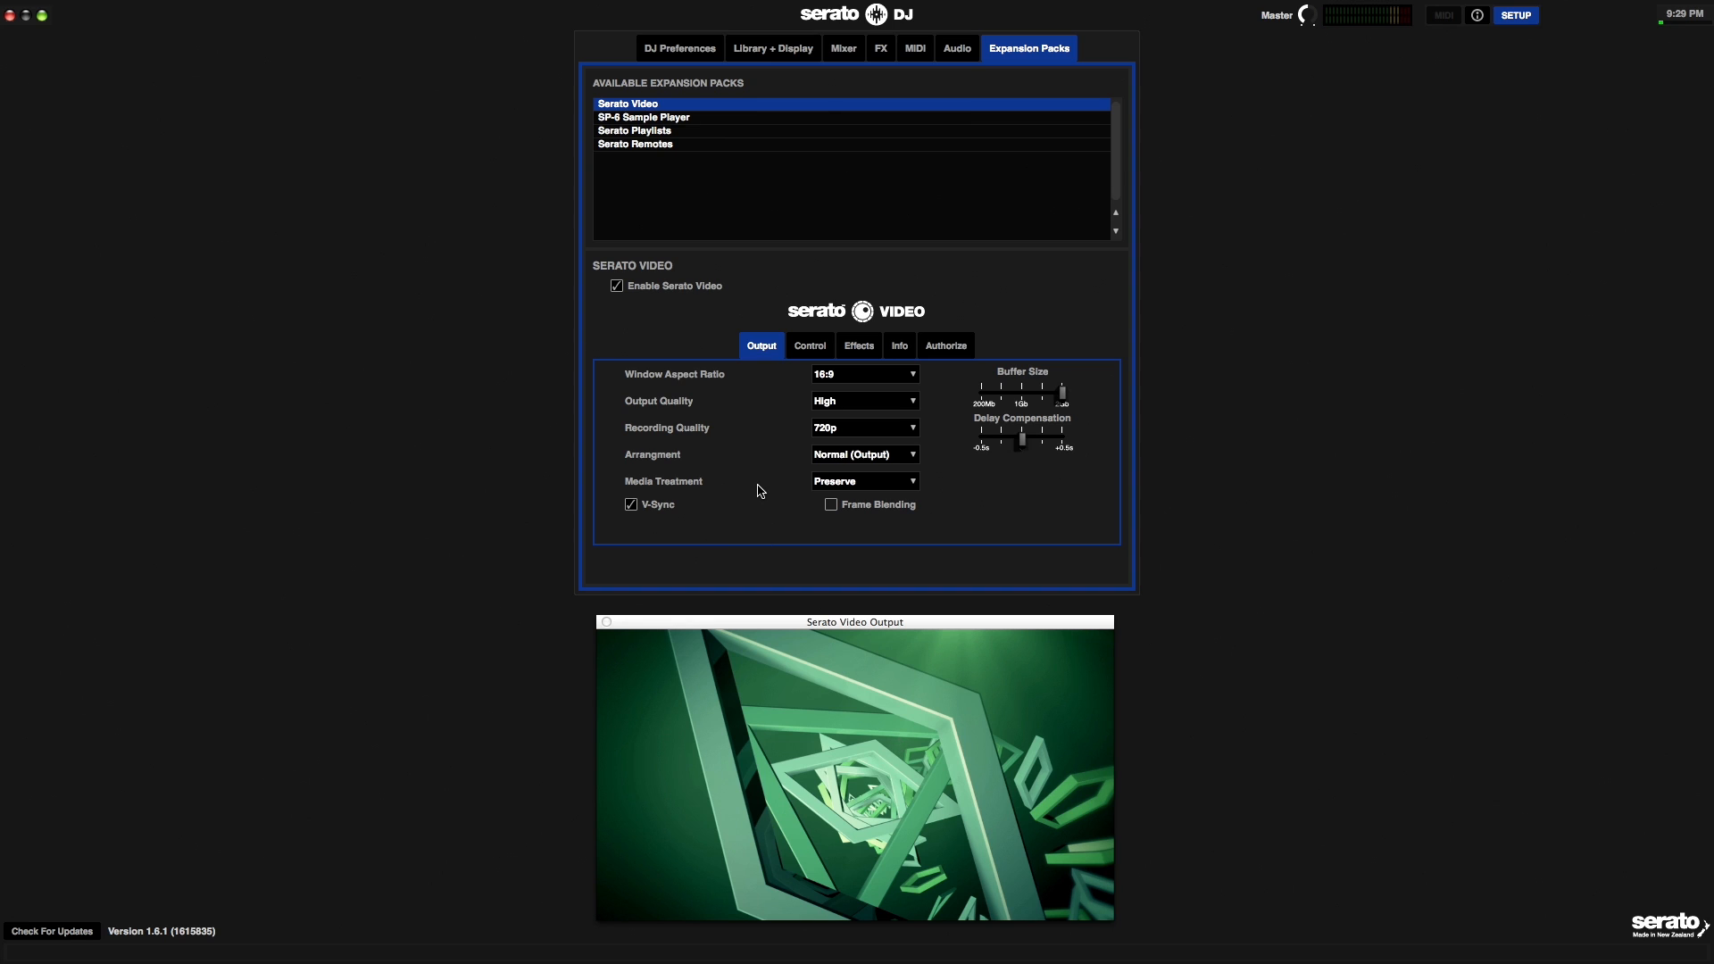
mouse_move(869, 461)
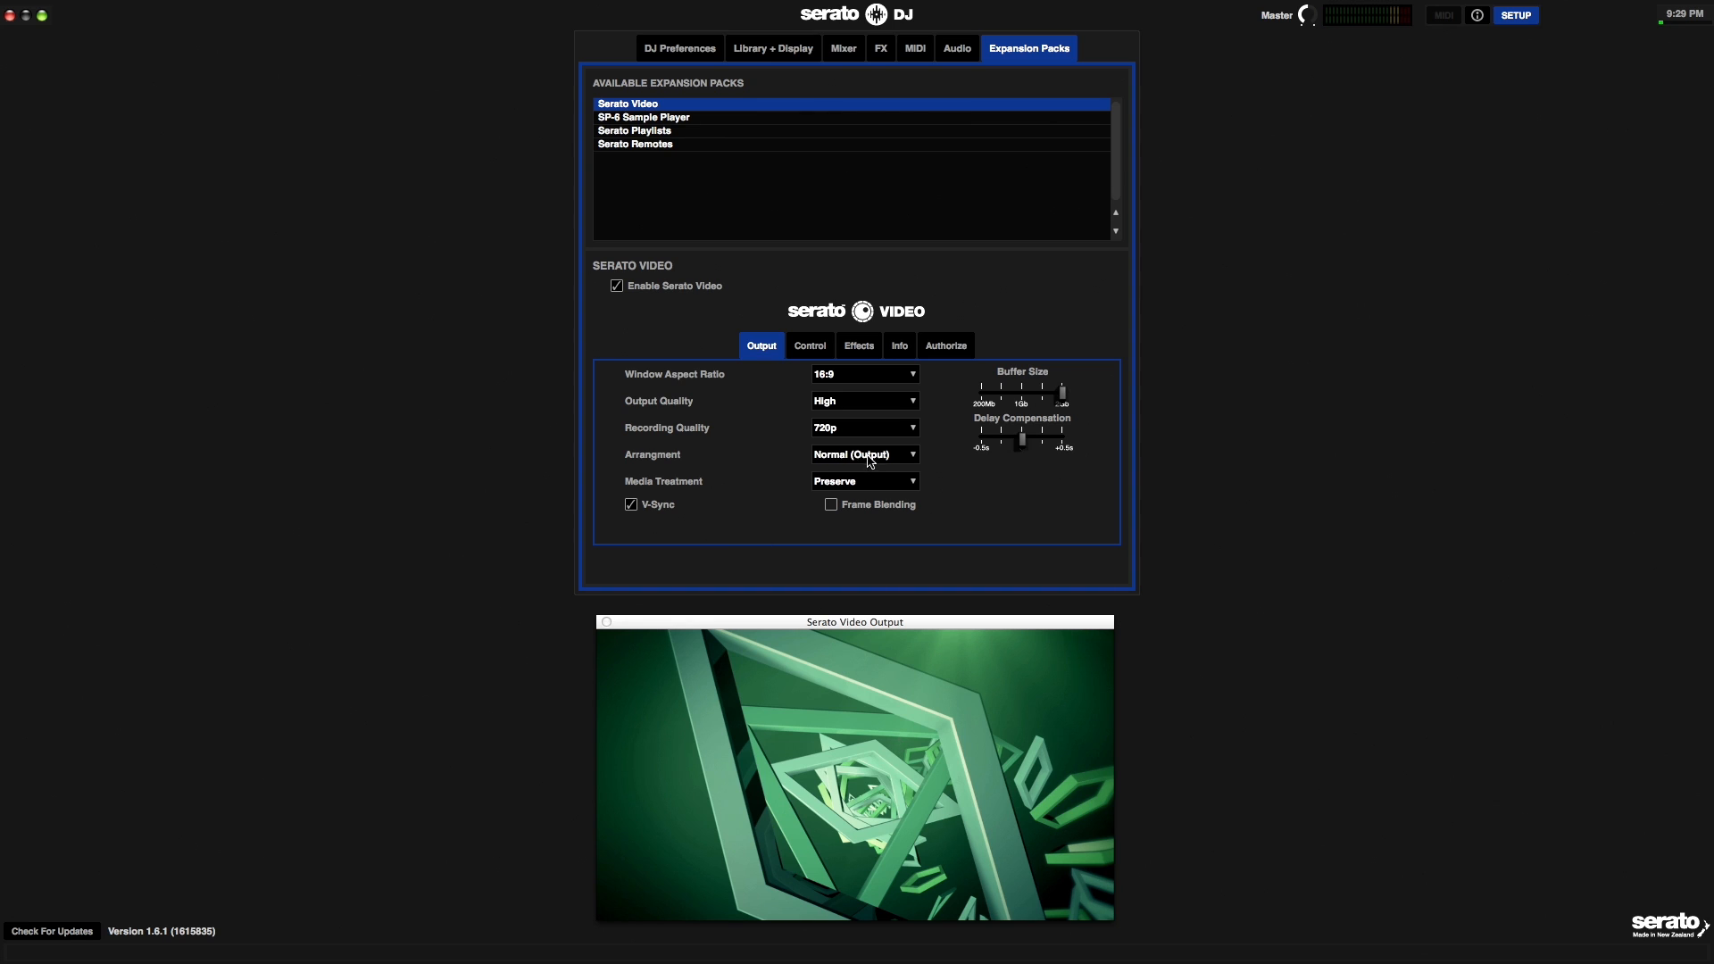
click(864, 454)
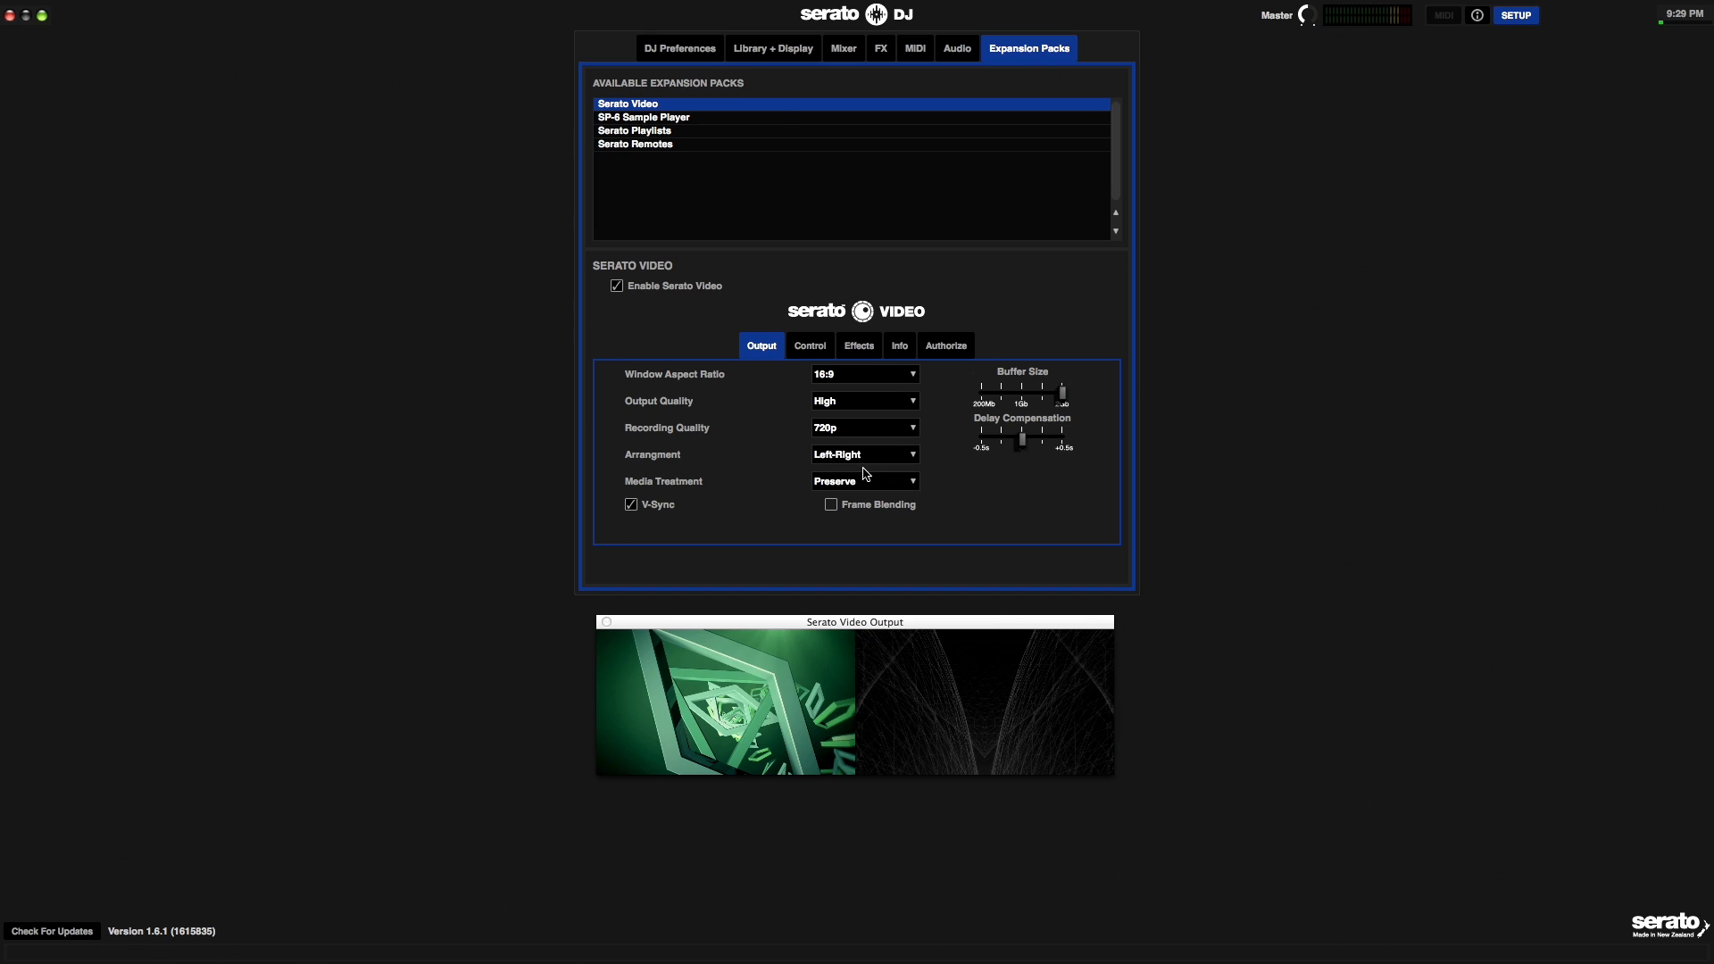
mouse_move(1014, 723)
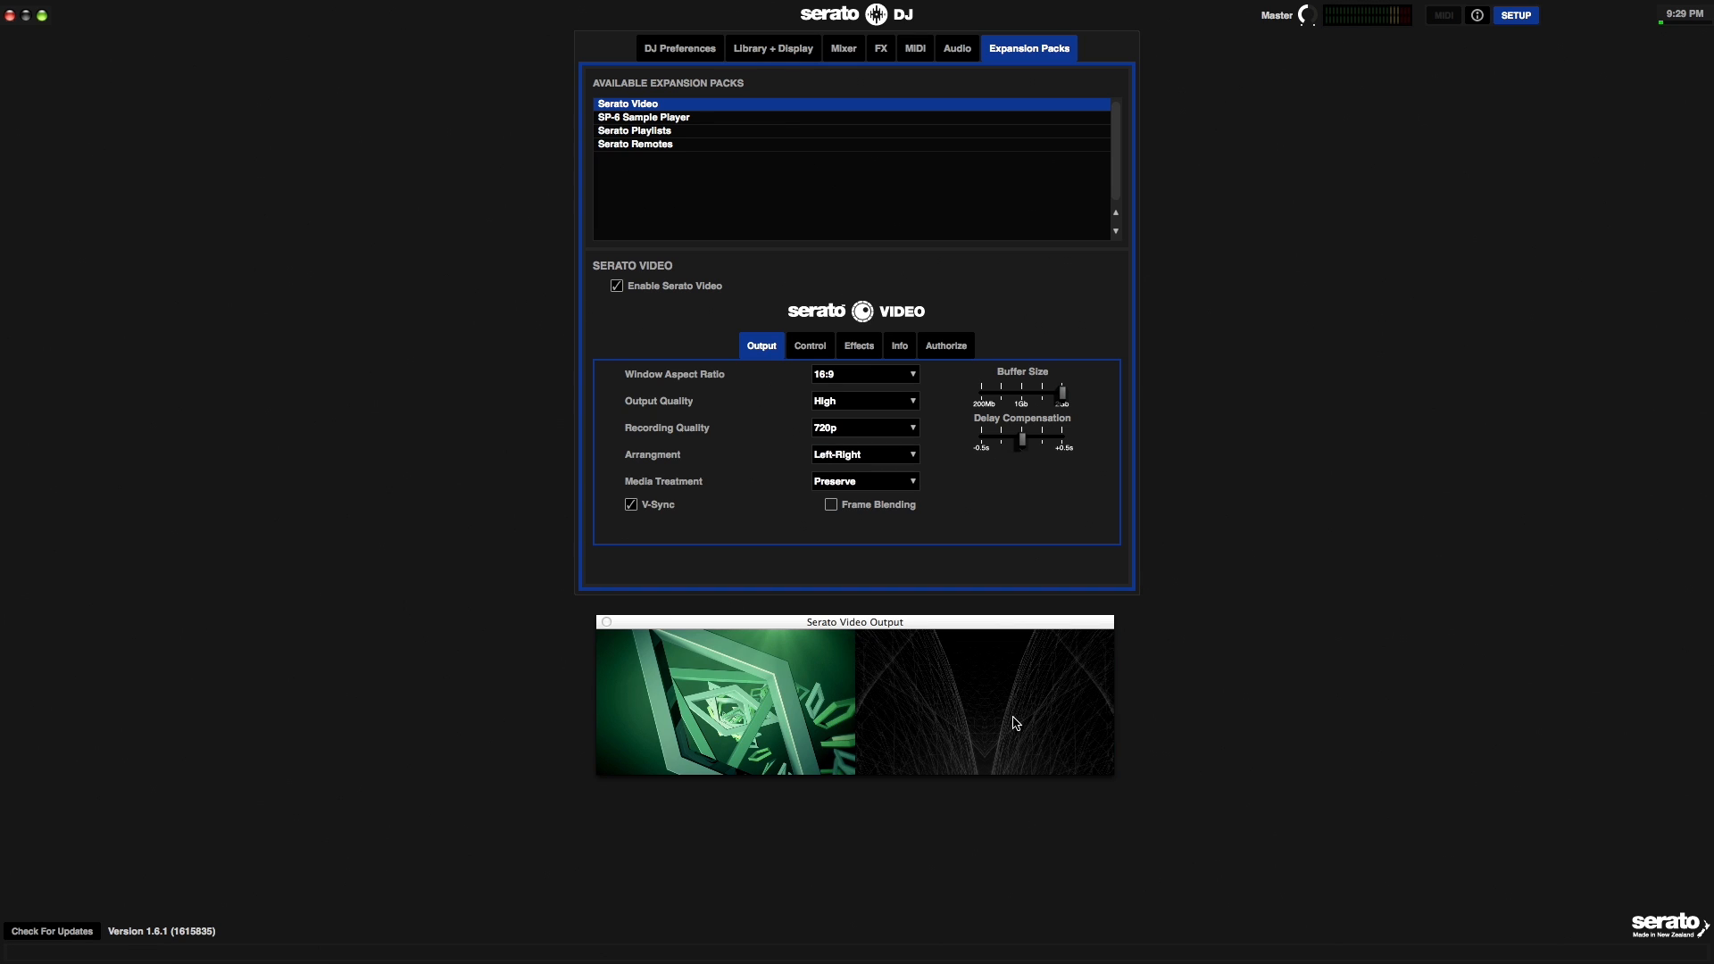
mouse_move(986, 703)
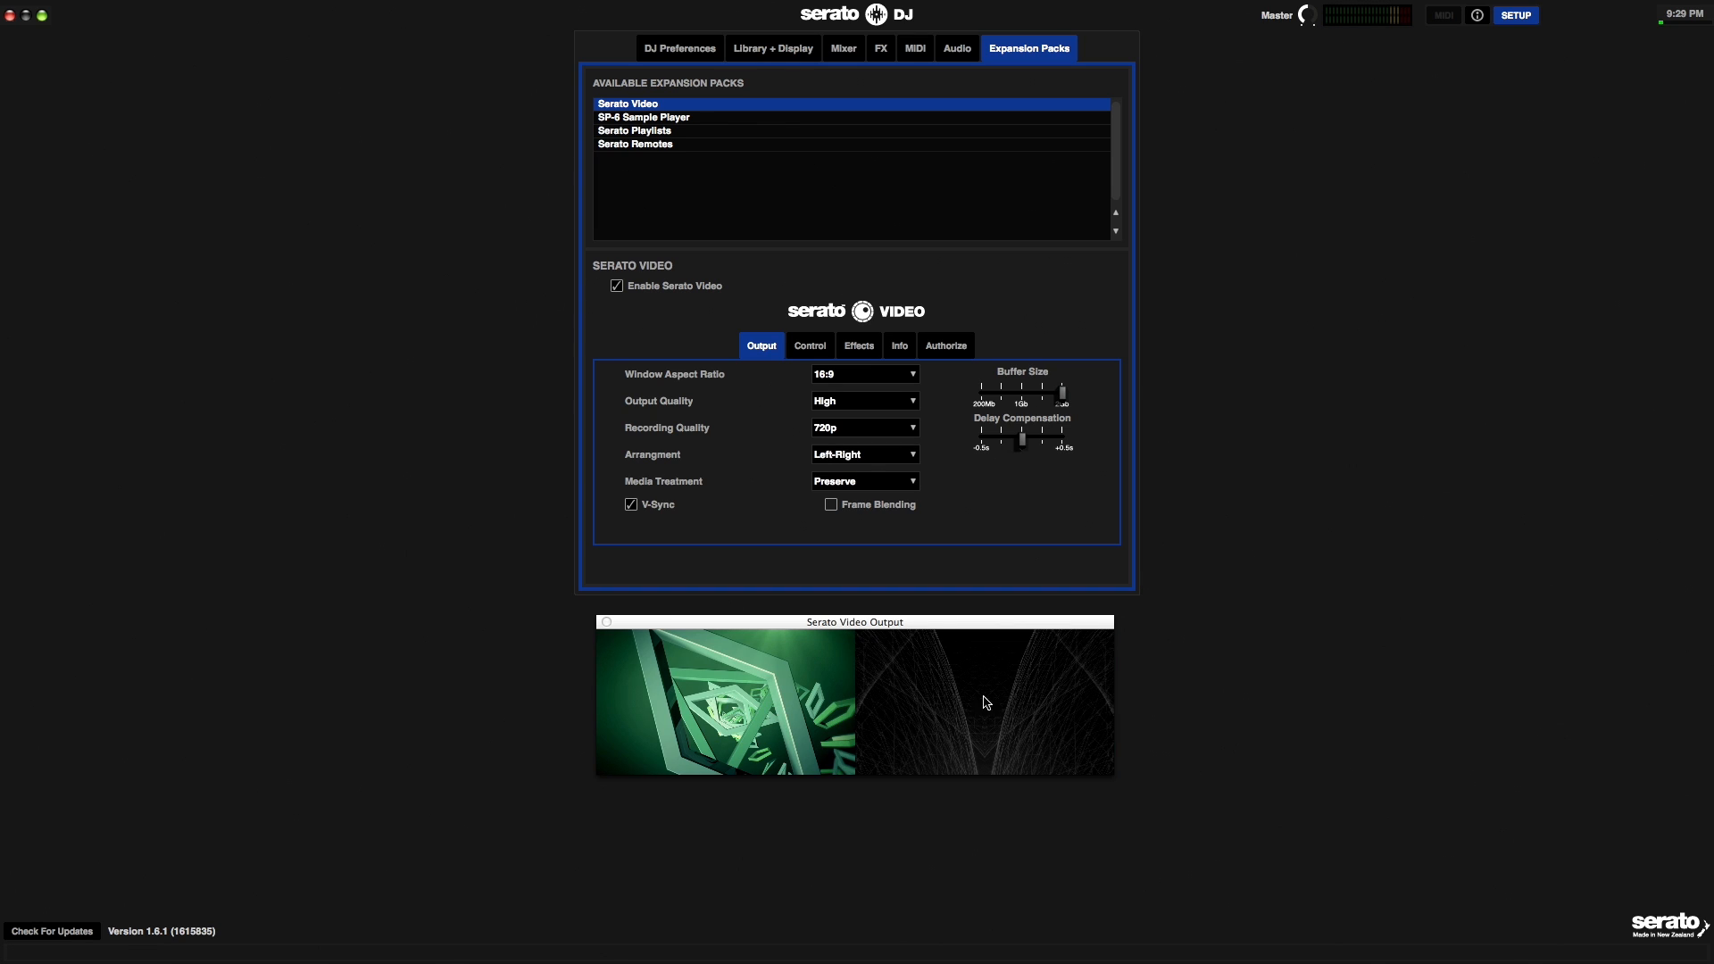
click(864, 454)
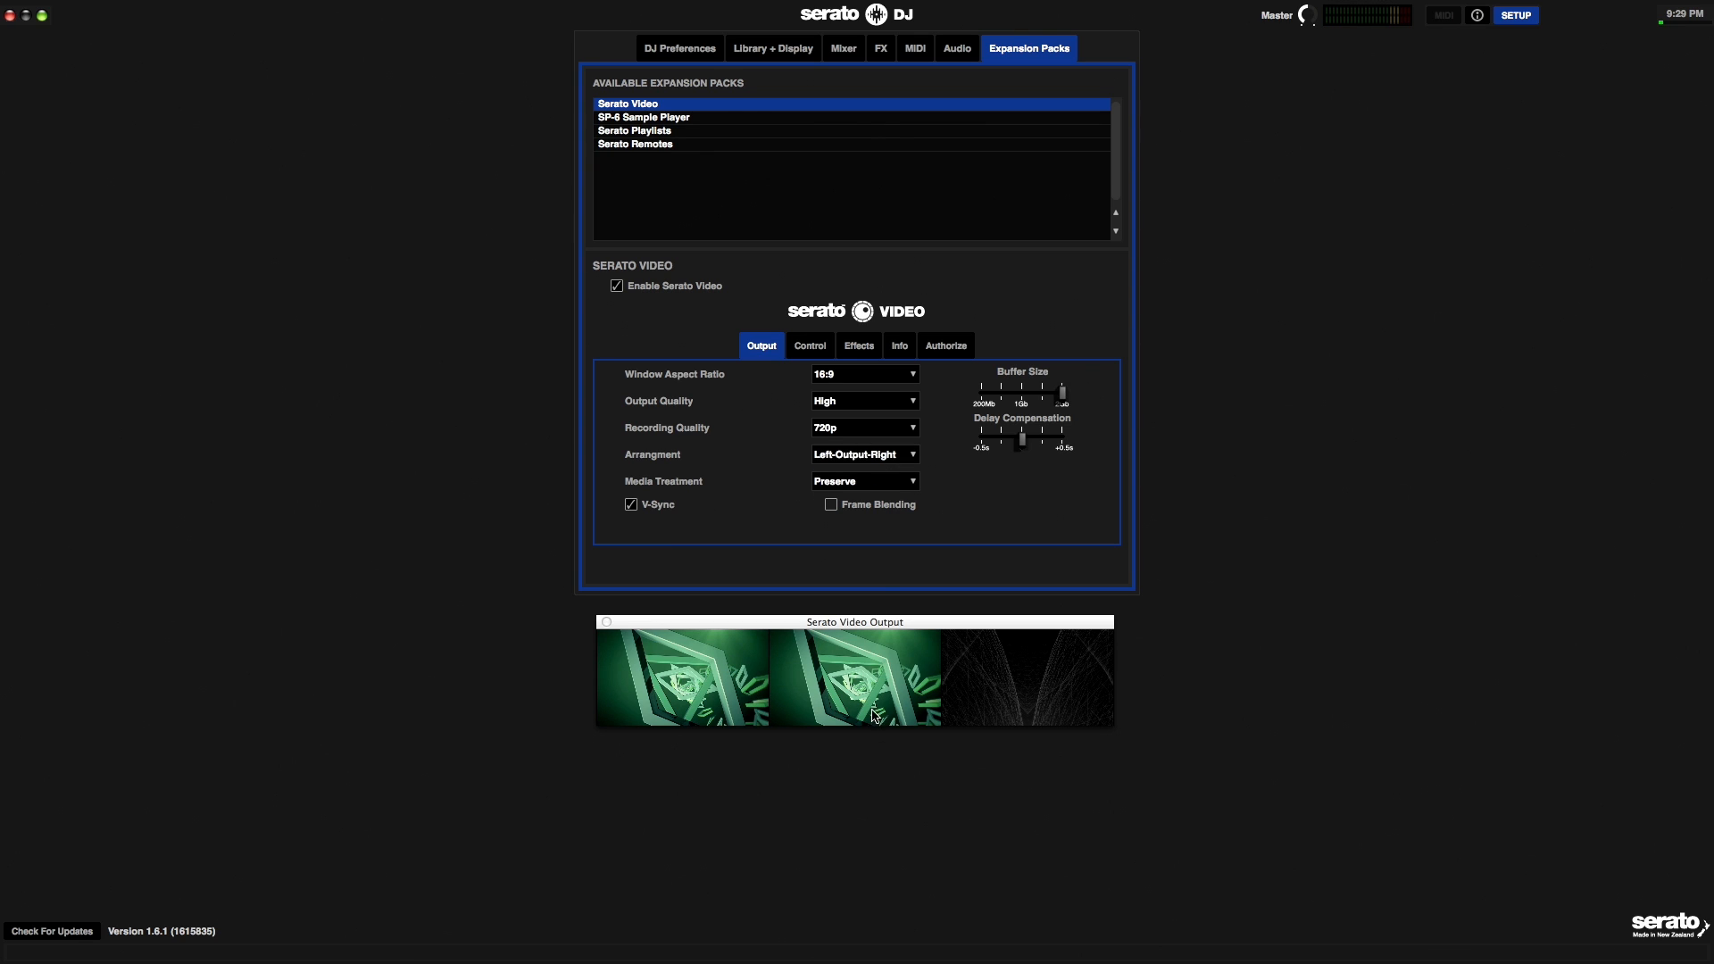
mouse_move(1060, 670)
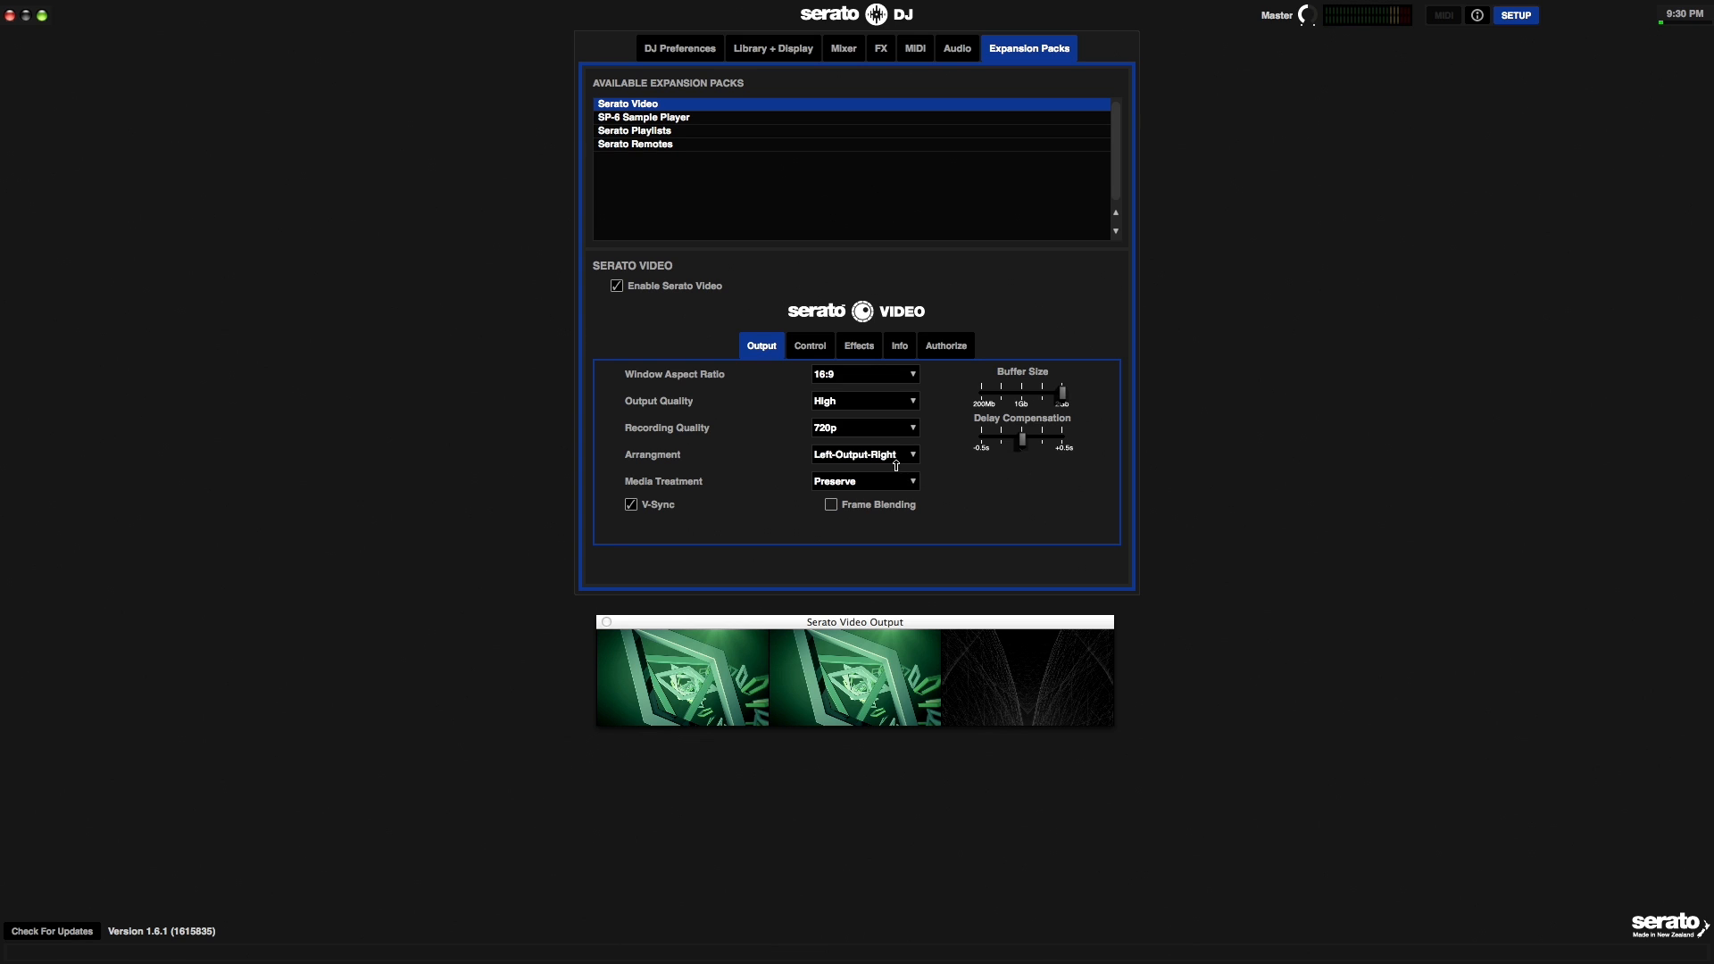
click(864, 454)
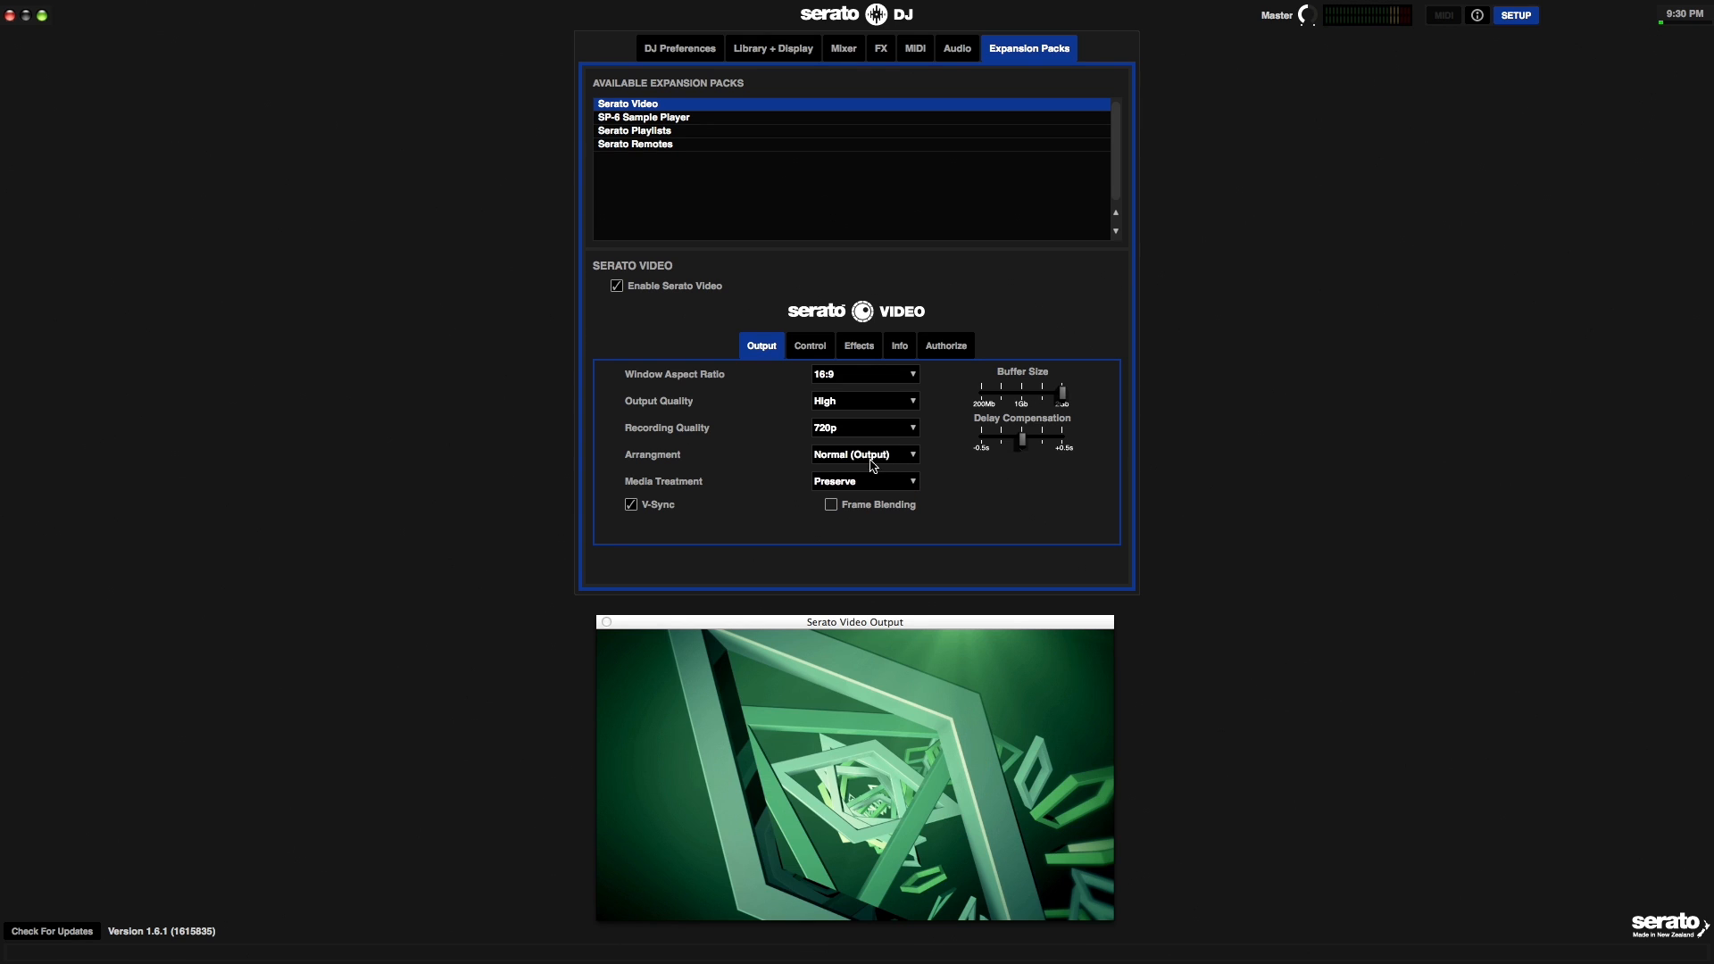
mouse_move(576, 504)
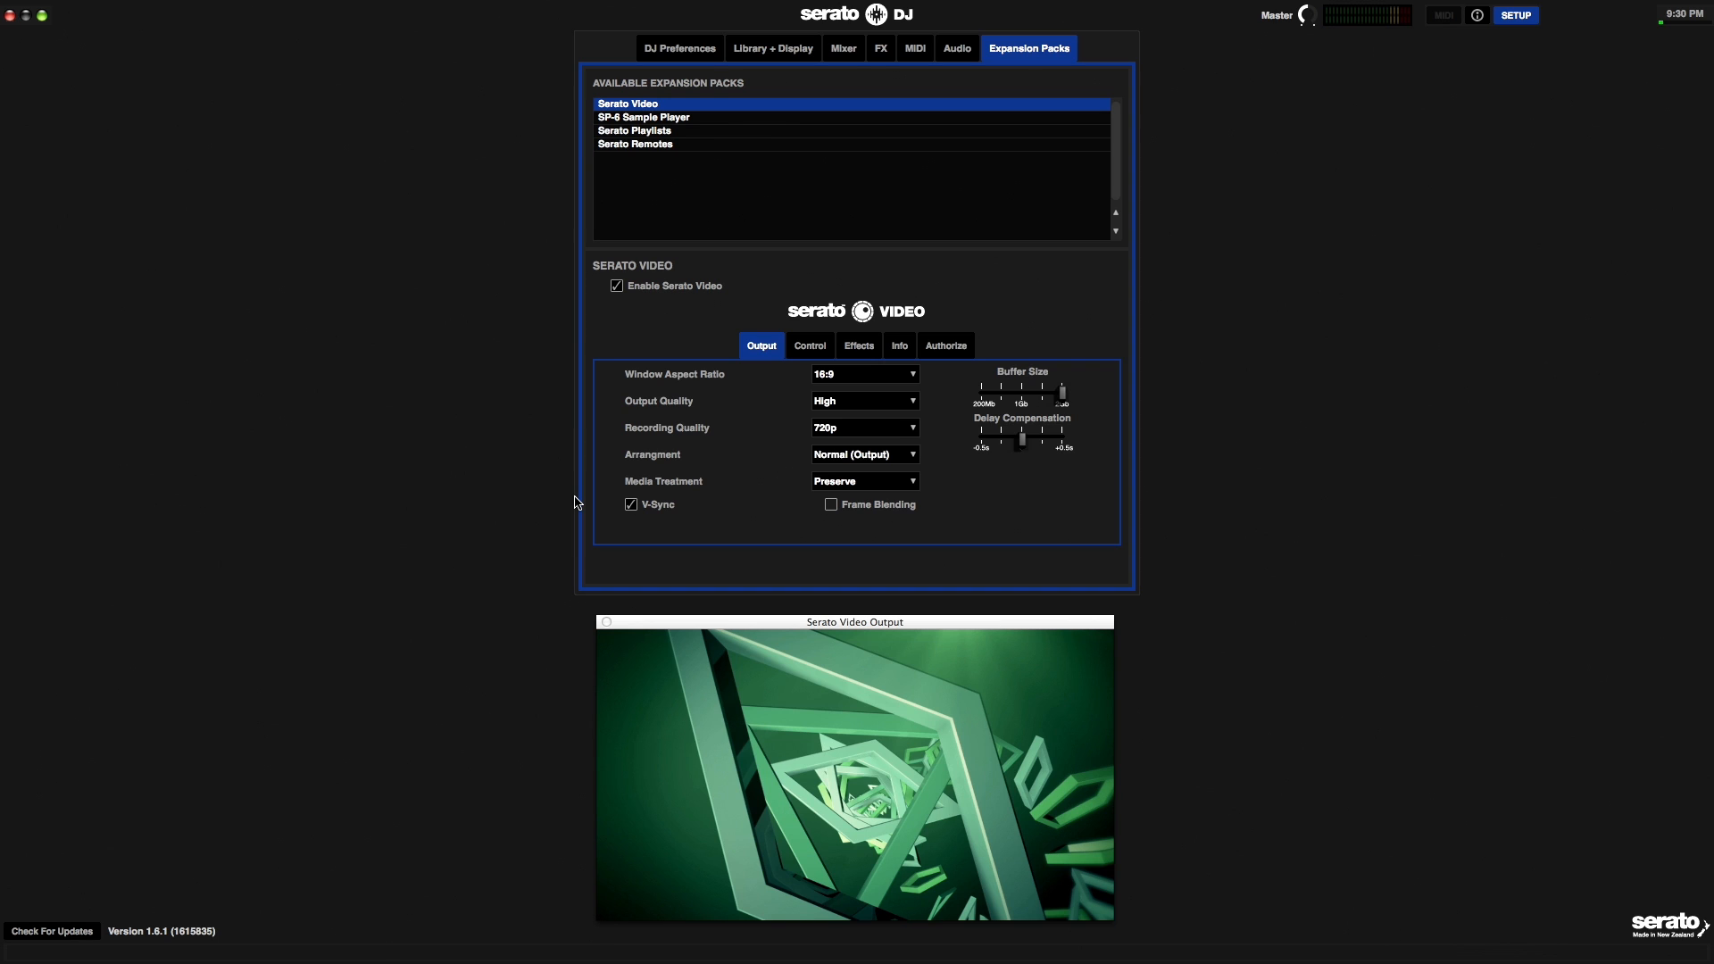
mouse_move(723, 493)
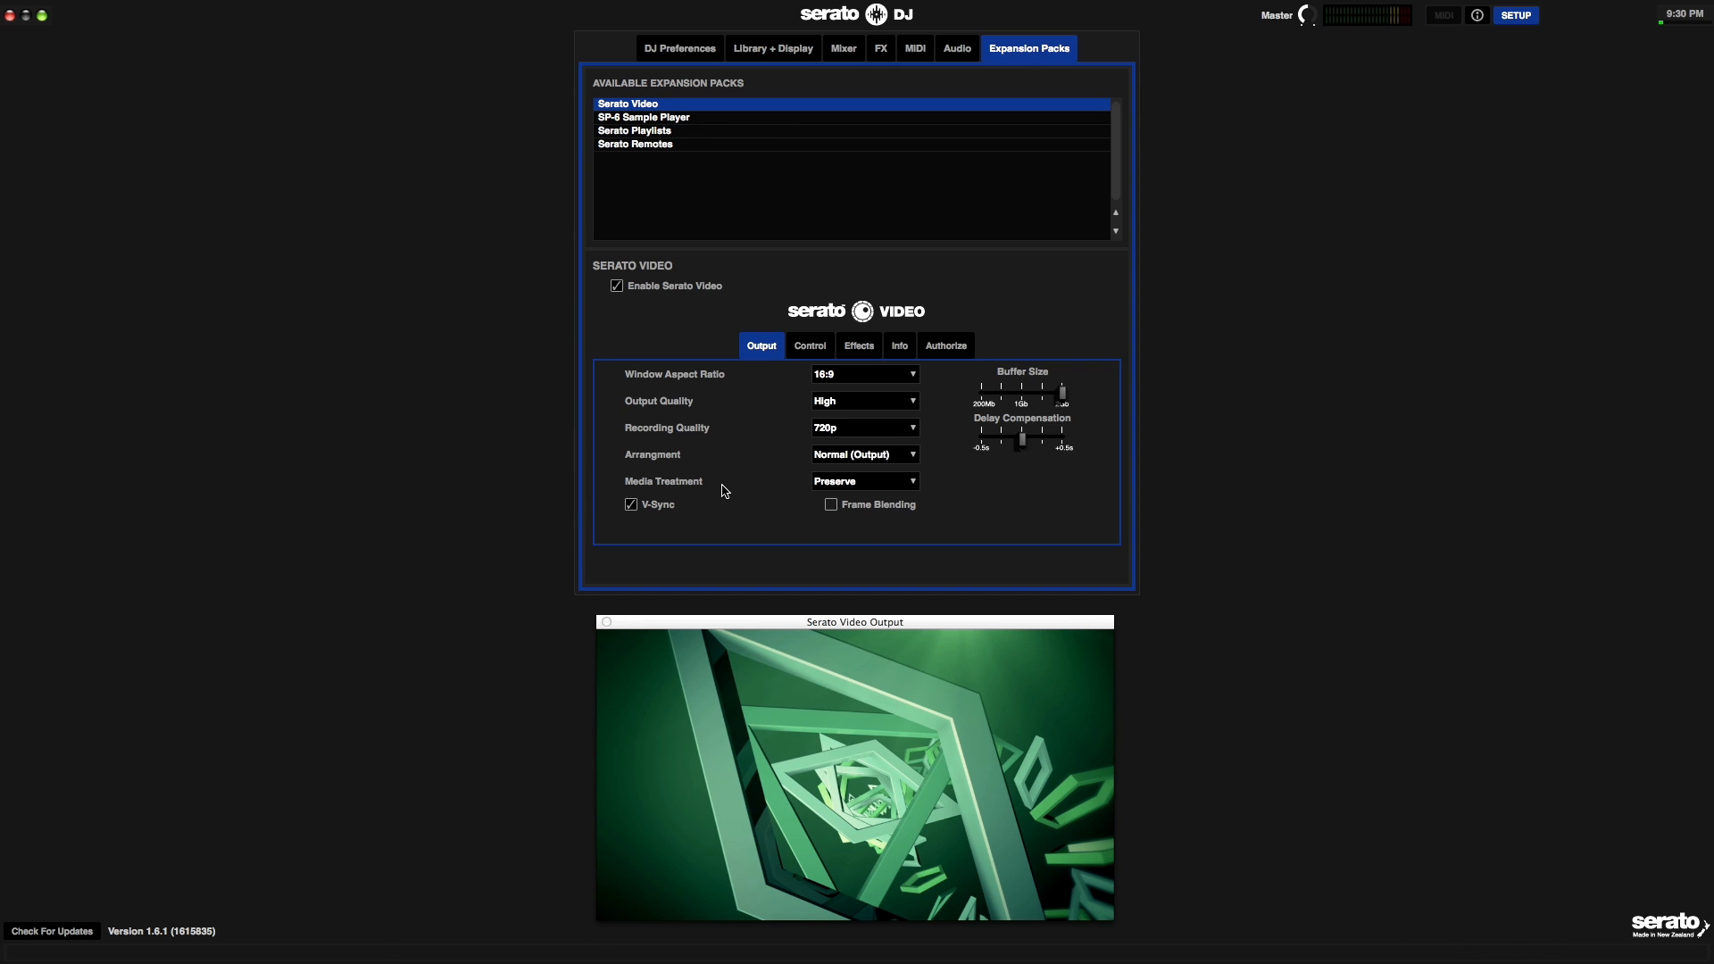
mouse_move(709, 485)
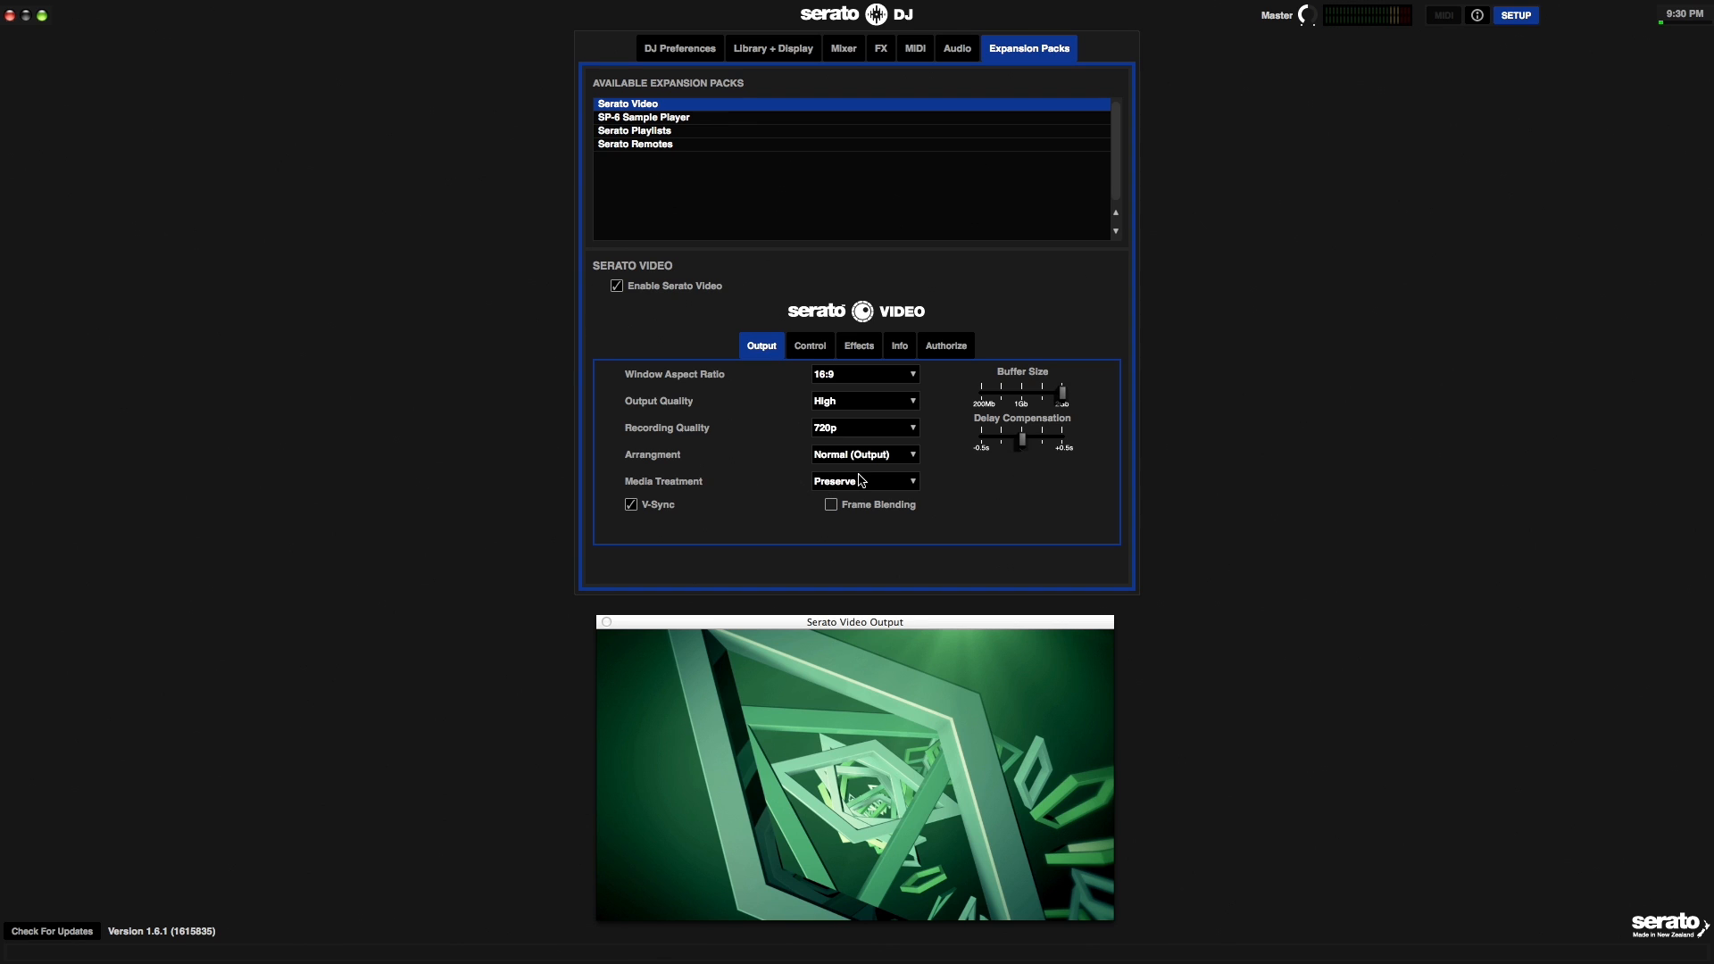
mouse_move(791, 486)
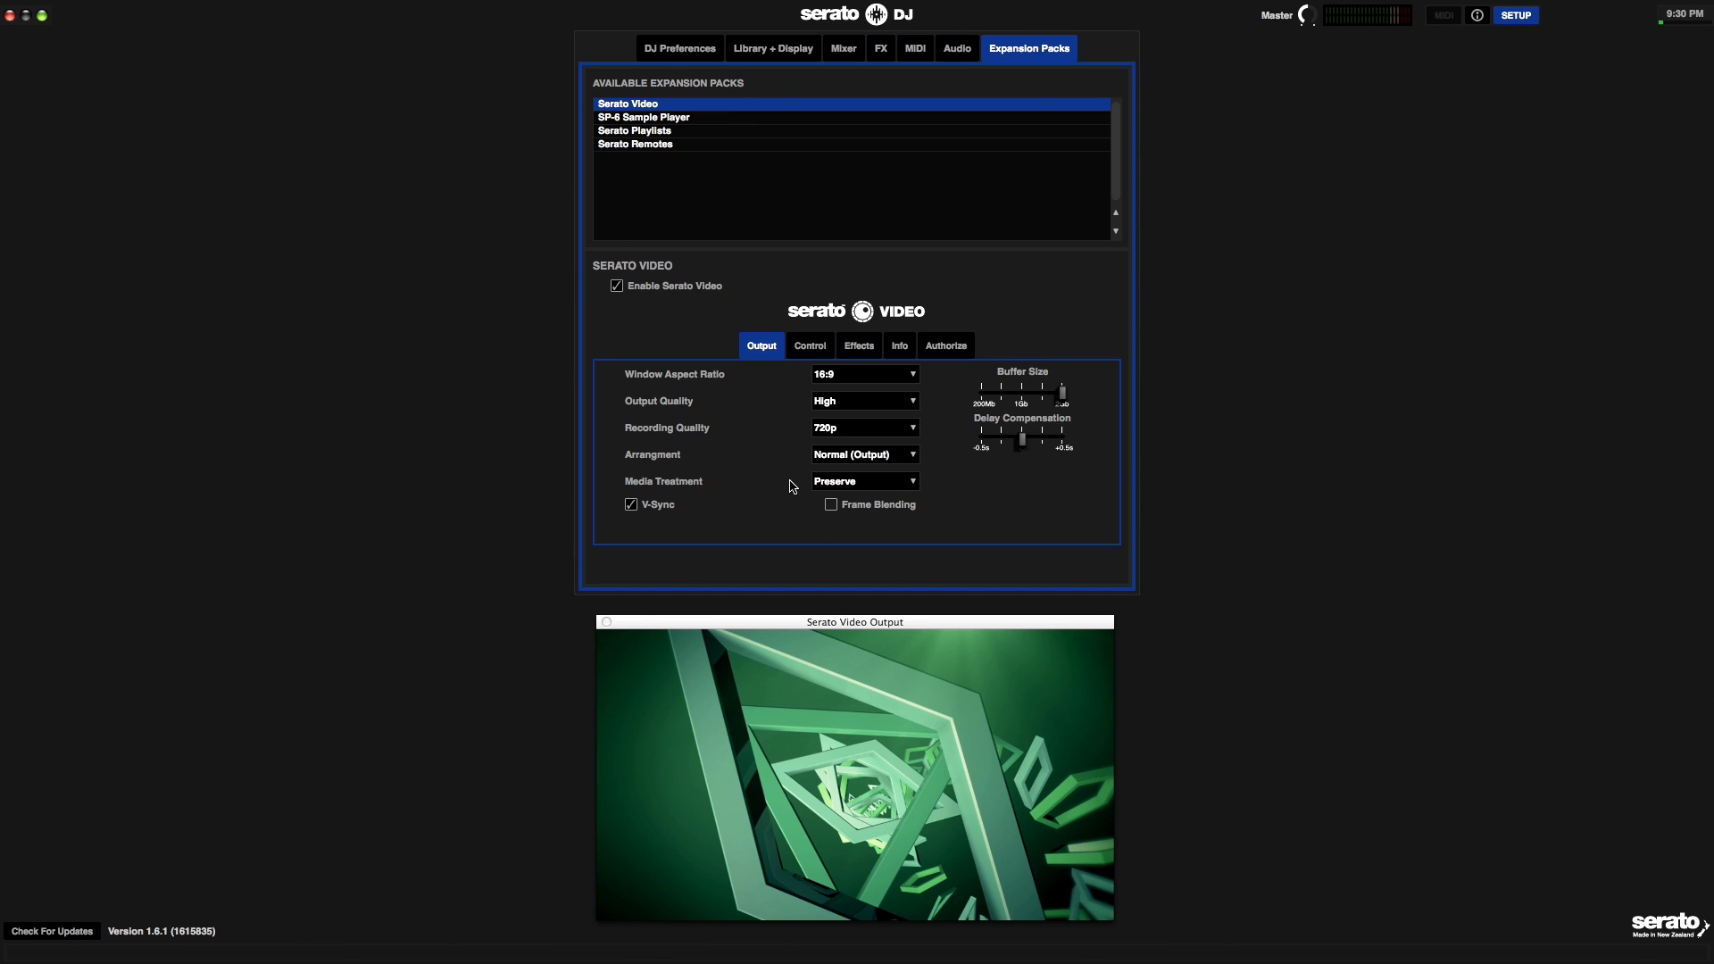
mouse_move(853, 380)
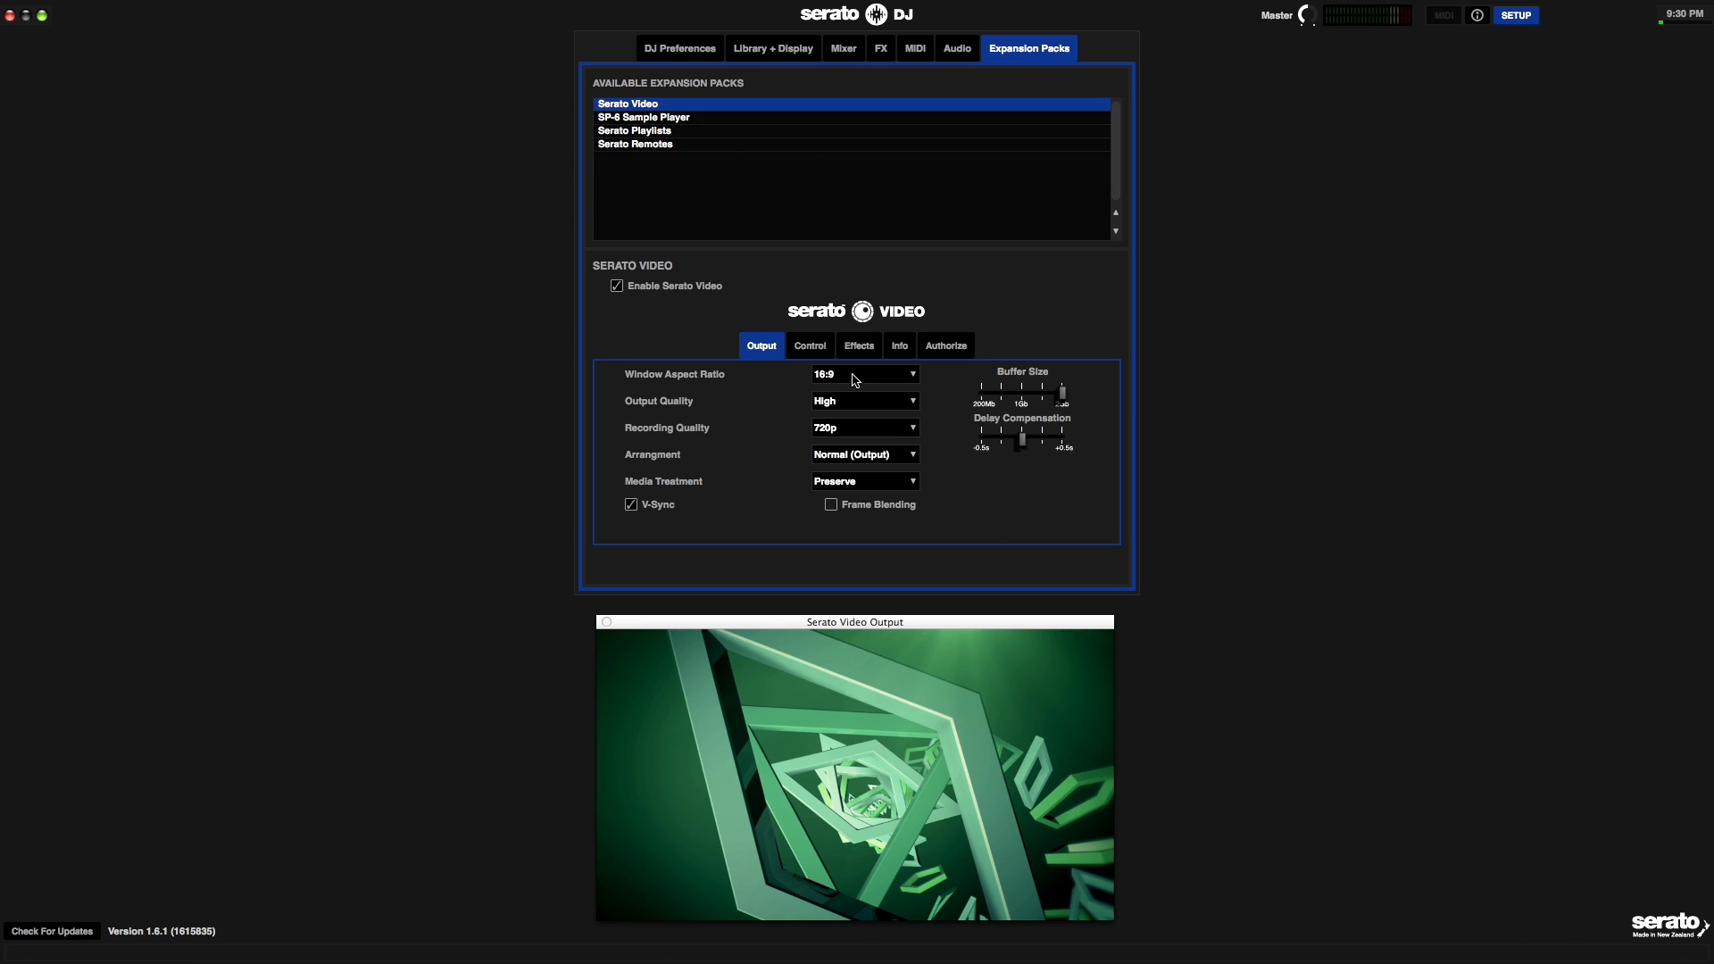
click(864, 373)
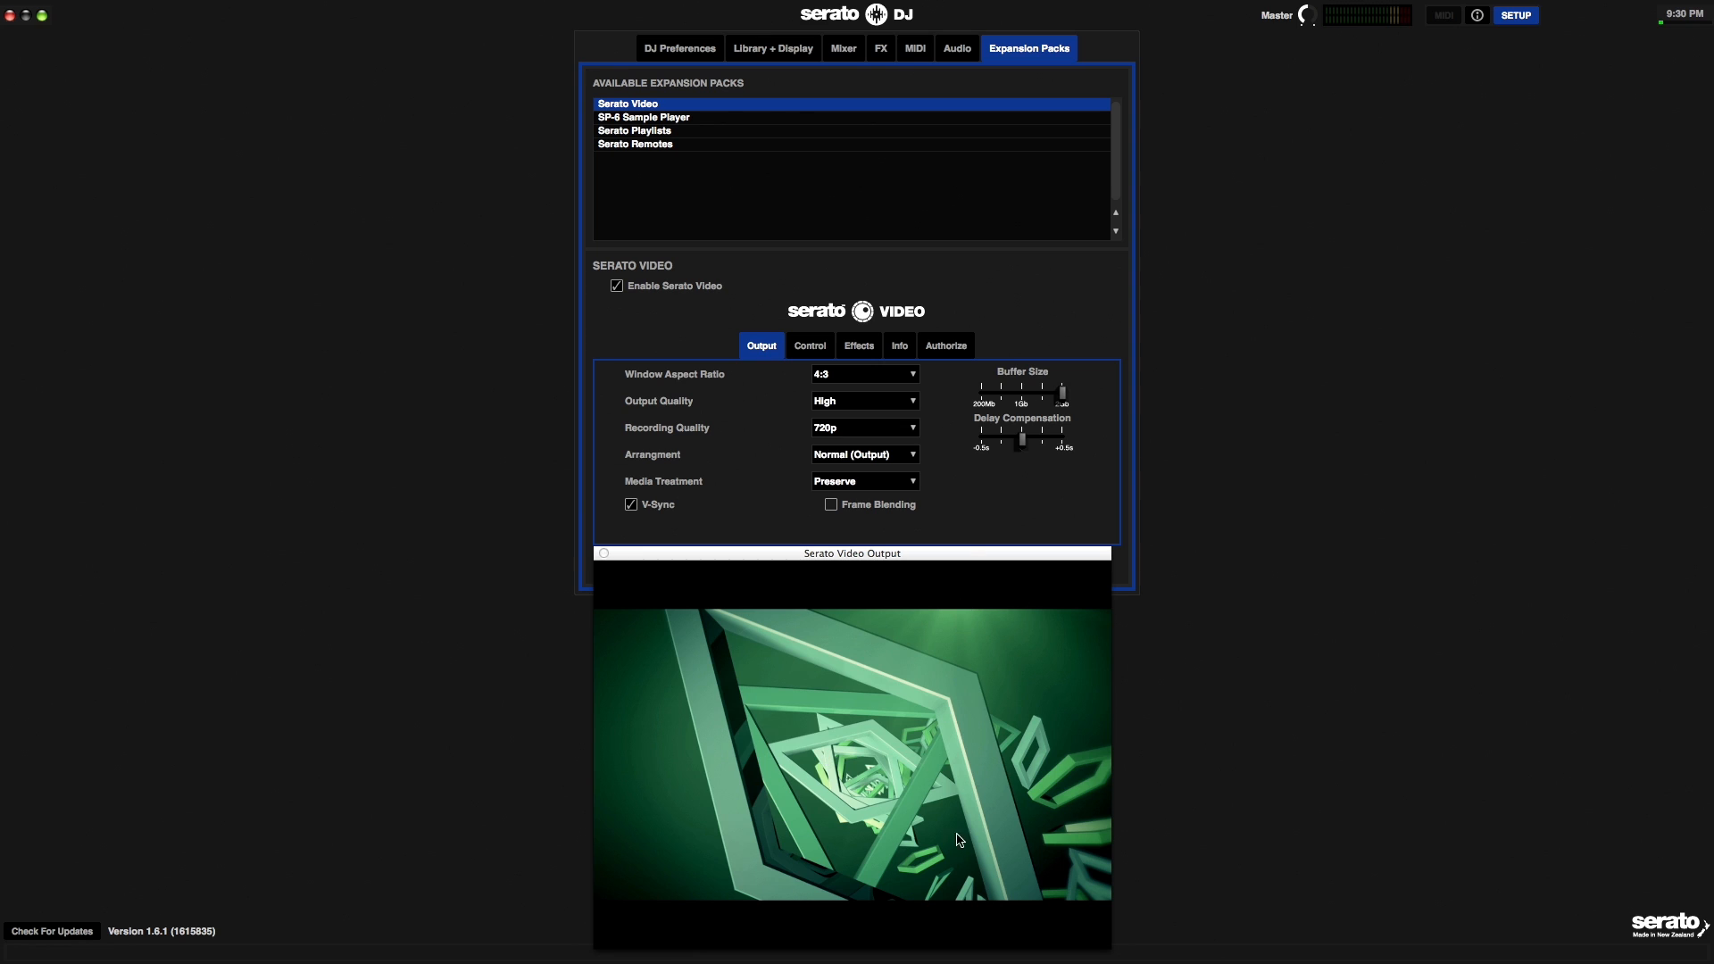
mouse_move(973, 537)
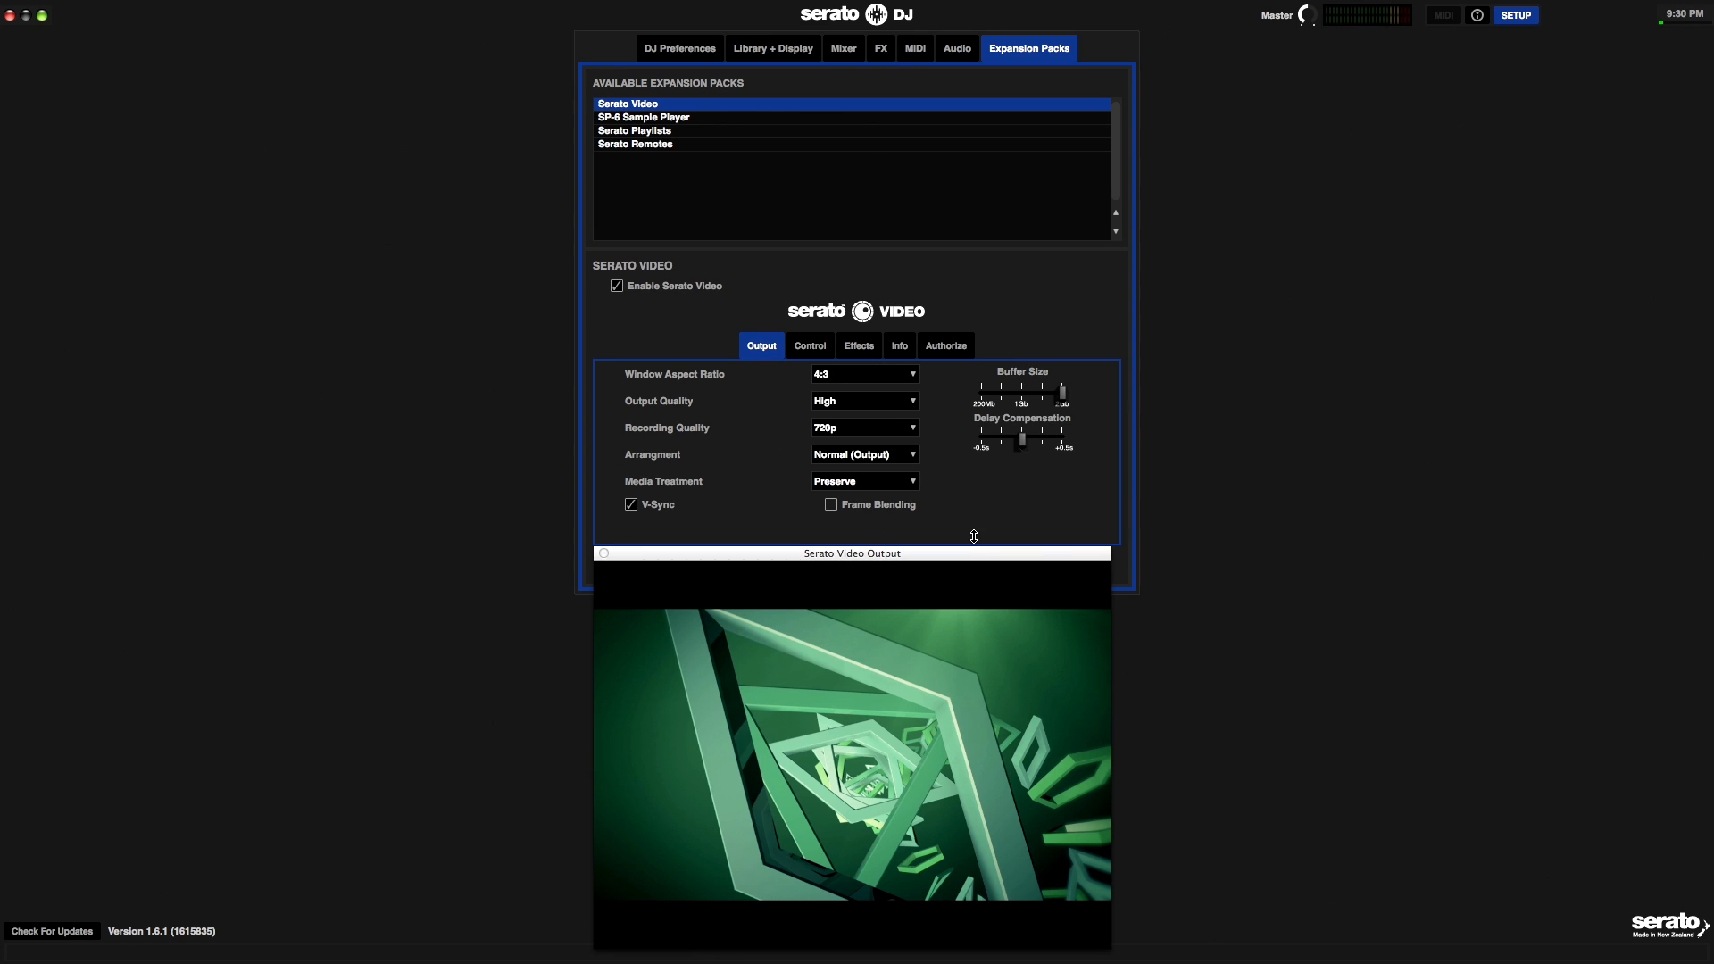
click(864, 481)
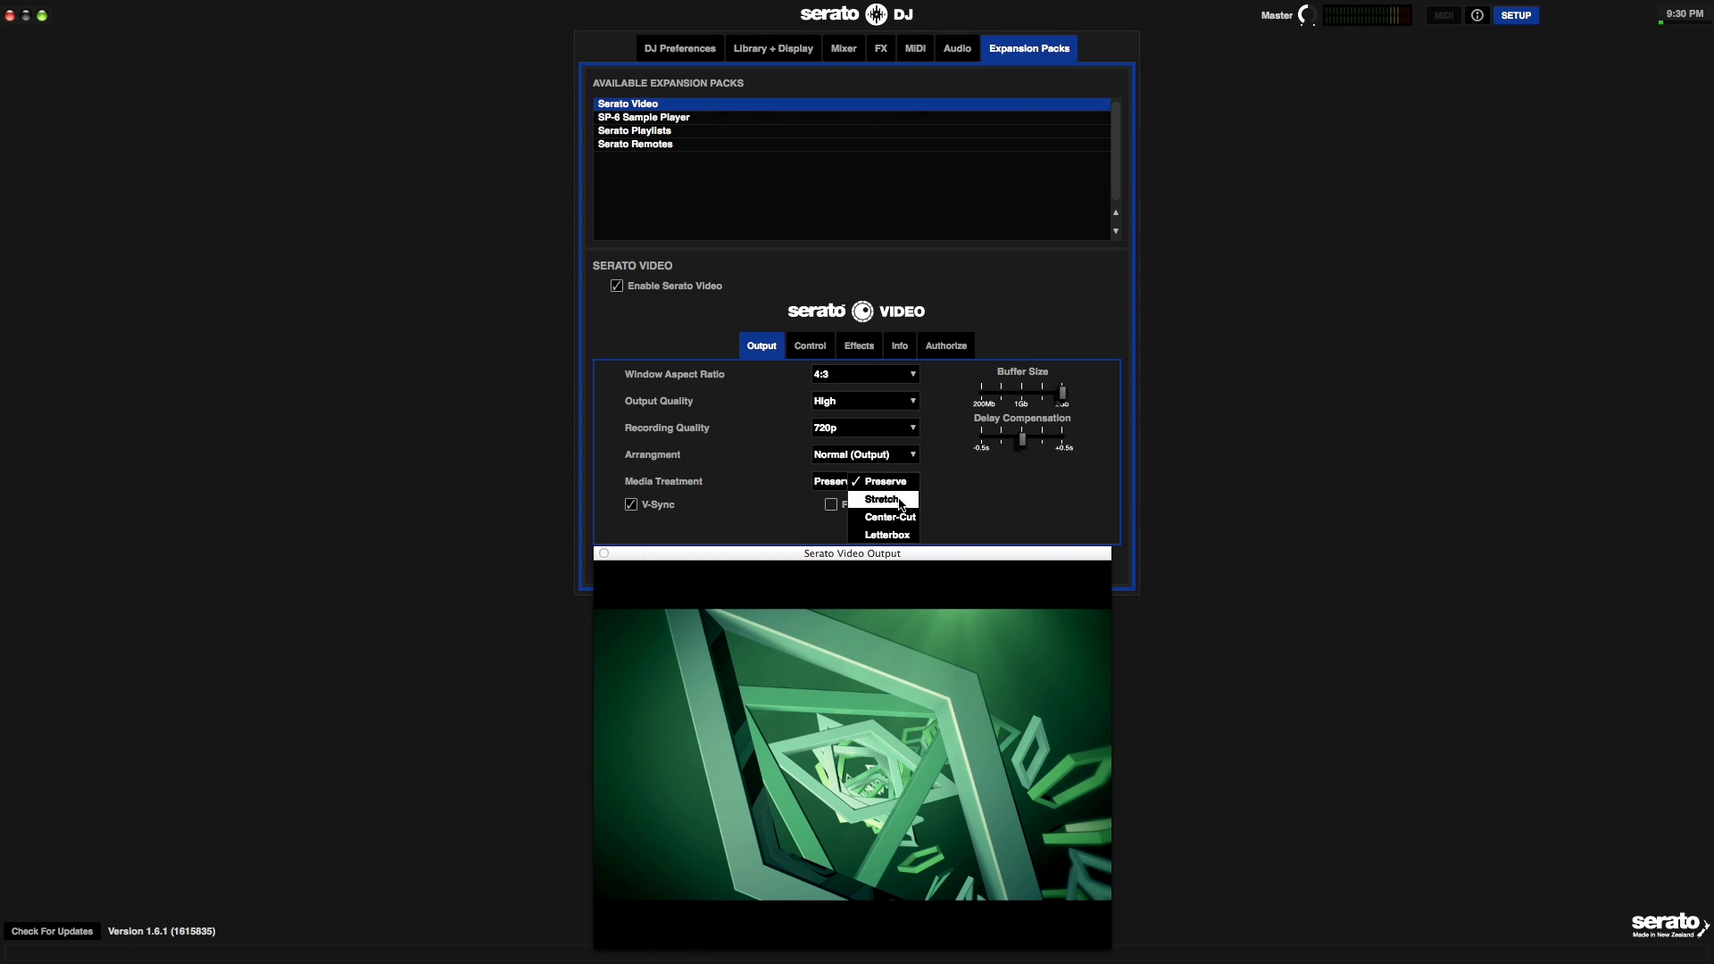
click(880, 498)
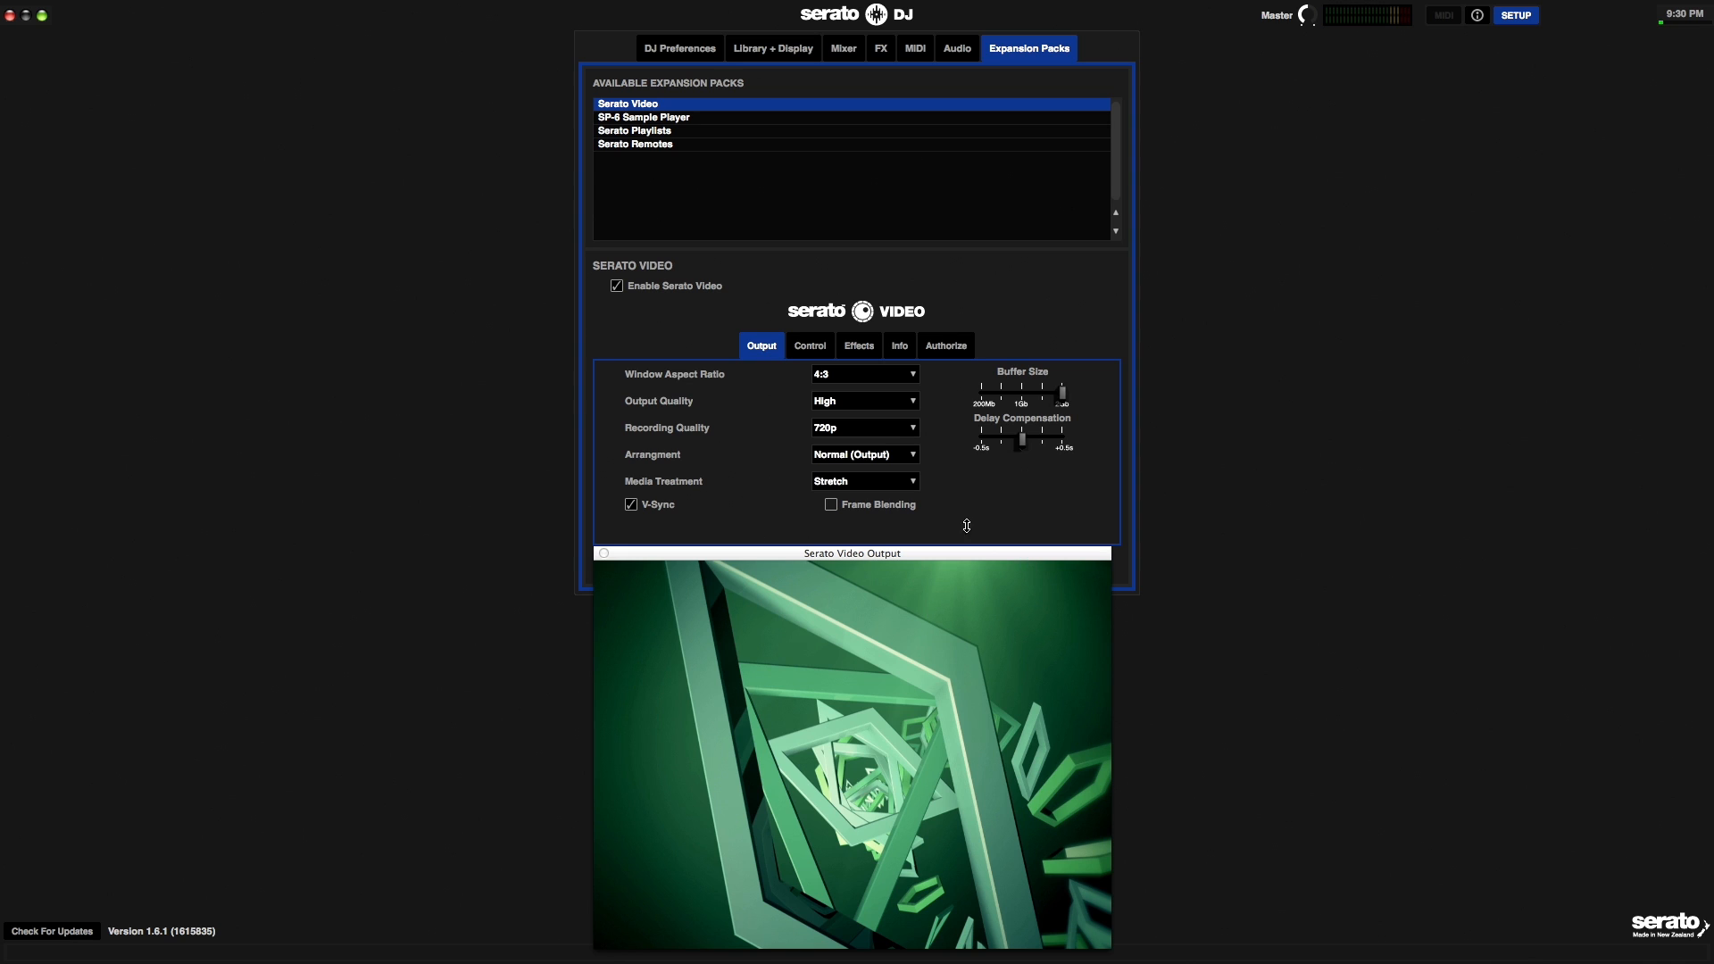
click(864, 481)
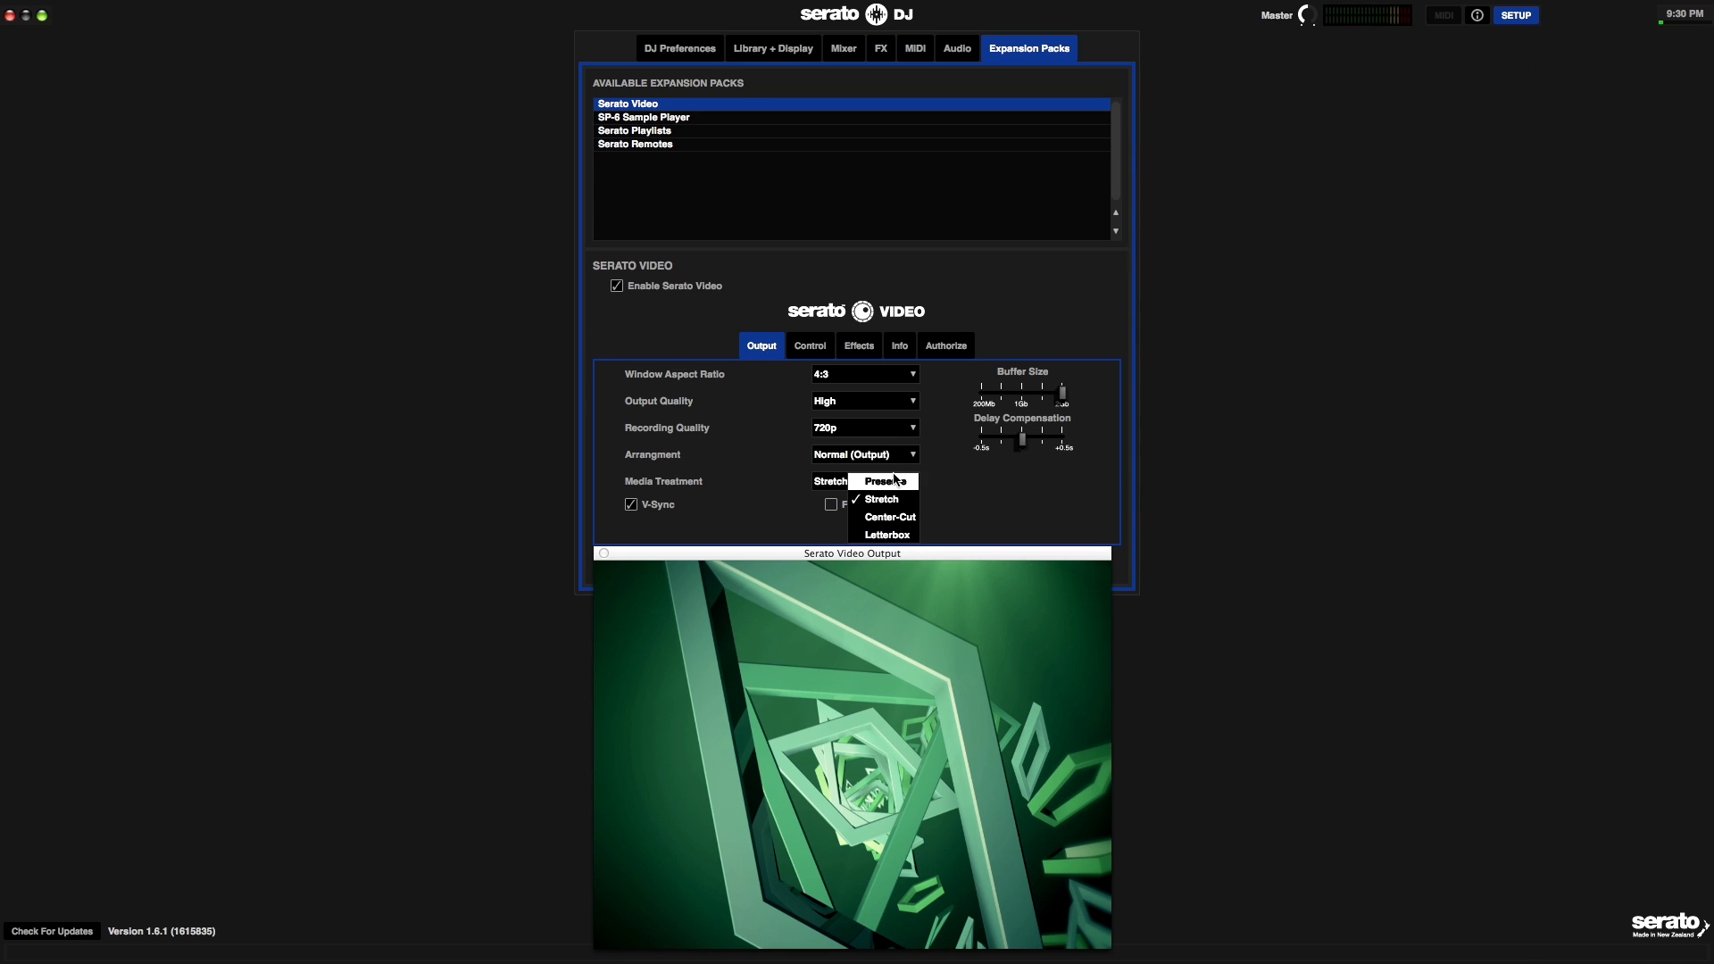
click(889, 516)
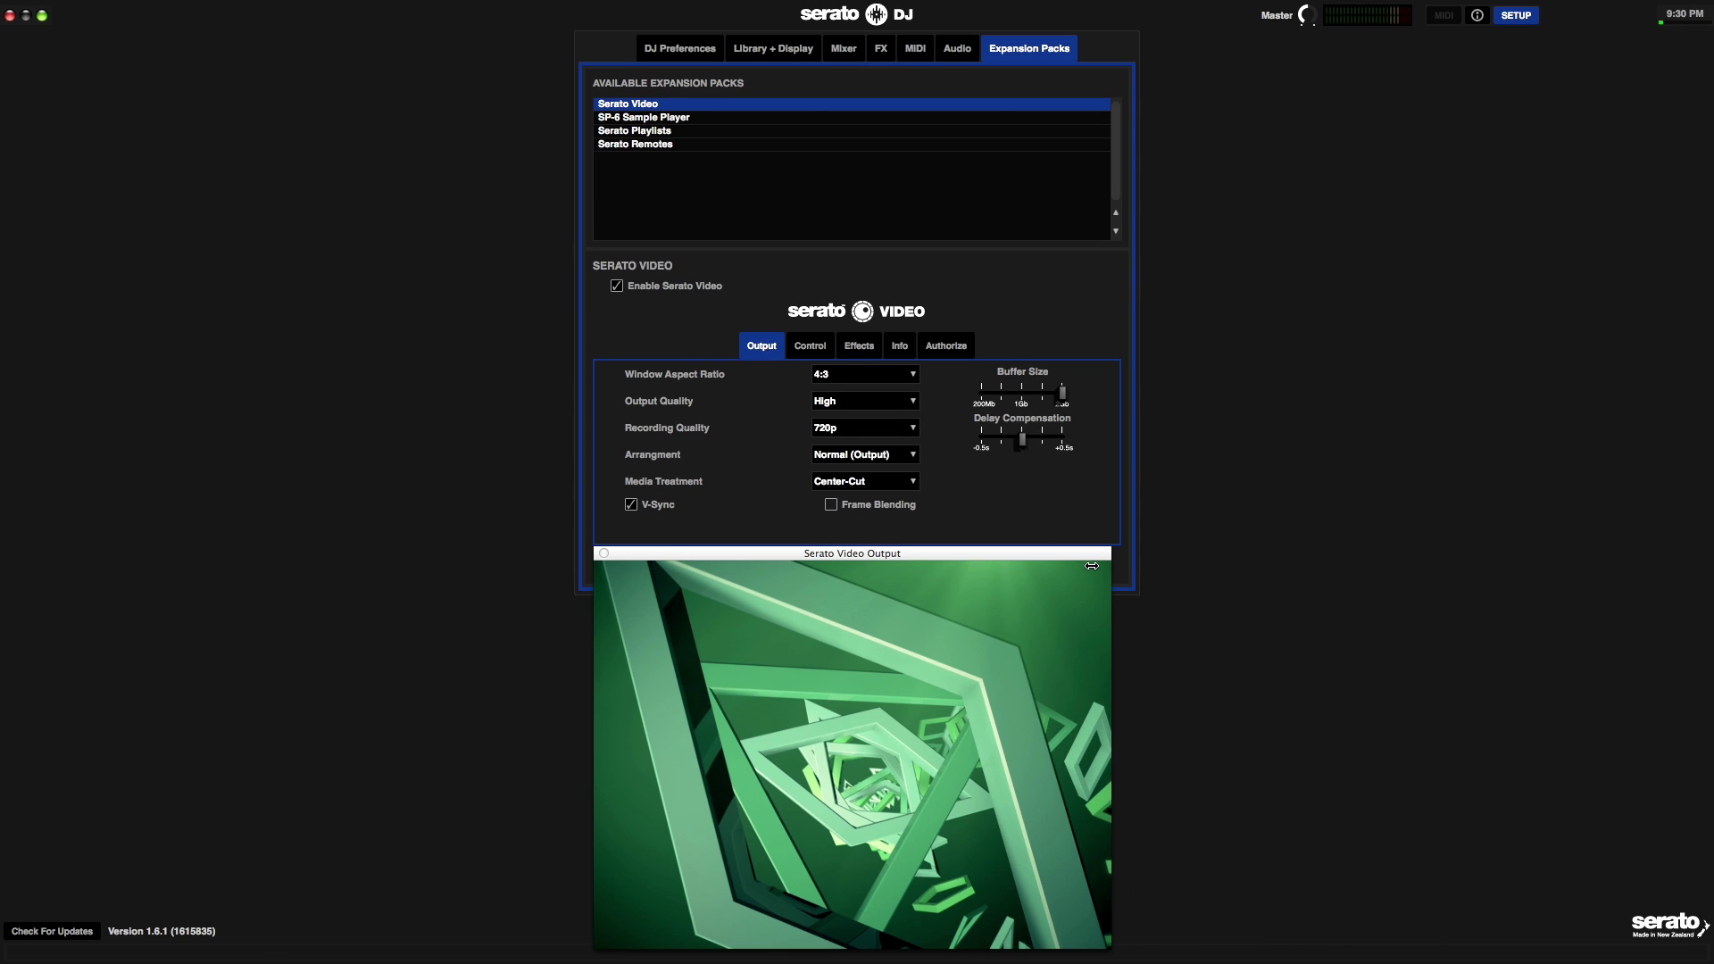
click(864, 480)
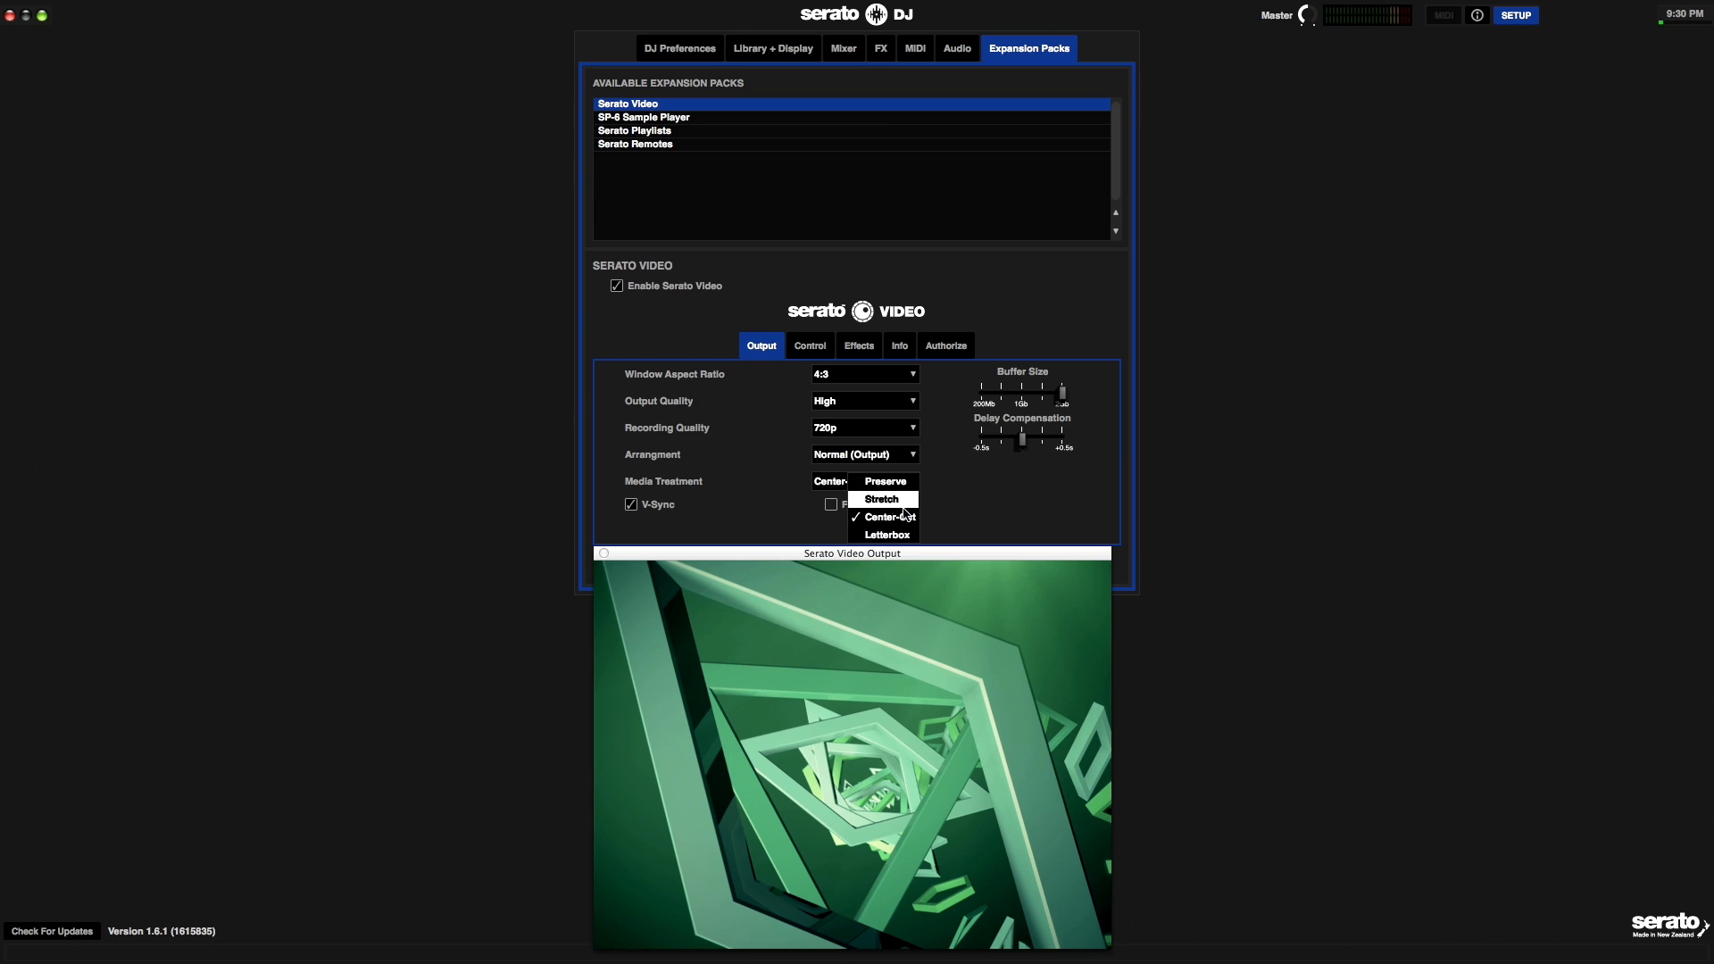
click(886, 533)
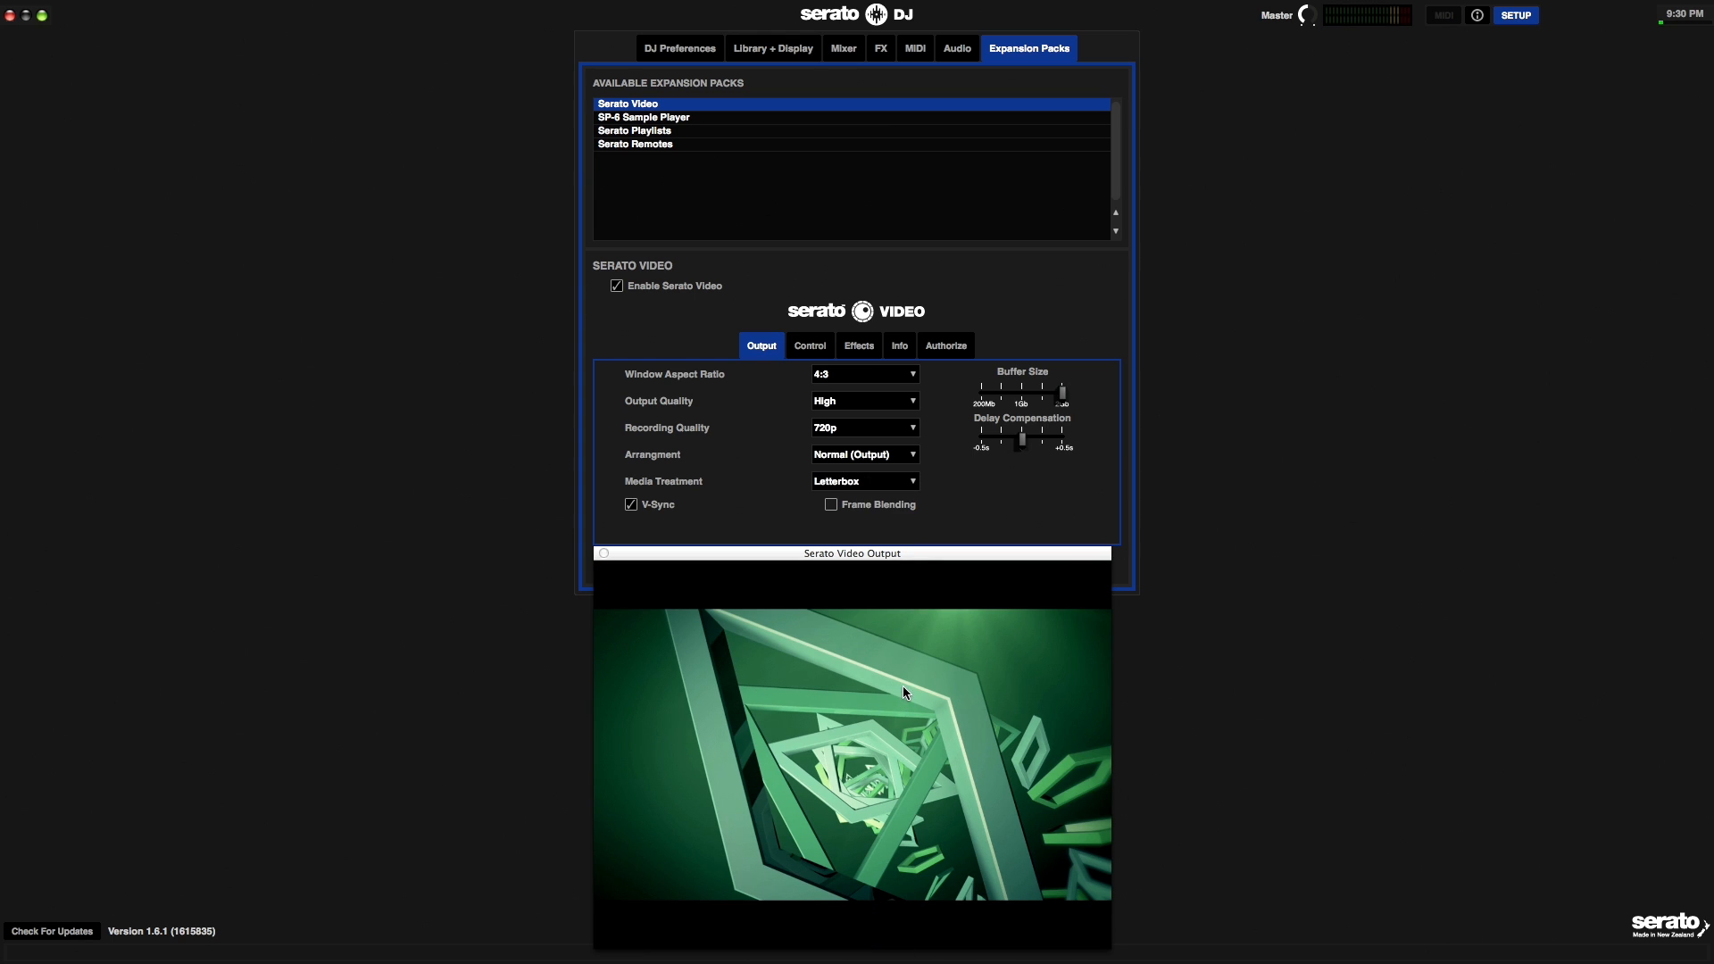
mouse_move(882, 482)
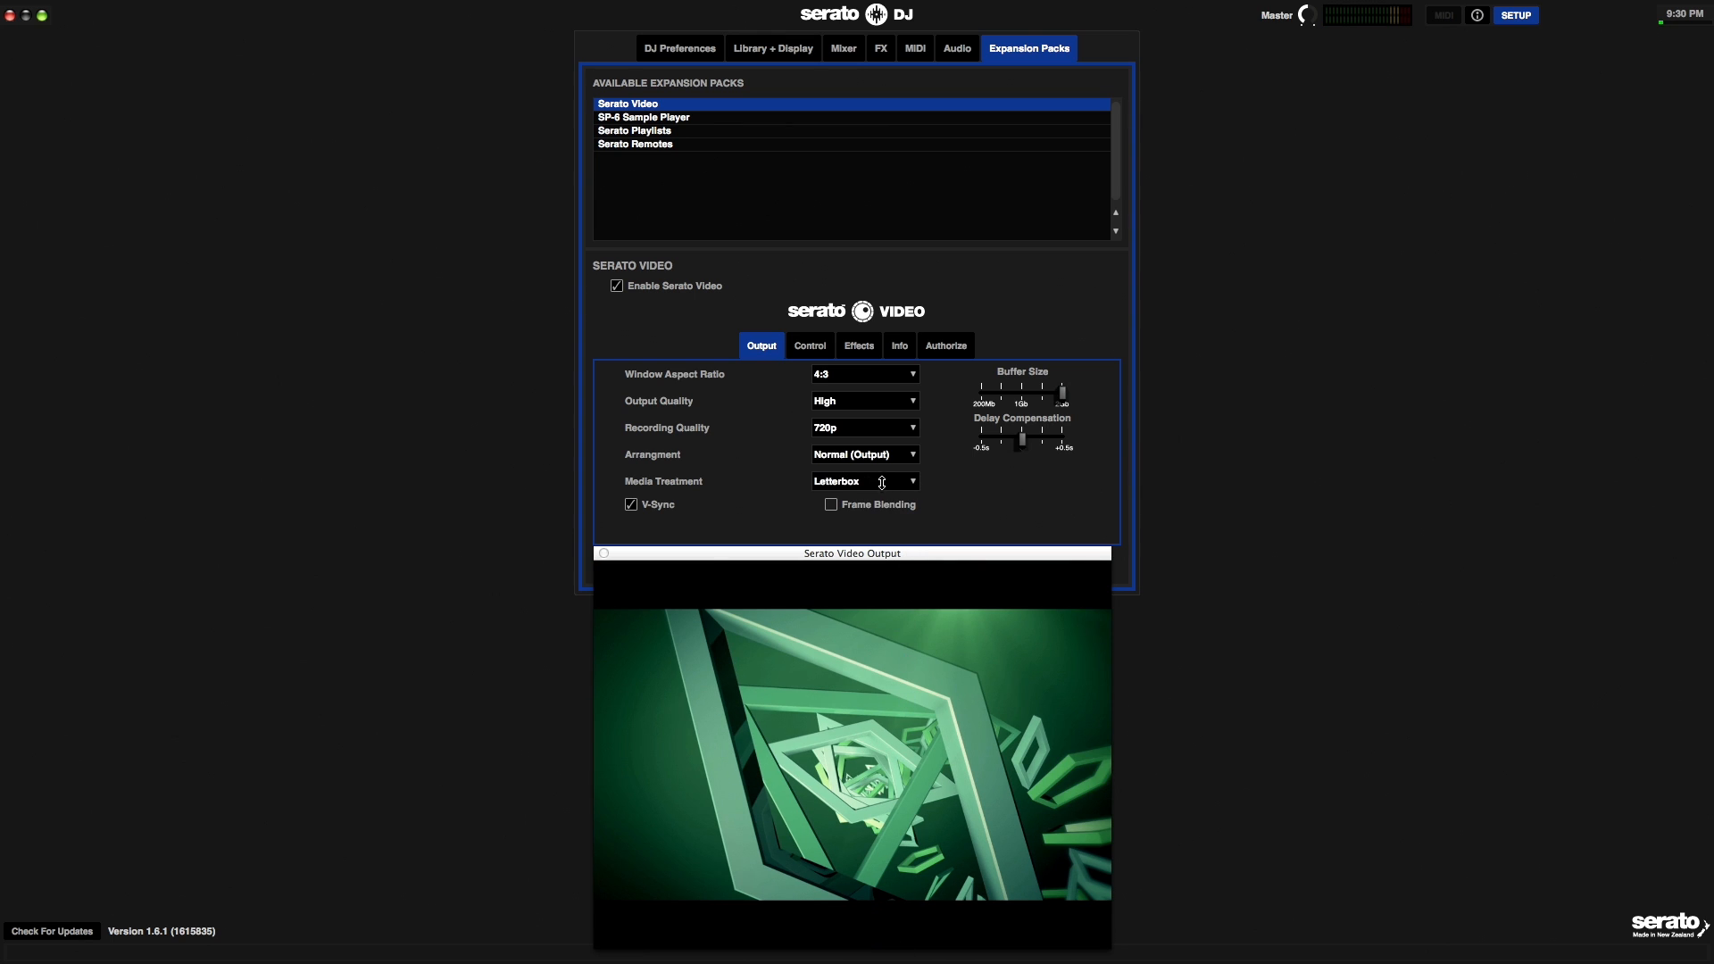
click(863, 480)
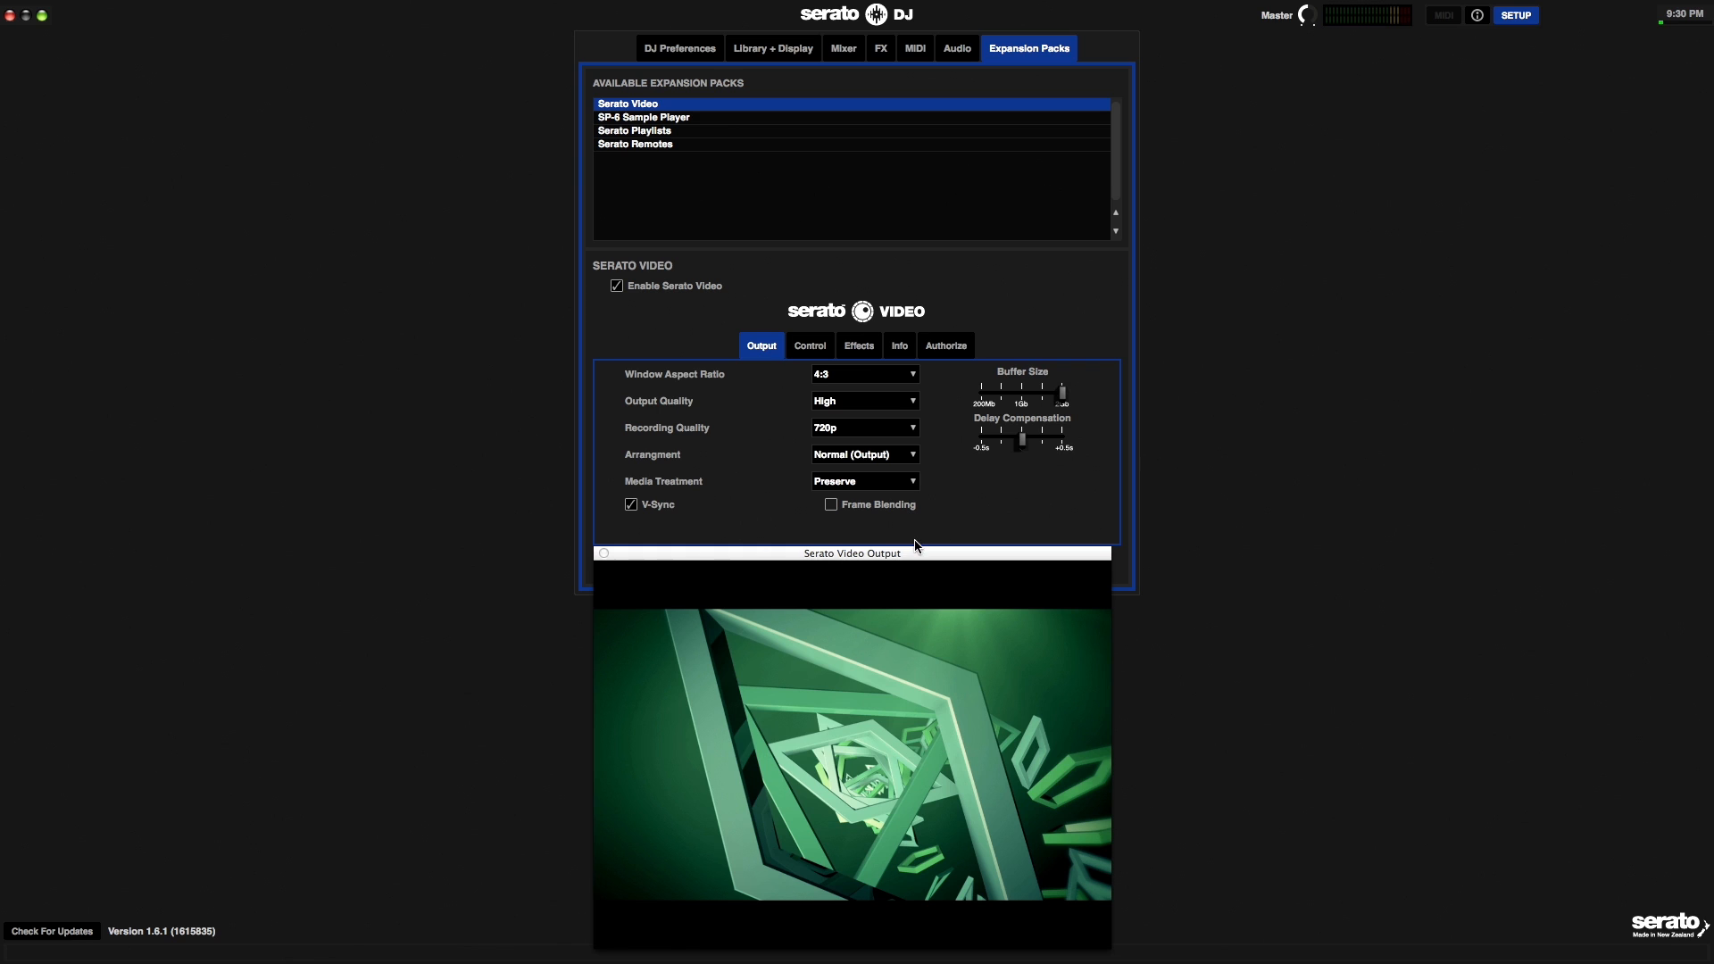
mouse_move(854, 373)
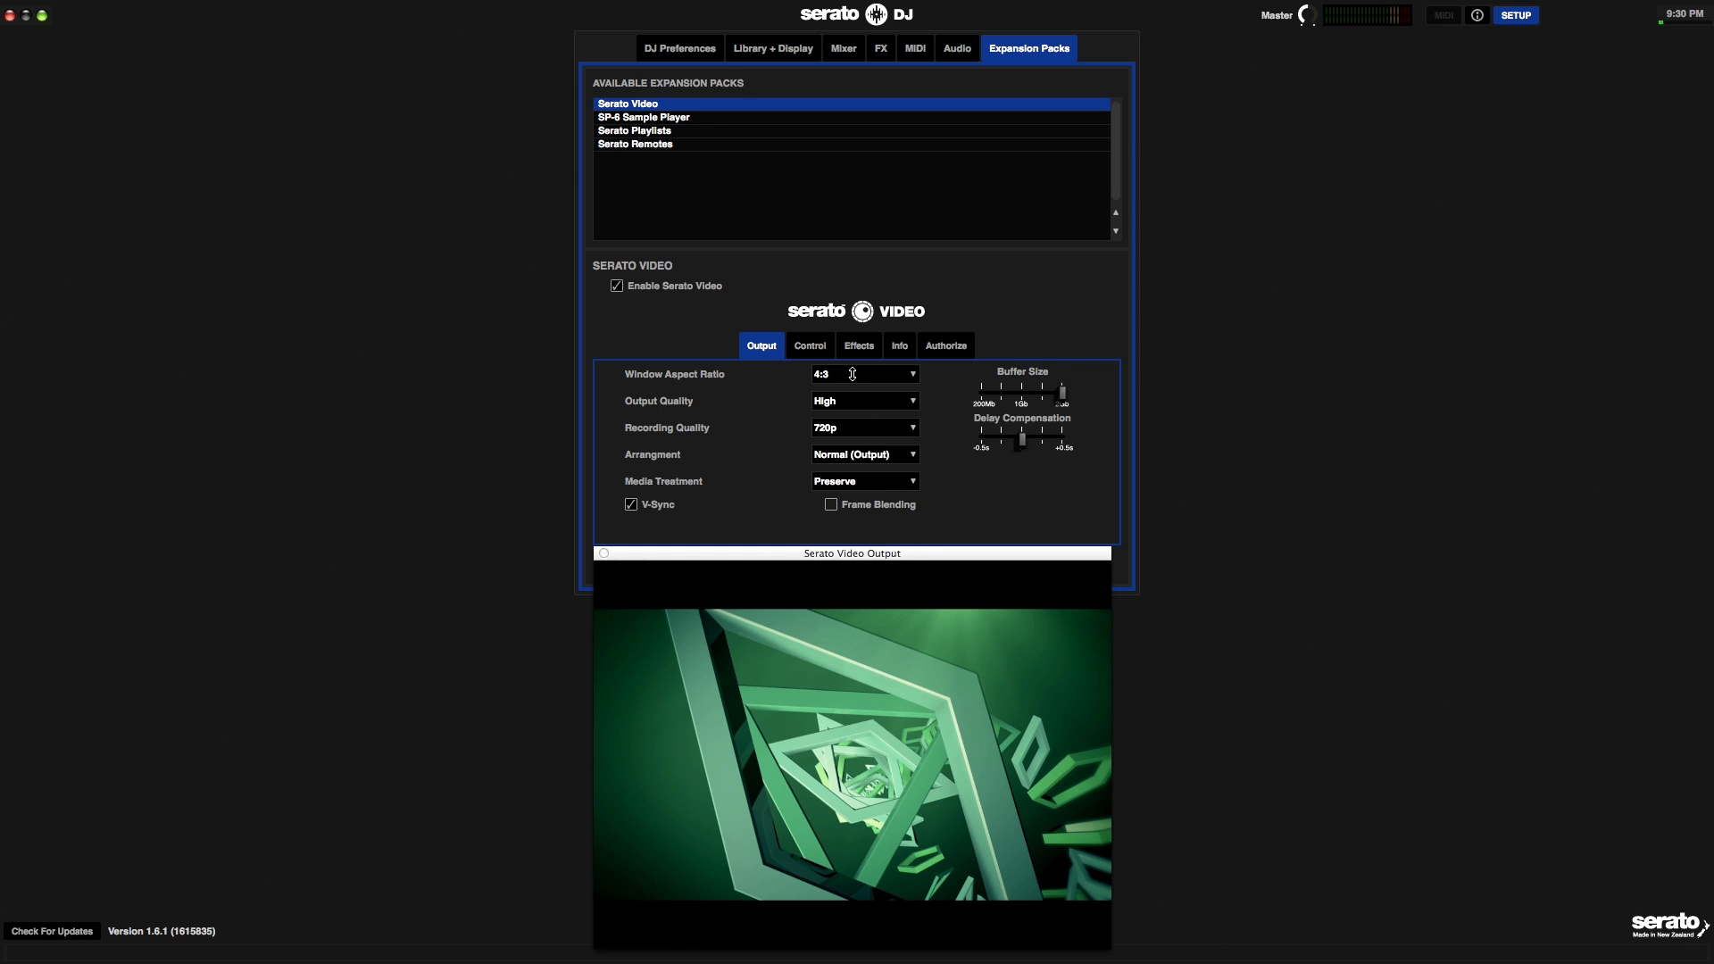
click(864, 373)
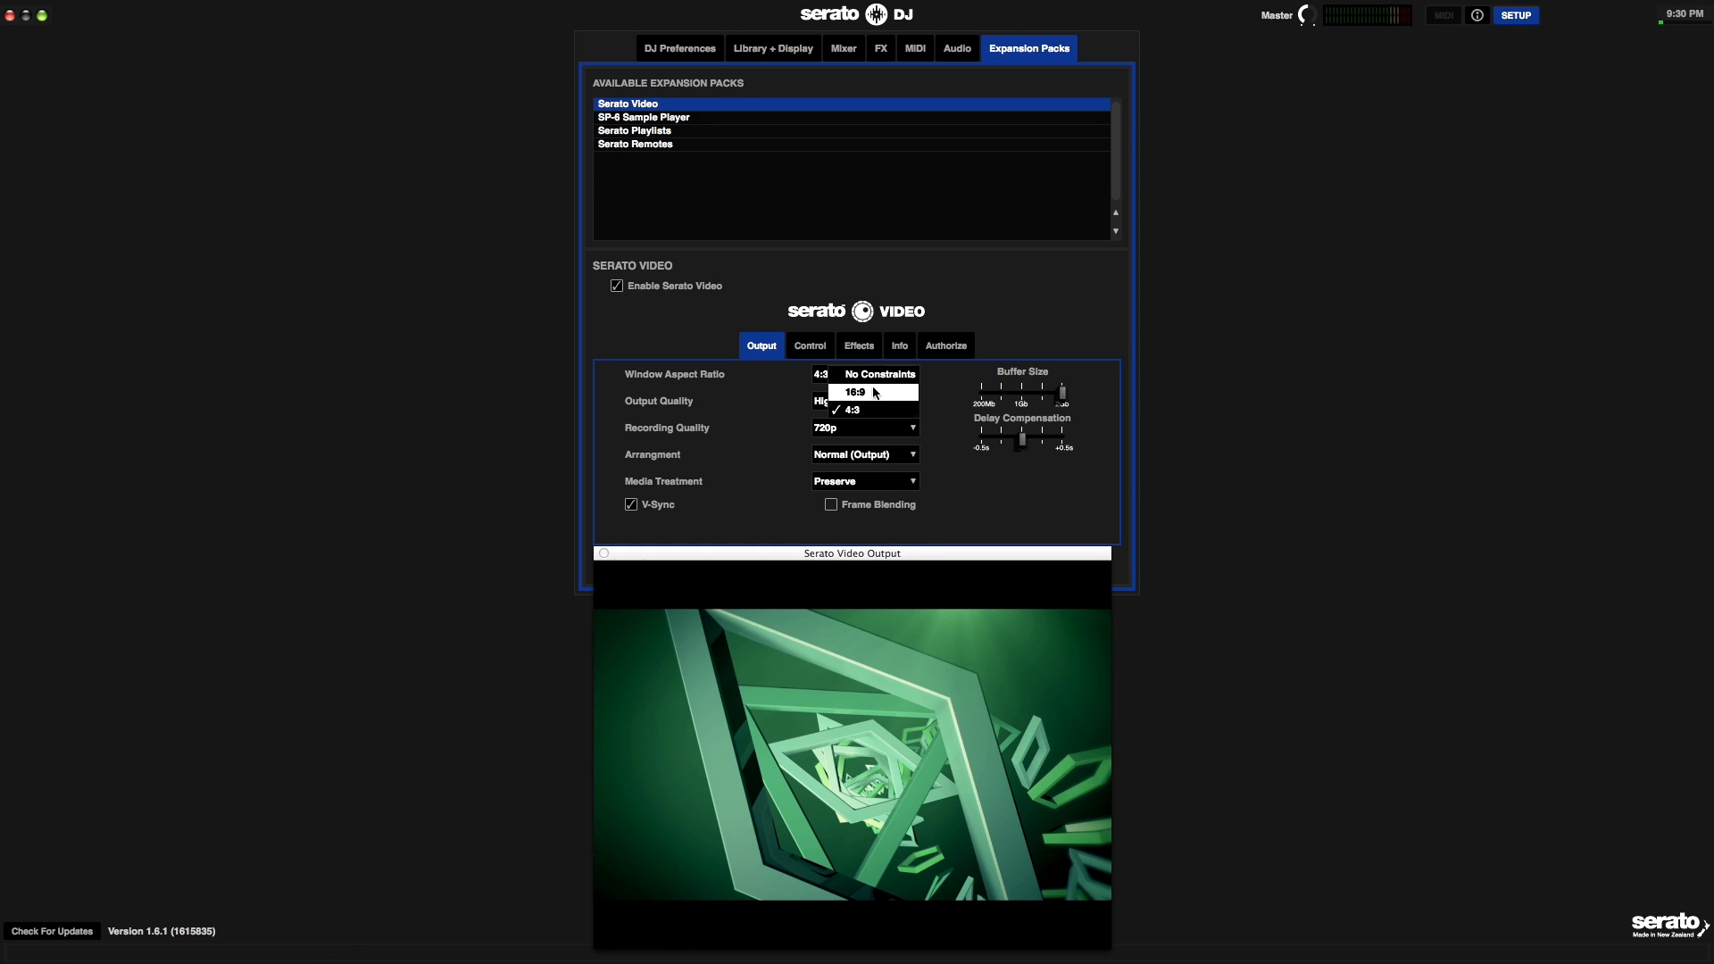
click(855, 393)
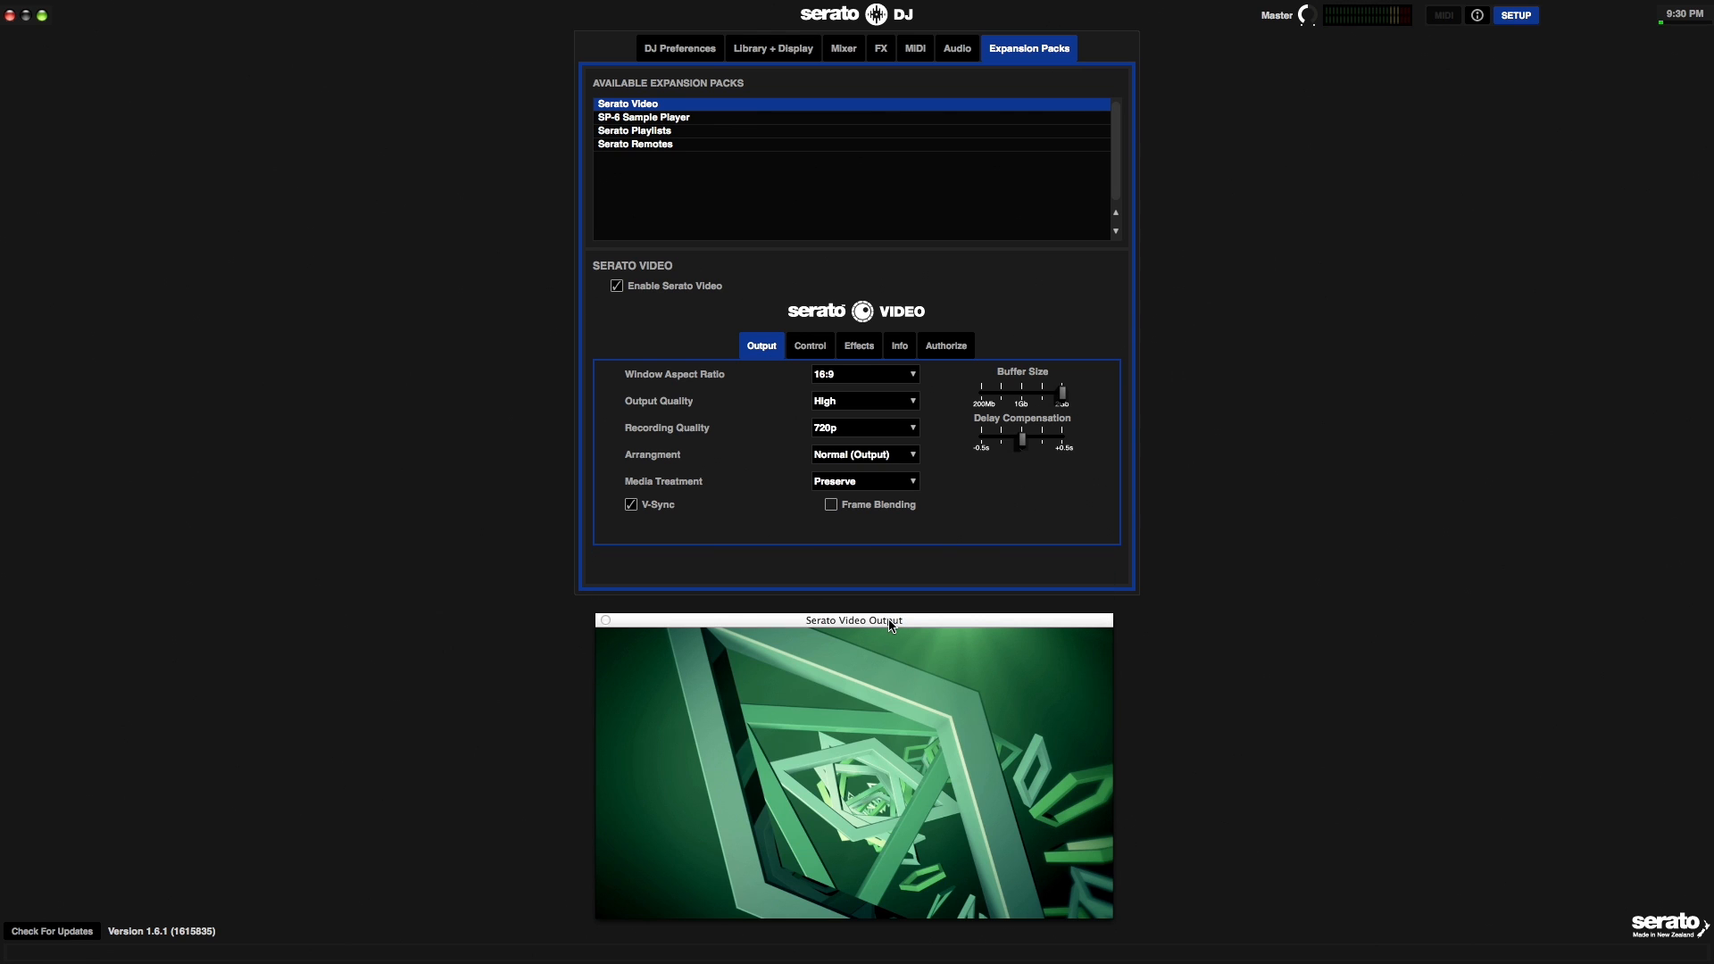
mouse_move(800, 563)
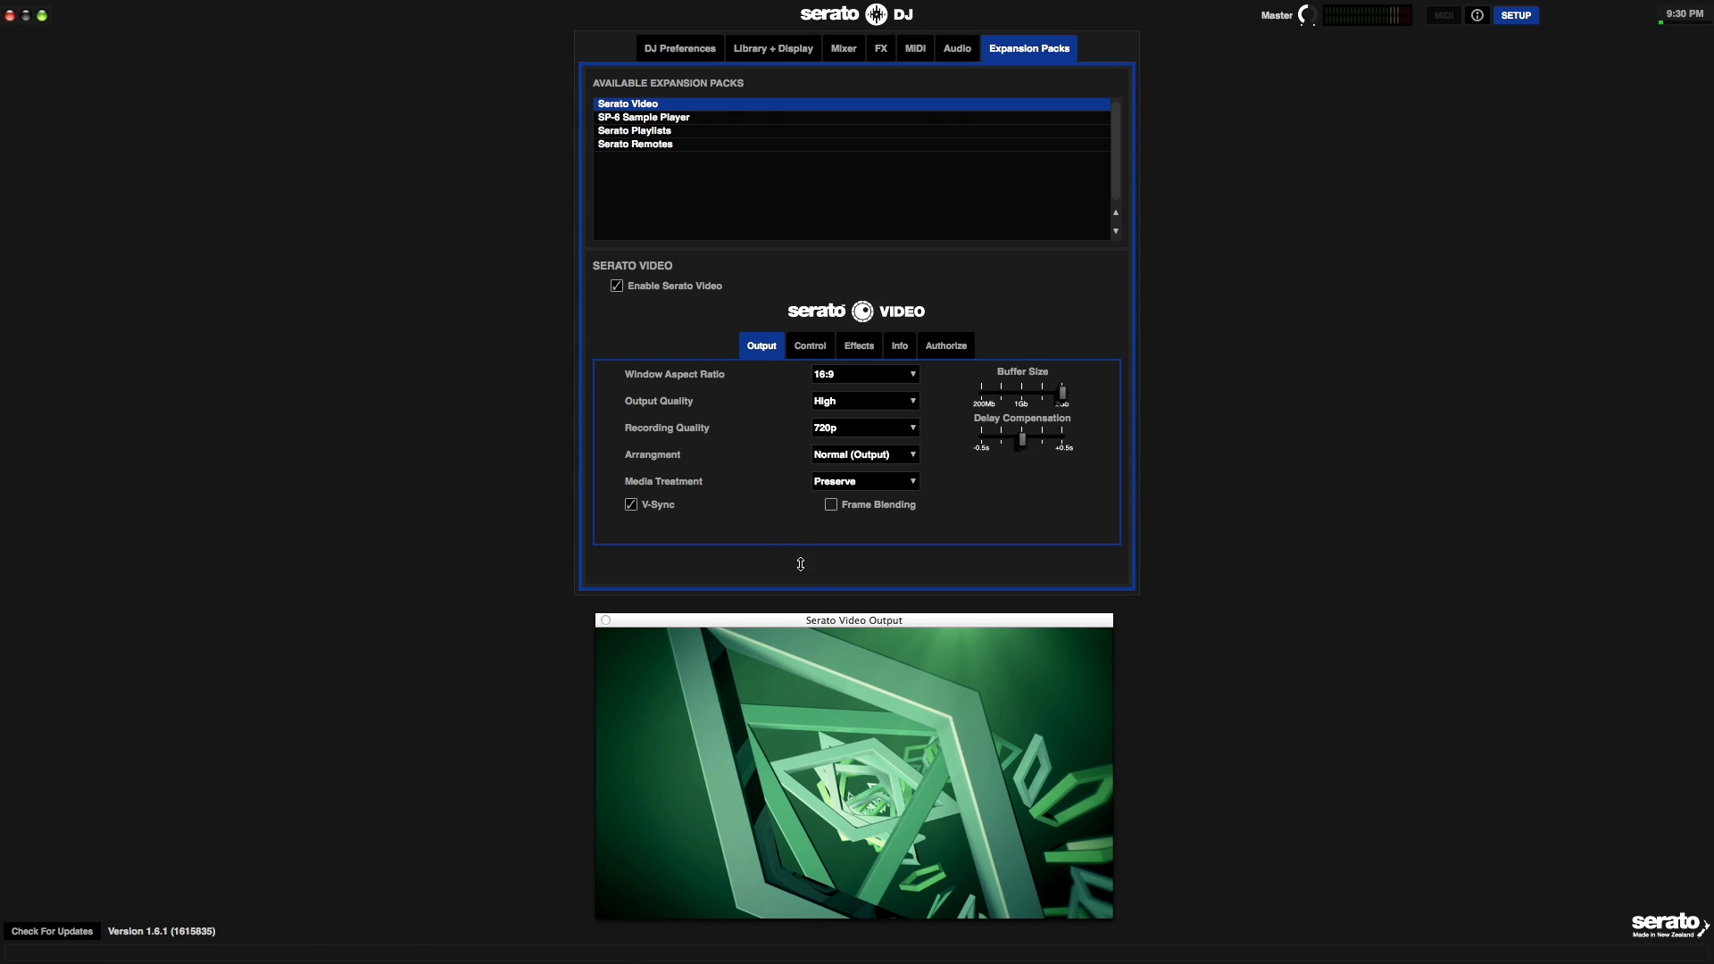
mouse_move(652, 509)
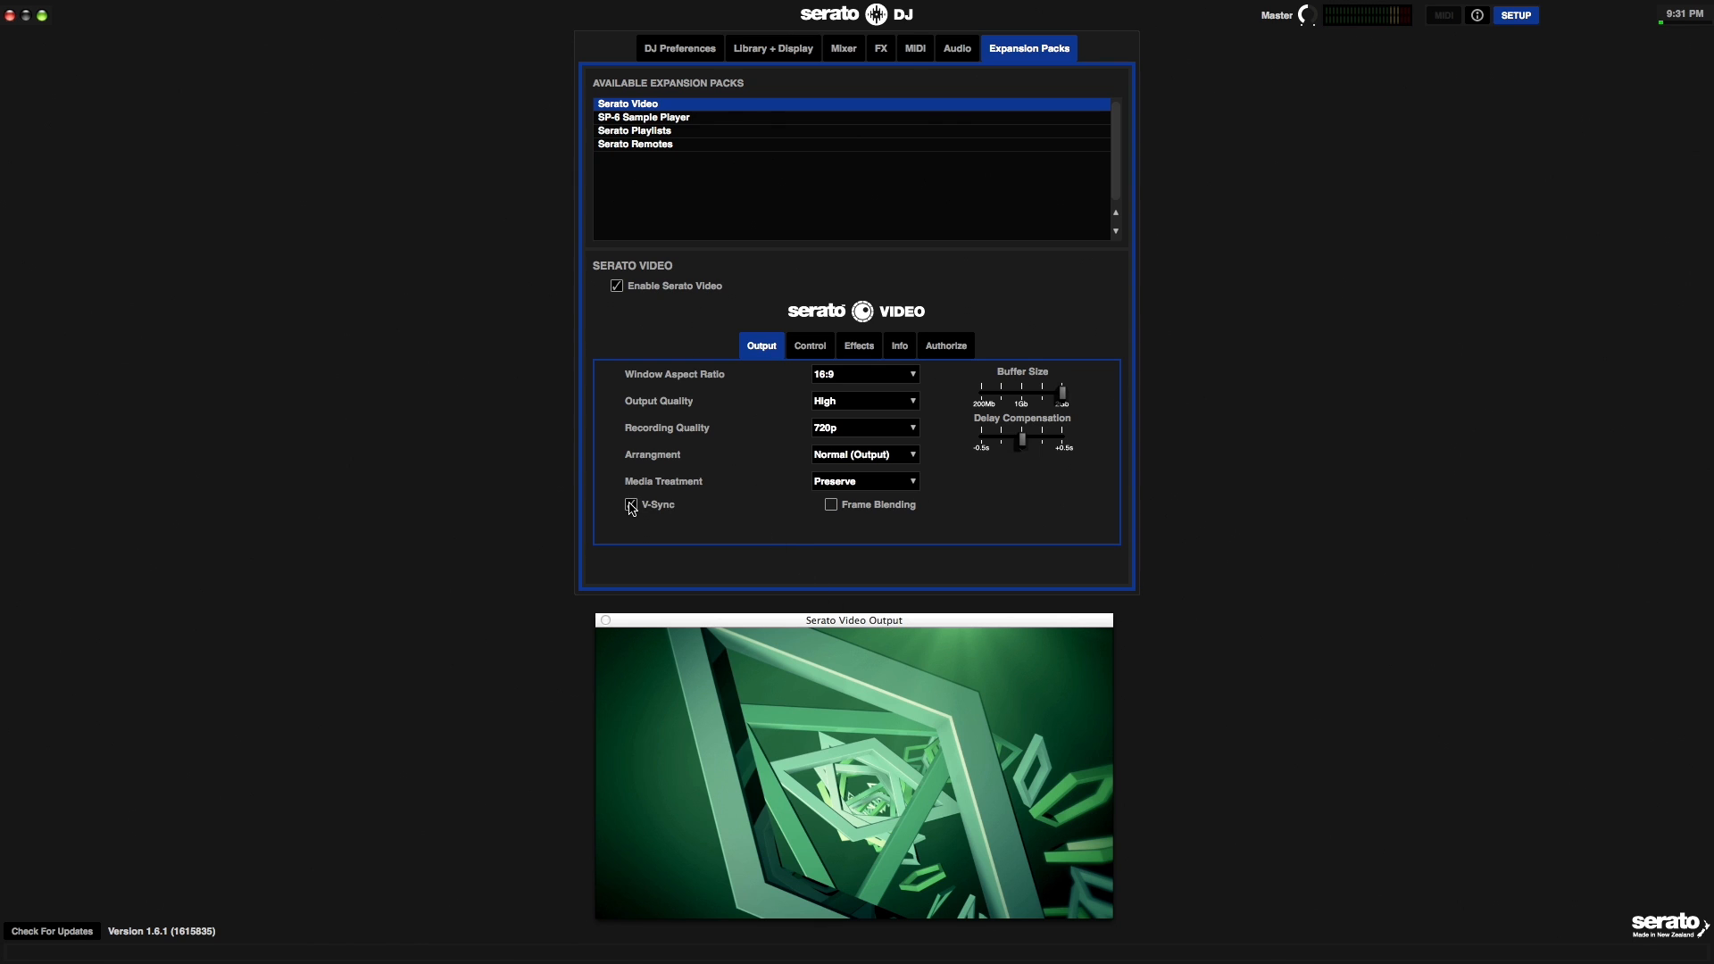
click(630, 504)
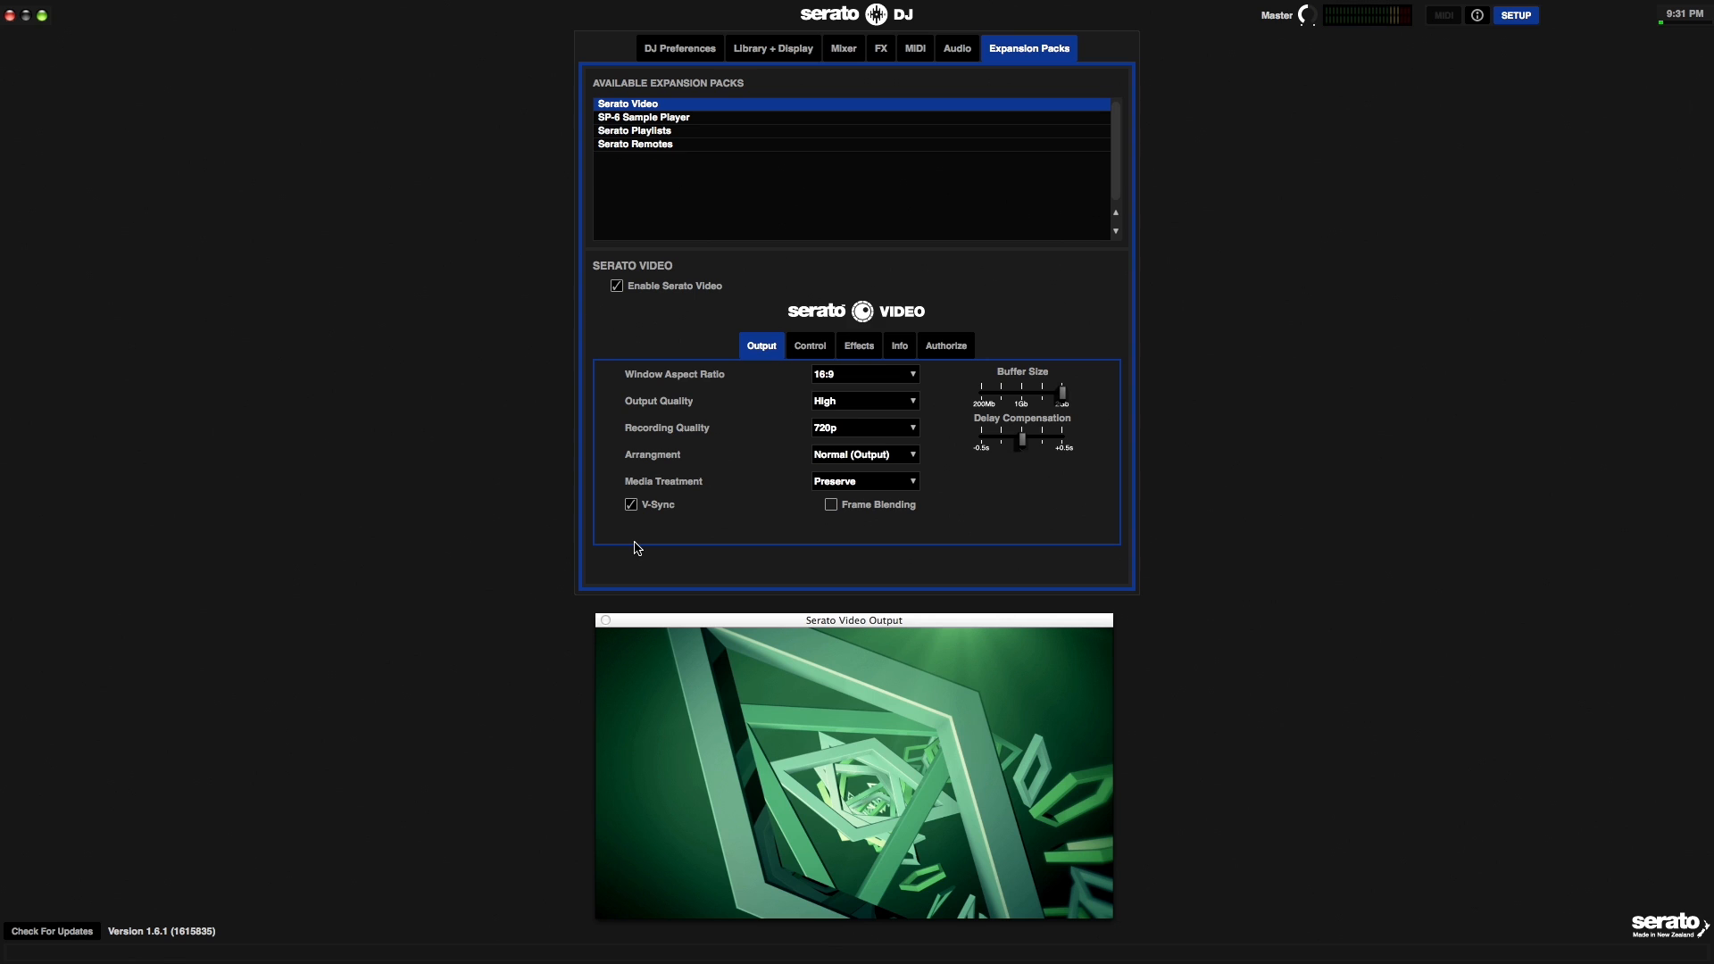
mouse_move(680, 534)
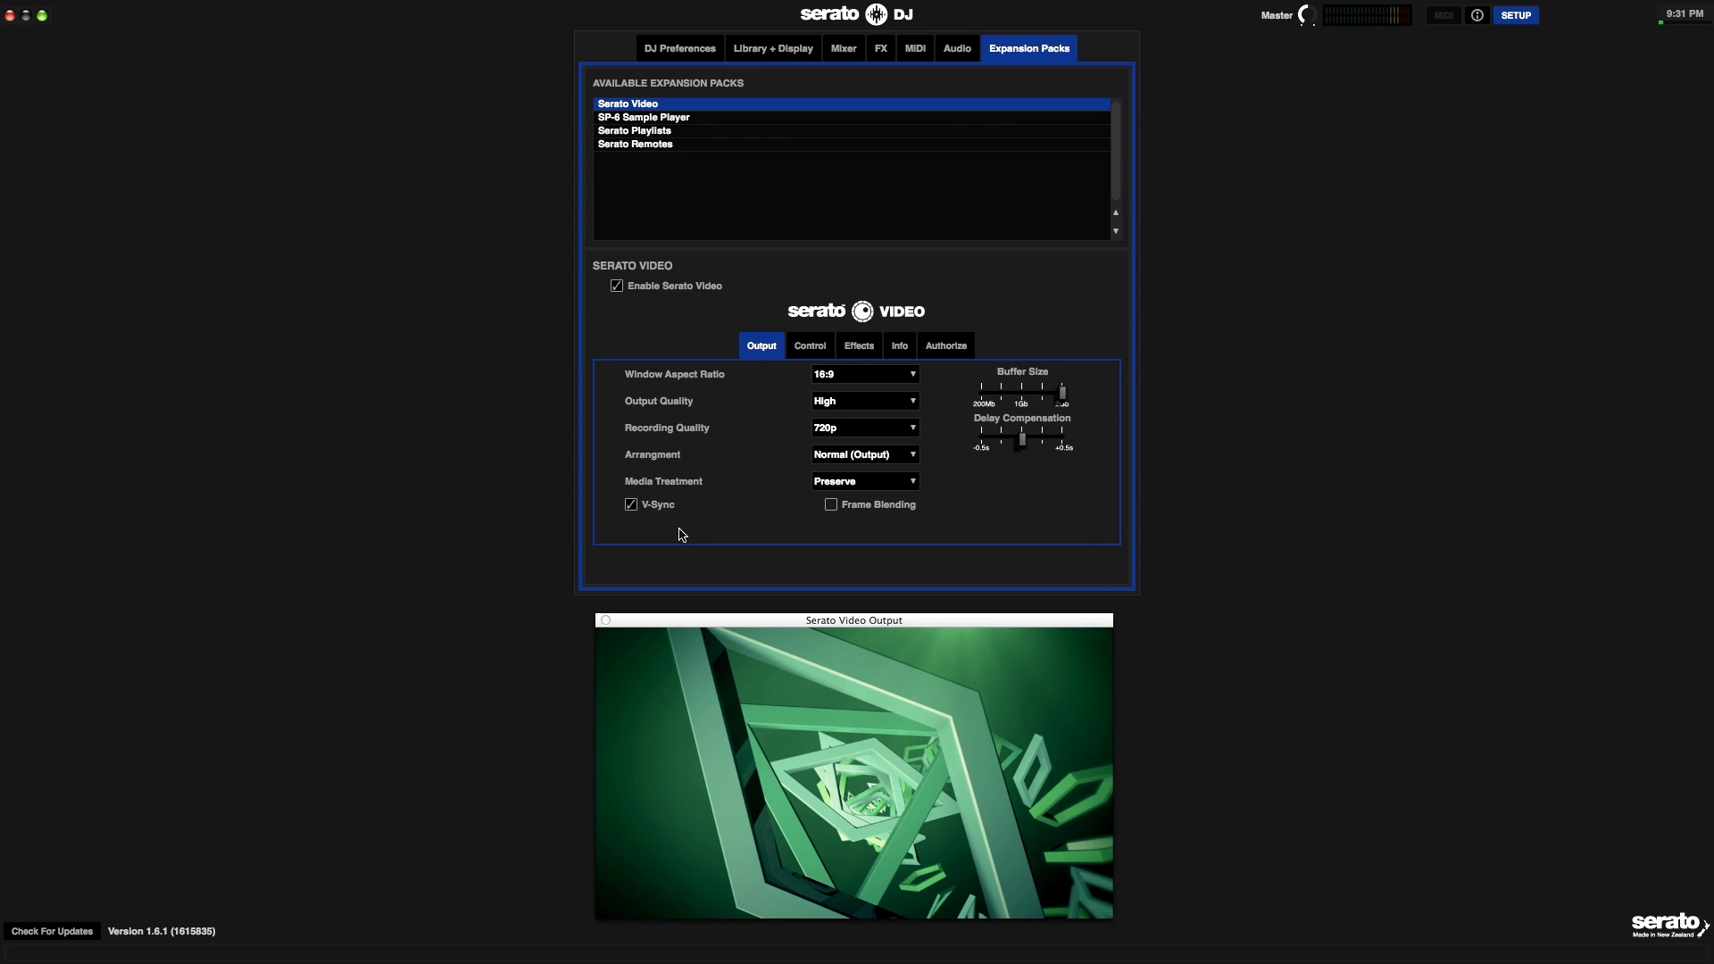
mouse_move(653, 514)
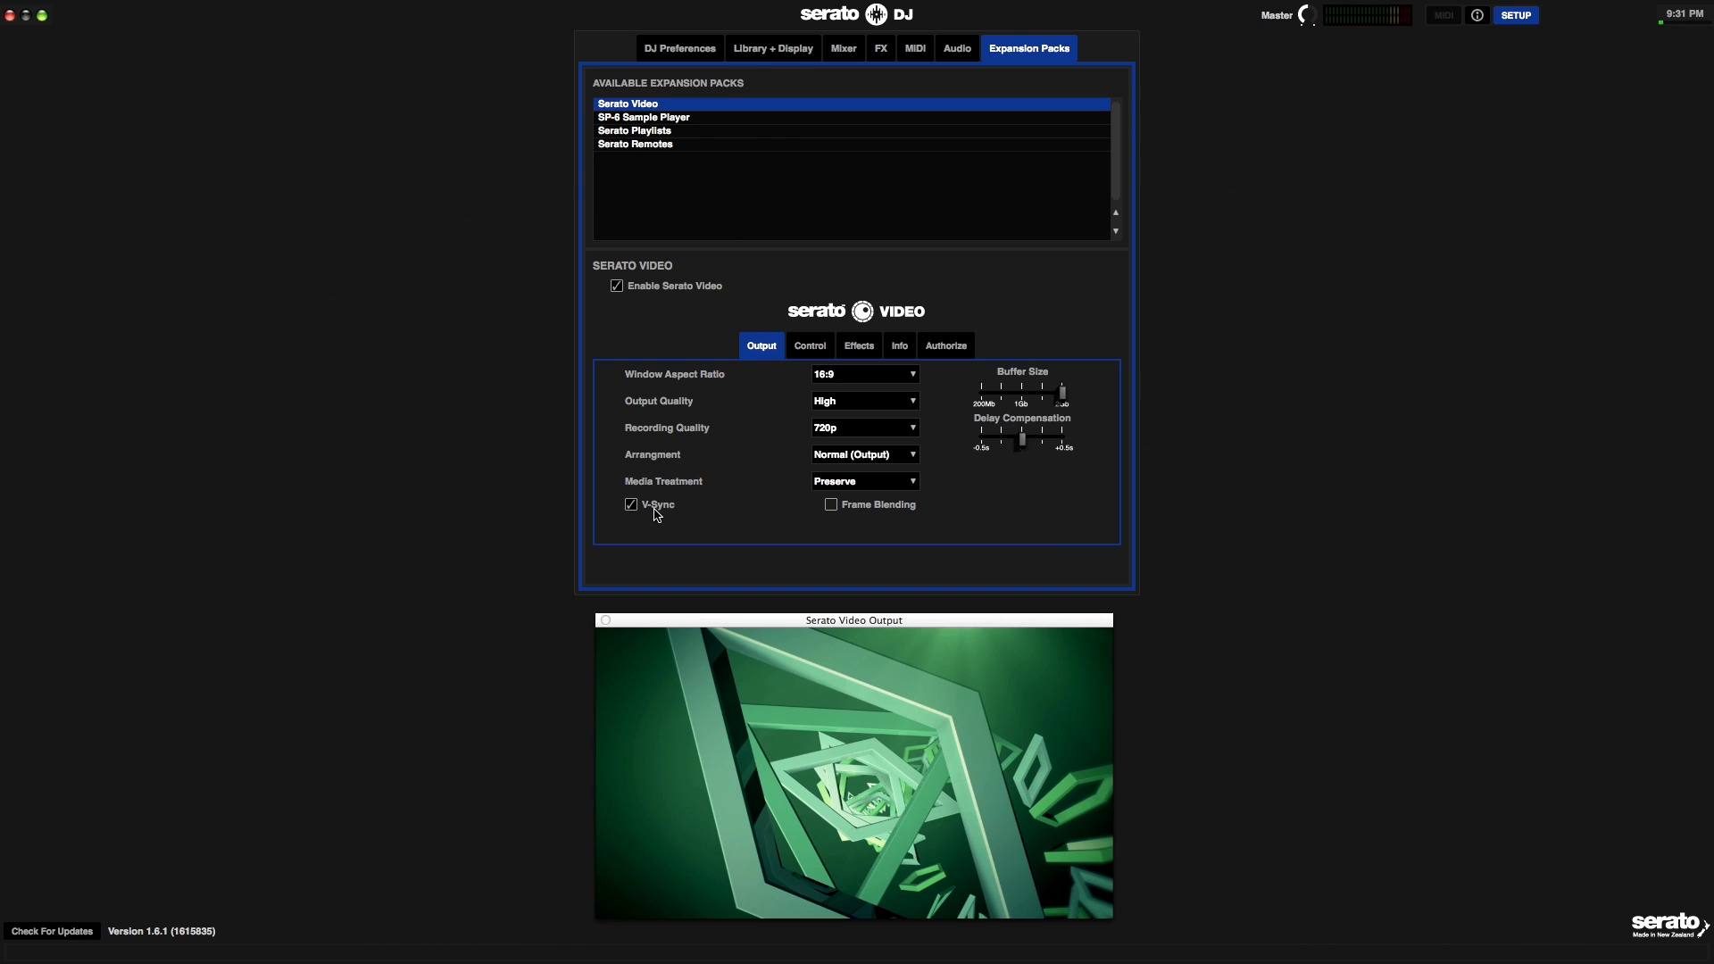
mouse_move(773, 532)
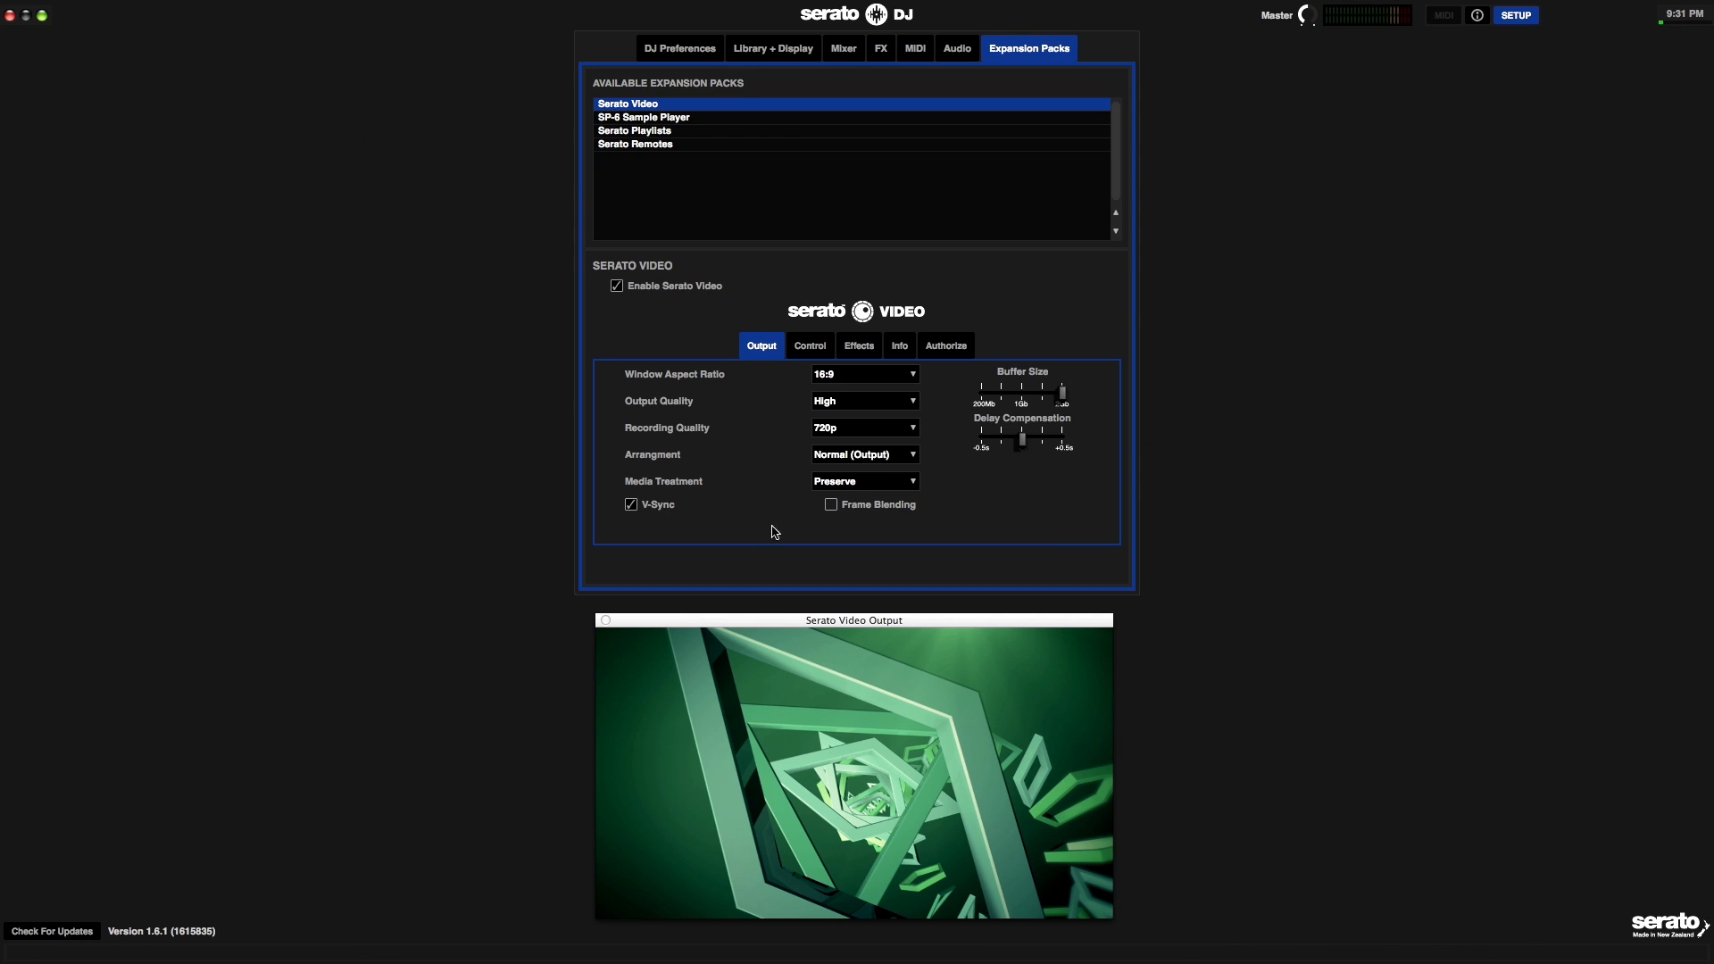
mouse_move(903, 518)
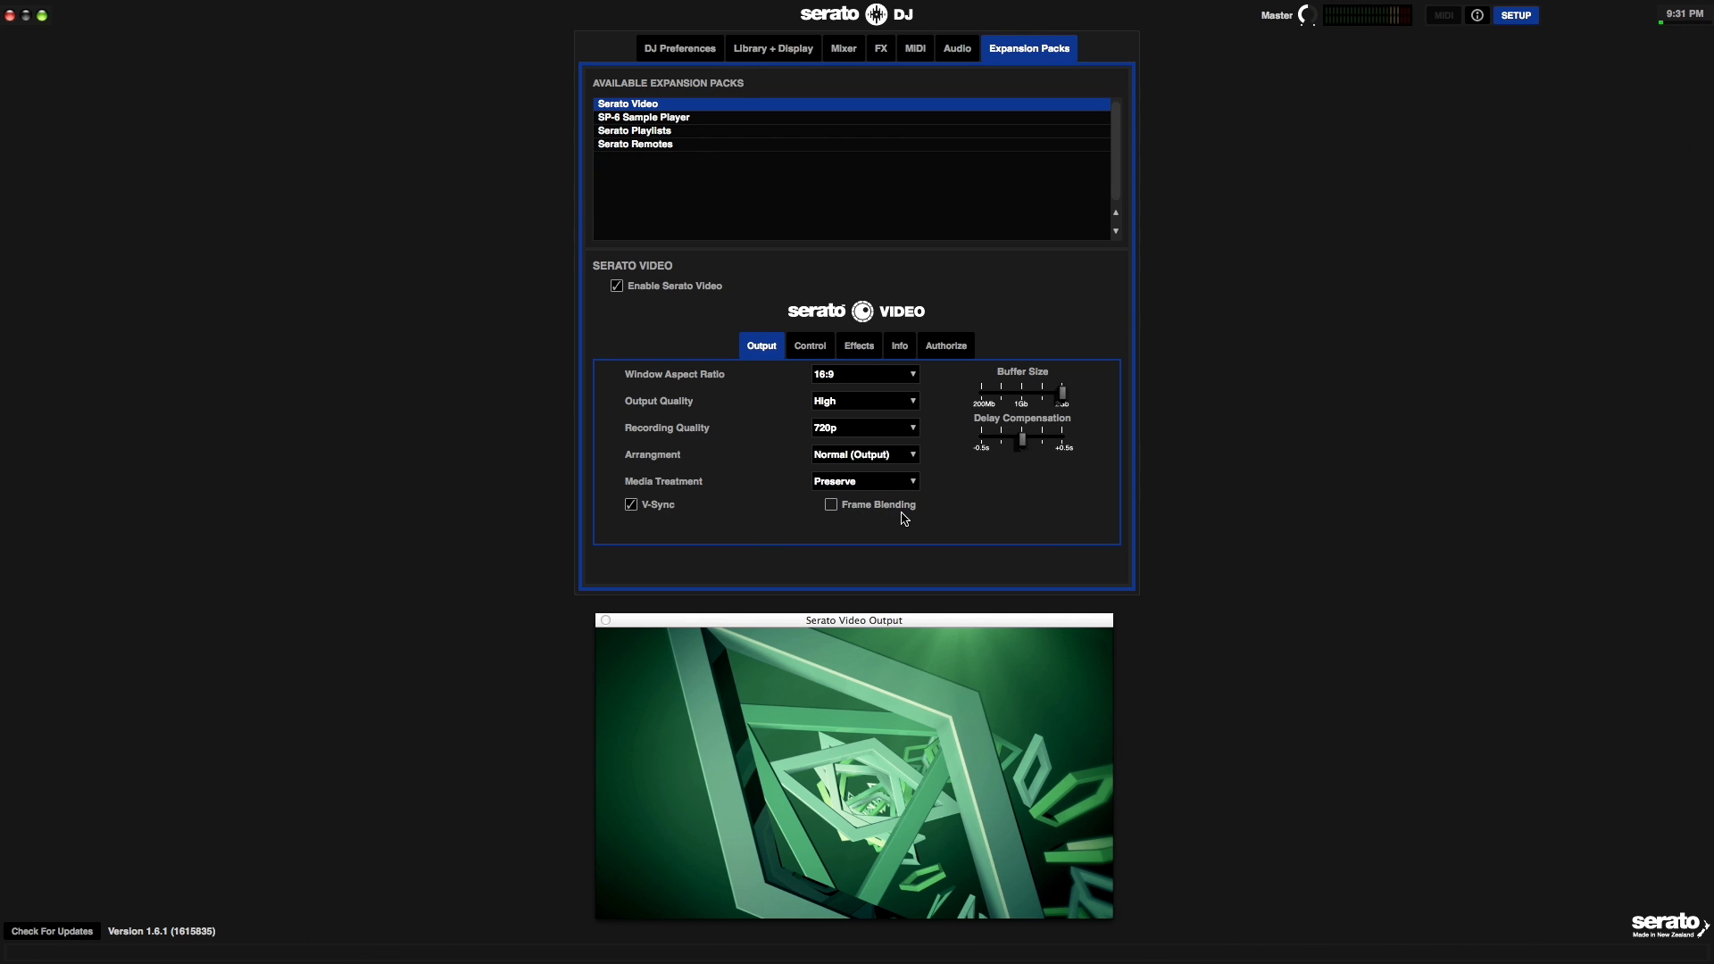
mouse_move(889, 533)
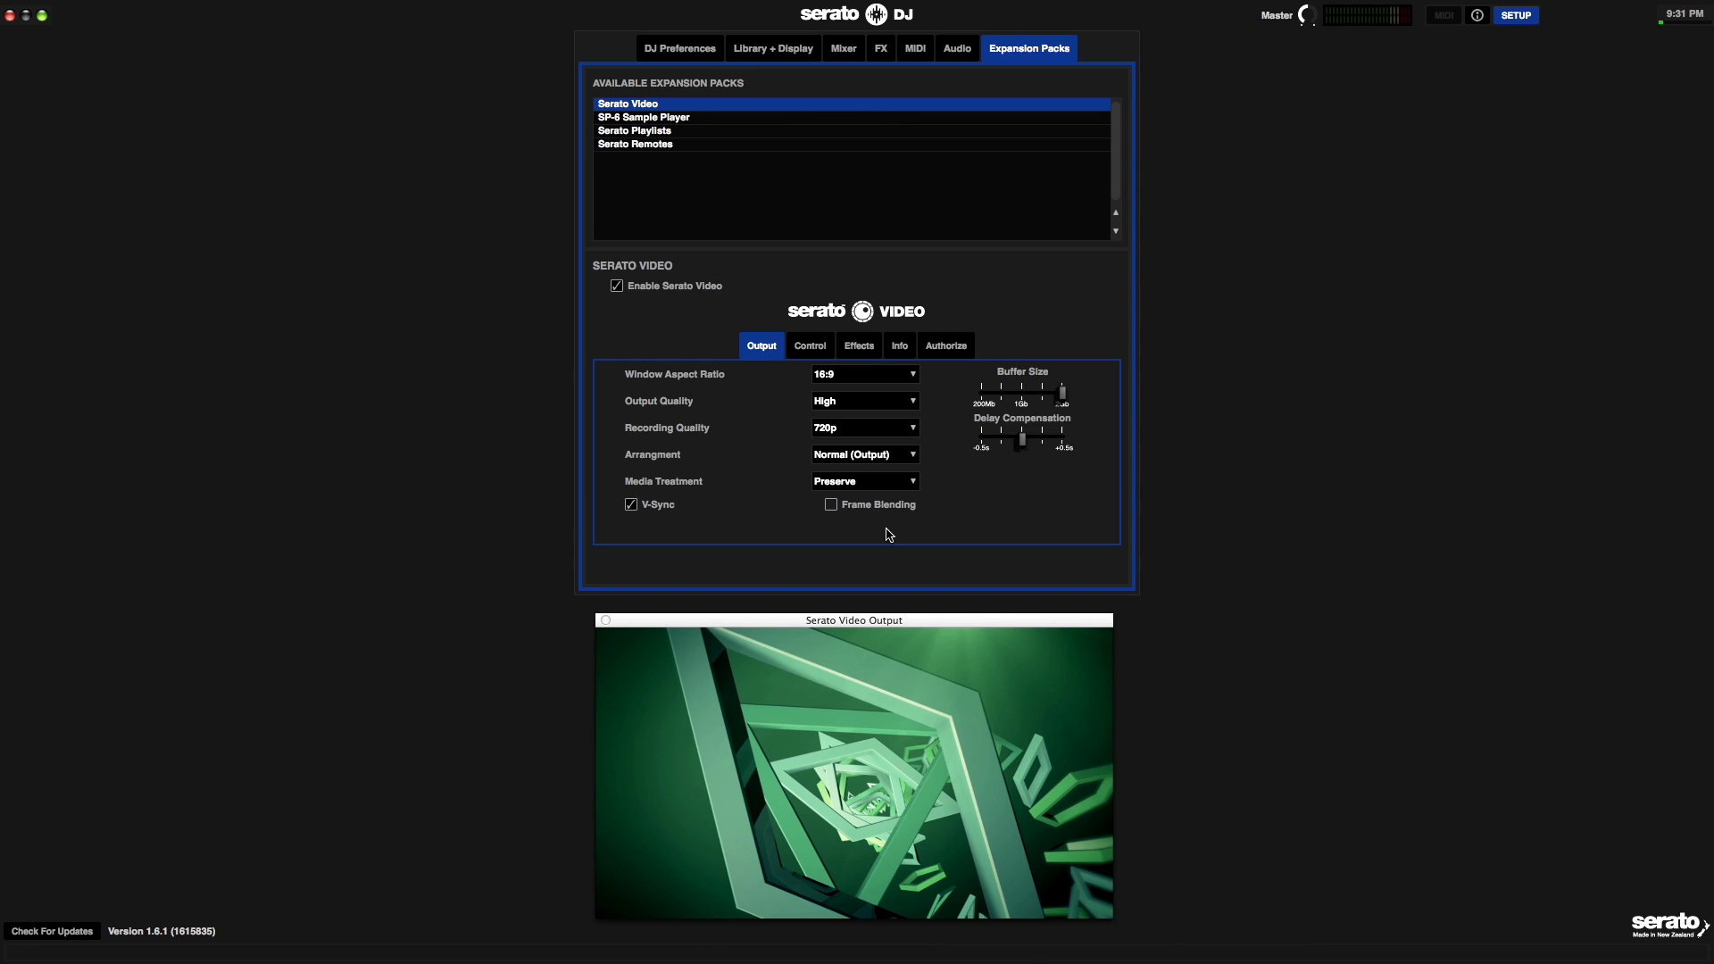
mouse_move(873, 523)
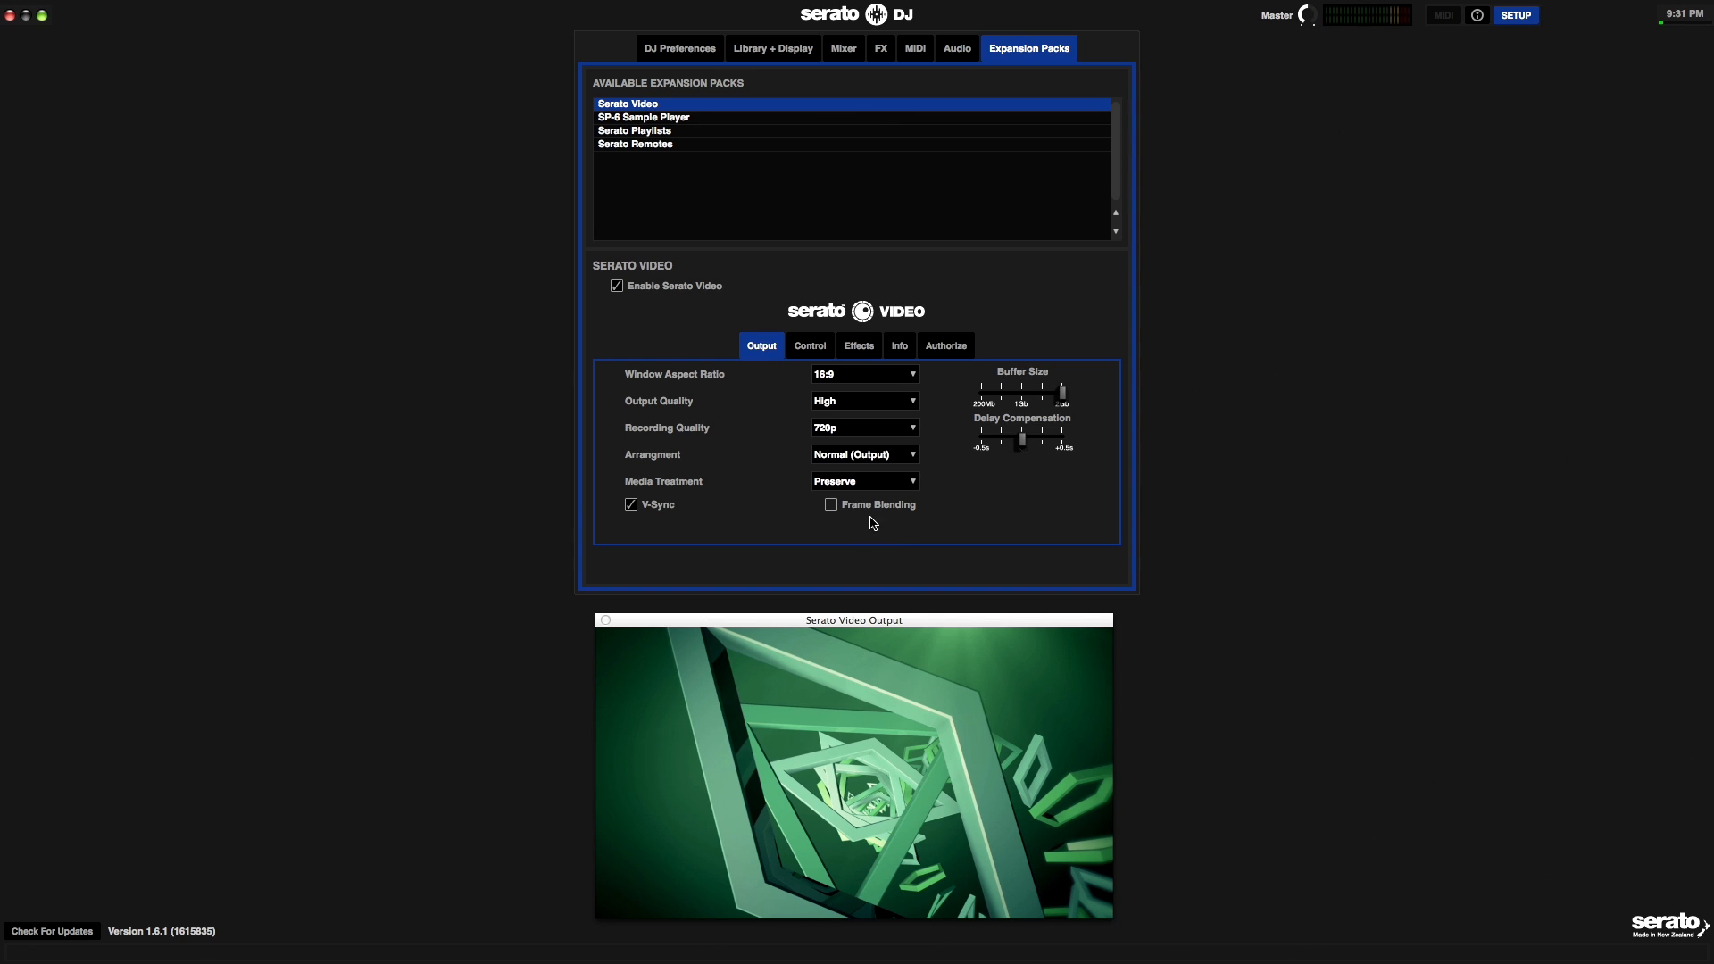
mouse_move(885, 521)
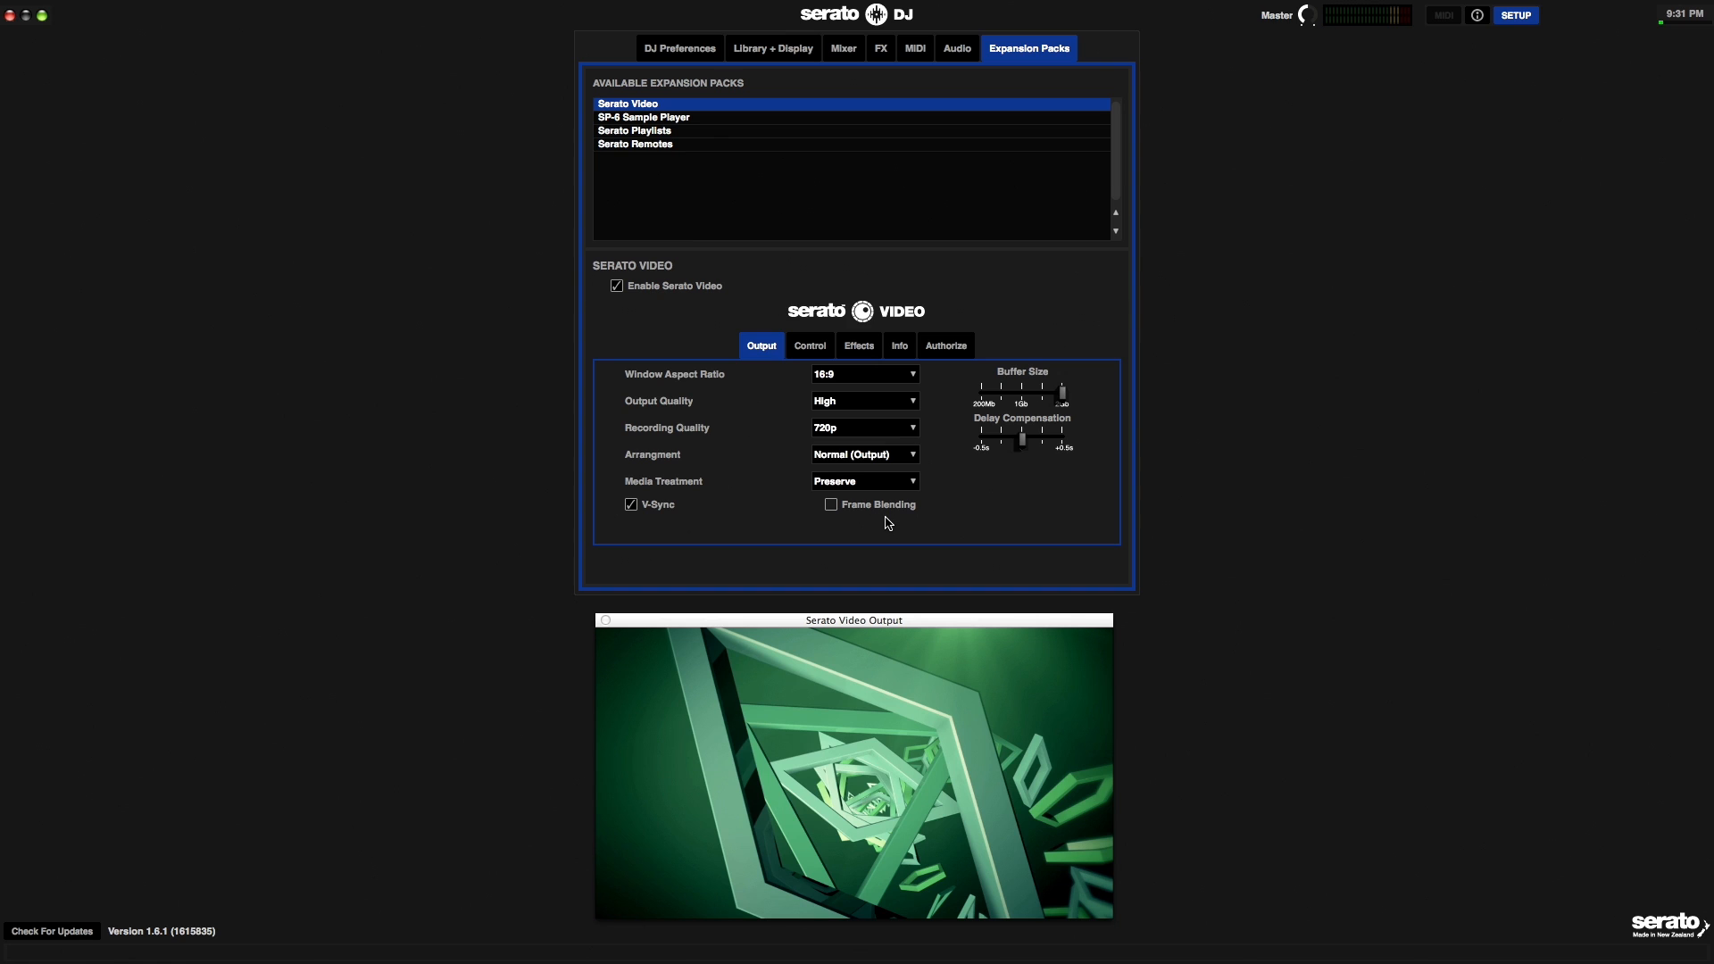
mouse_move(889, 566)
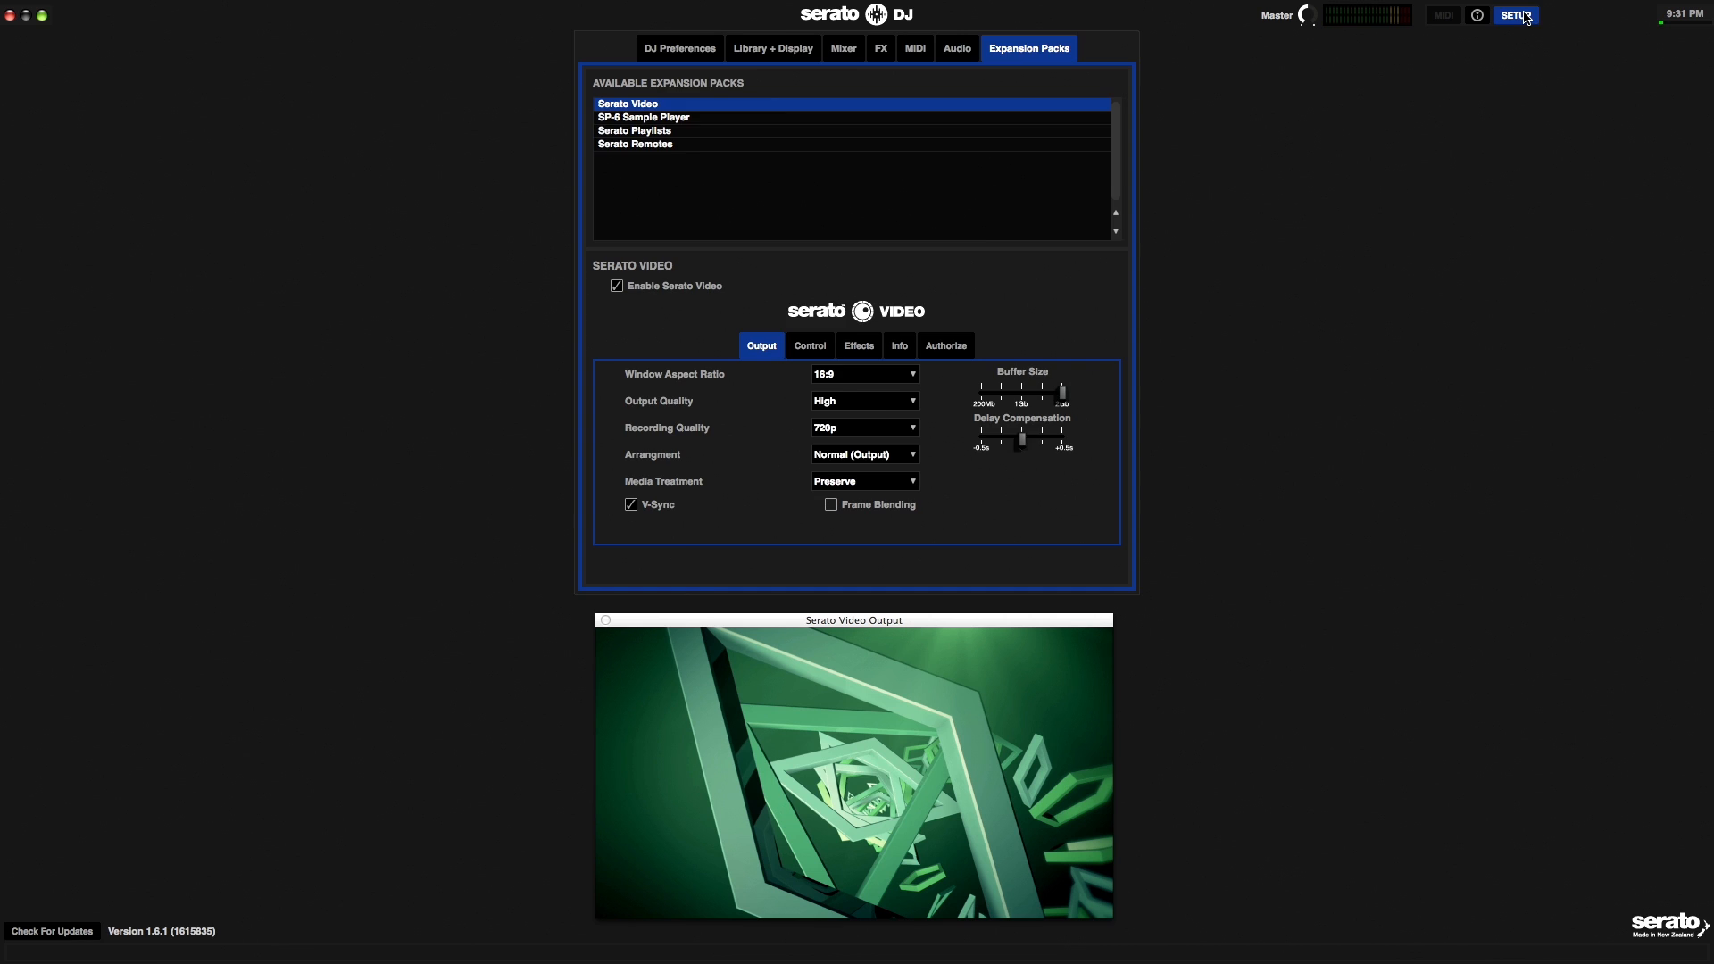
- Reopen setup on the Serato Video Output settings and try Frame Blending on, then leave it off with V-Sync enabled
click(1516, 14)
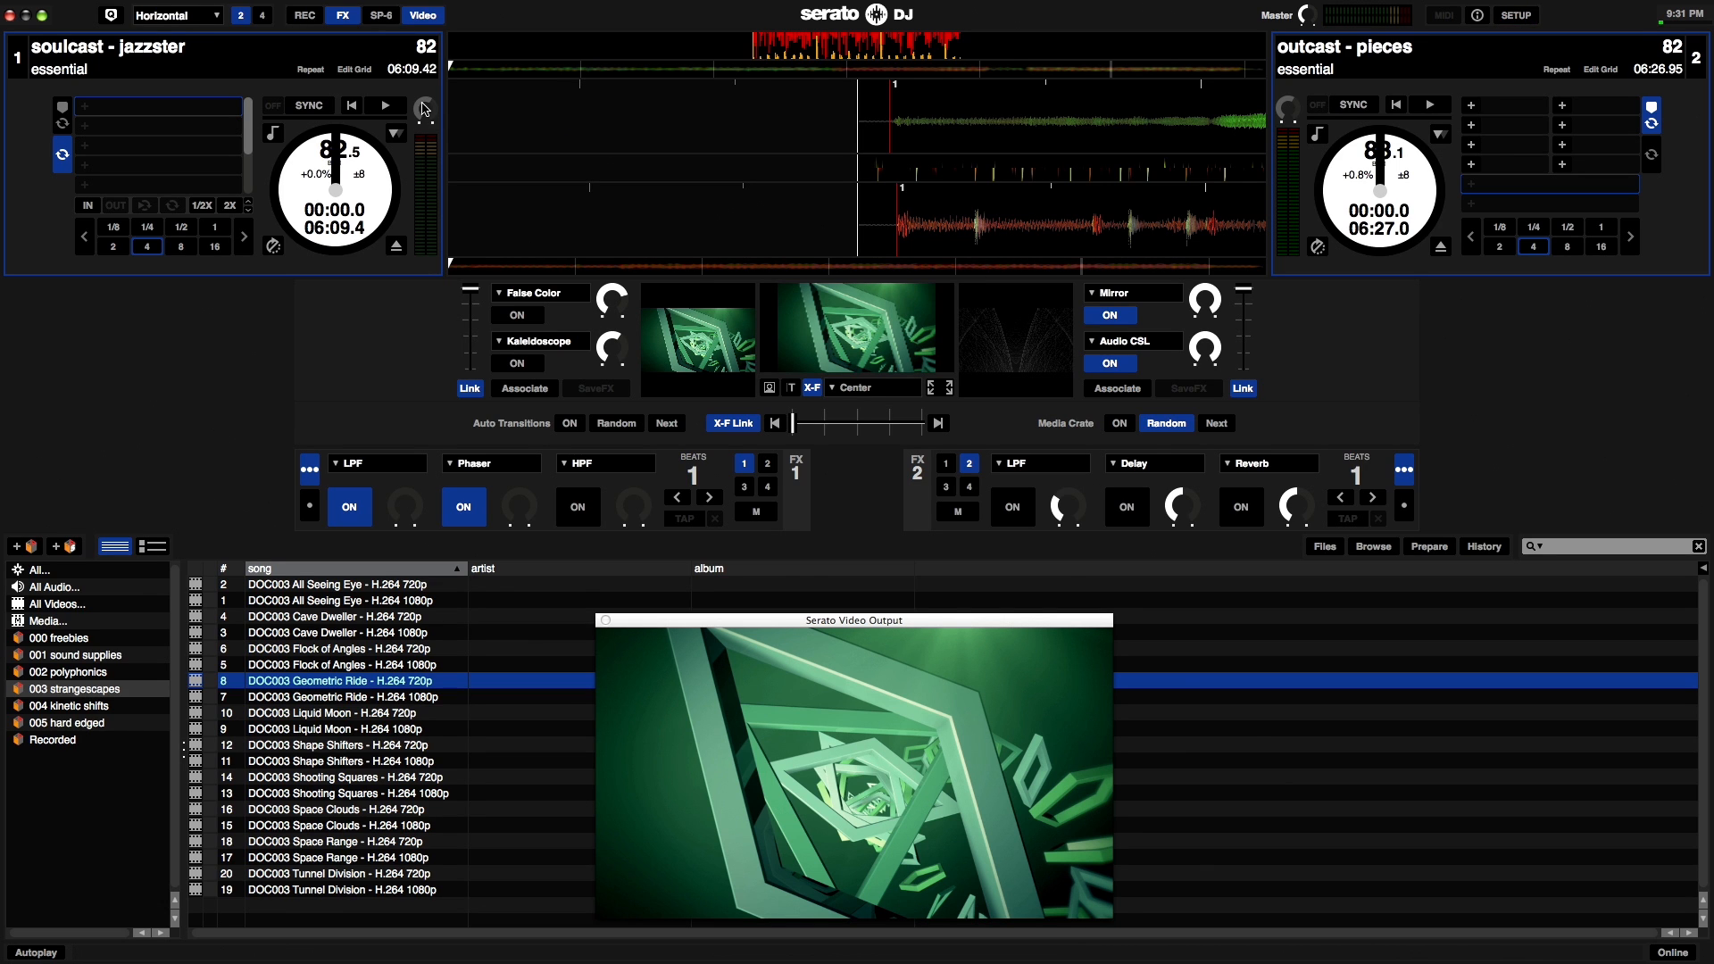
click(386, 105)
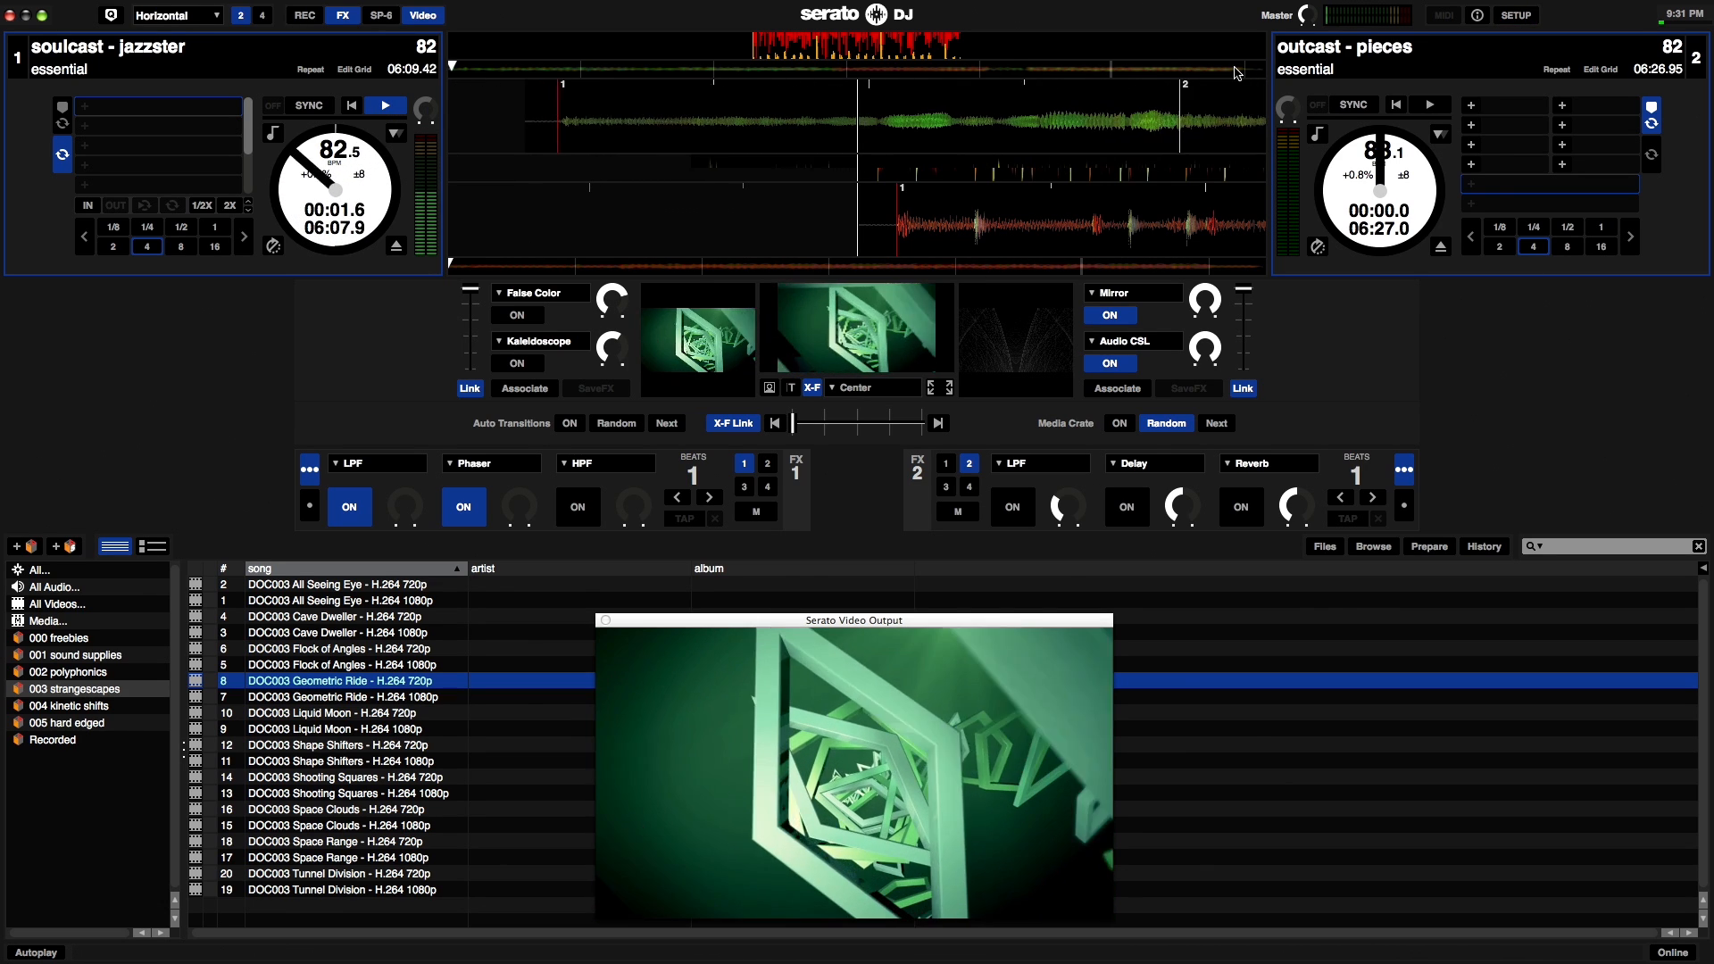
click(1514, 14)
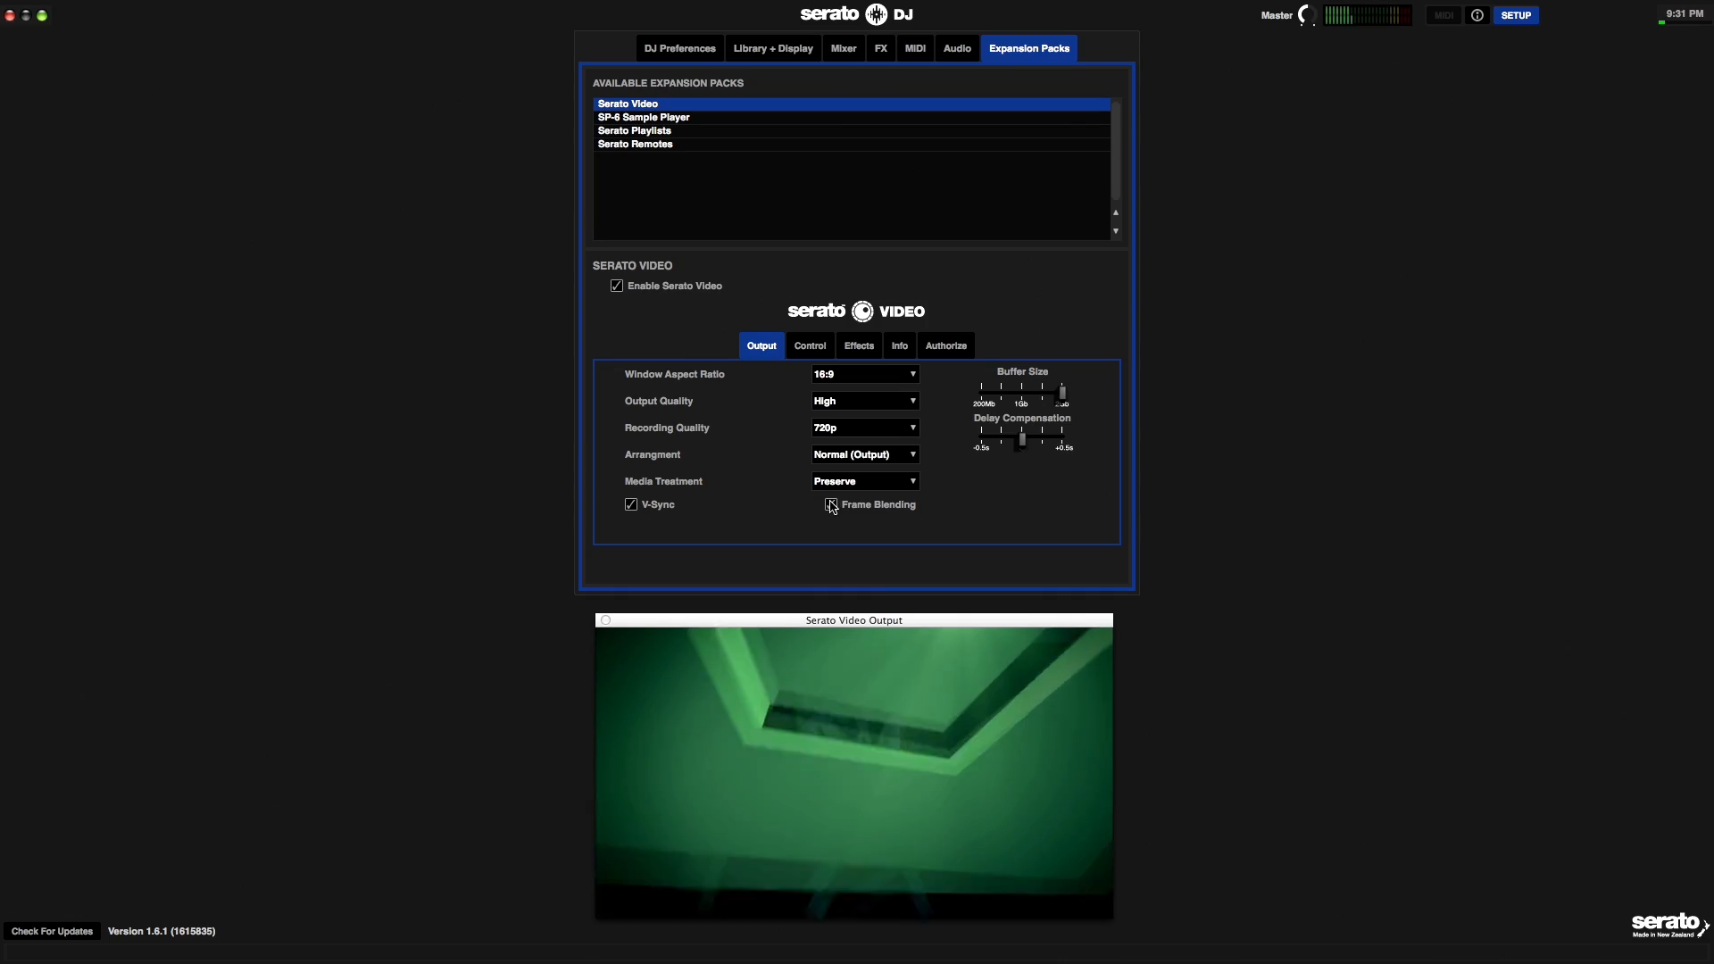
click(830, 503)
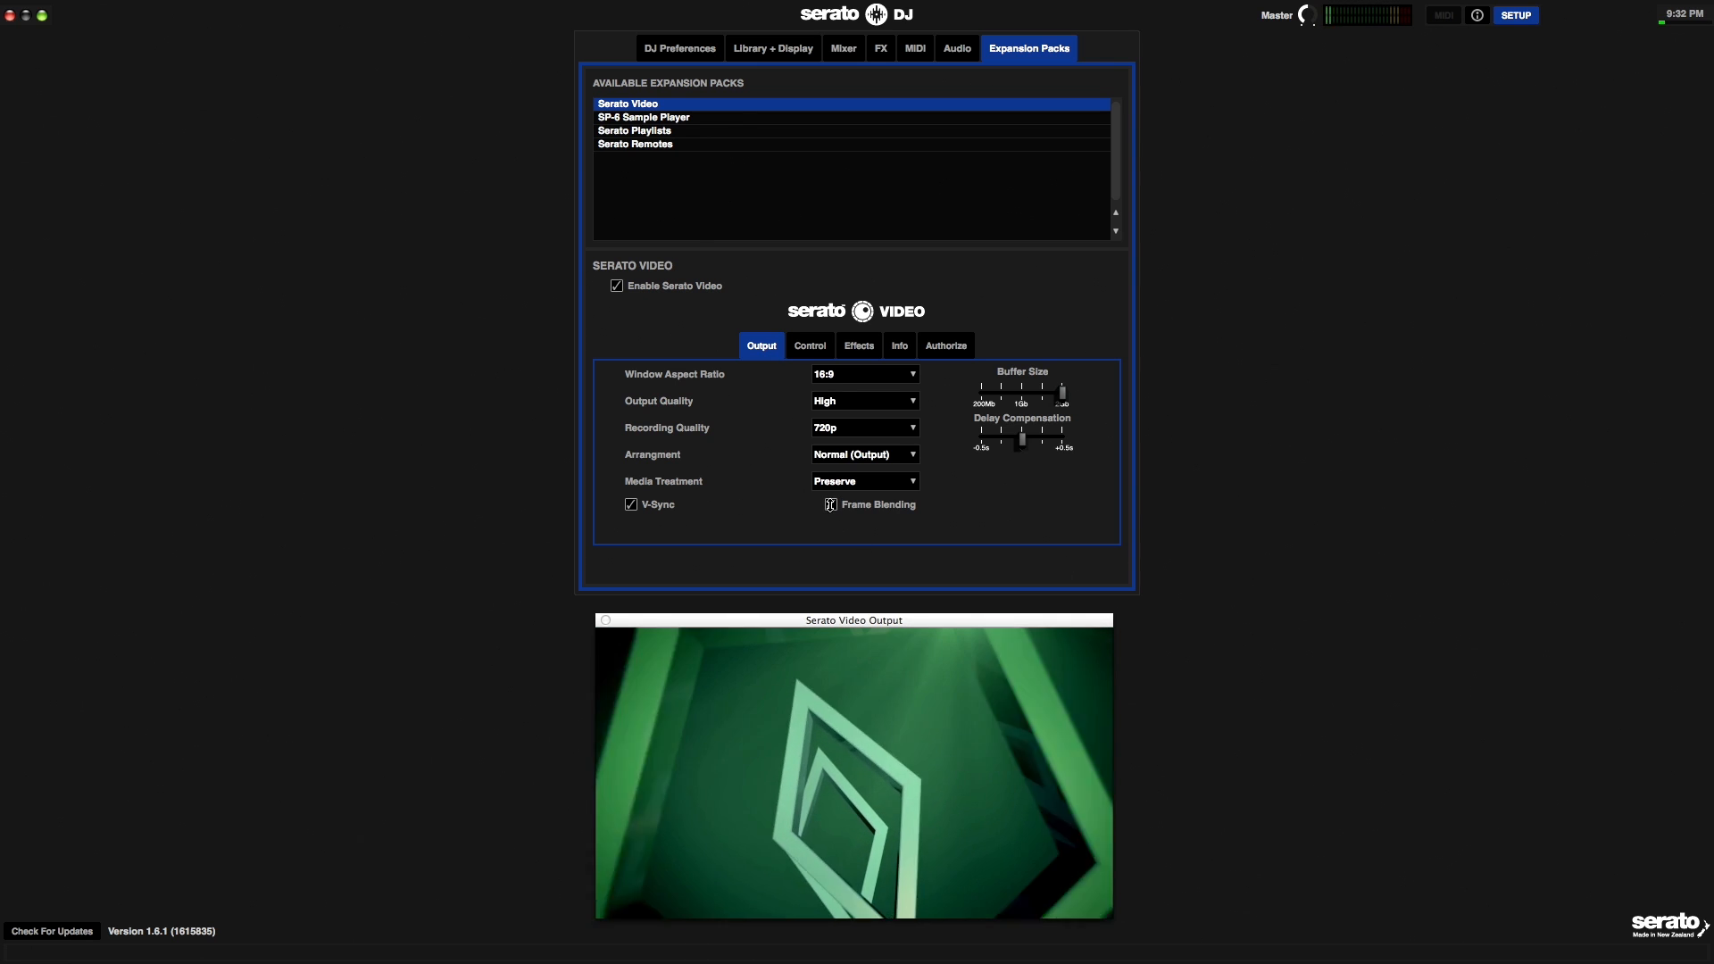
click(830, 504)
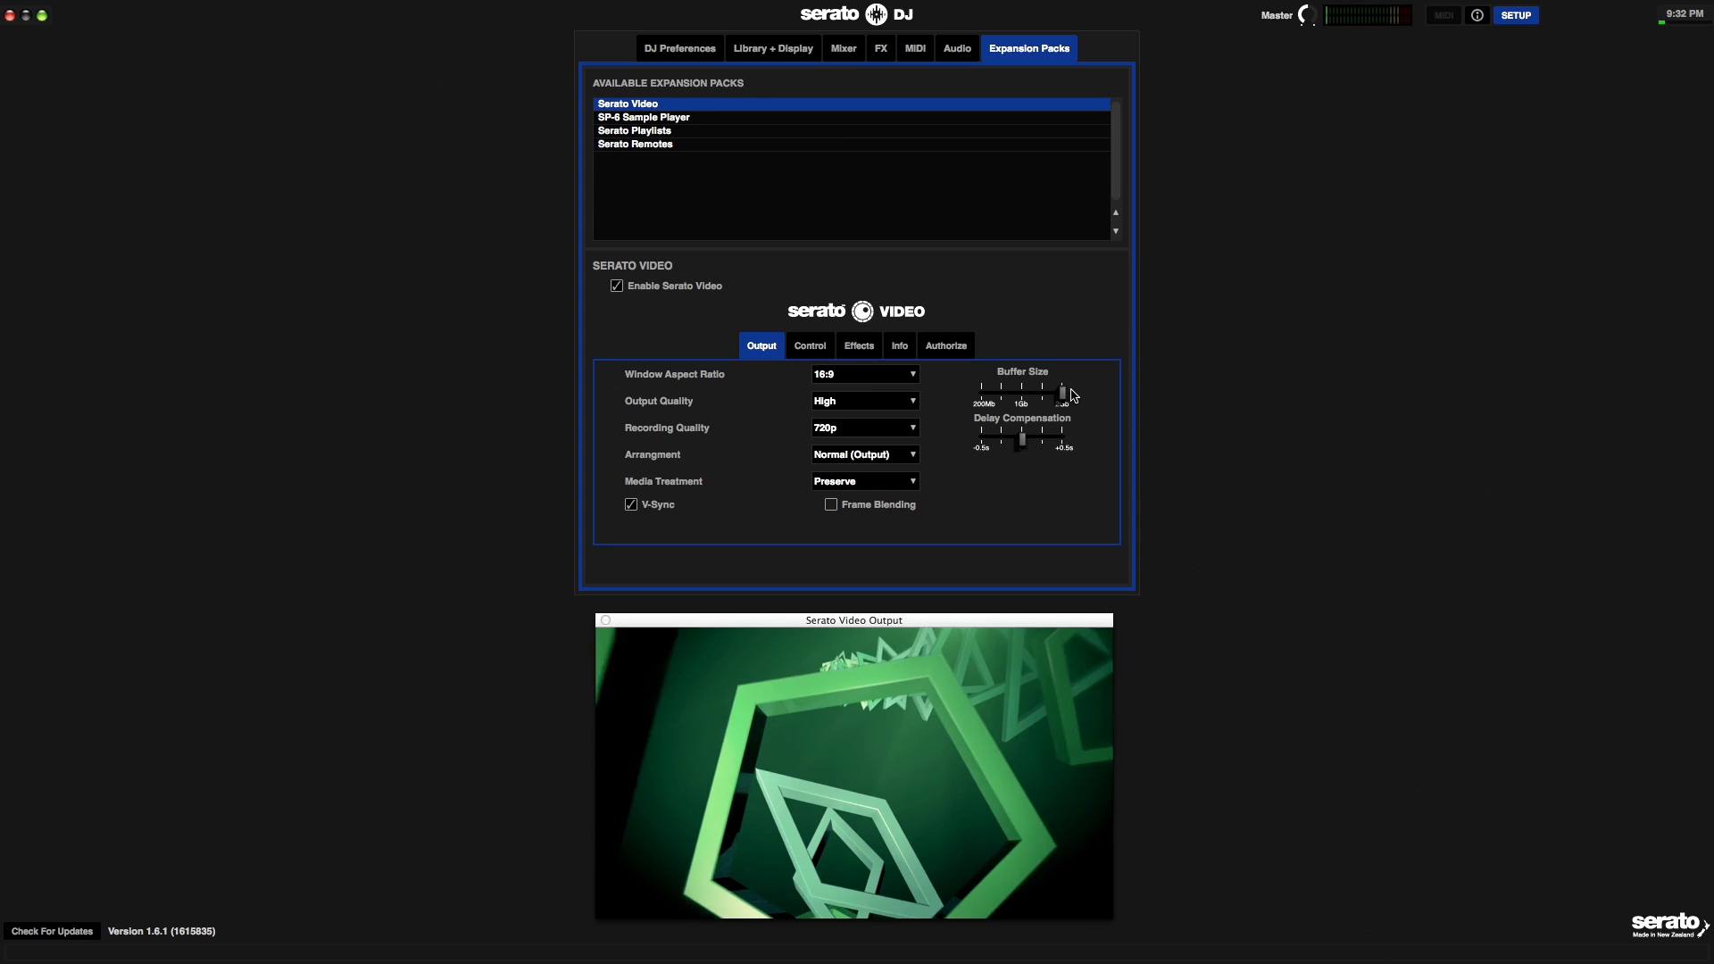
mouse_move(1107, 396)
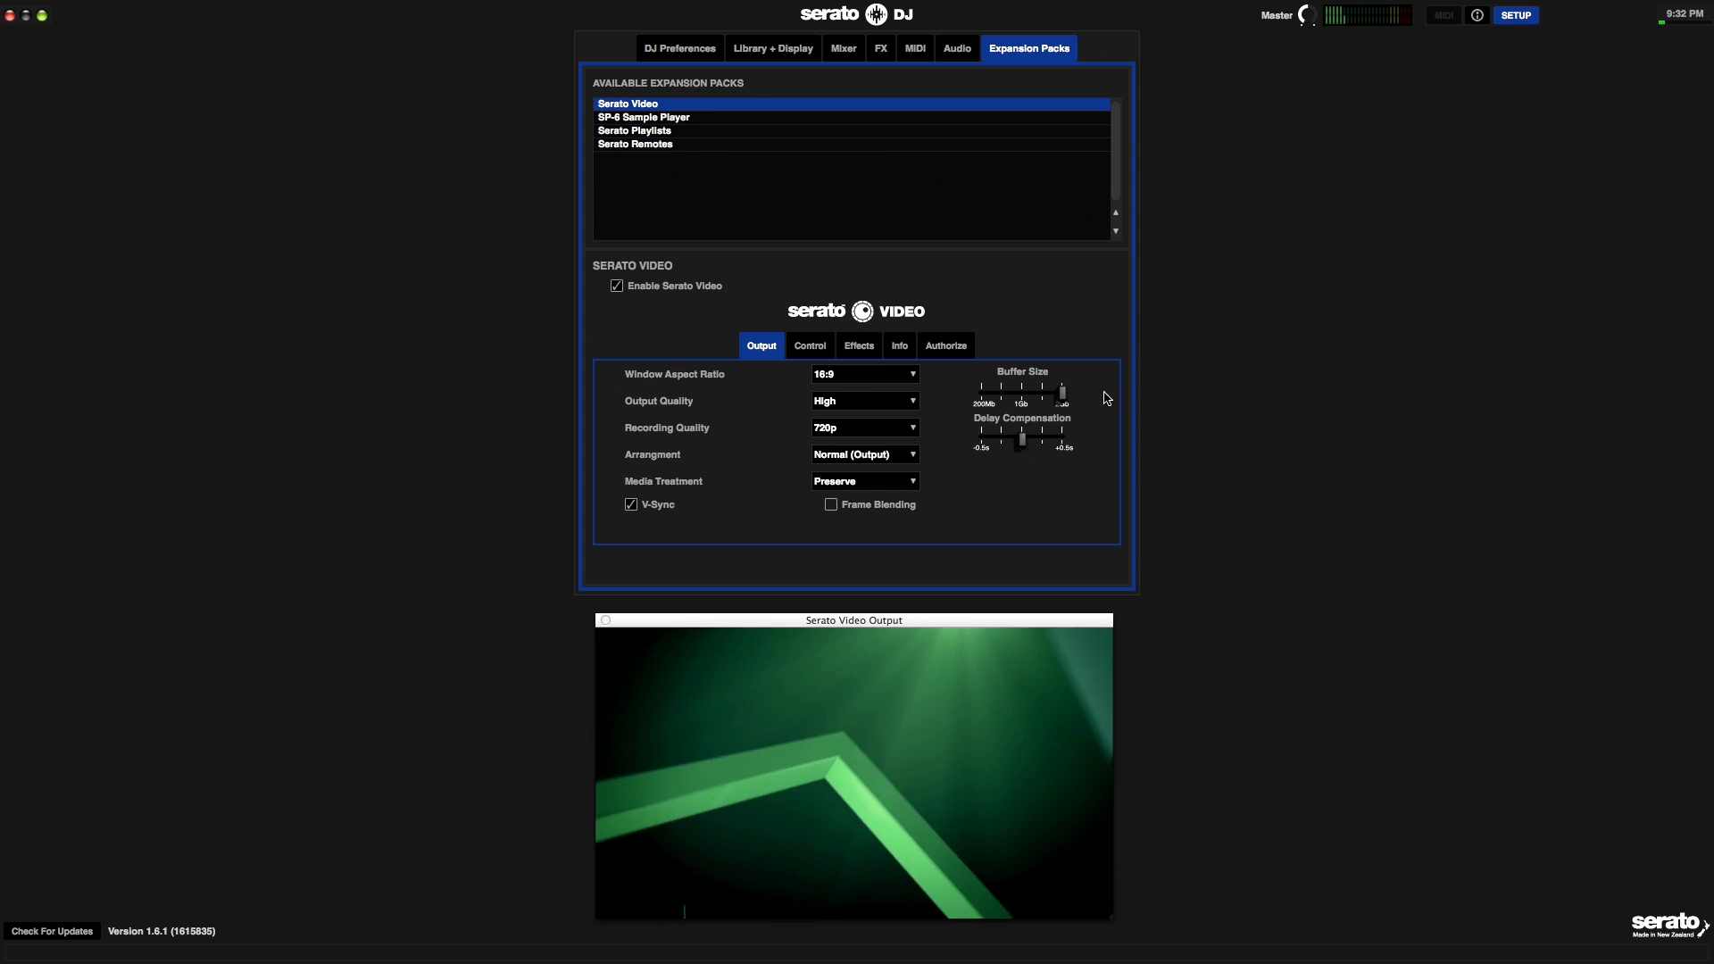
mouse_move(1101, 398)
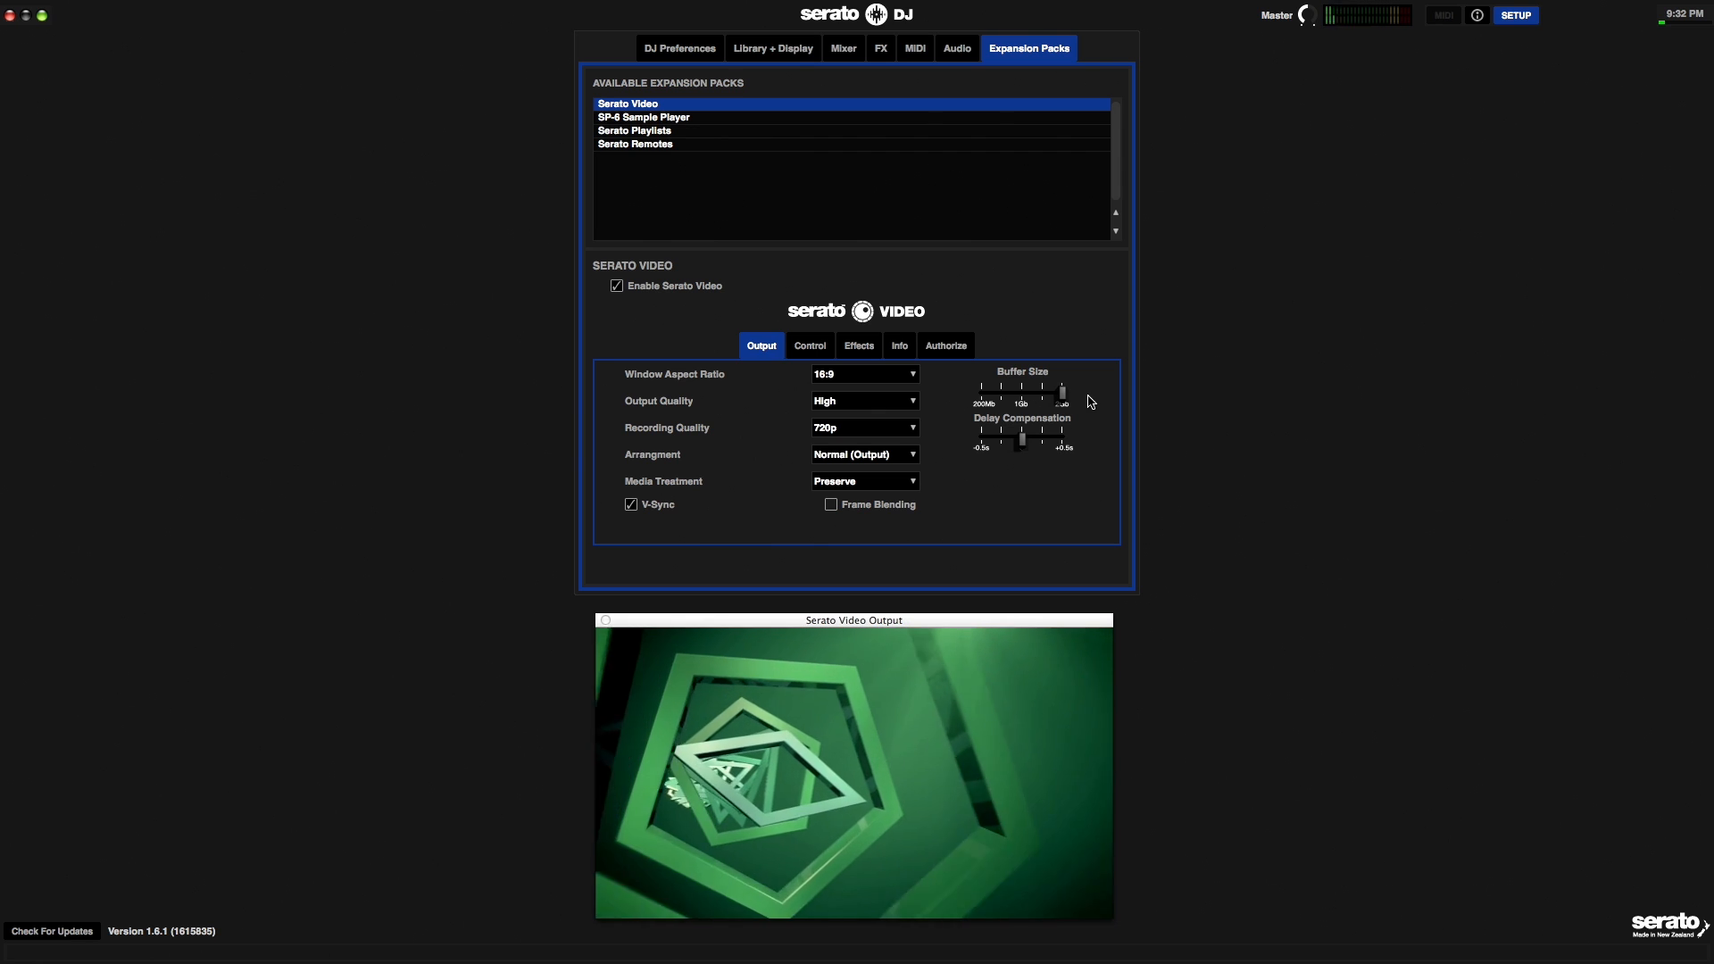
mouse_move(960, 426)
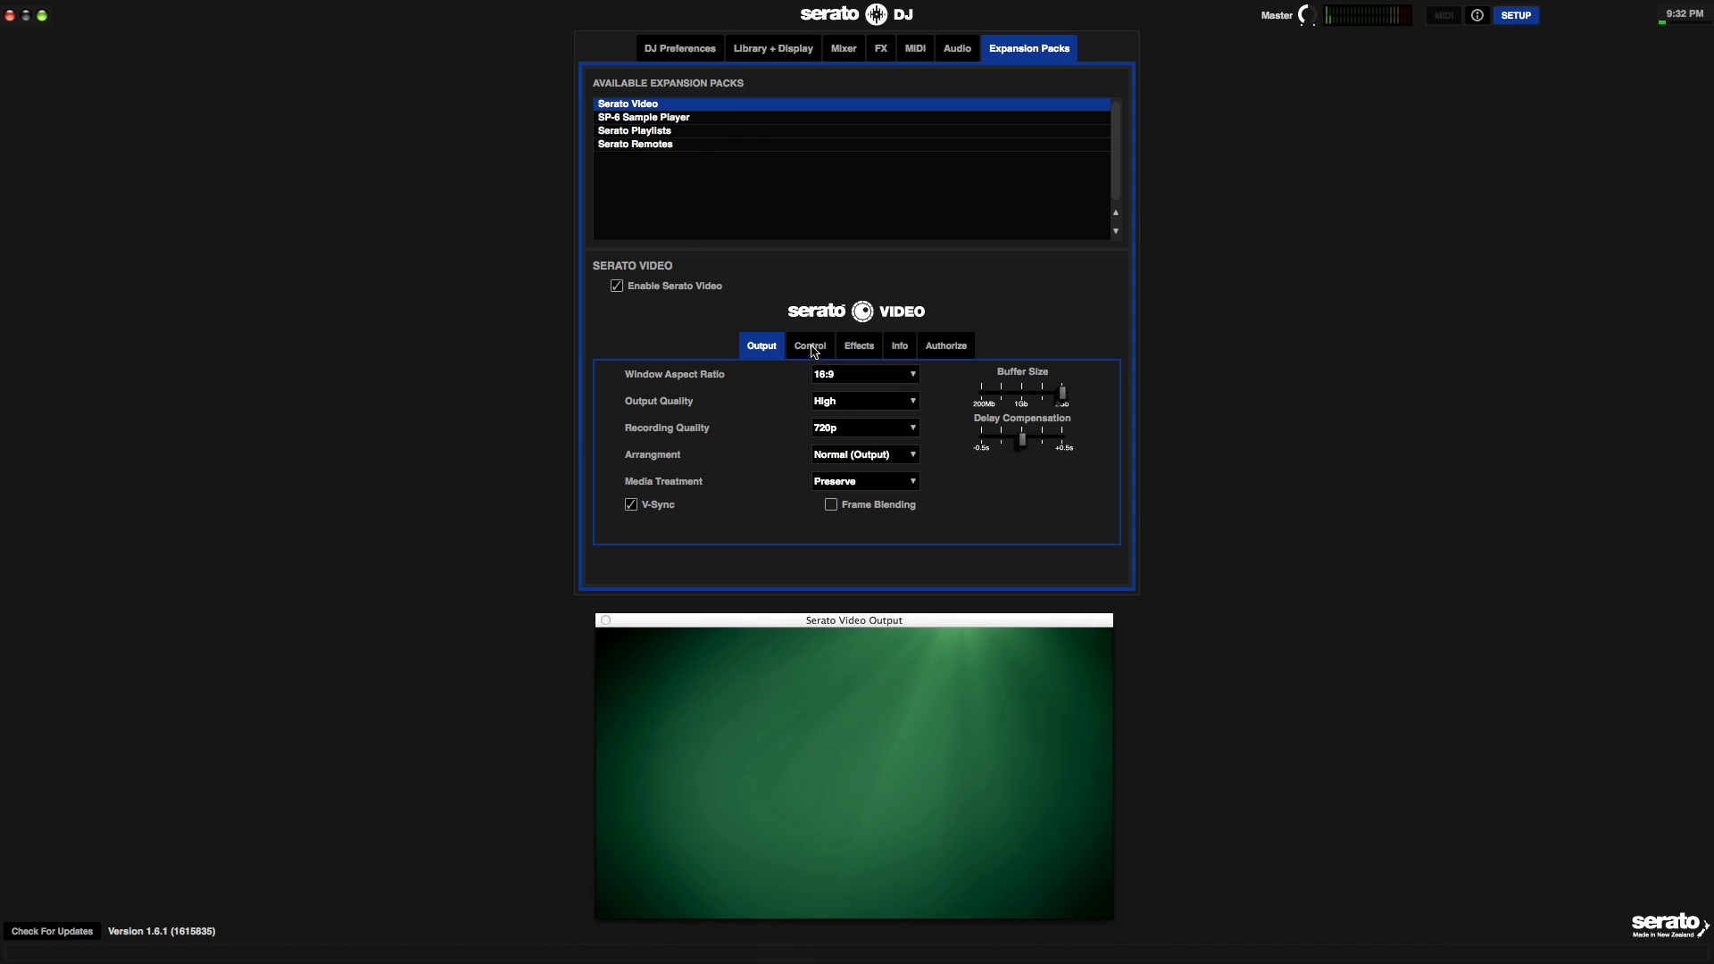
- View the Serato Video Control settings, then close and reopen setup before returning to the decks
click(809, 344)
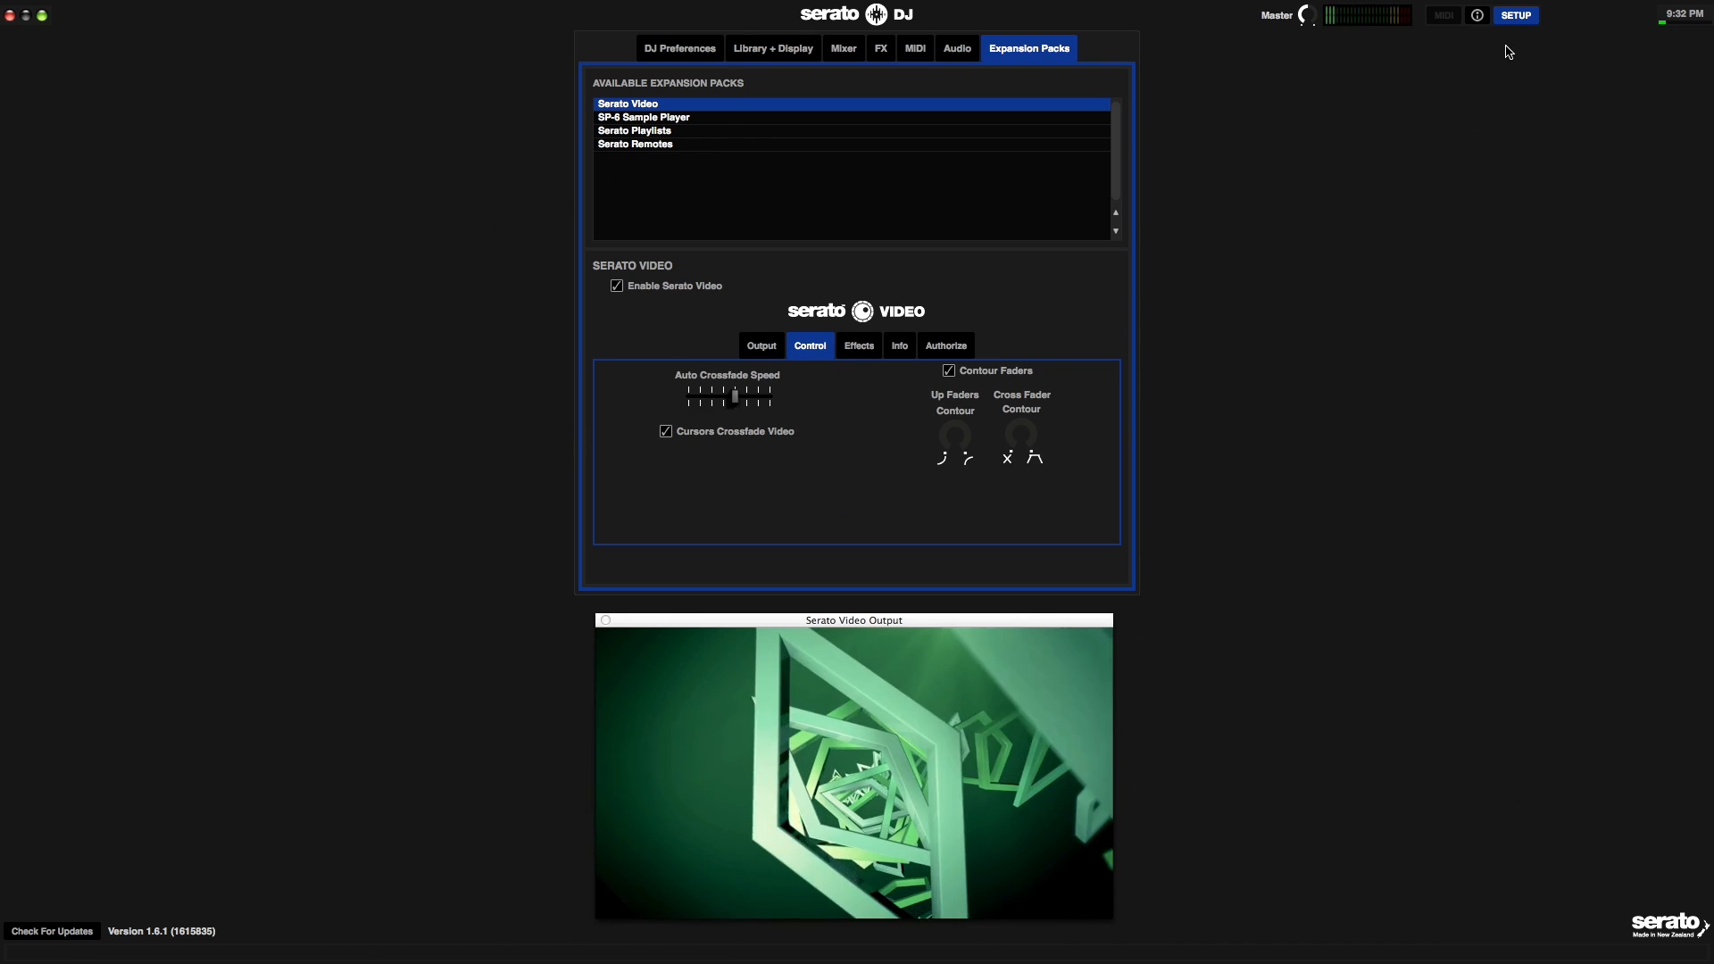
click(1514, 14)
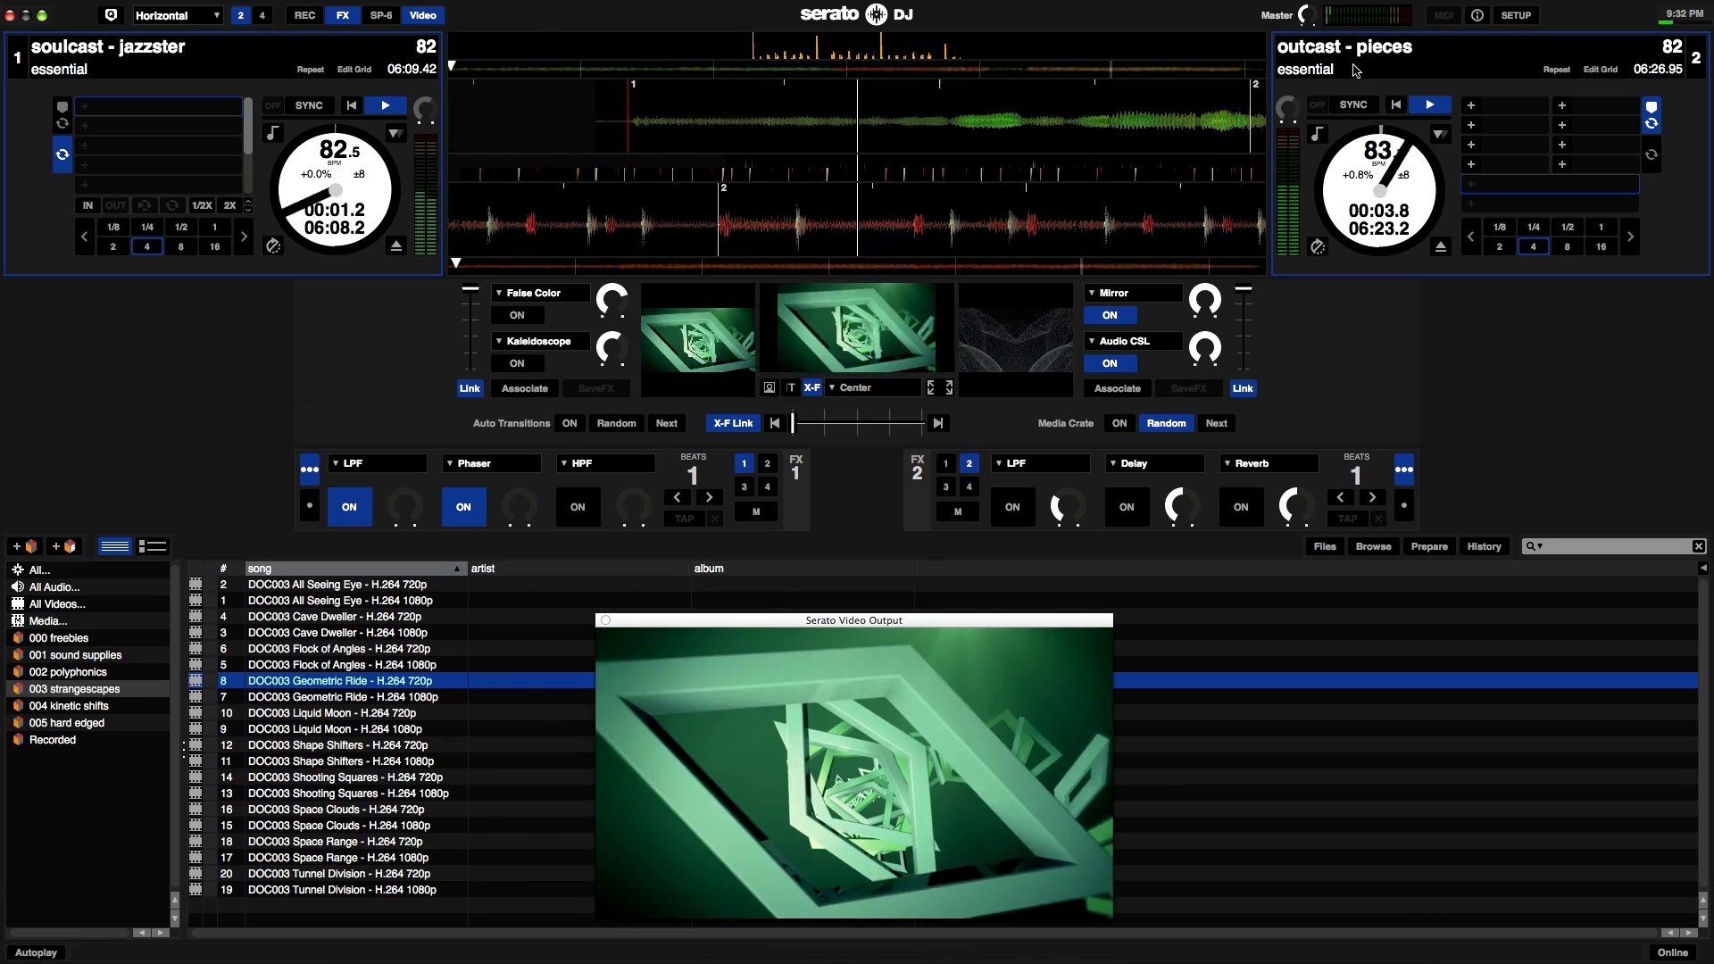
click(1515, 14)
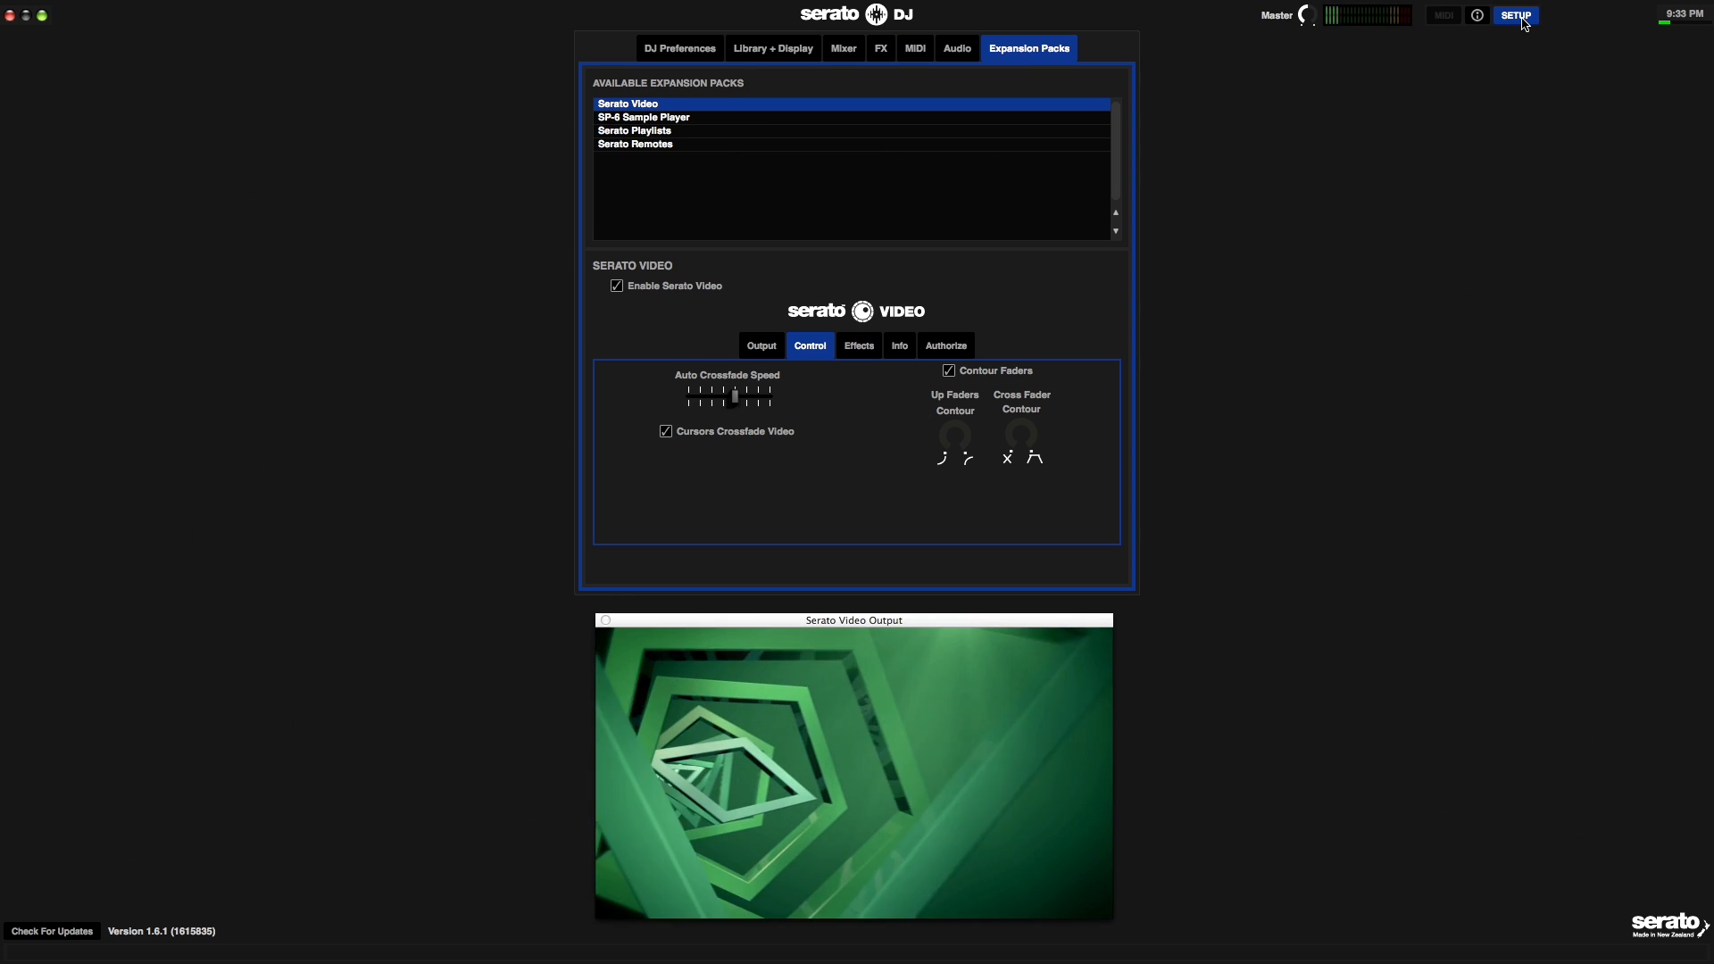
click(1516, 14)
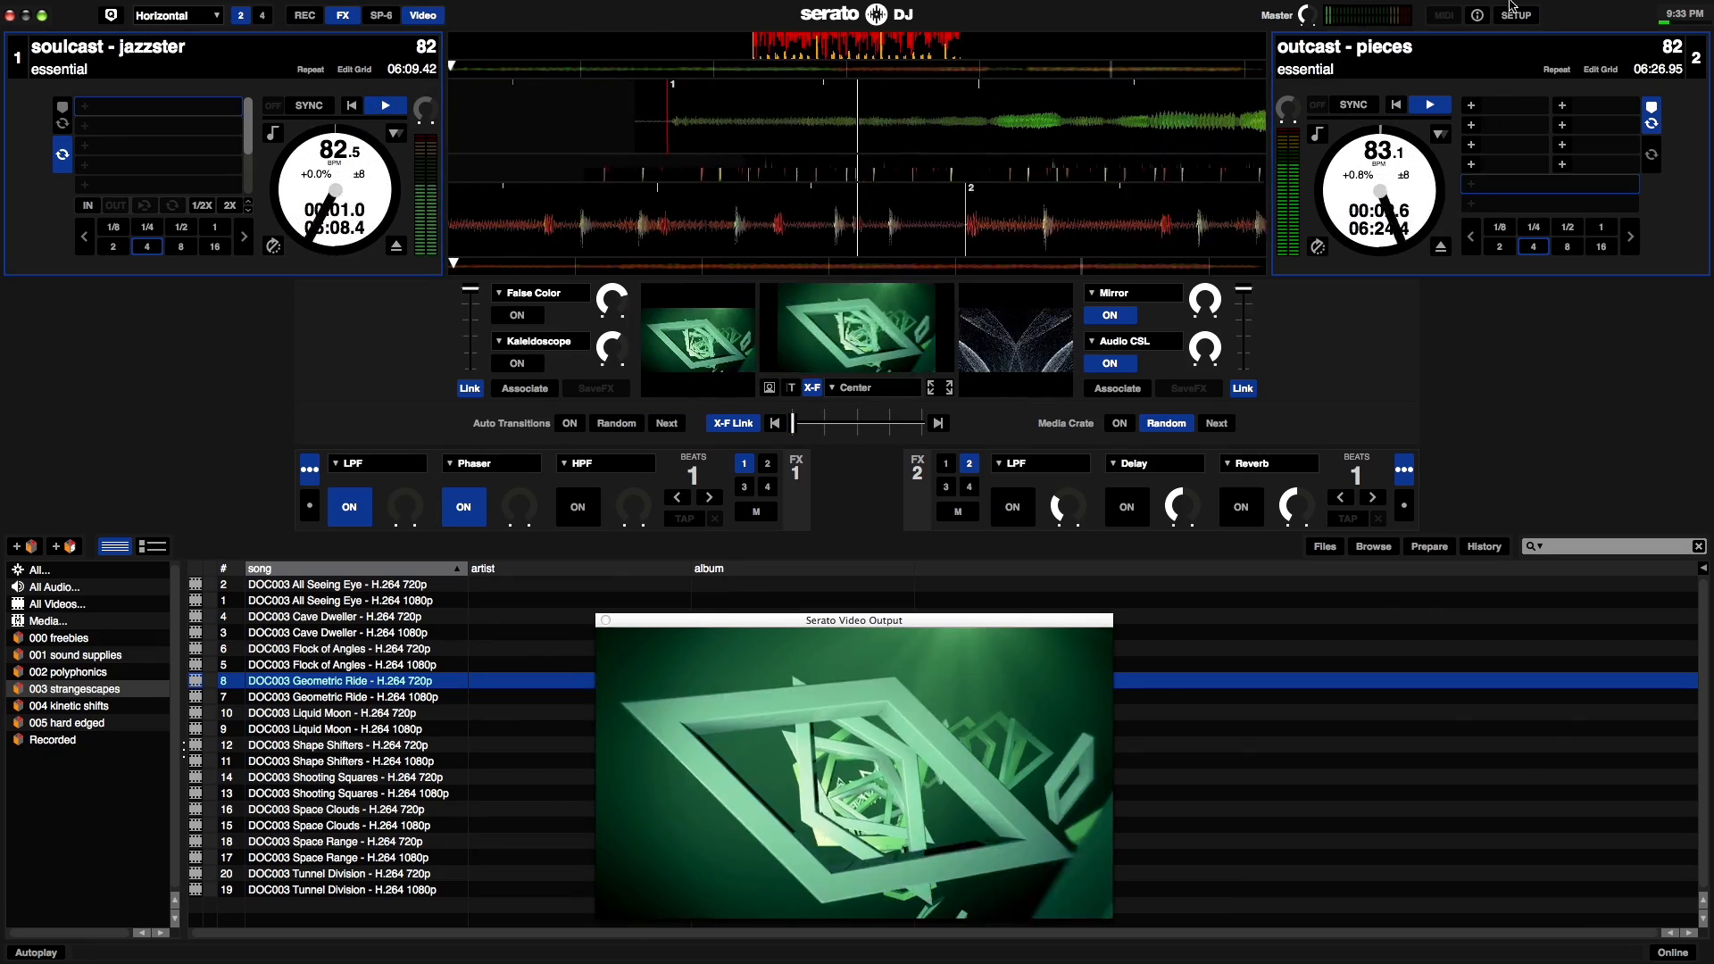
- Reopen setup on the Serato Video Control tab showing Contour Faders and Cursors Crossfade Video enabled
click(1516, 14)
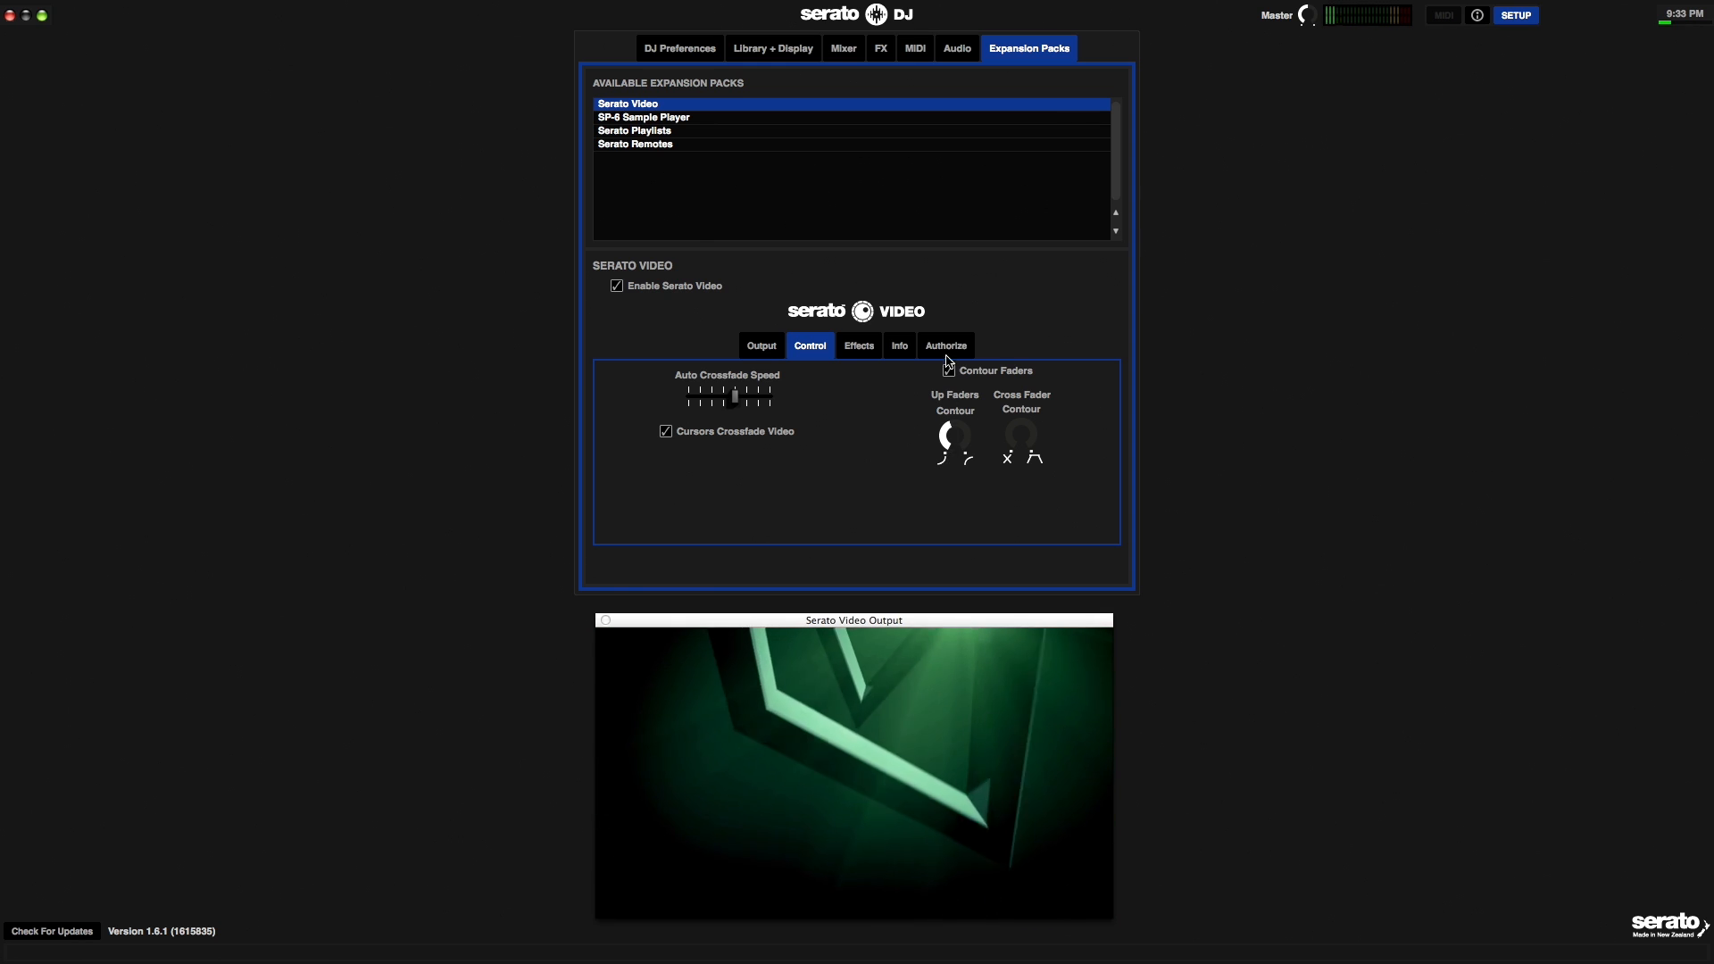
click(948, 370)
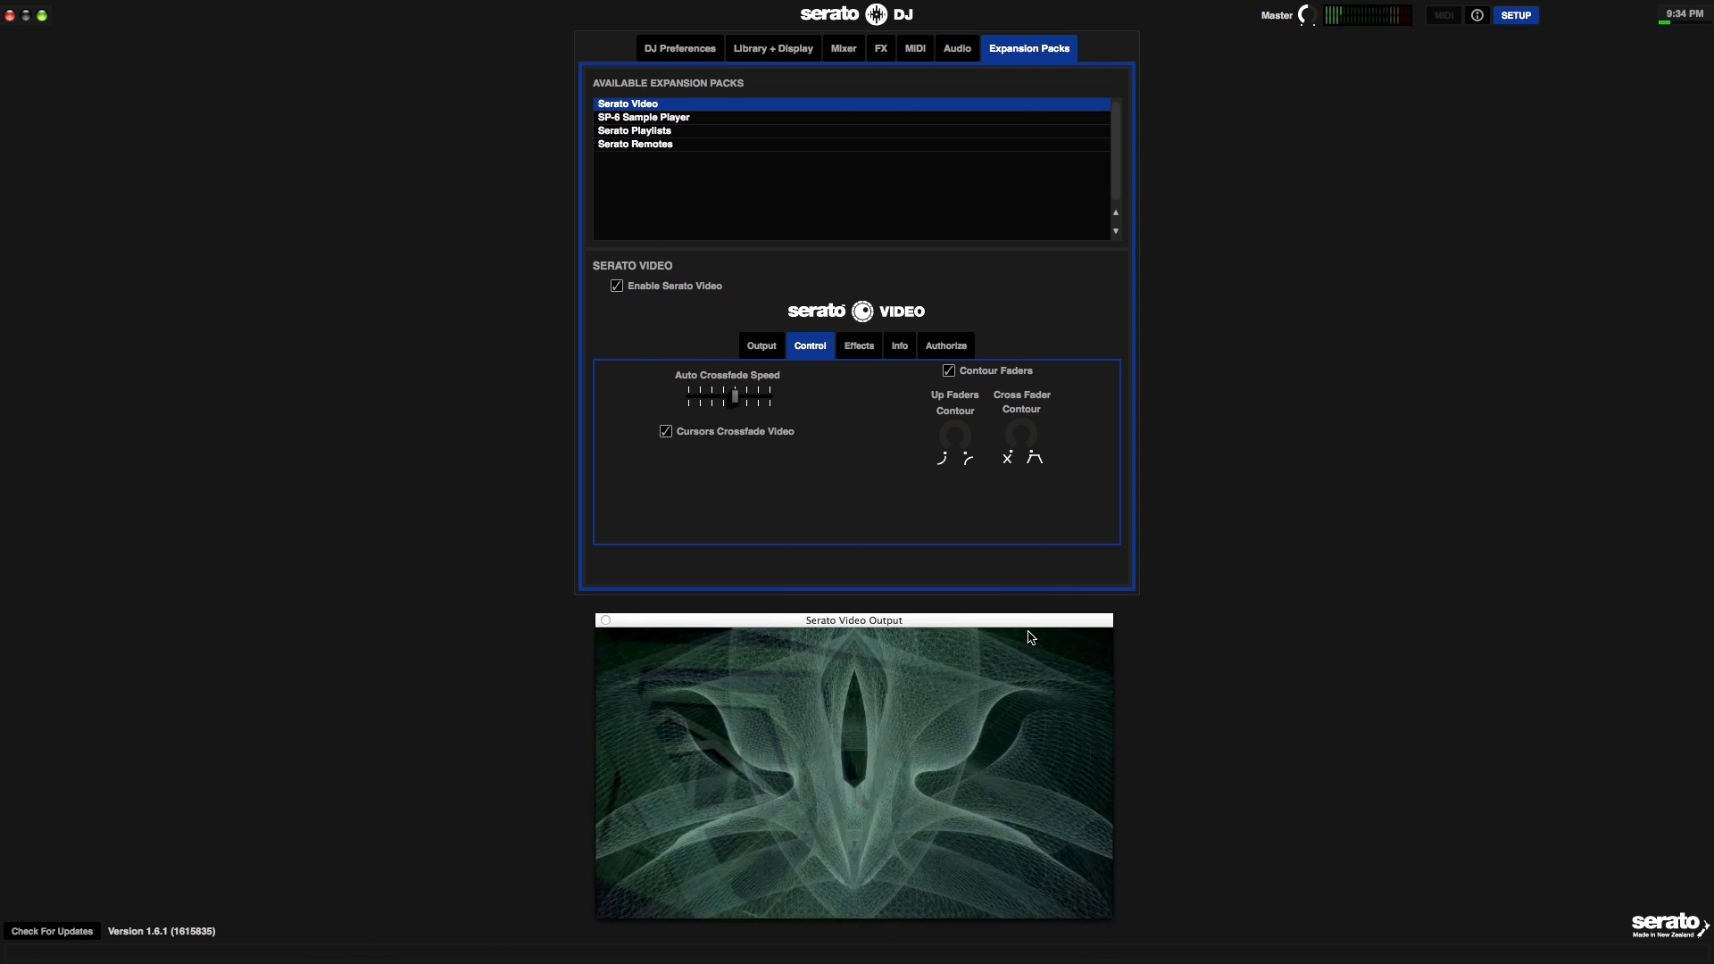
mouse_move(1080, 548)
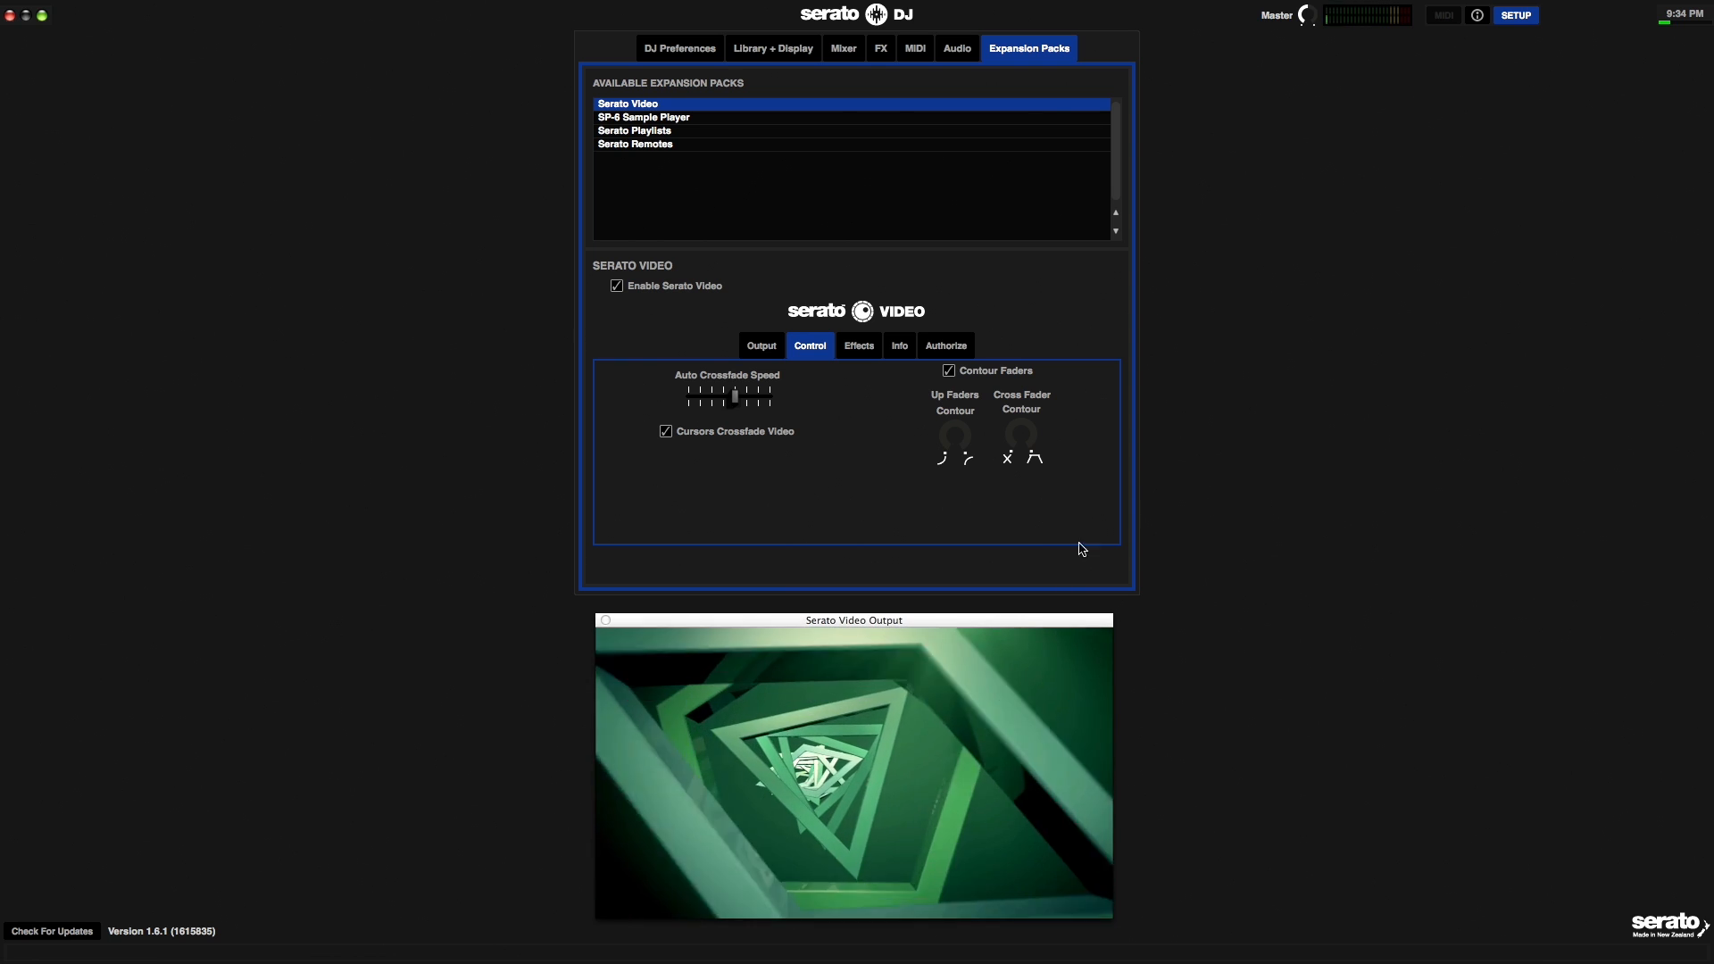
mouse_move(1221, 467)
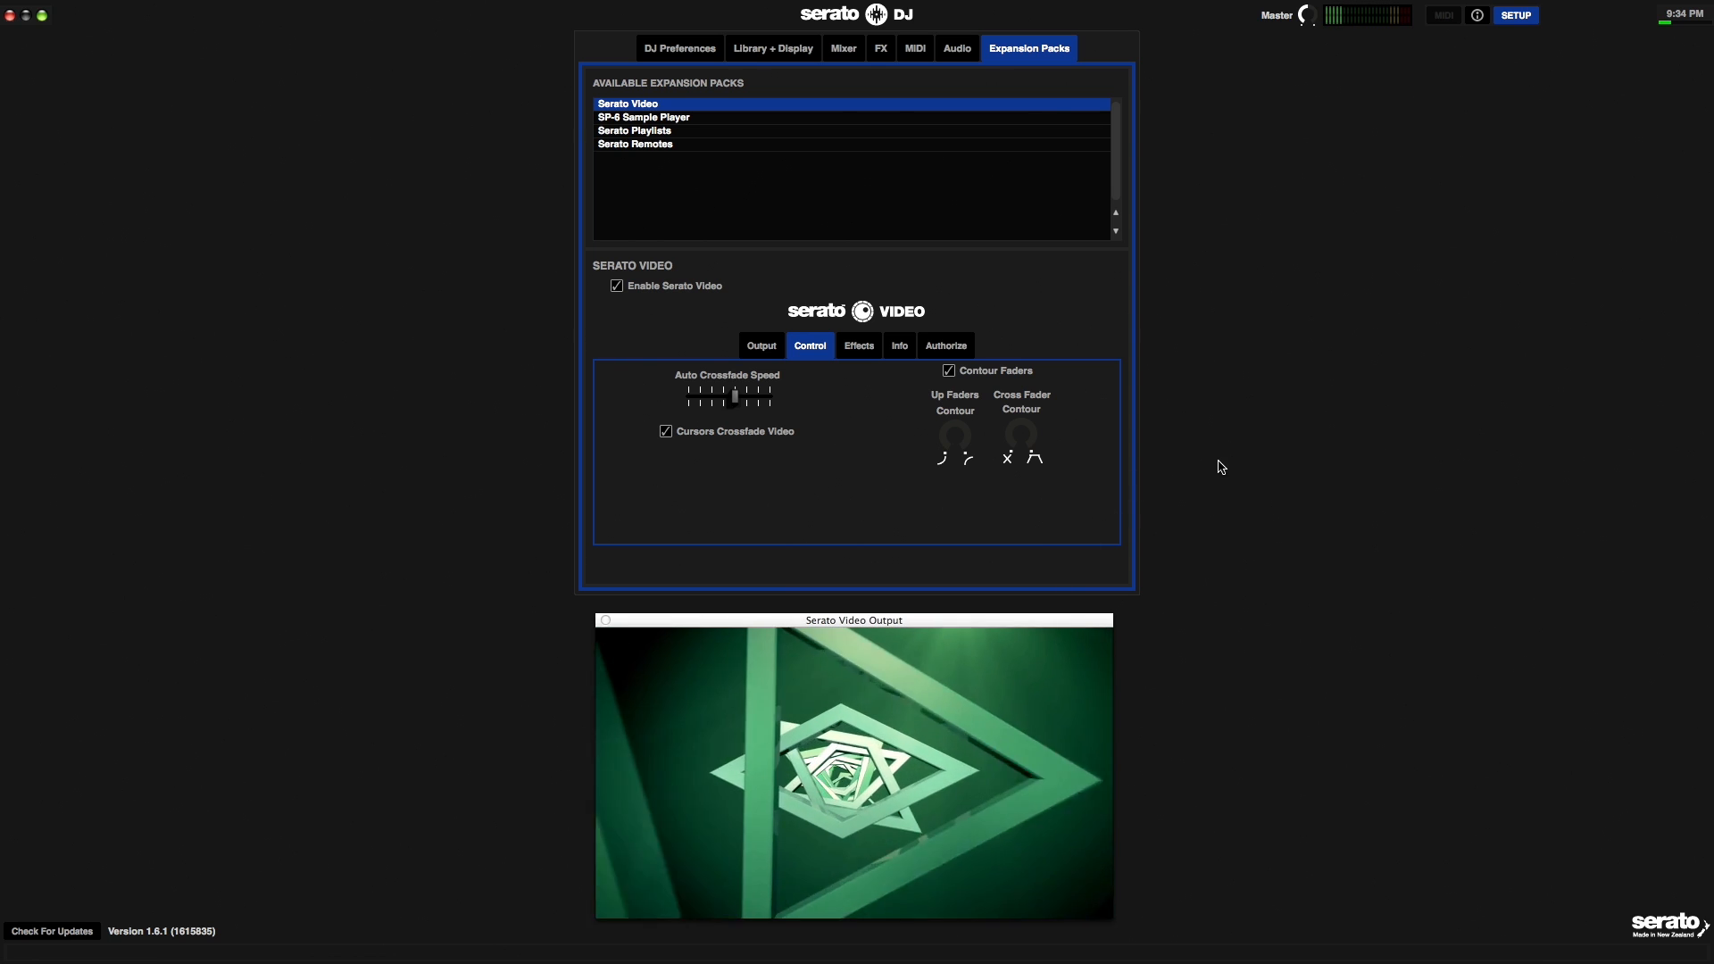
mouse_move(880, 347)
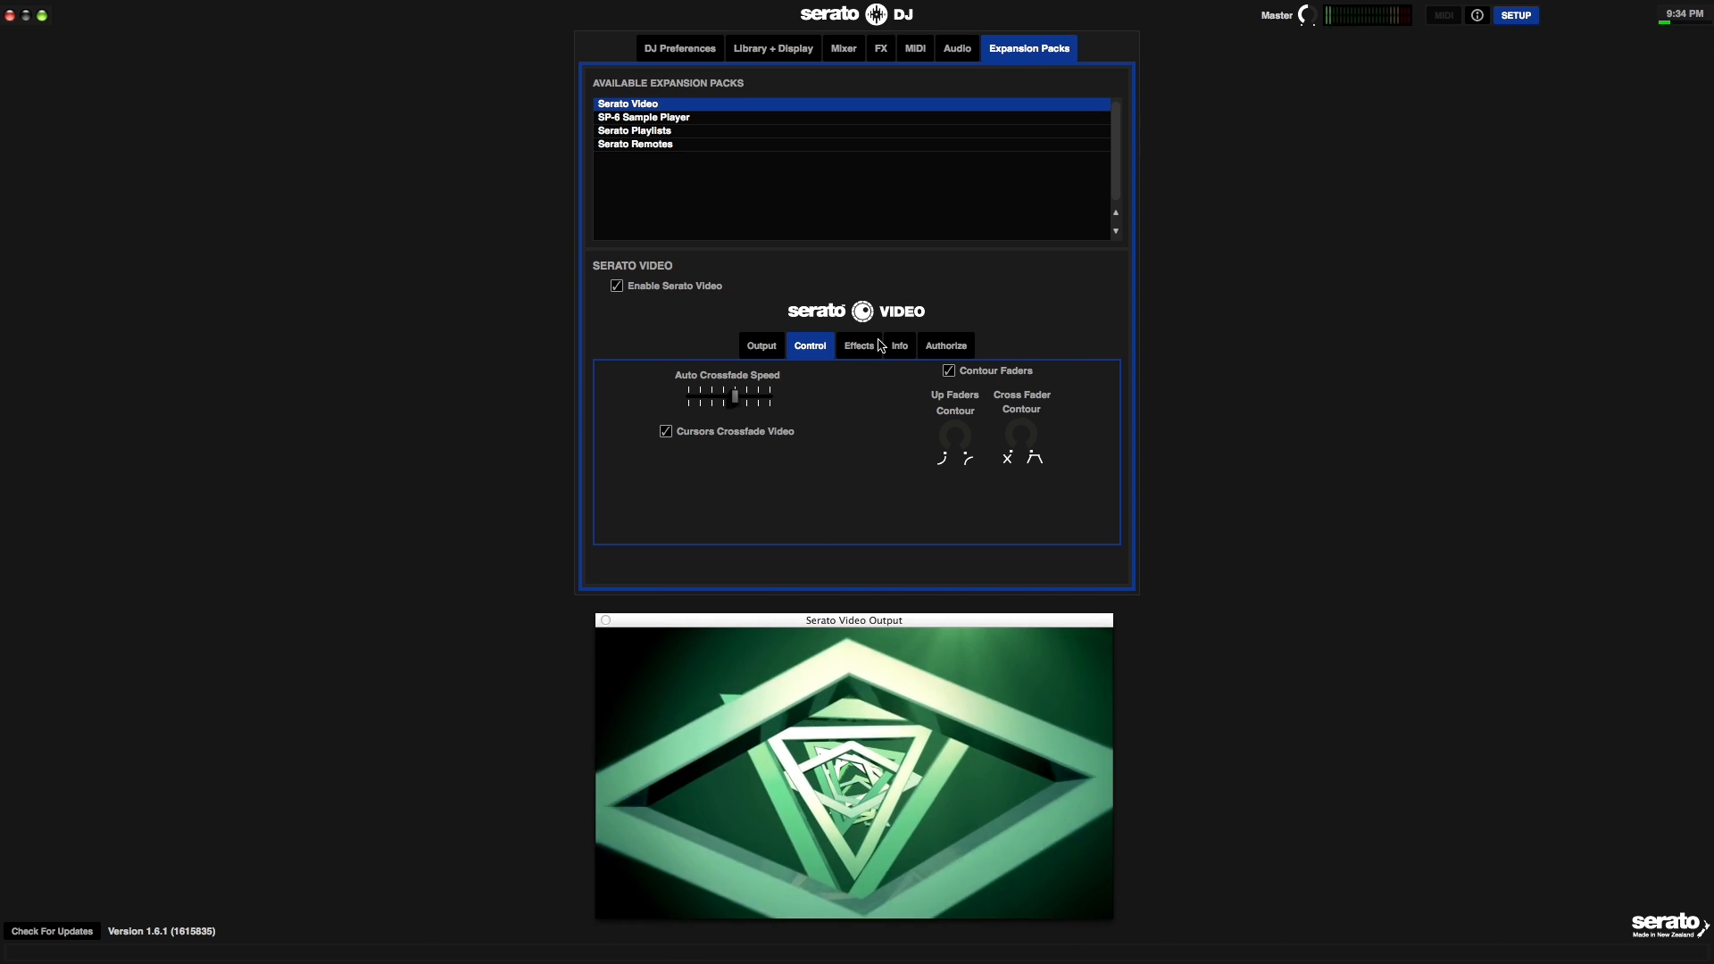
- Show the Serato Video Effects settings with no effect restrictions and audio-linked video effects enabled
click(857, 344)
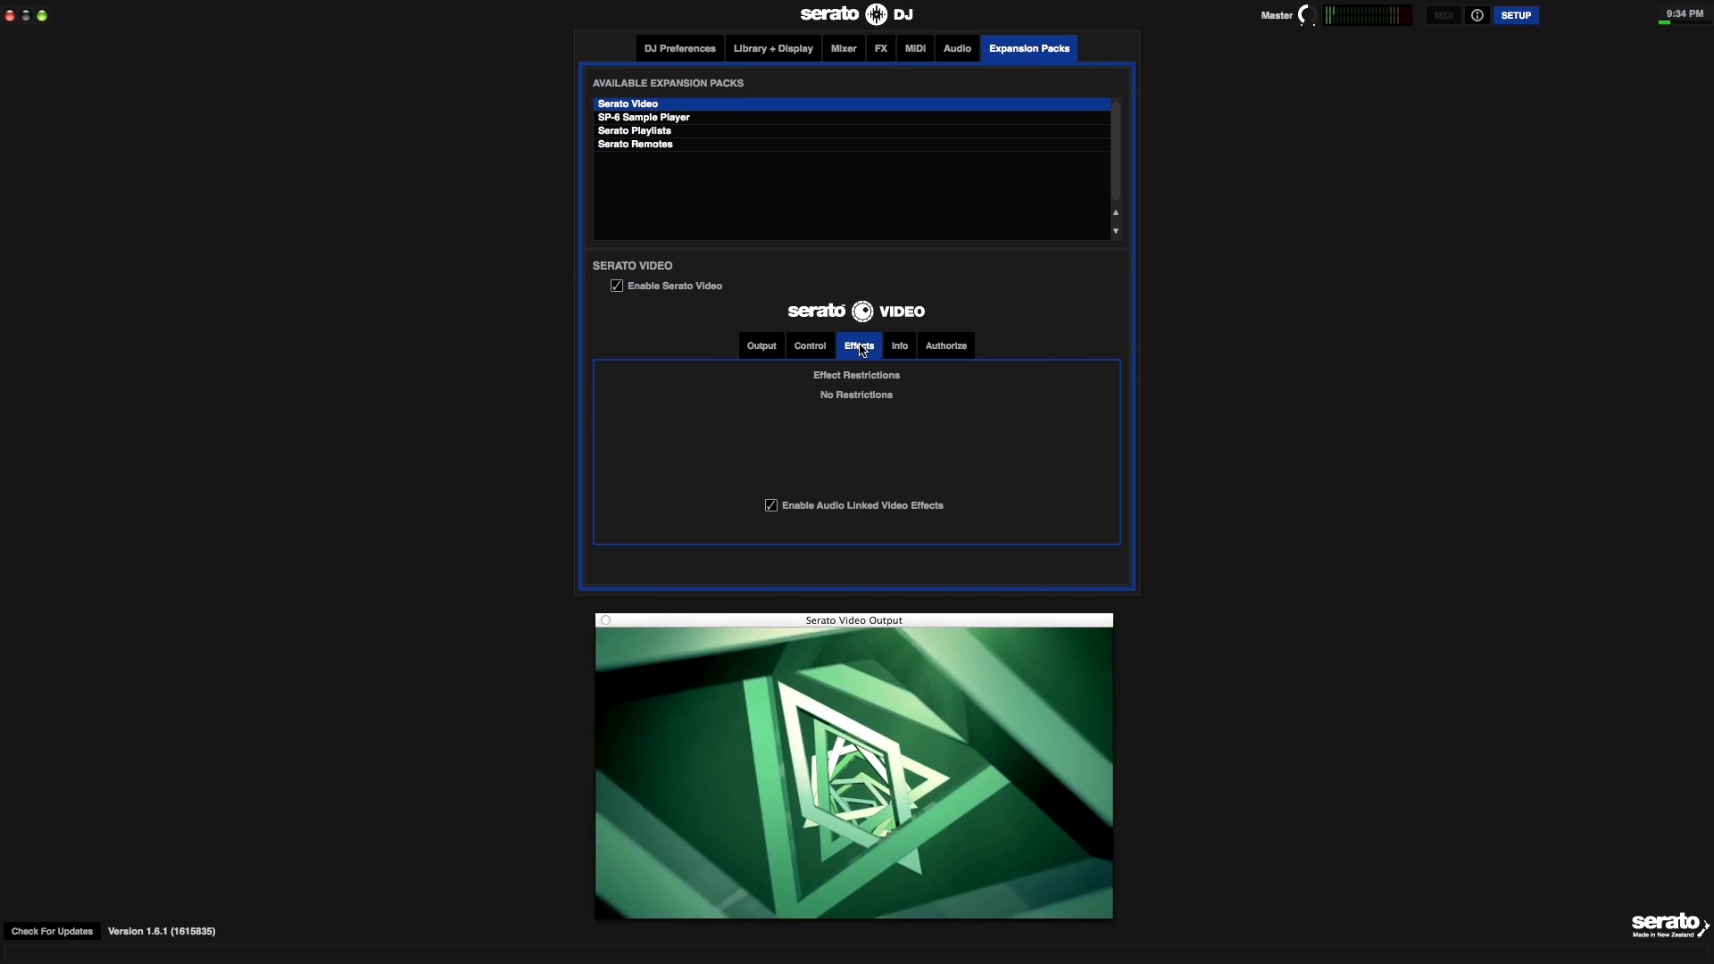
mouse_move(766, 402)
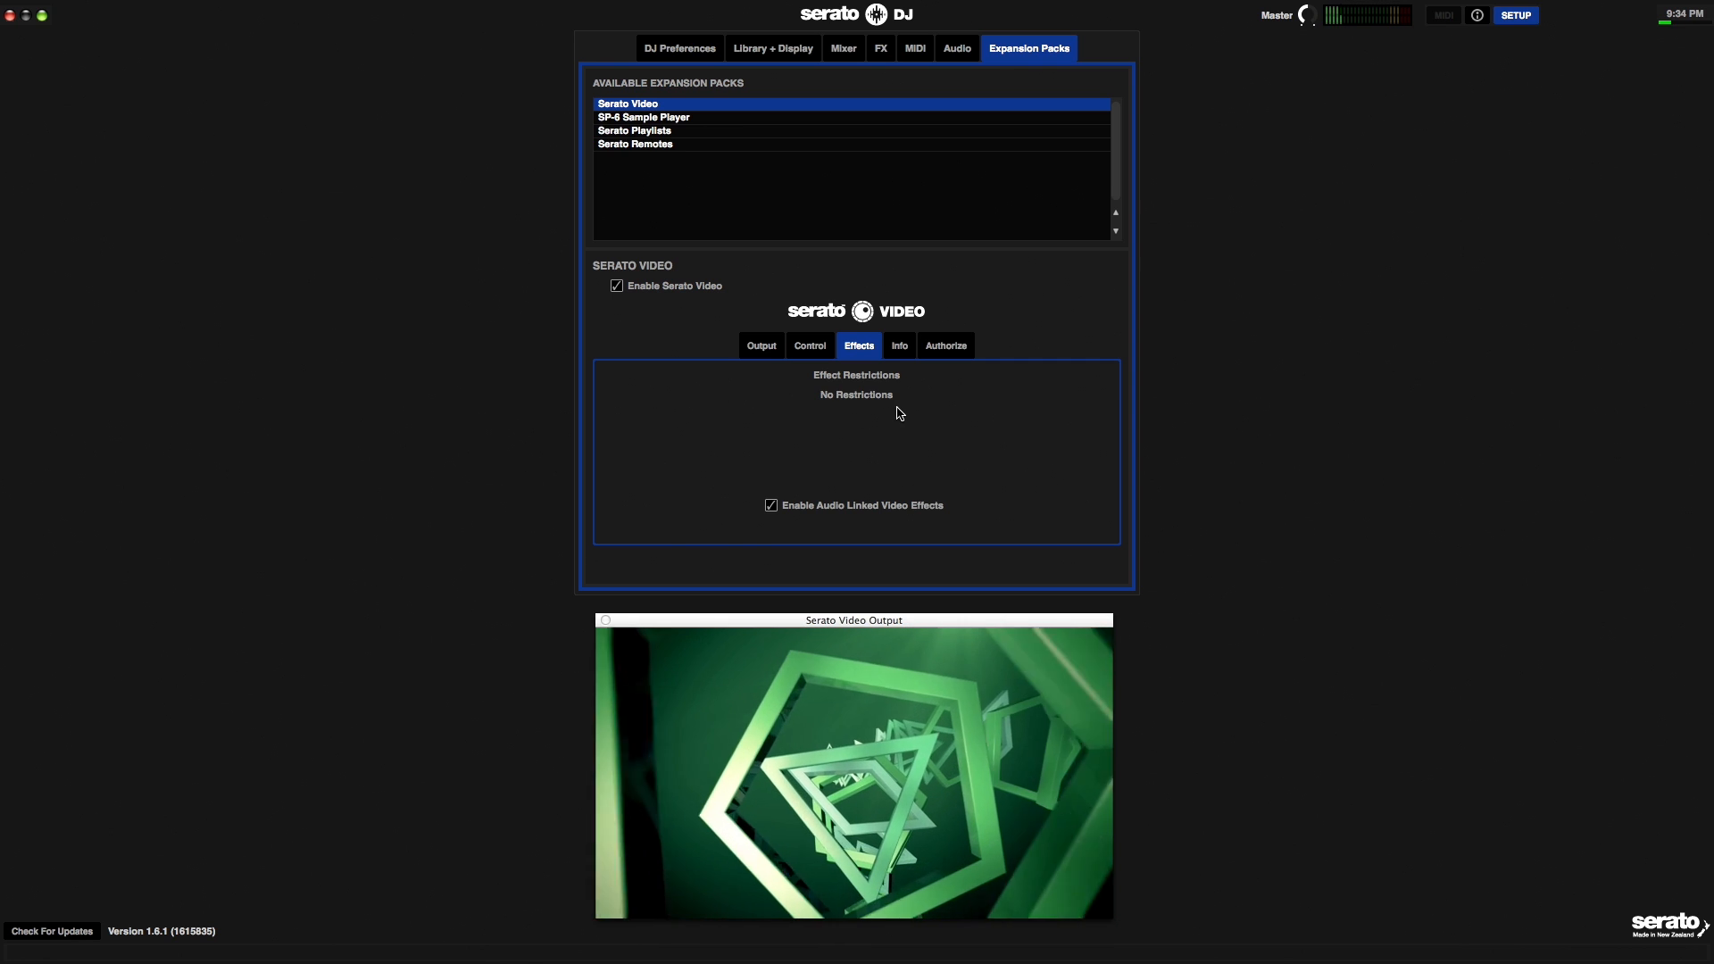
mouse_move(873, 419)
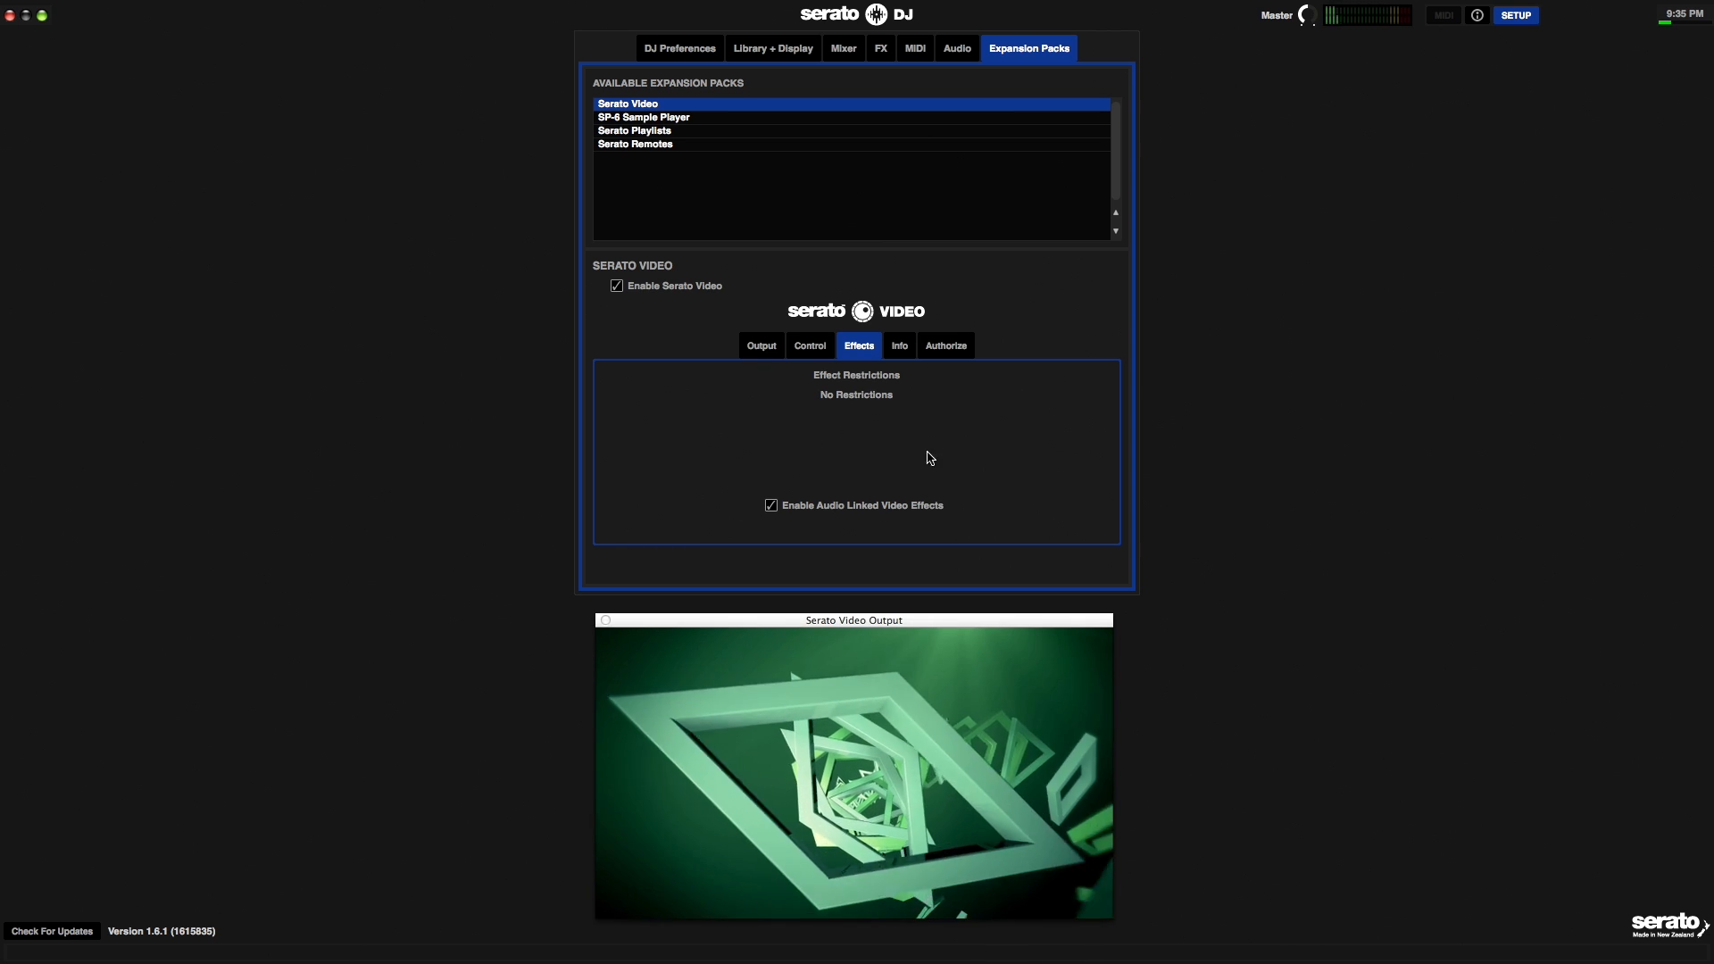
mouse_move(898, 351)
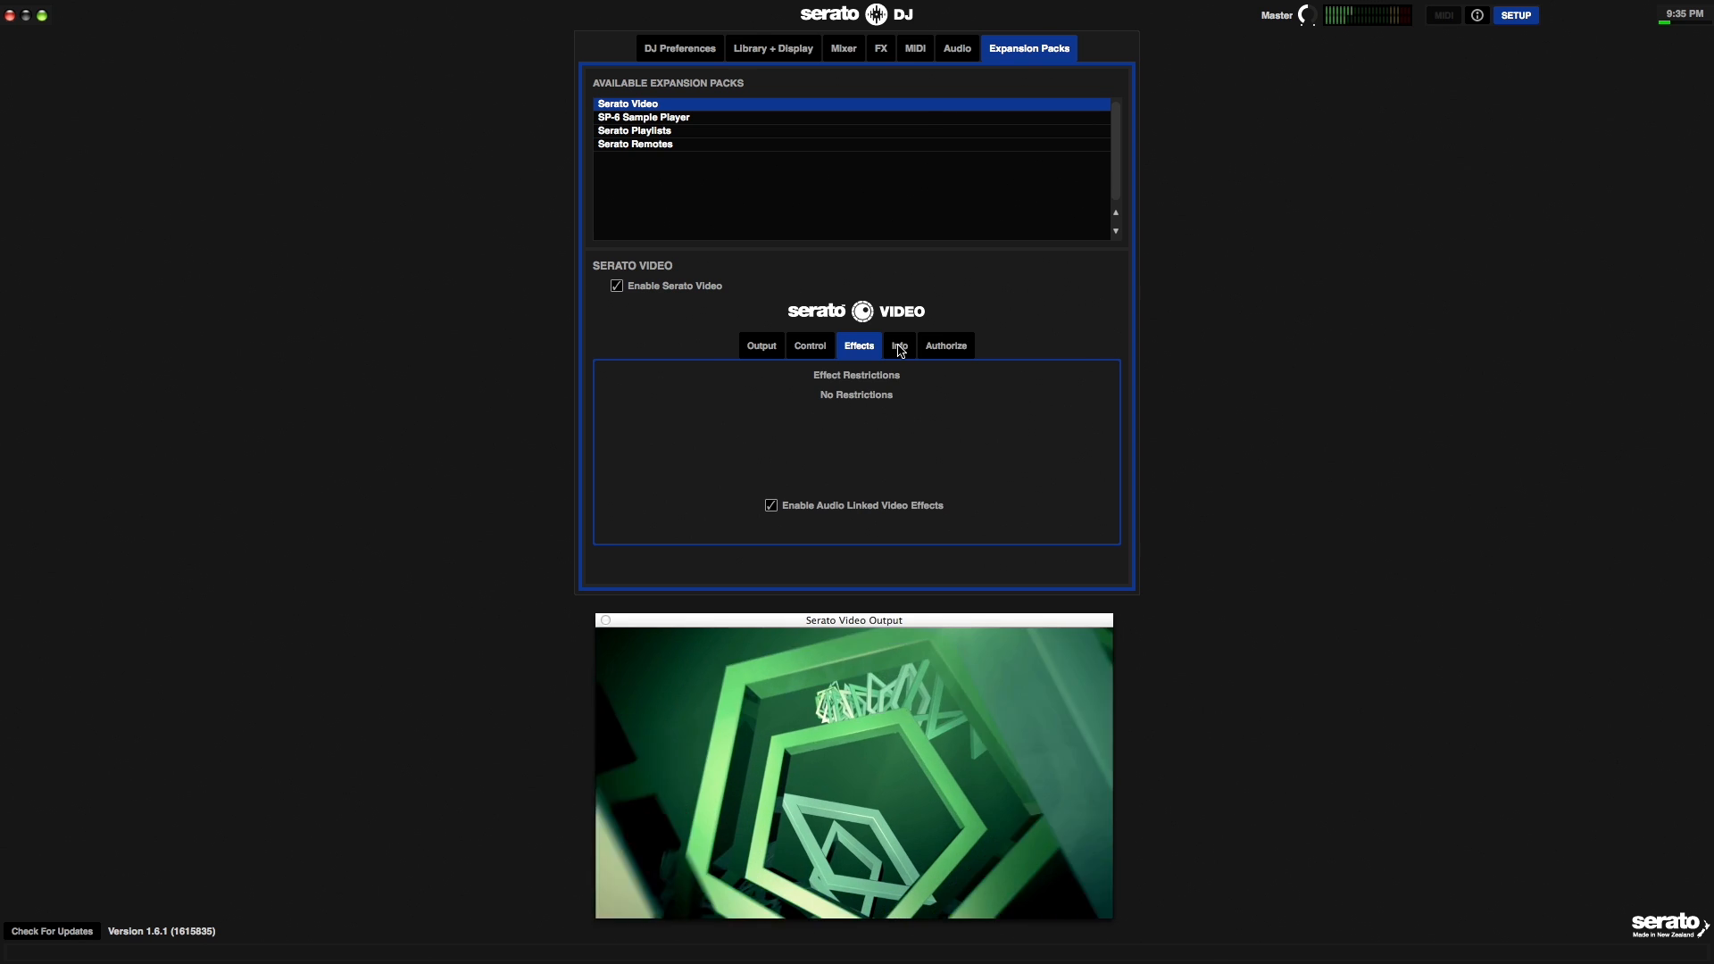
- Show the Serato Video Info page with 1280x720 on both decks, AppleYUV colourspace and output FPS
click(897, 344)
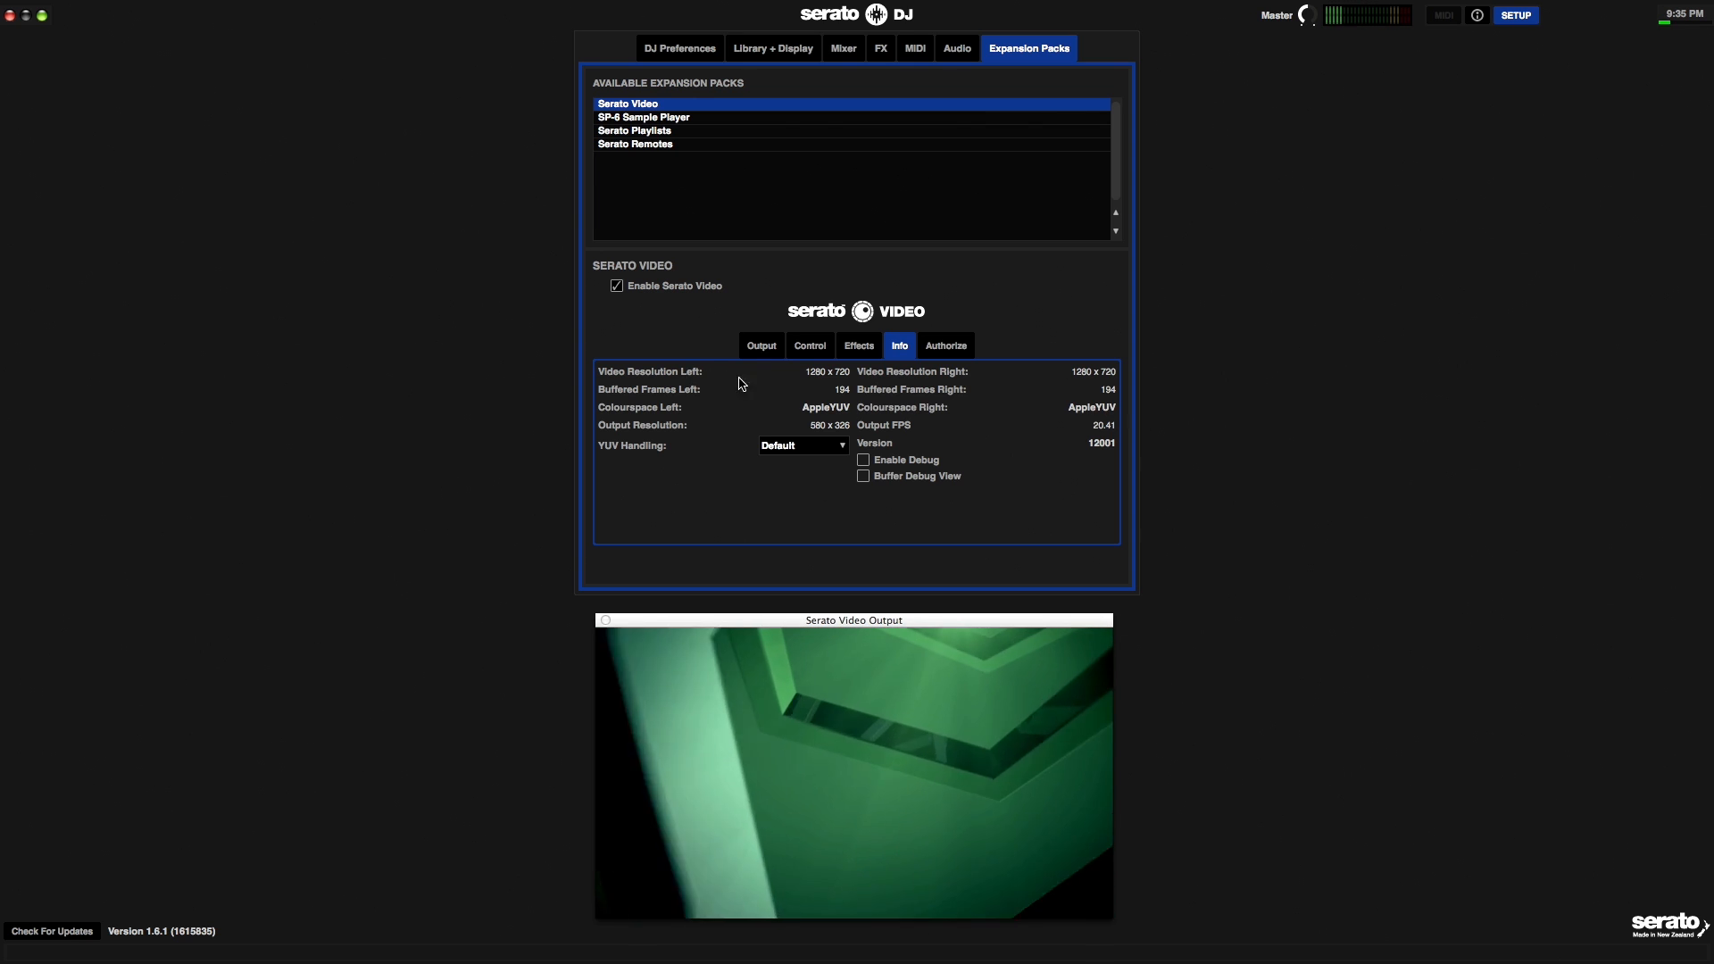
mouse_move(1115, 382)
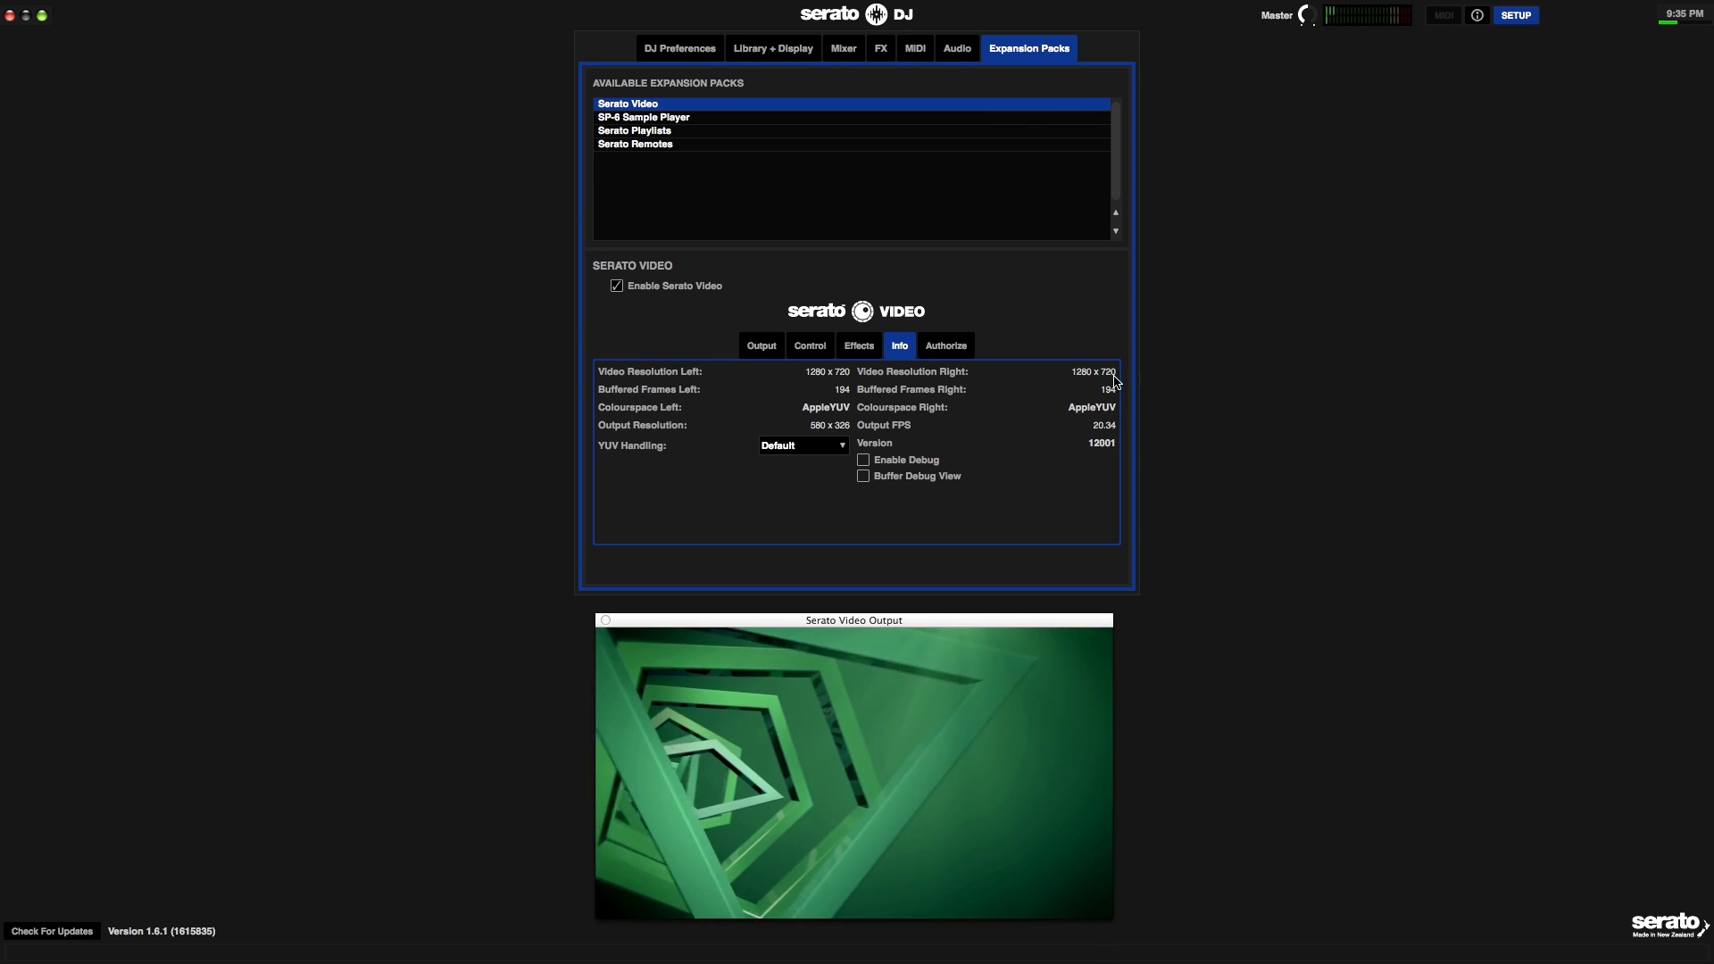
mouse_move(696, 396)
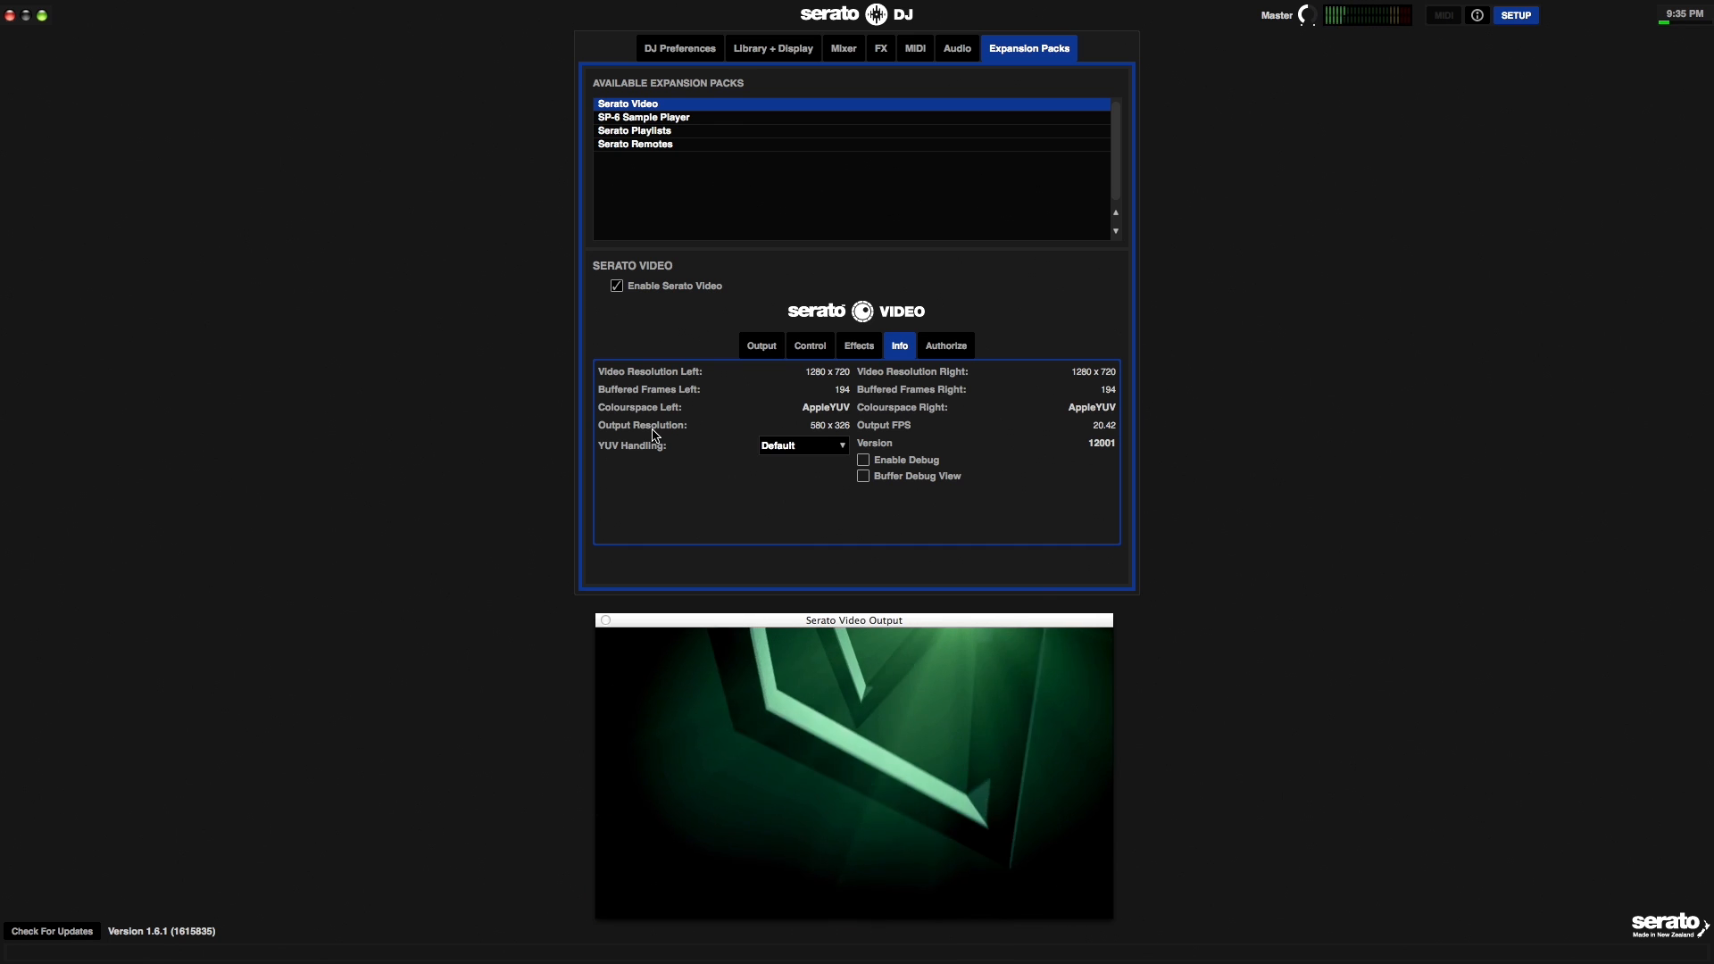
mouse_move(860, 643)
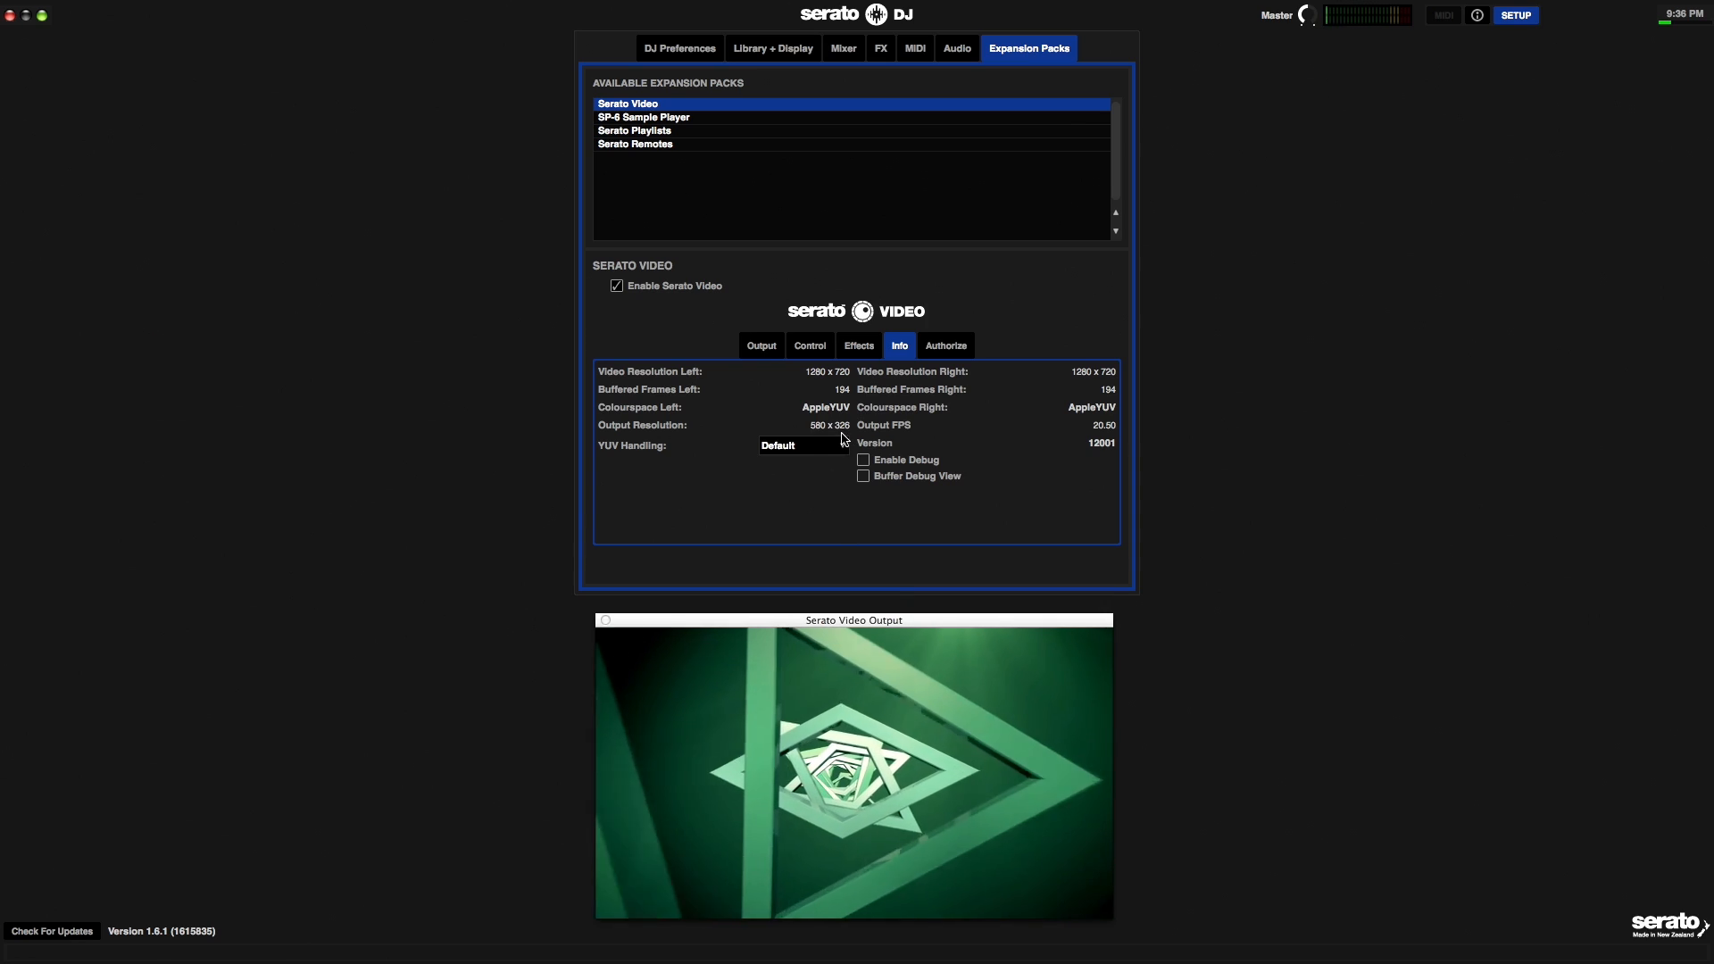
mouse_move(824, 571)
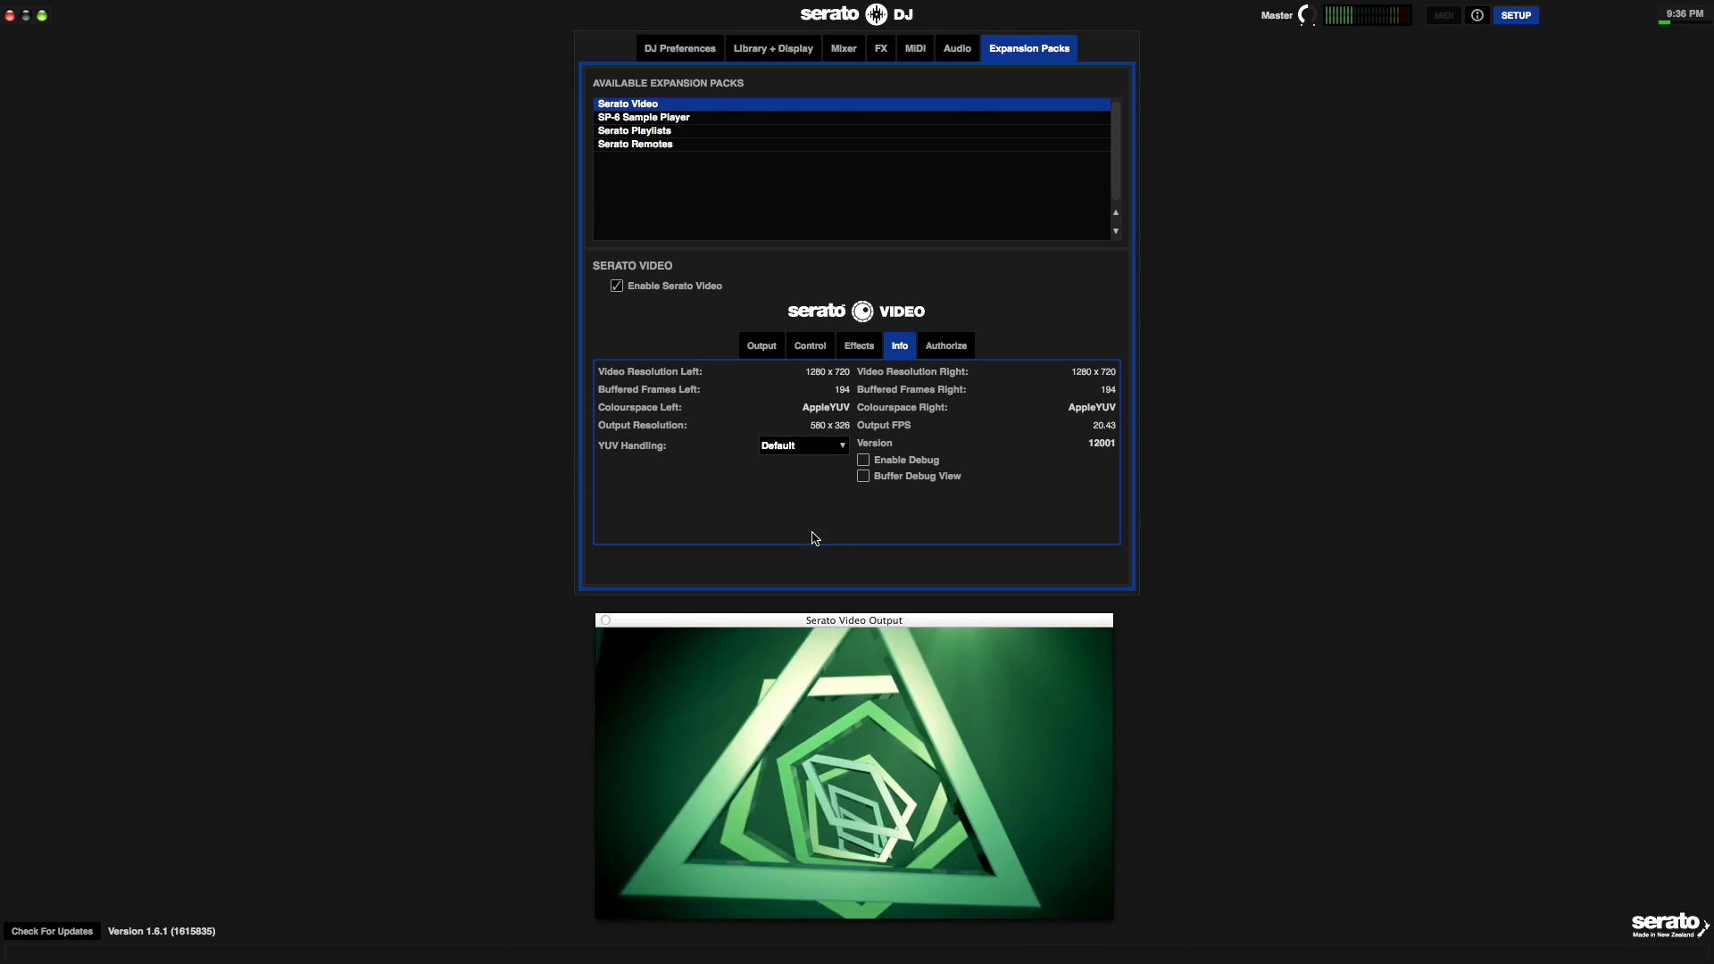
mouse_move(1107, 433)
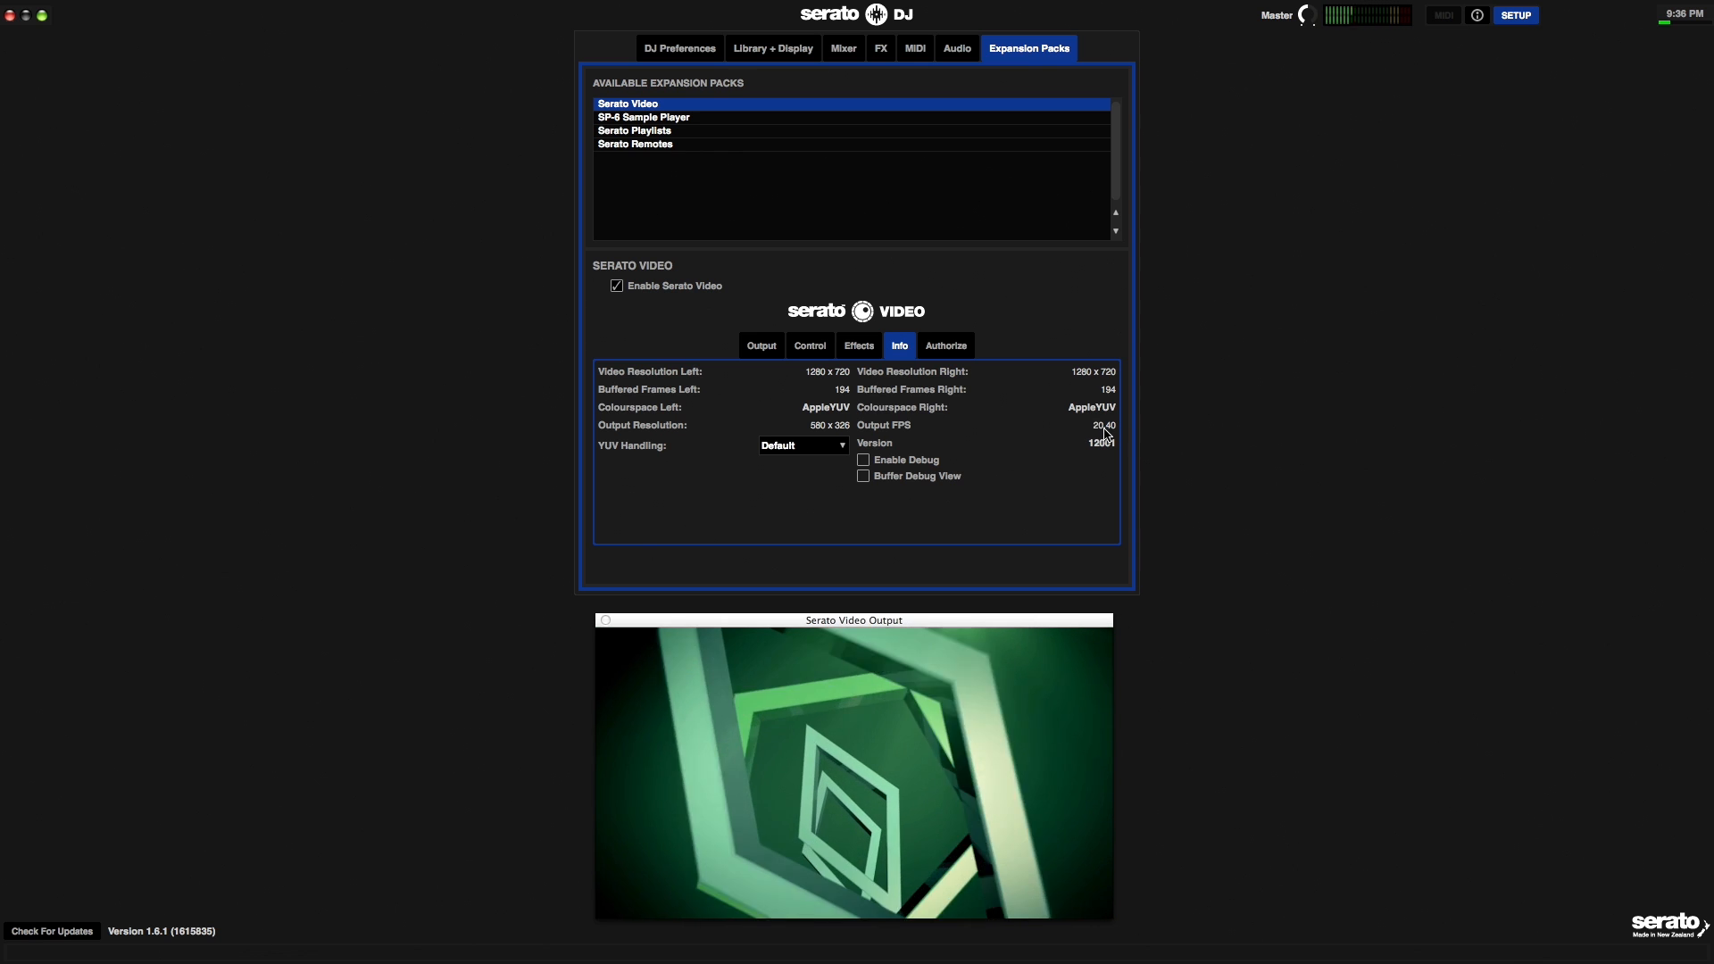
mouse_move(1121, 464)
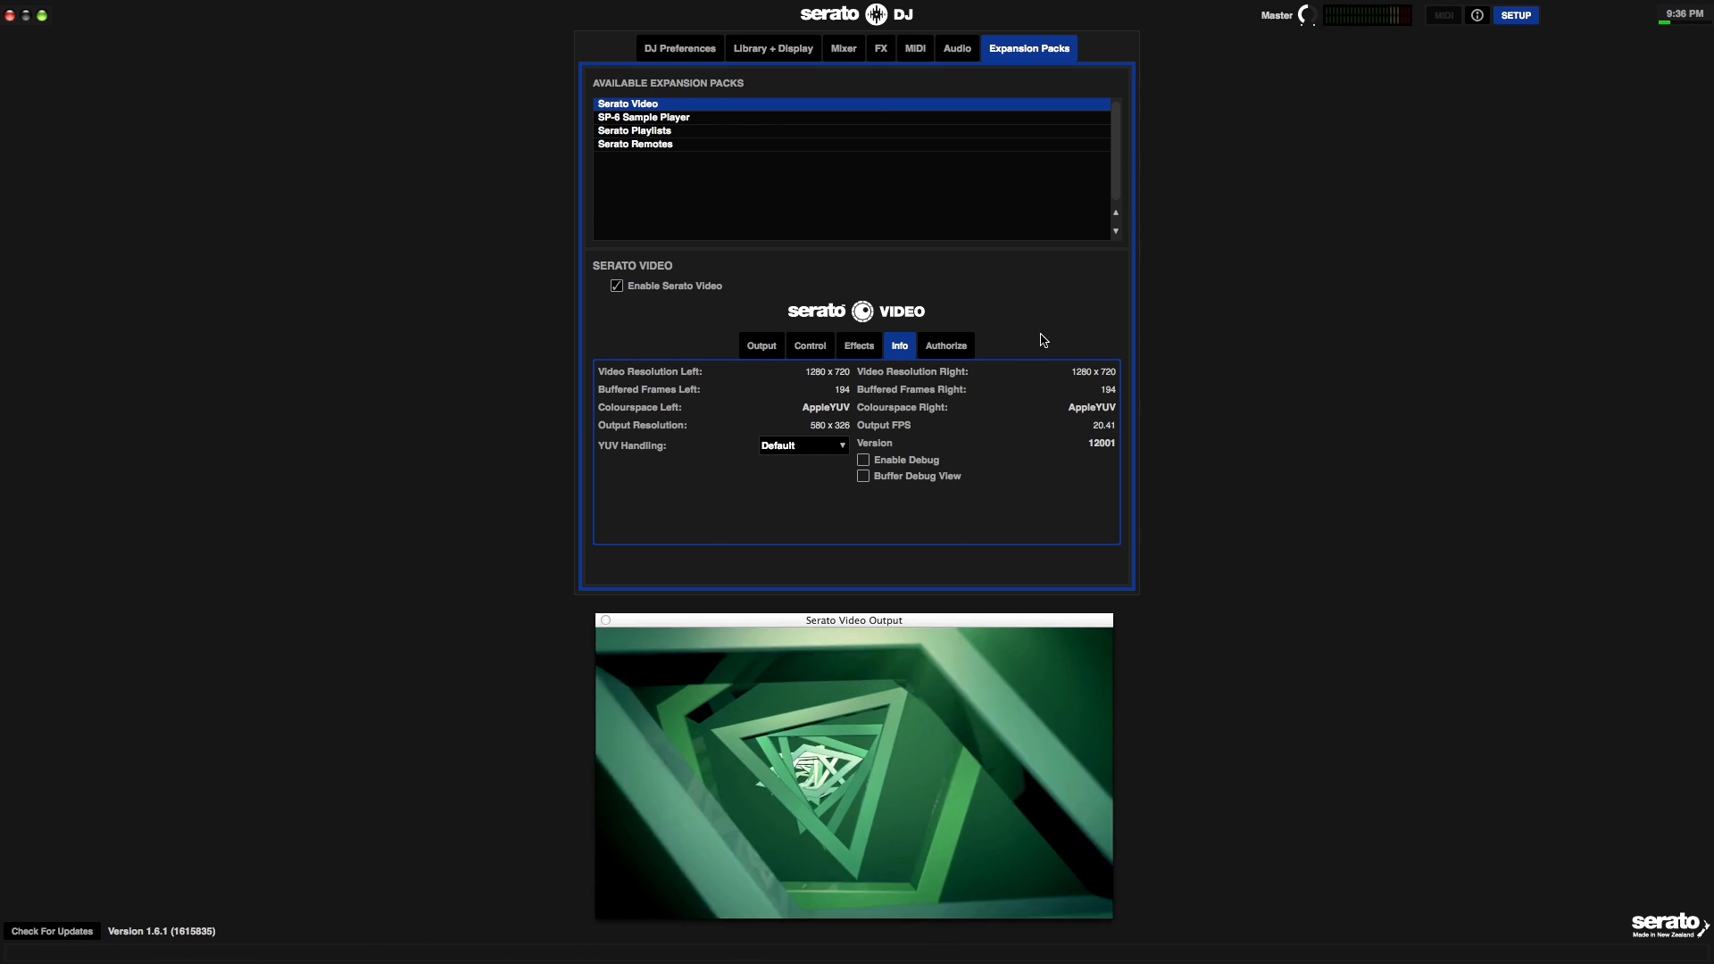
- Check the Serato Video Authorize status, return to the decks and restart the Outcast - Pieces track on deck 2
click(944, 345)
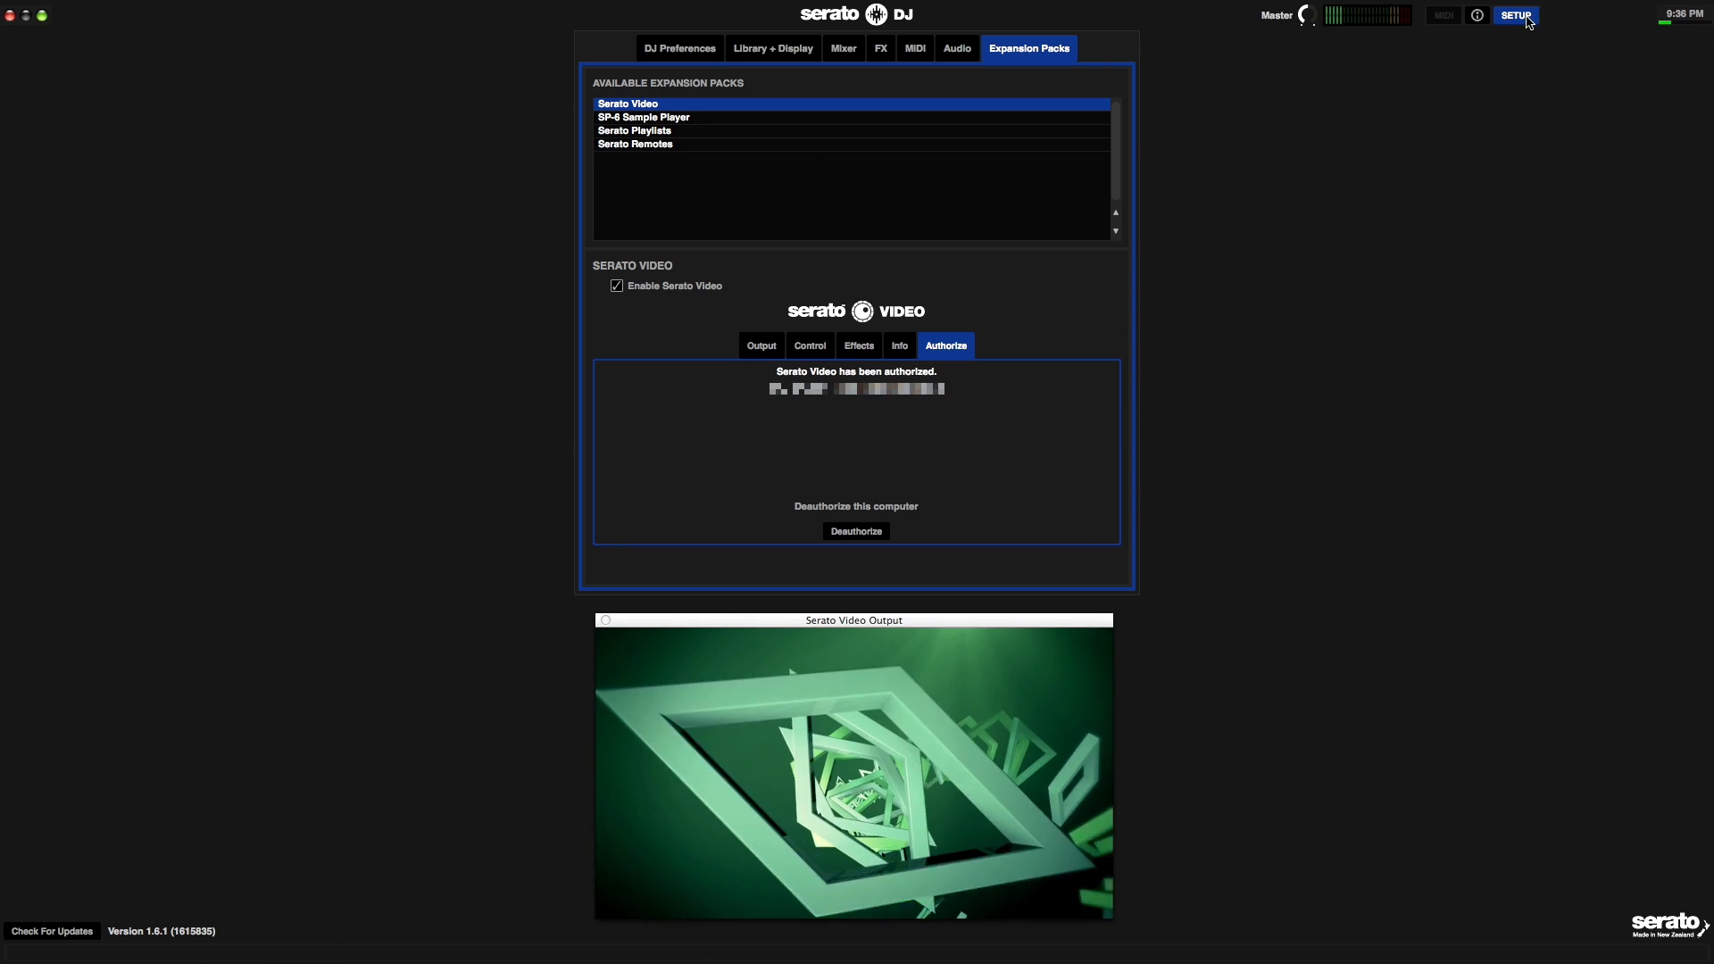
click(1516, 15)
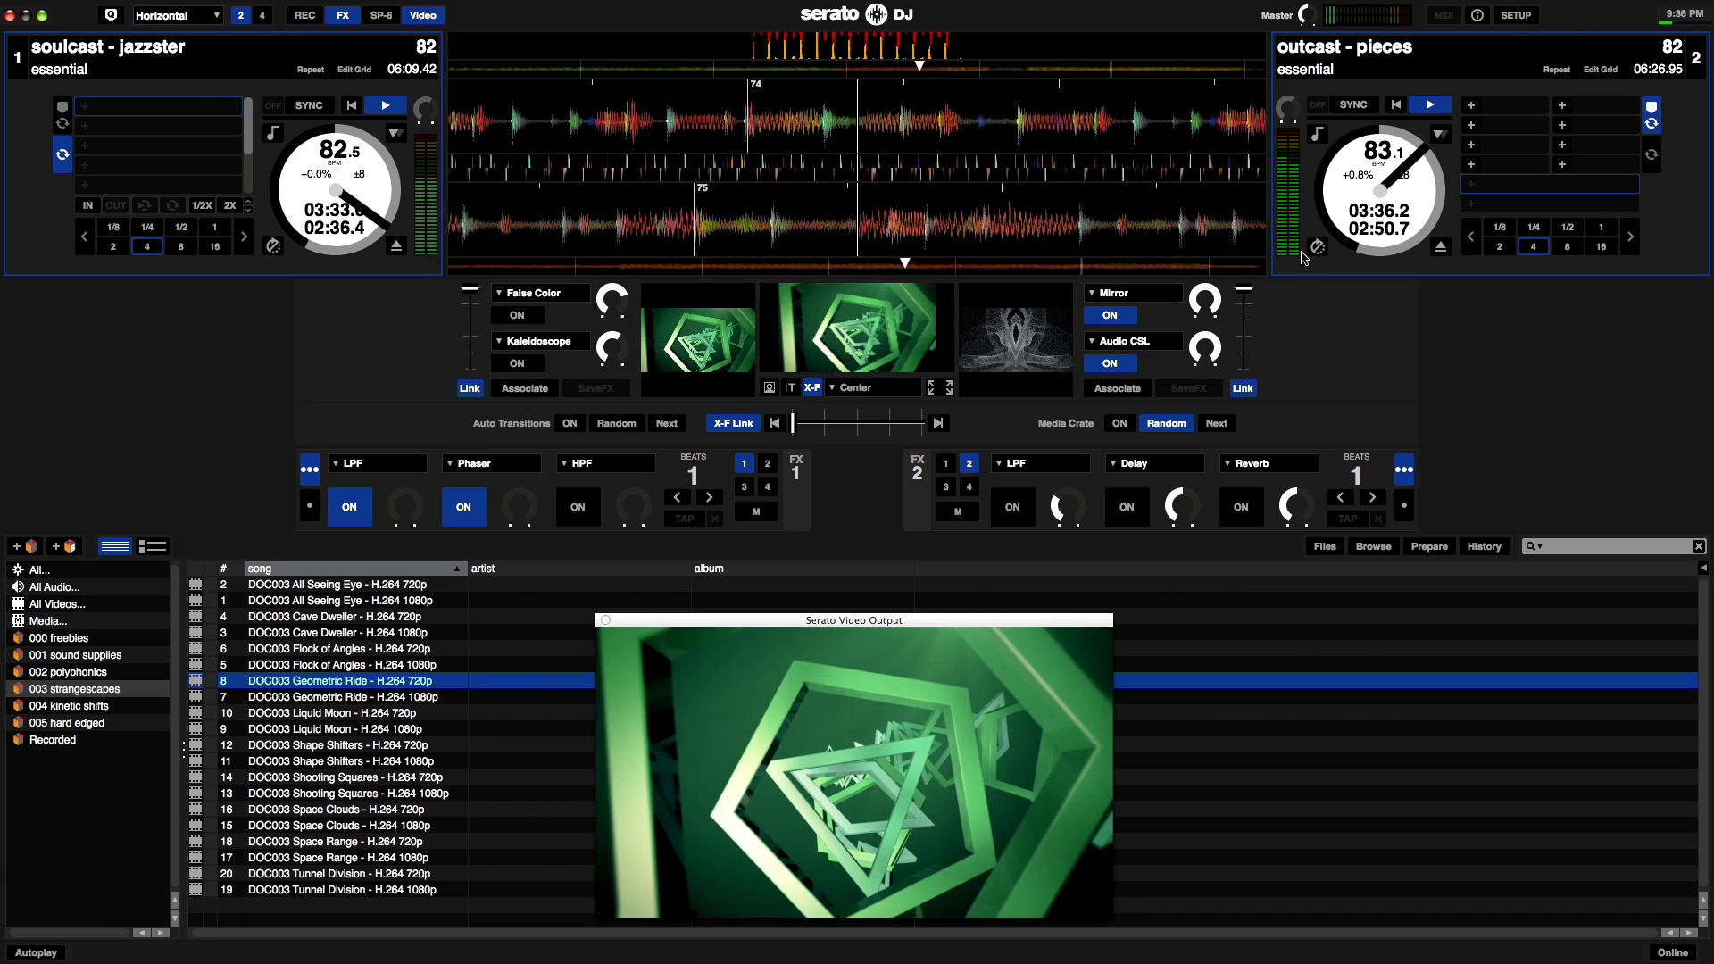
click(1430, 104)
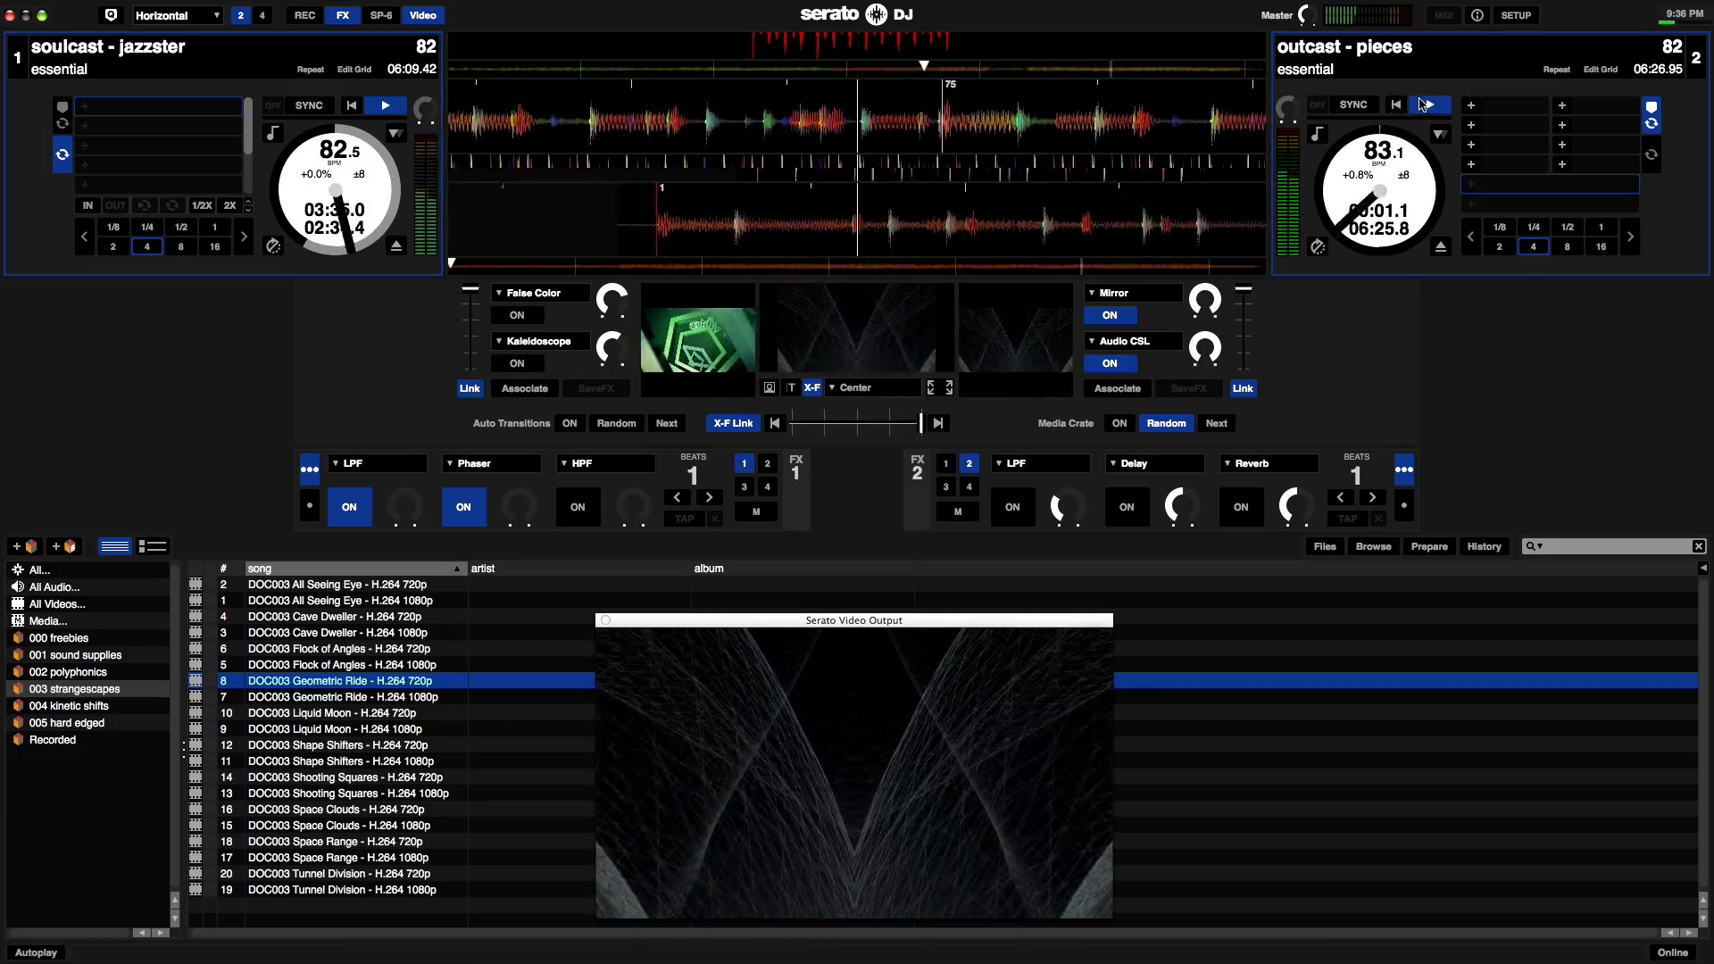